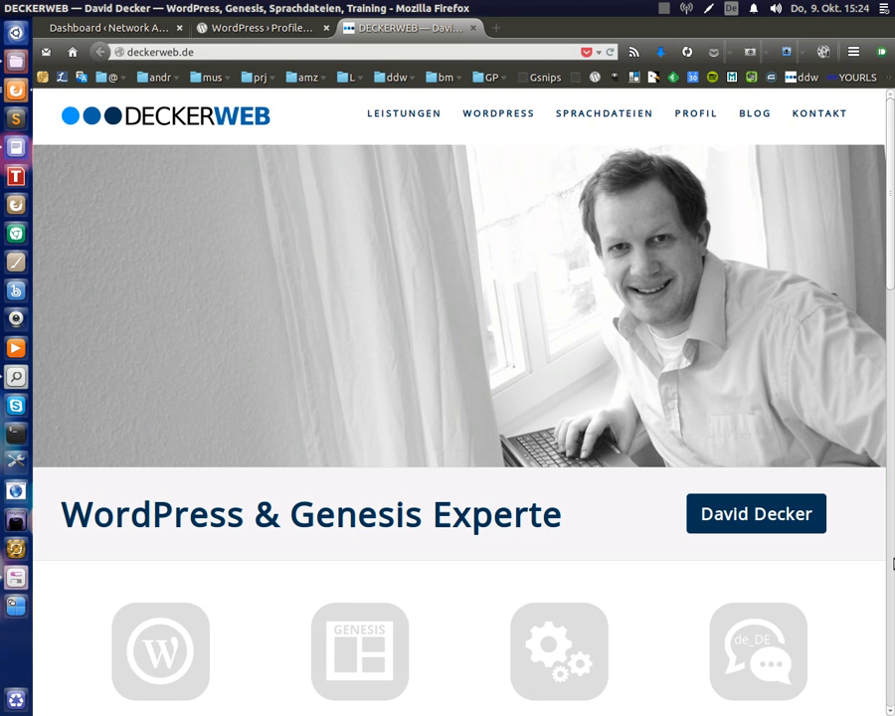
mouse_move(844, 549)
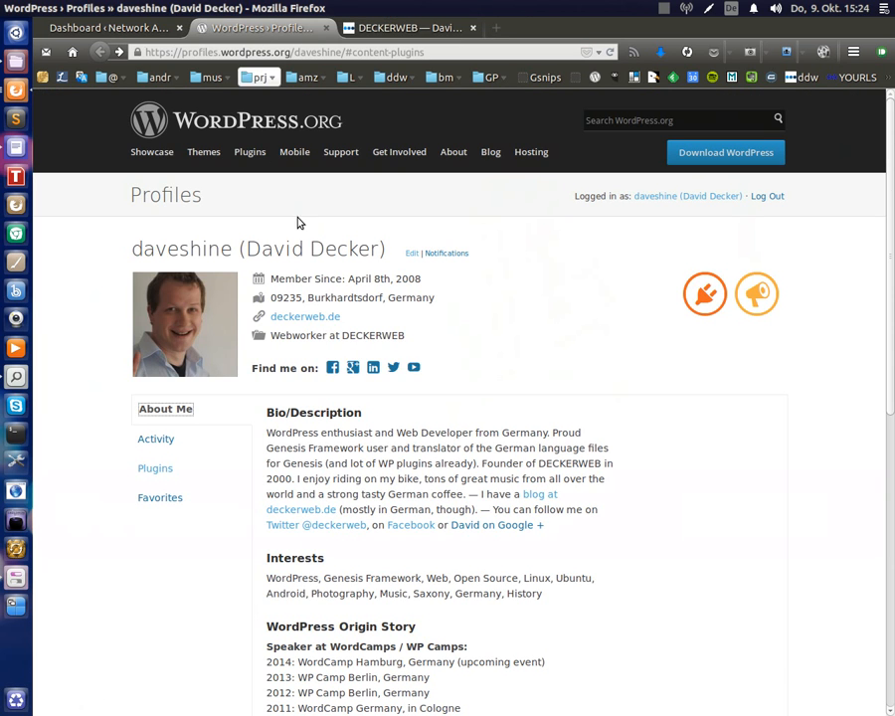
mouse_move(464, 442)
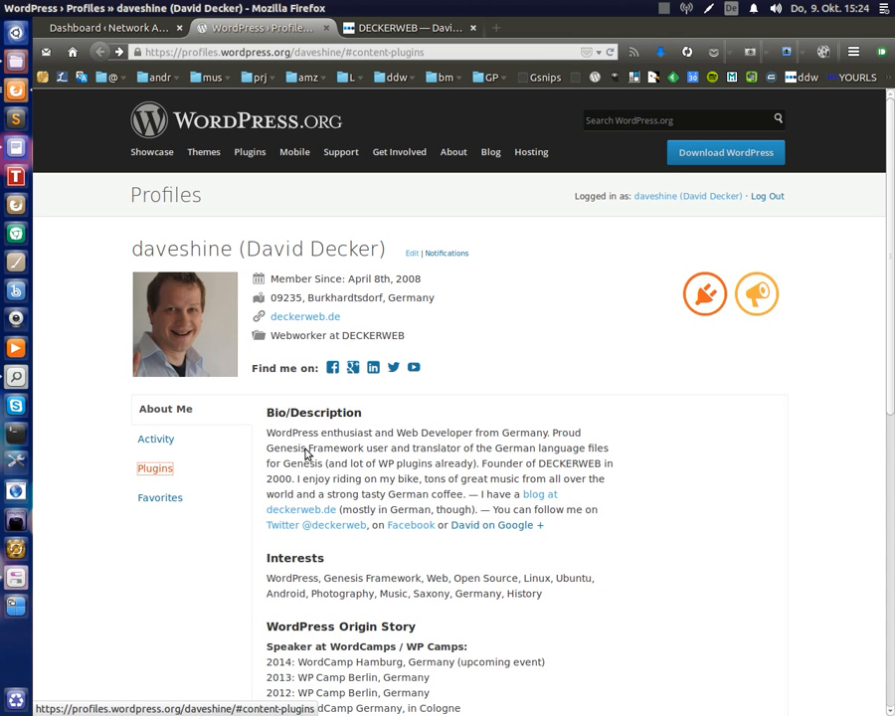
Show the Plugins list on the developer's WordPress.org profile
click(155, 467)
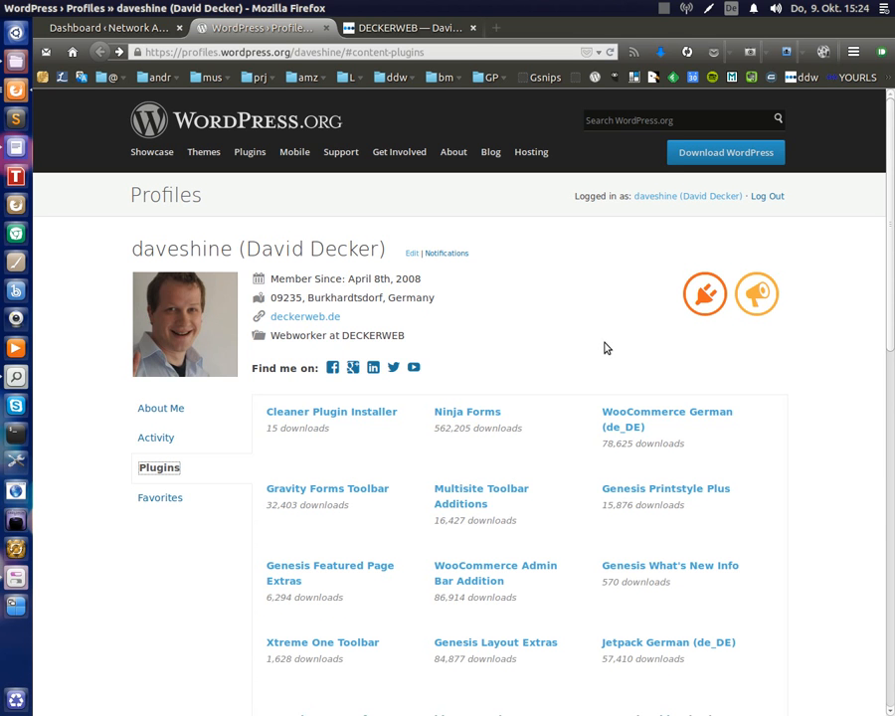
mouse_move(338, 411)
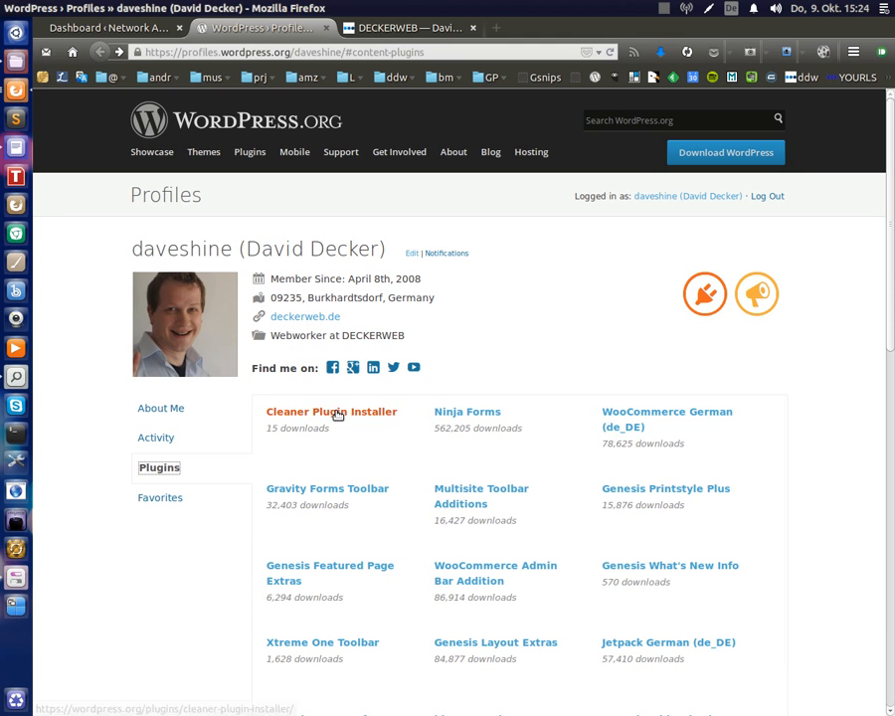
mouse_move(358, 418)
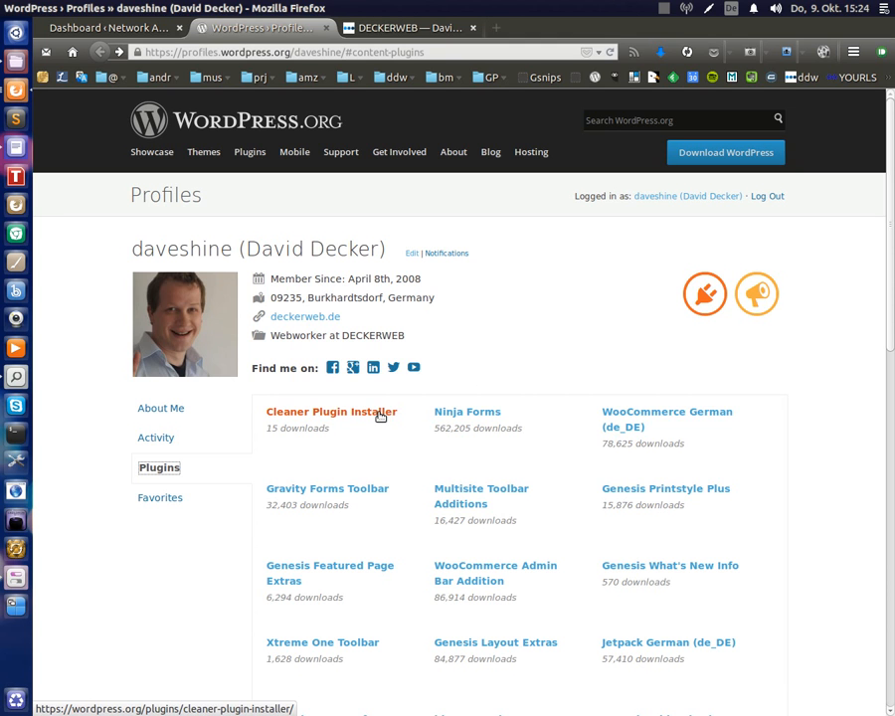
View the Cleaner Plugin Installer directory page and scroll through its description
click(331, 412)
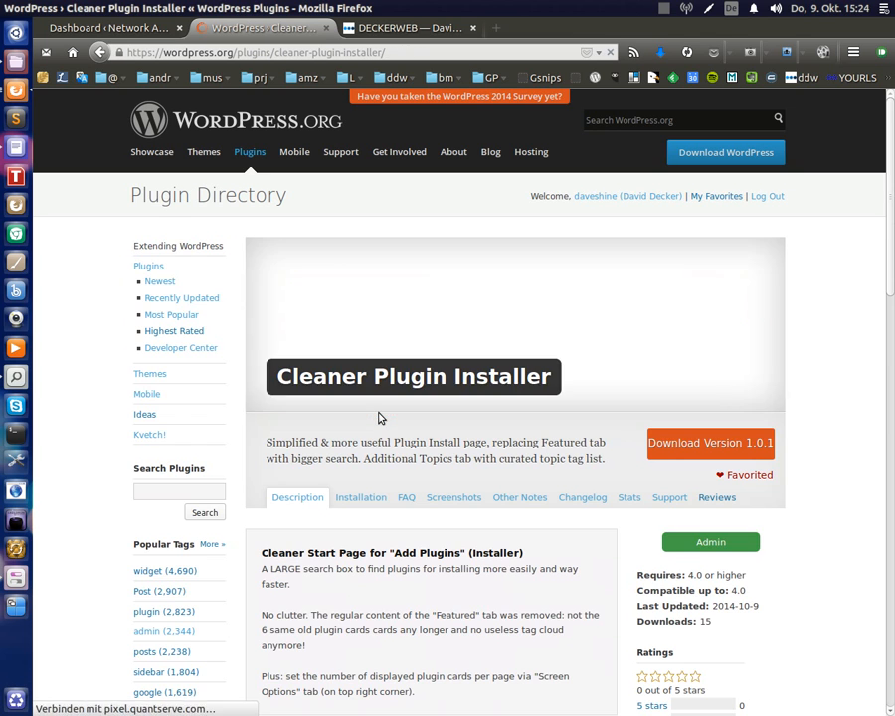
scroll(down, 3)
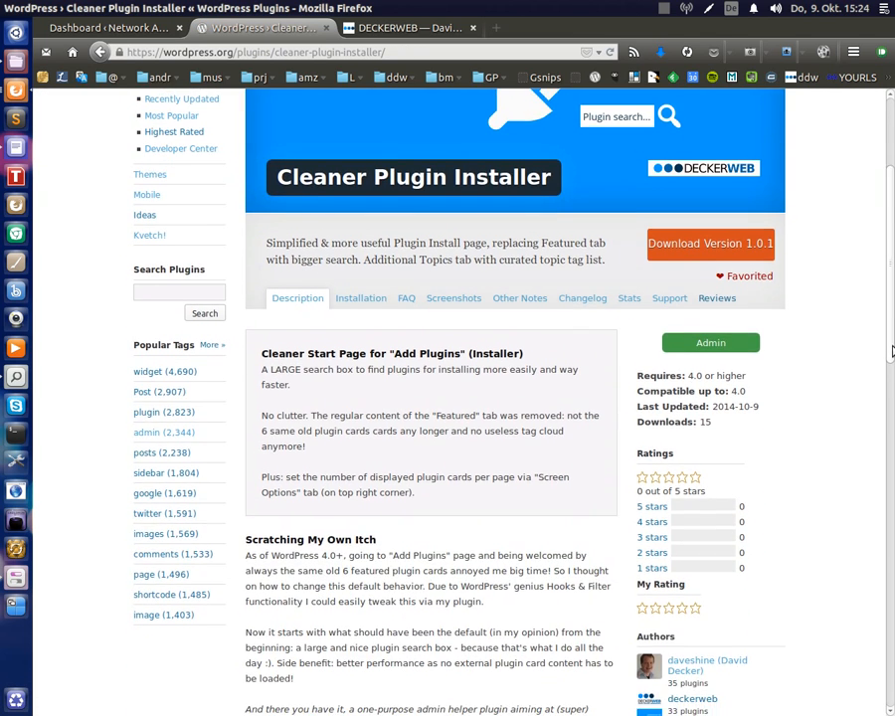
scroll(down, 3)
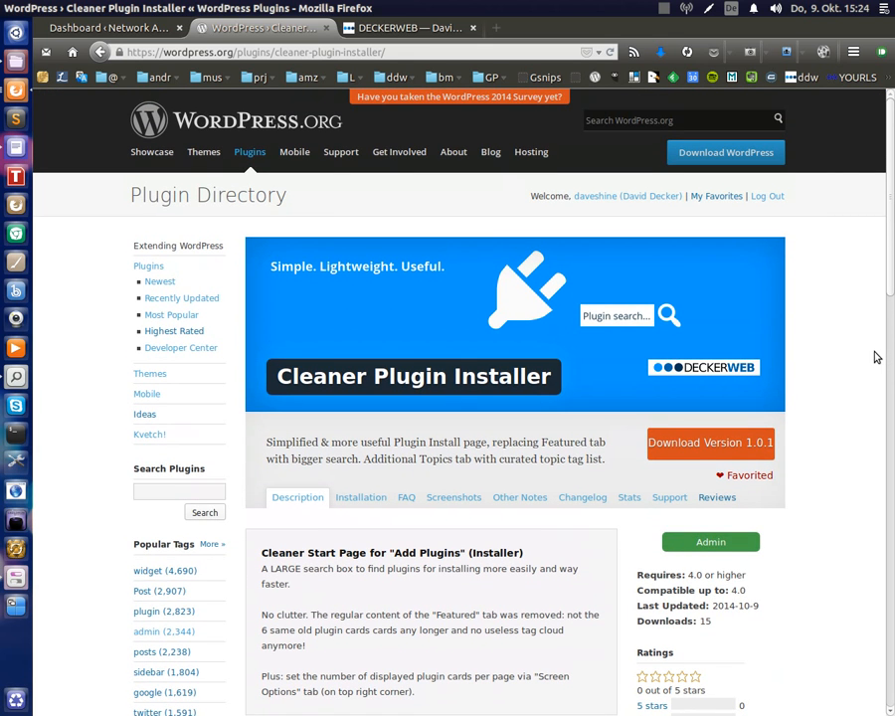
mouse_move(517, 283)
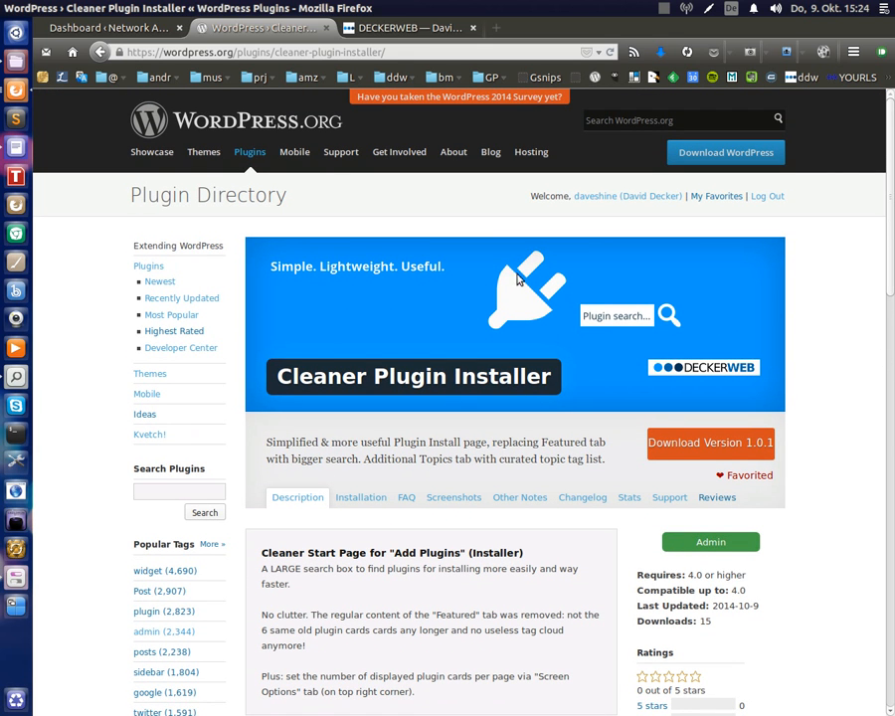
click(96, 18)
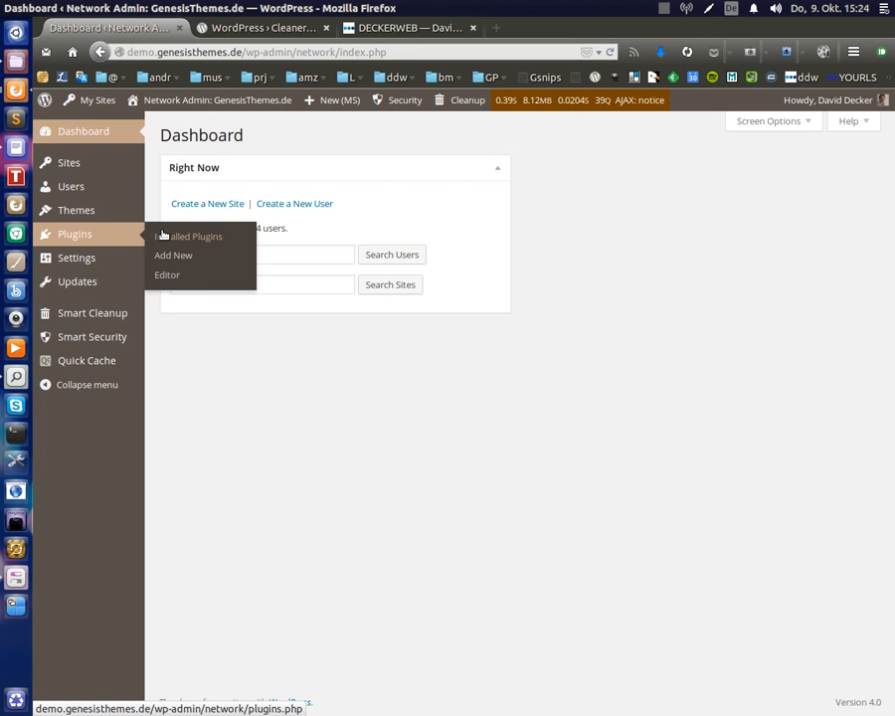
mouse_move(151, 189)
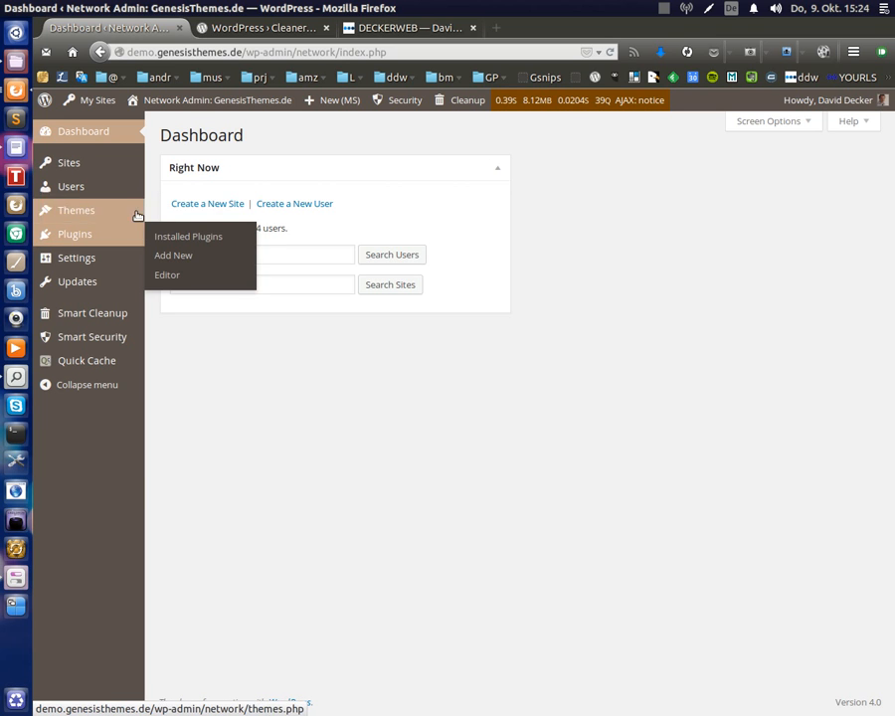
mouse_move(175, 155)
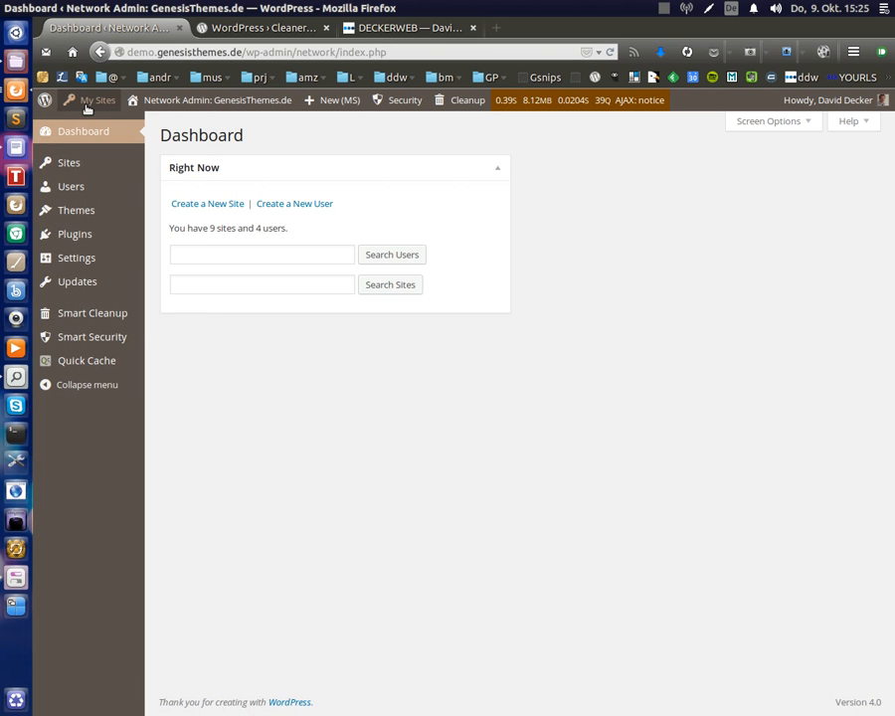
Visit the DECKERWEB's Genesis Plugins dashboard via My Sites, then go to the network Add Plugins screen
click(95, 99)
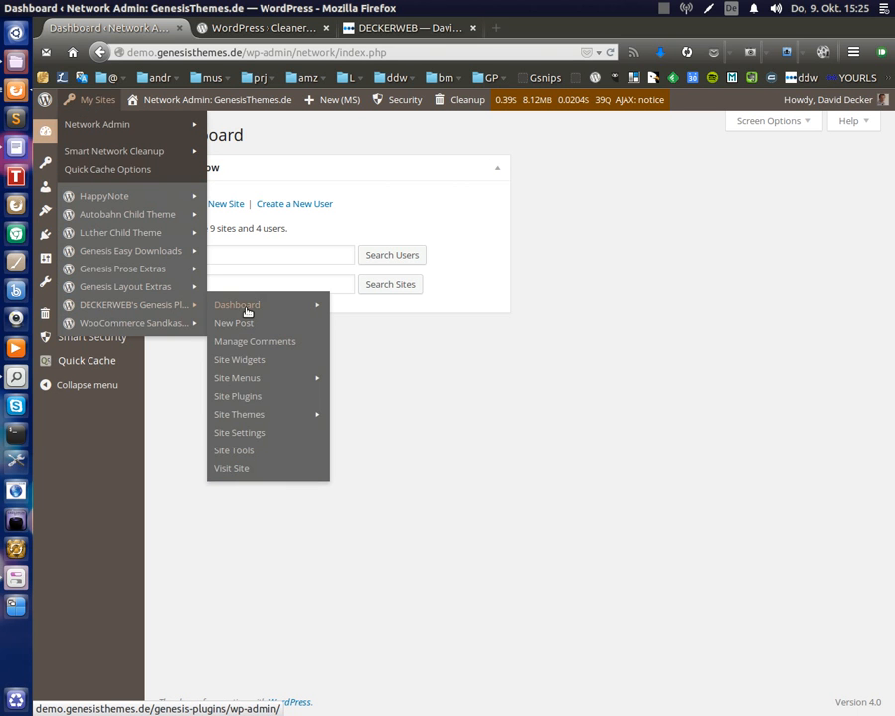
click(237, 307)
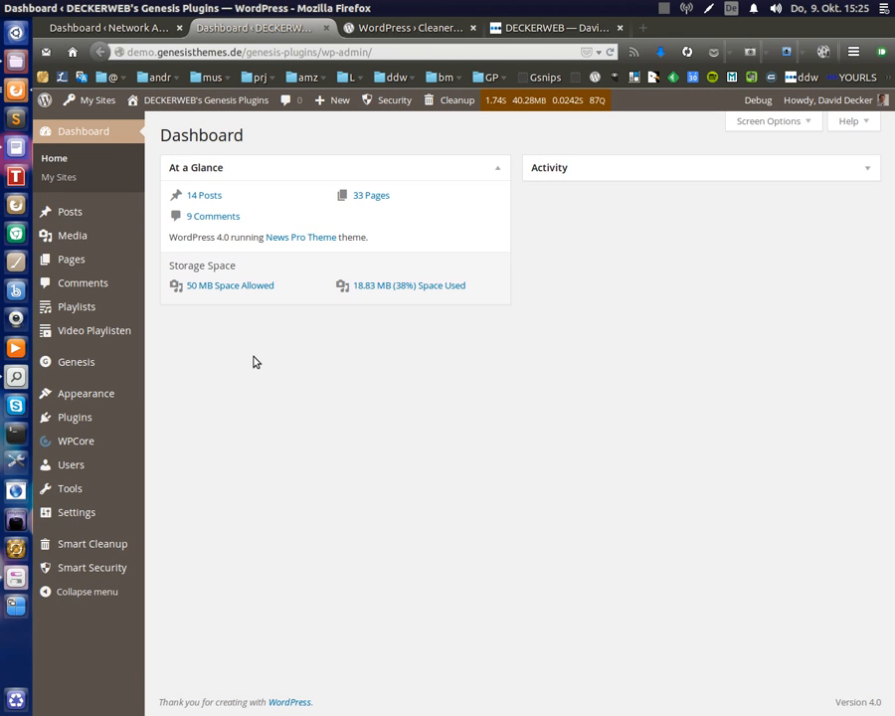
mouse_move(356, 489)
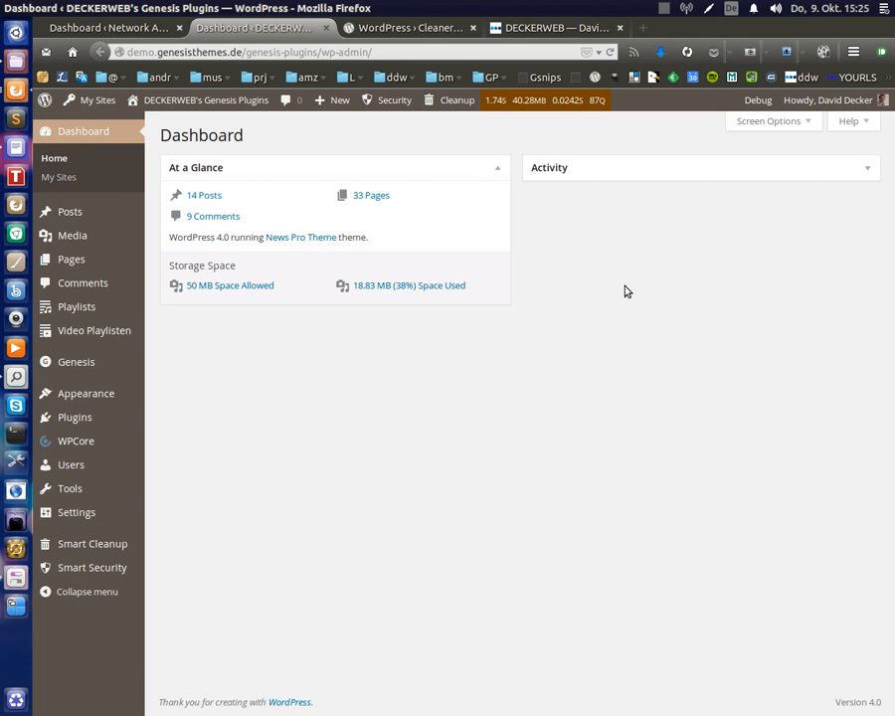
mouse_move(507, 229)
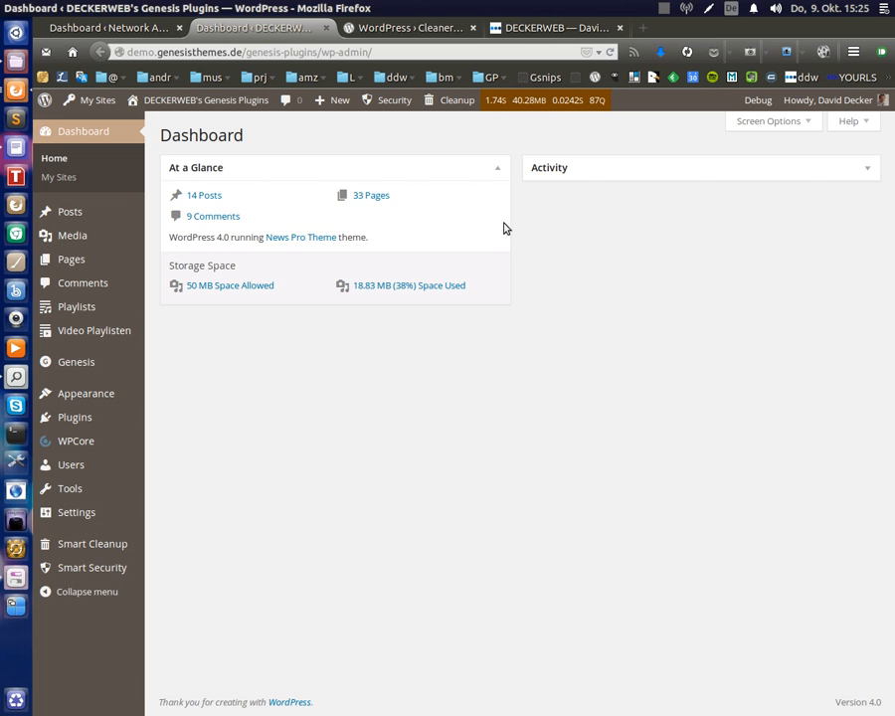
click(334, 99)
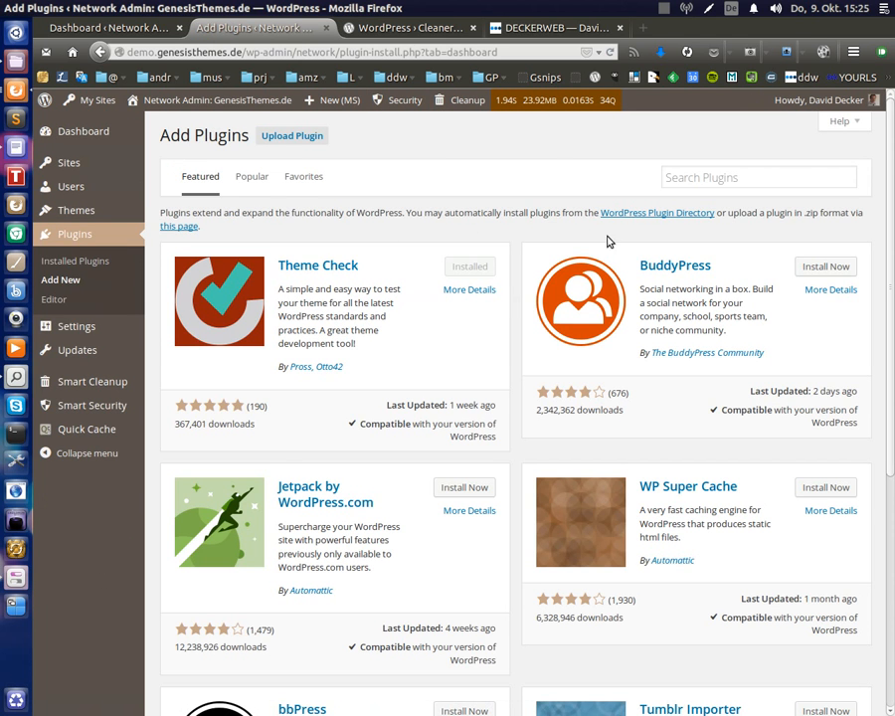
mouse_move(583, 185)
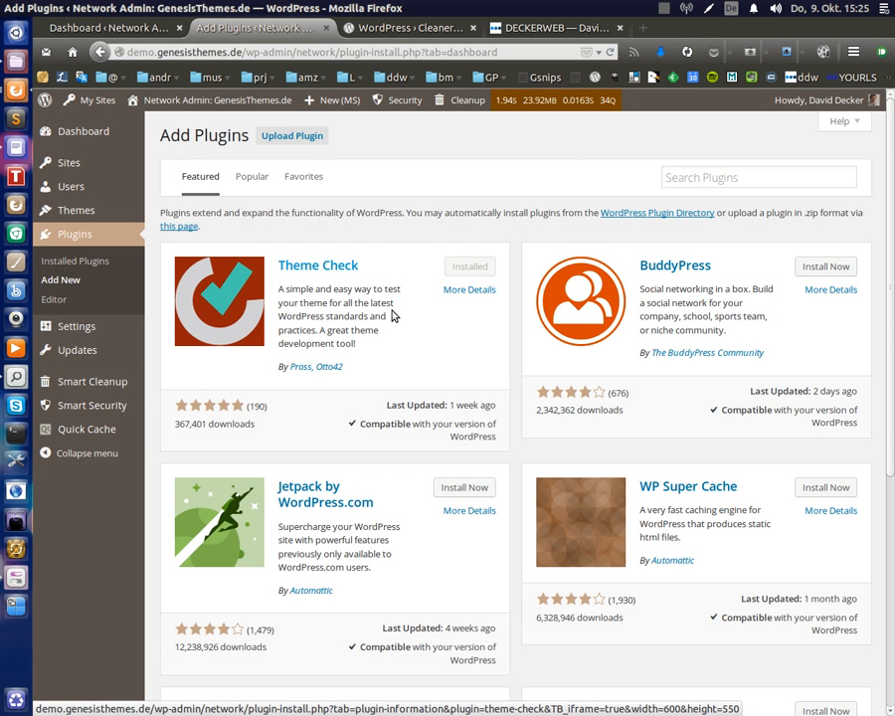
scroll(down, 3)
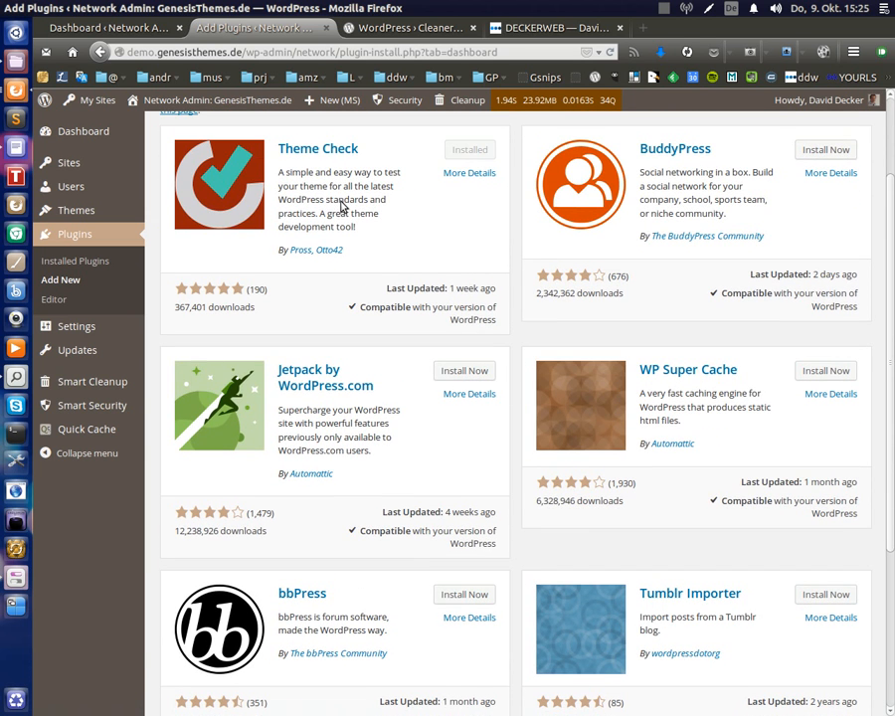
mouse_move(601, 585)
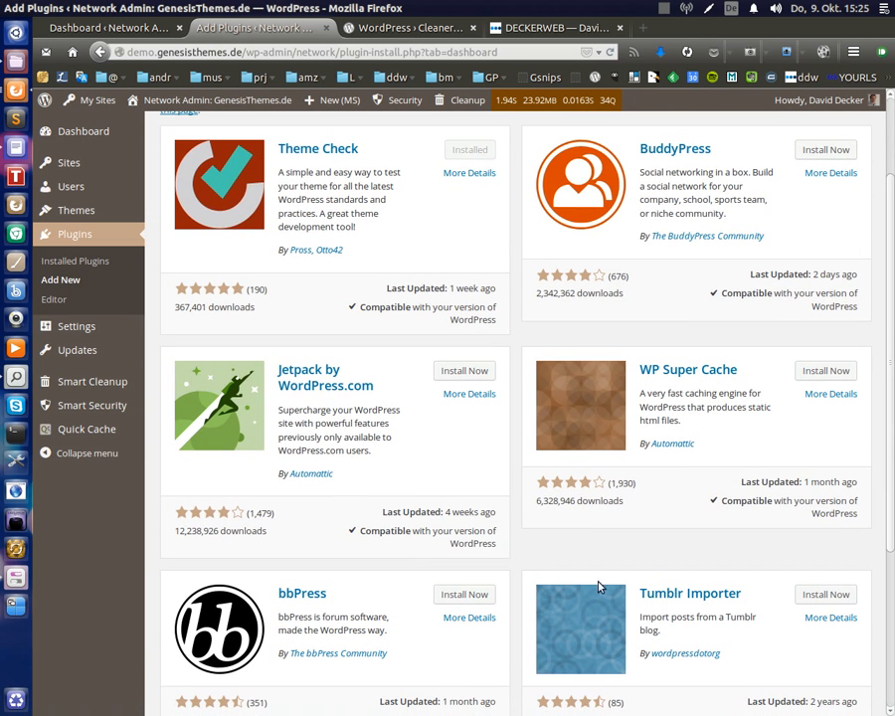
scroll(down, 3)
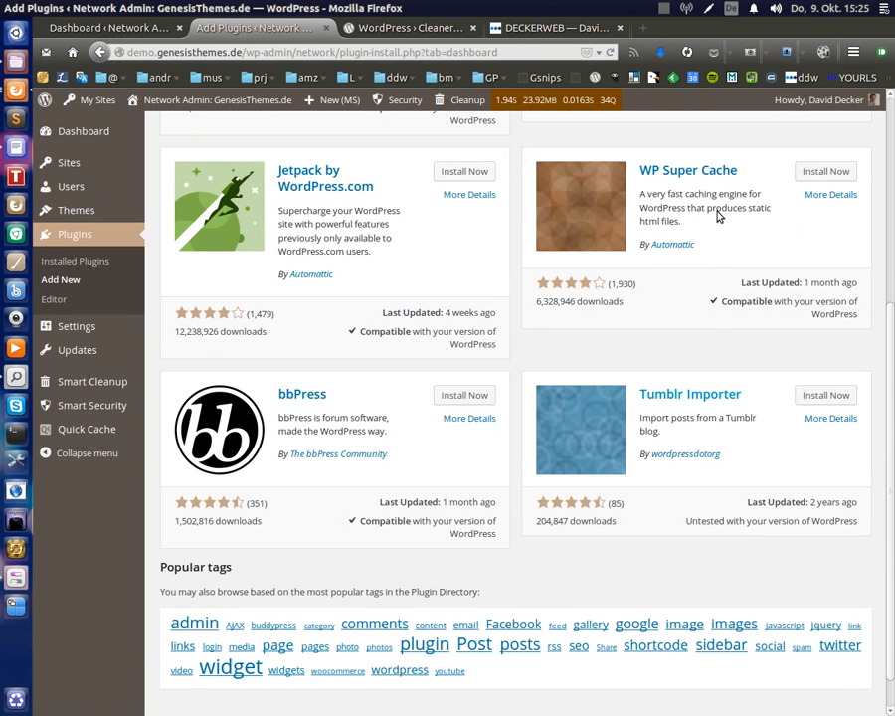
mouse_move(375, 382)
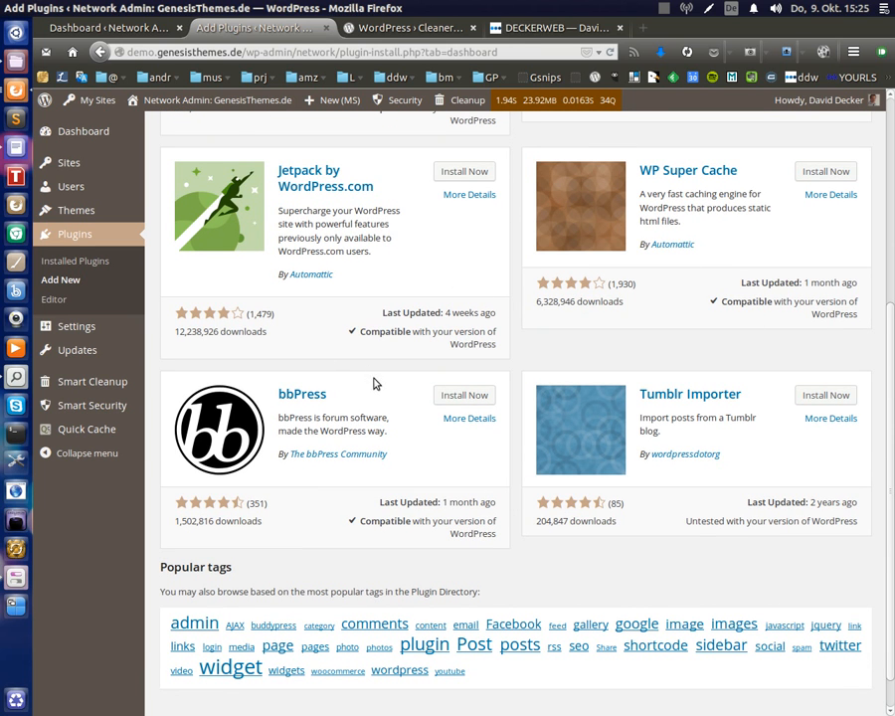
scroll(up, 3)
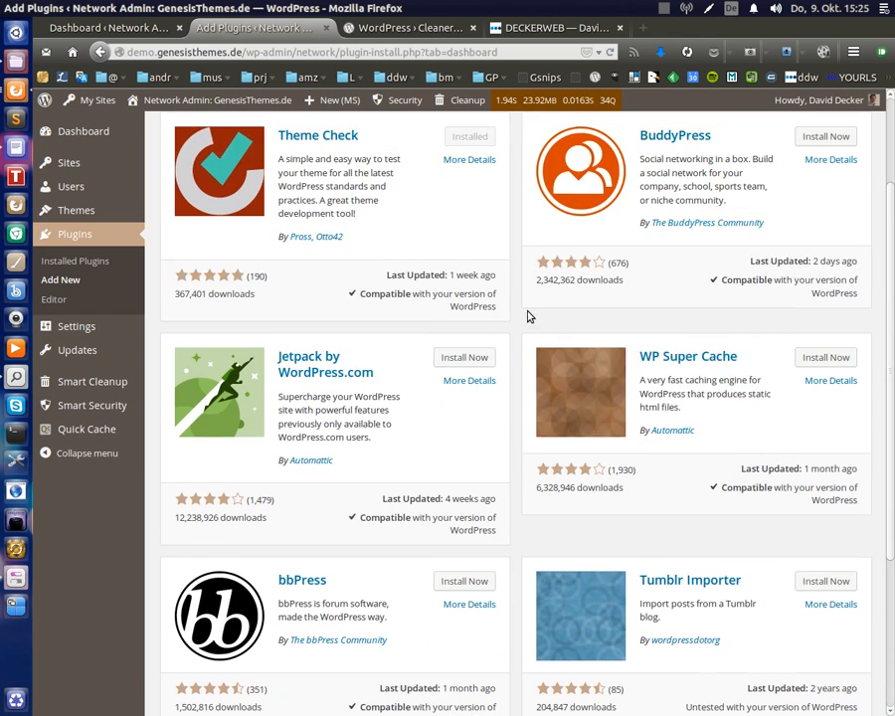
scroll(down, 3)
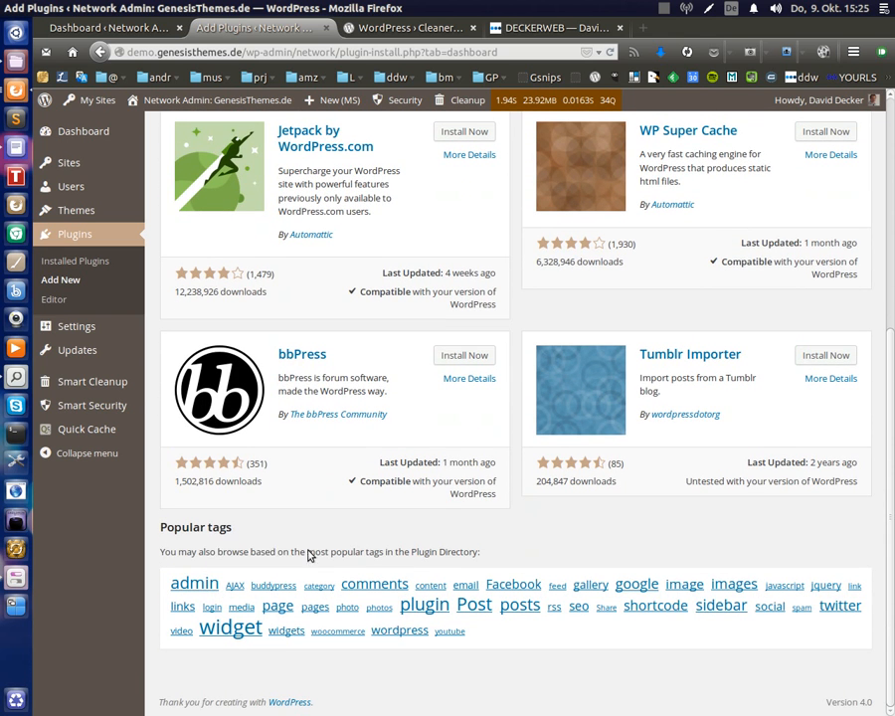
mouse_move(384, 668)
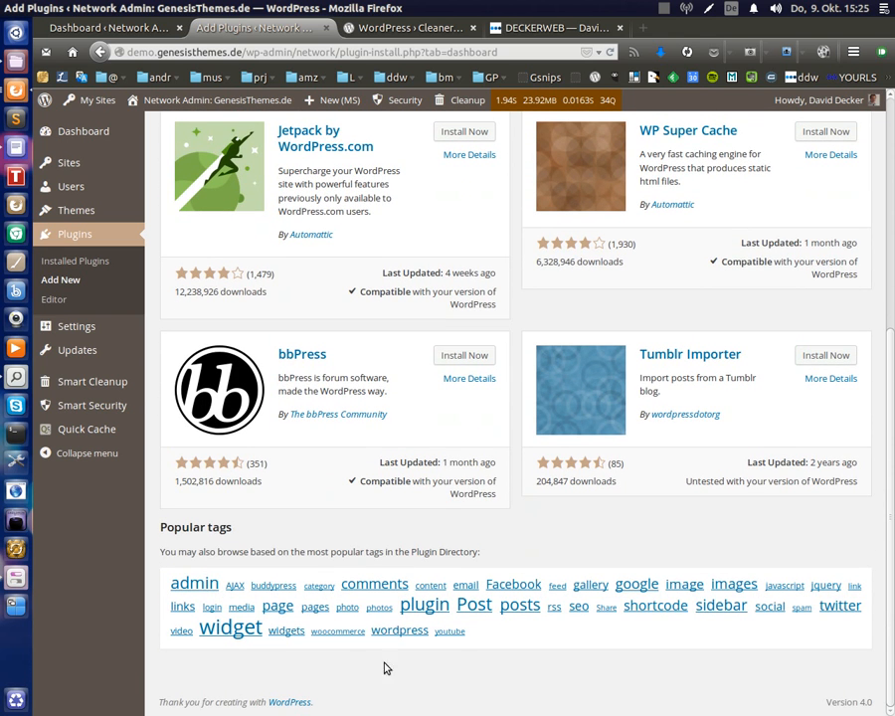
mouse_move(629, 665)
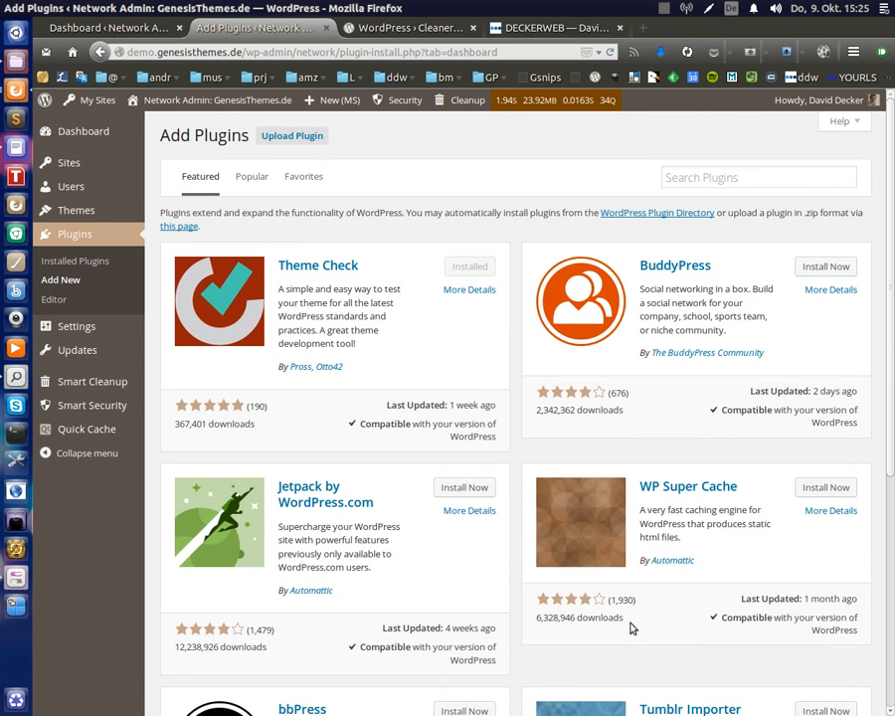
mouse_move(824, 547)
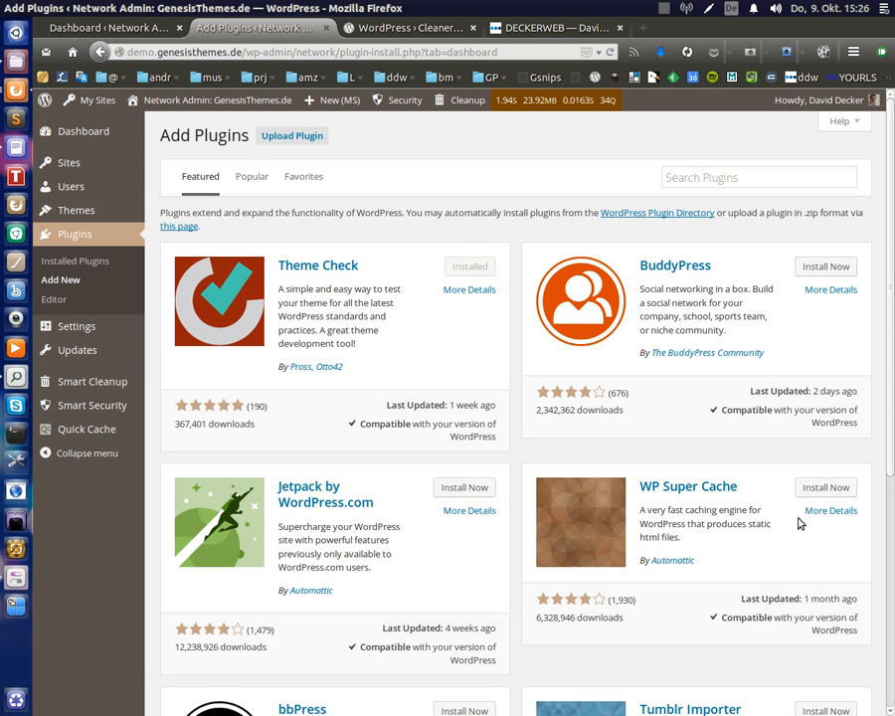
mouse_move(406, 384)
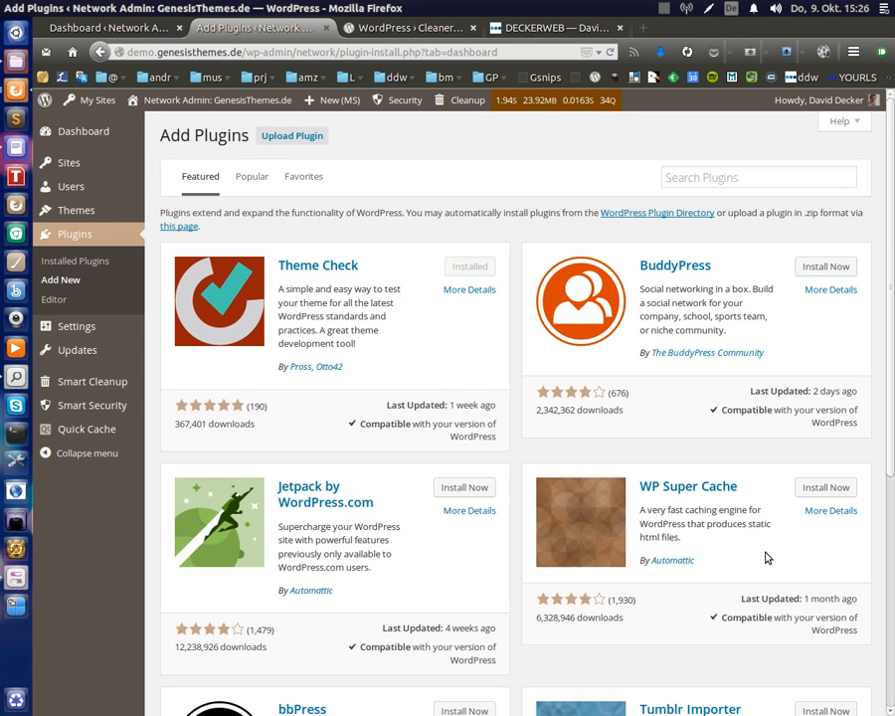
mouse_move(844, 177)
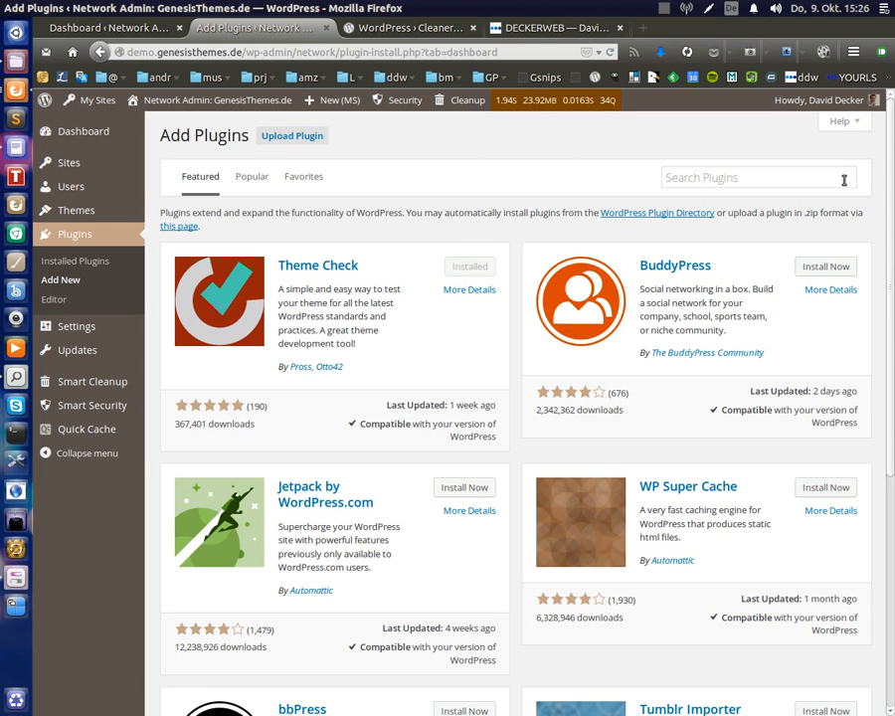
mouse_move(764, 181)
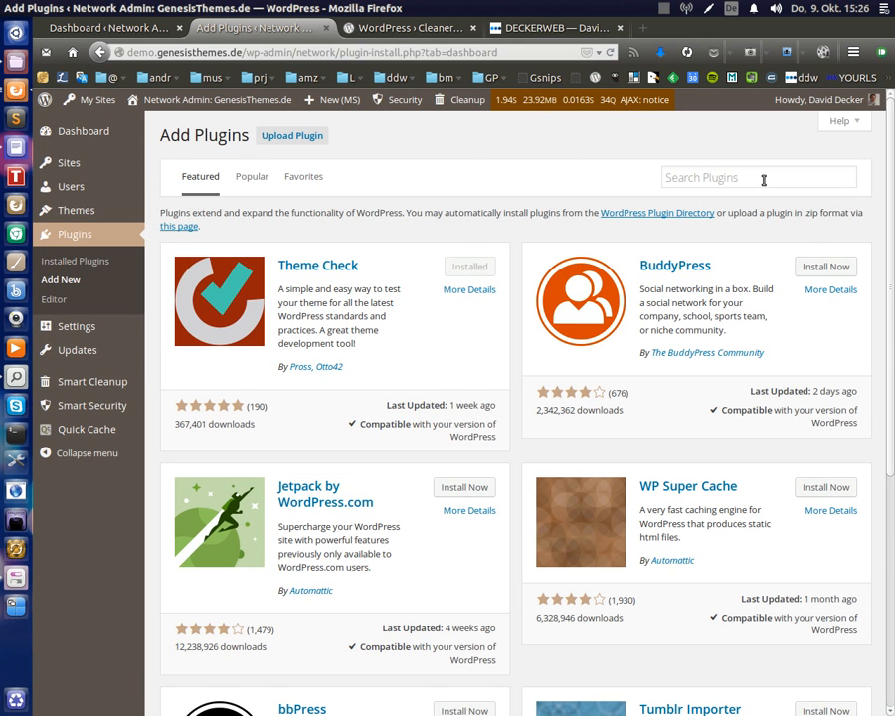
mouse_move(773, 234)
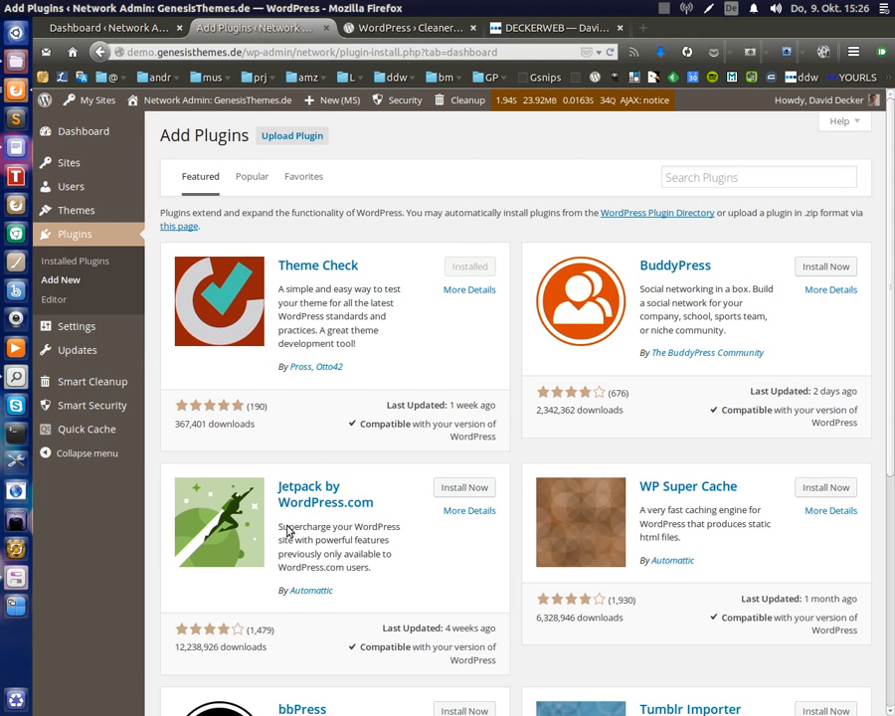
mouse_move(433, 681)
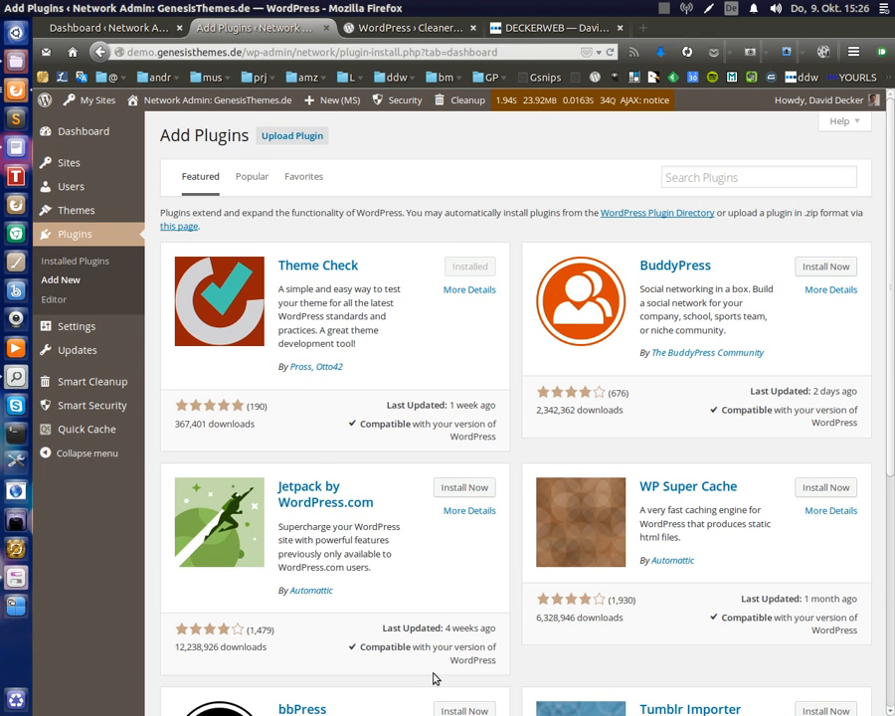
mouse_move(428, 661)
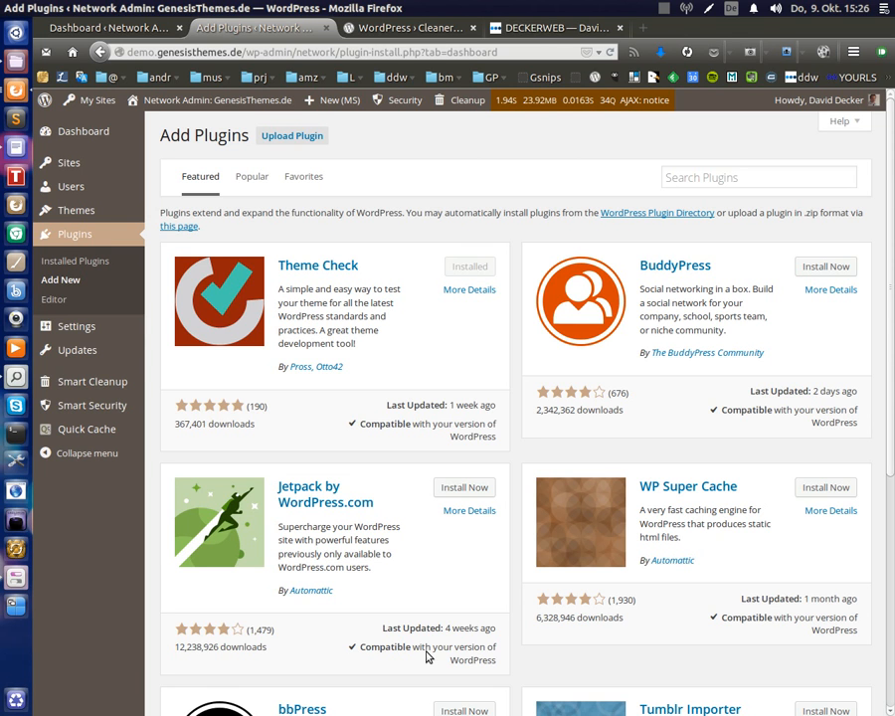
mouse_move(448, 657)
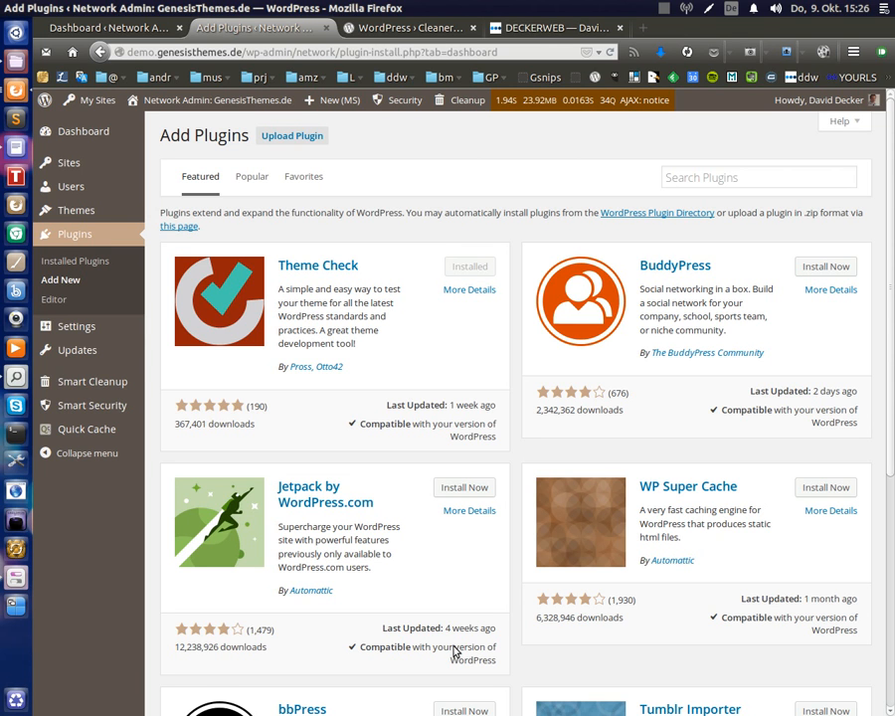
mouse_move(464, 636)
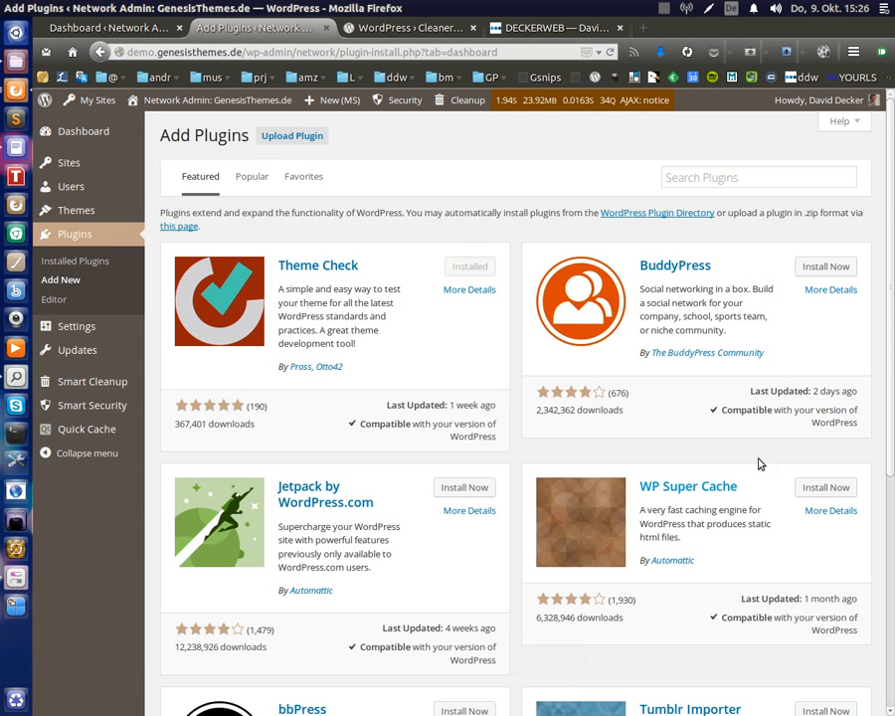
Search the plugin directory for 'cleaner plugin installer'
click(758, 177)
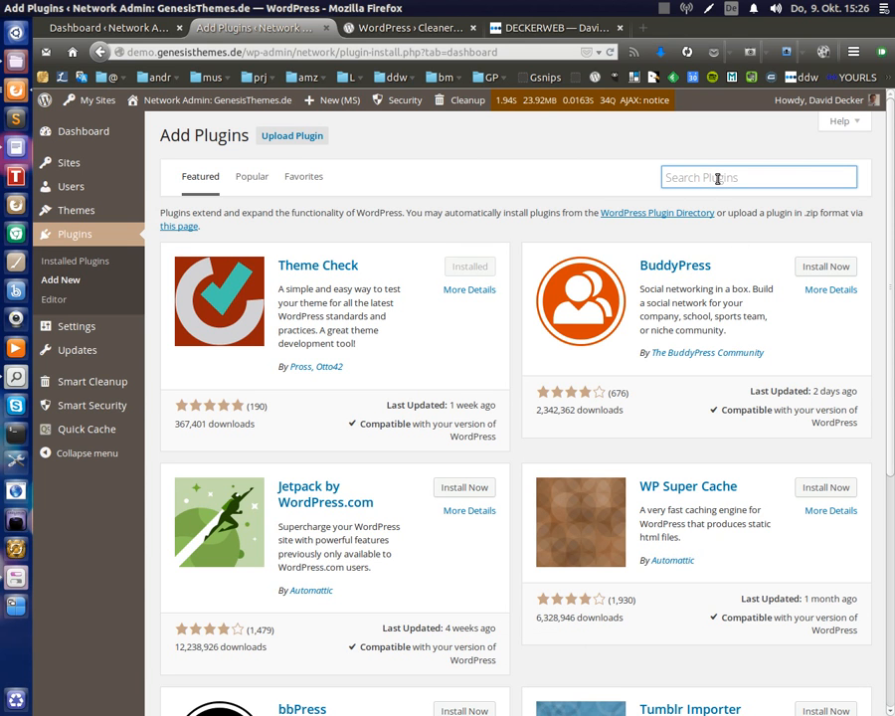
text(cleaner plugin)
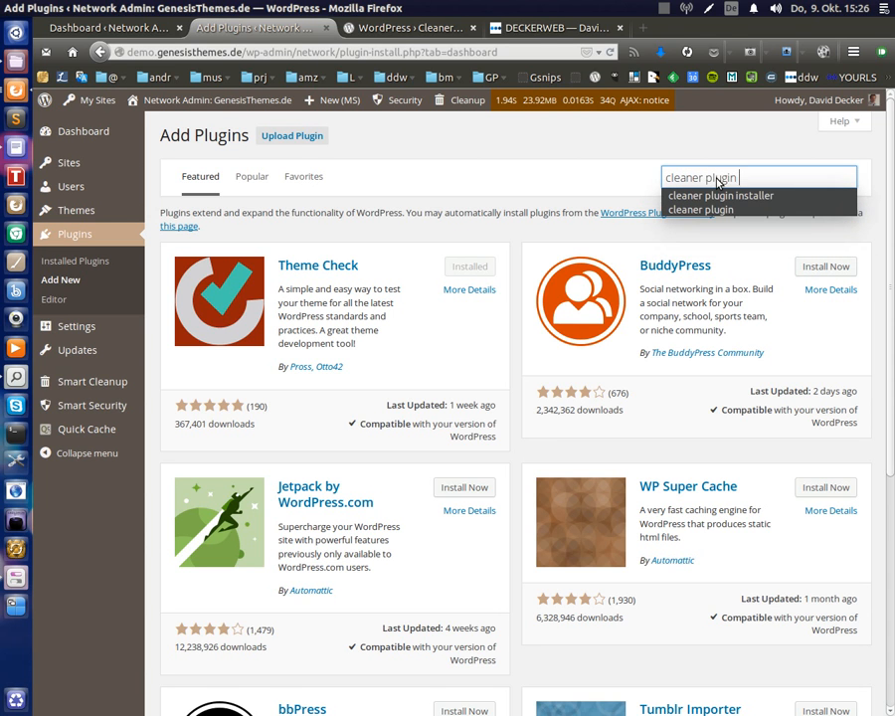
click(720, 195)
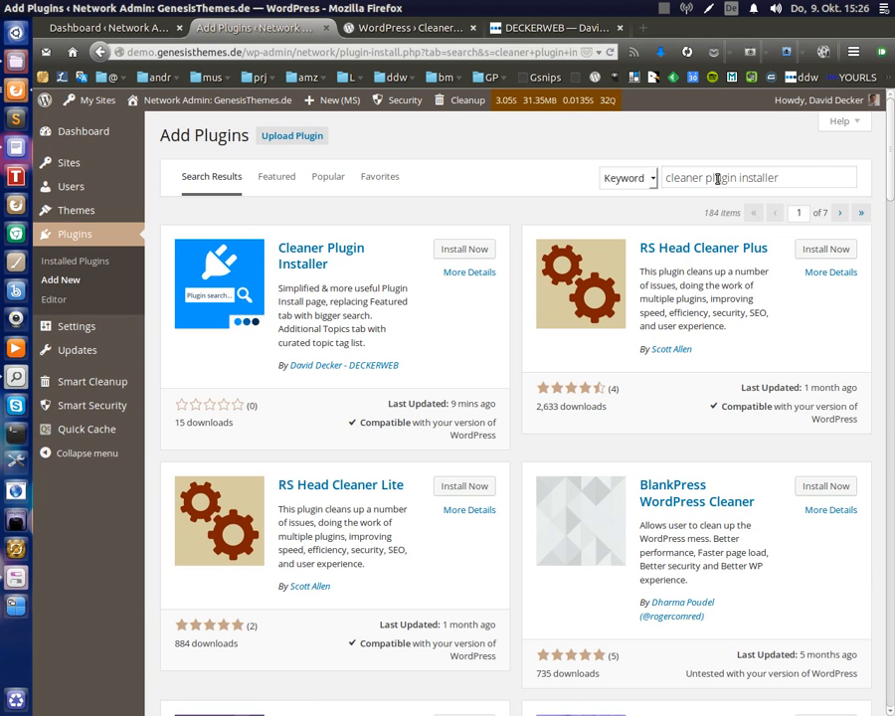
mouse_move(231, 290)
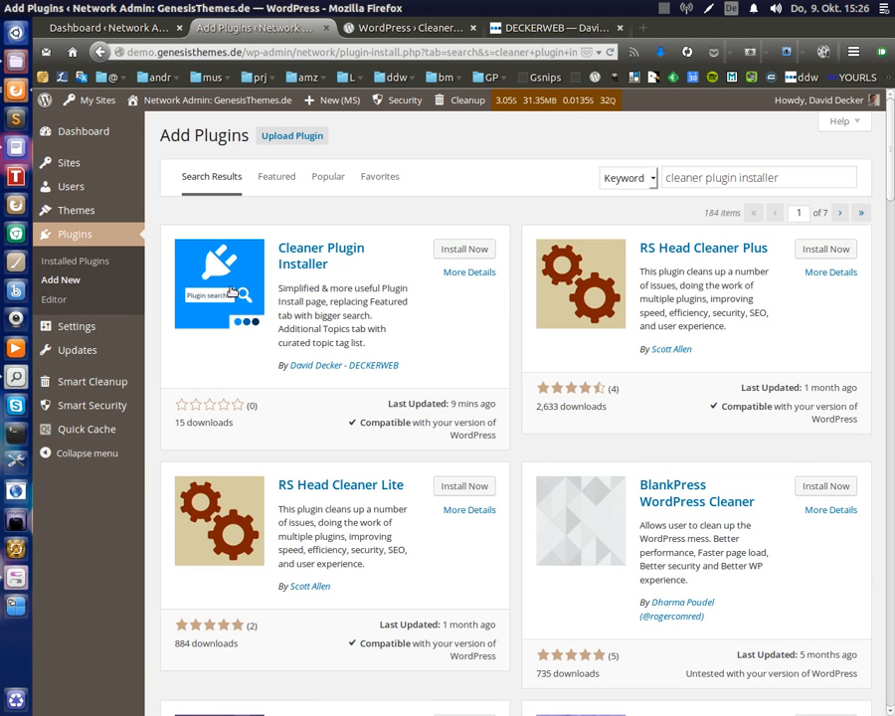
mouse_move(276, 346)
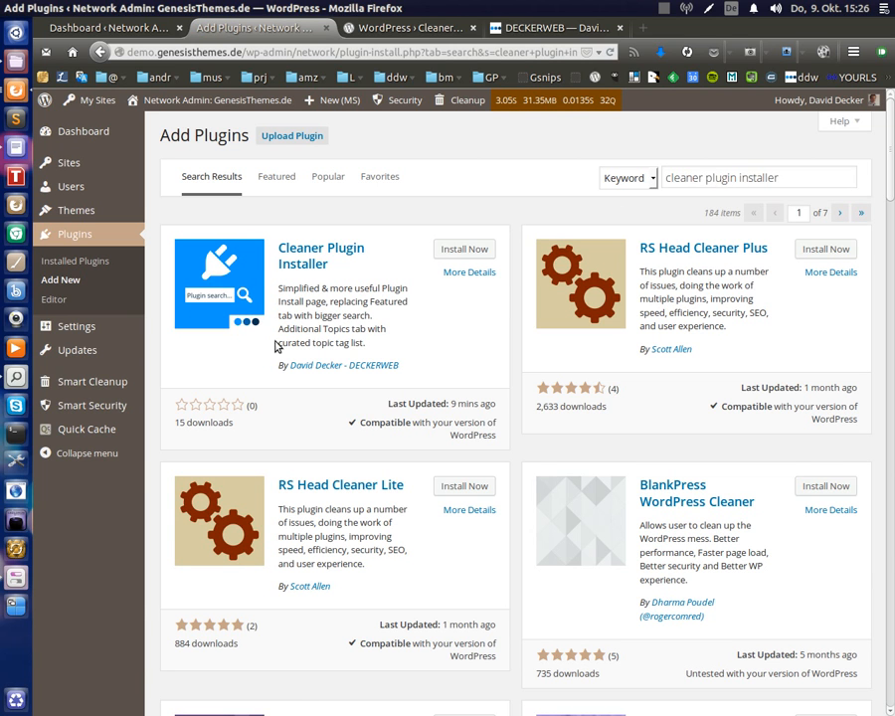
Install Cleaner Plugin Installer from the search results and confirm
click(464, 249)
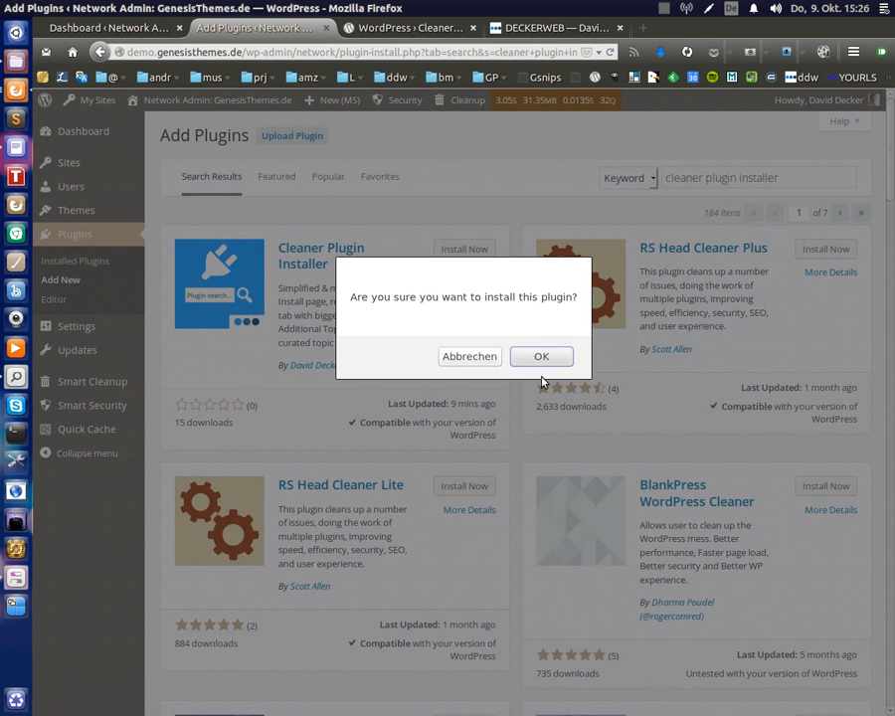
click(541, 357)
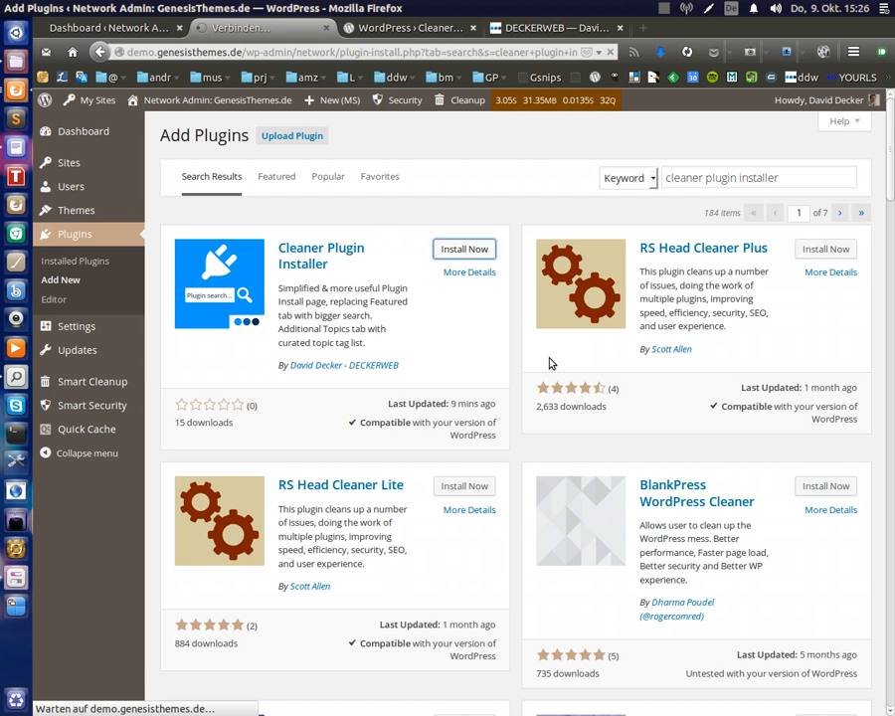
click(464, 249)
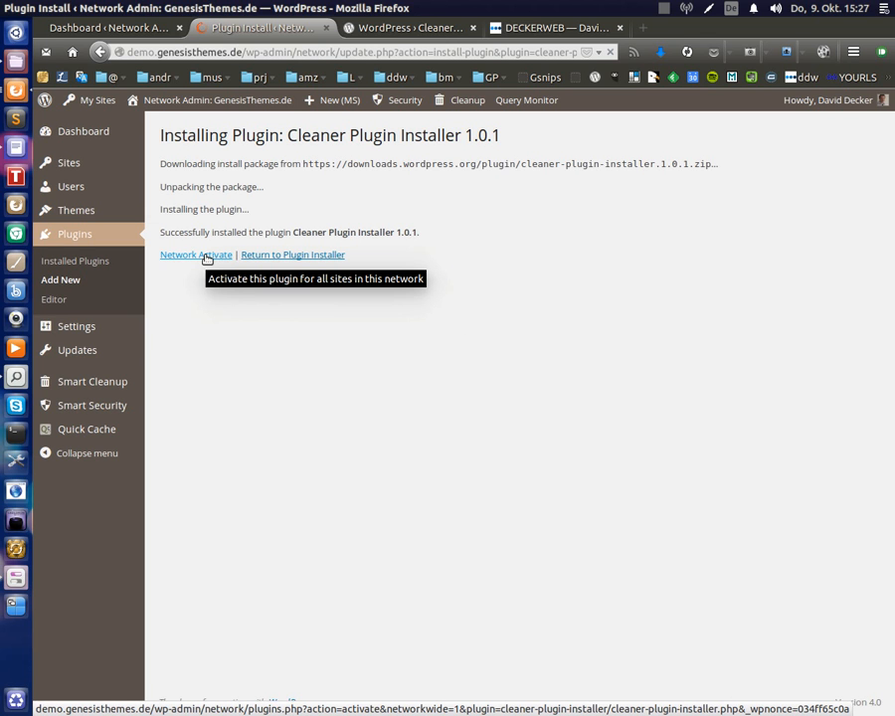
Network Activate Cleaner Plugin Installer 1.0.1 for all sites
click(195, 254)
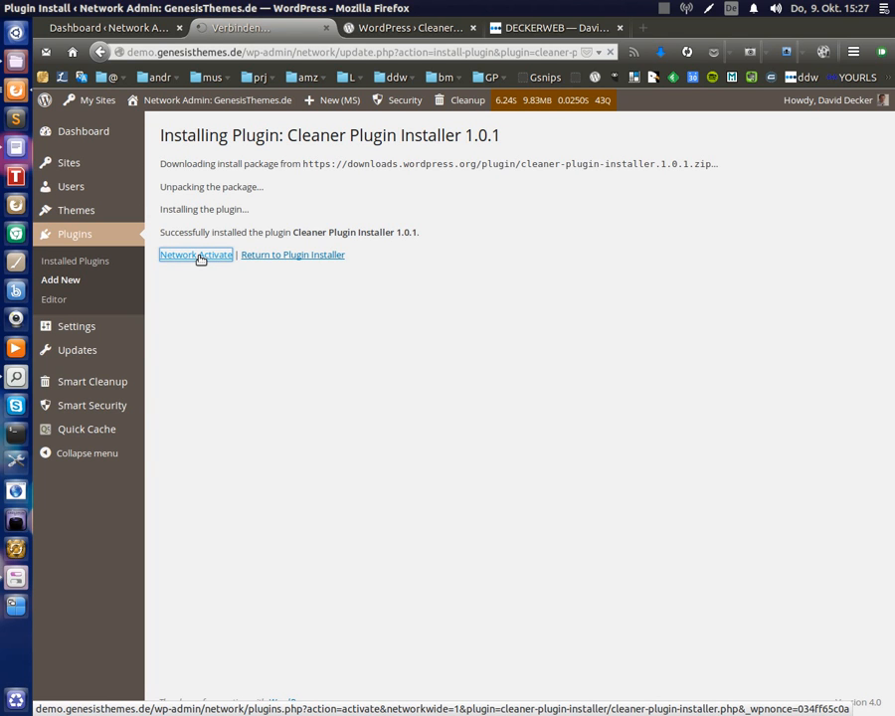
click(195, 255)
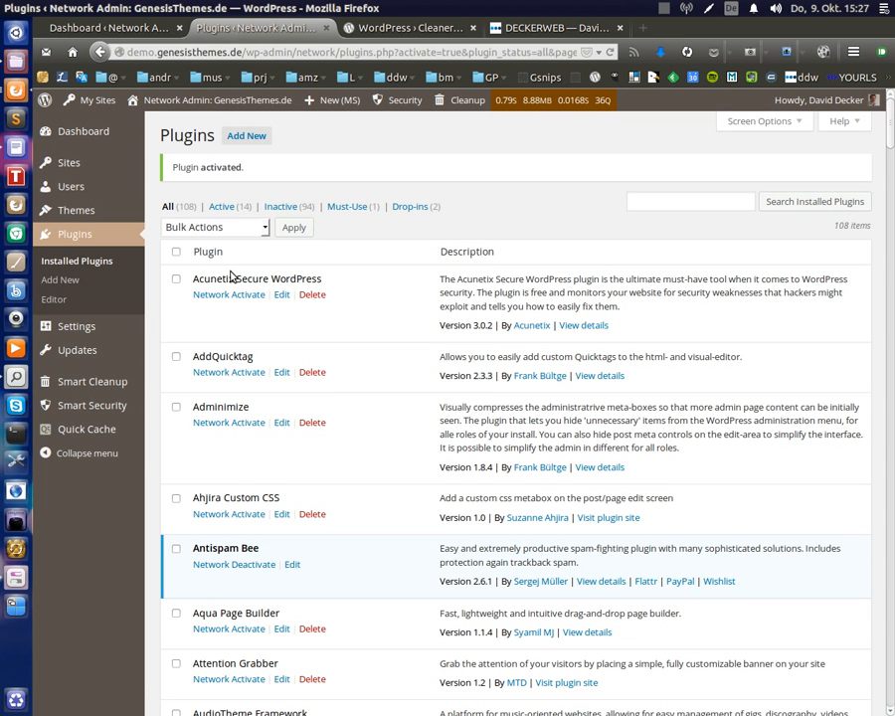
Network Deactivate Query Monitor, then go to Cleaner Plugin Installer's Plugin Installer link
scroll(down, 3)
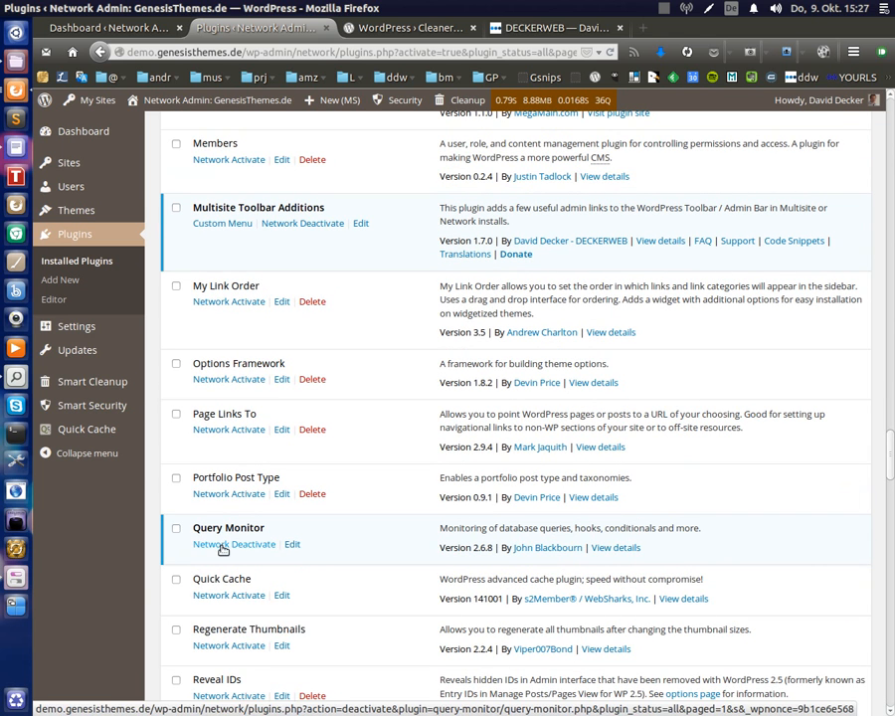
click(233, 546)
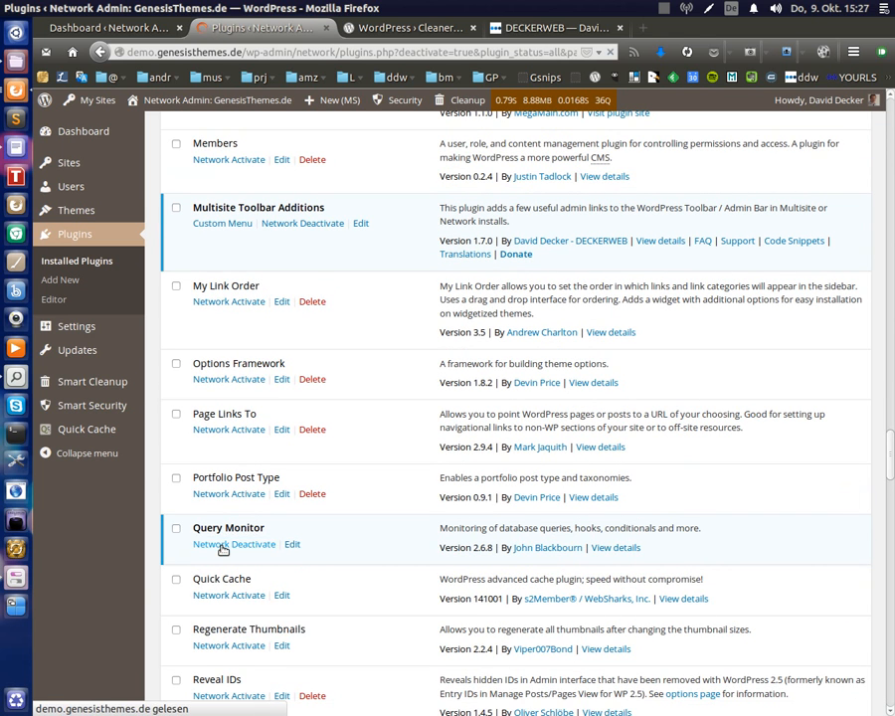
scroll(up, 3)
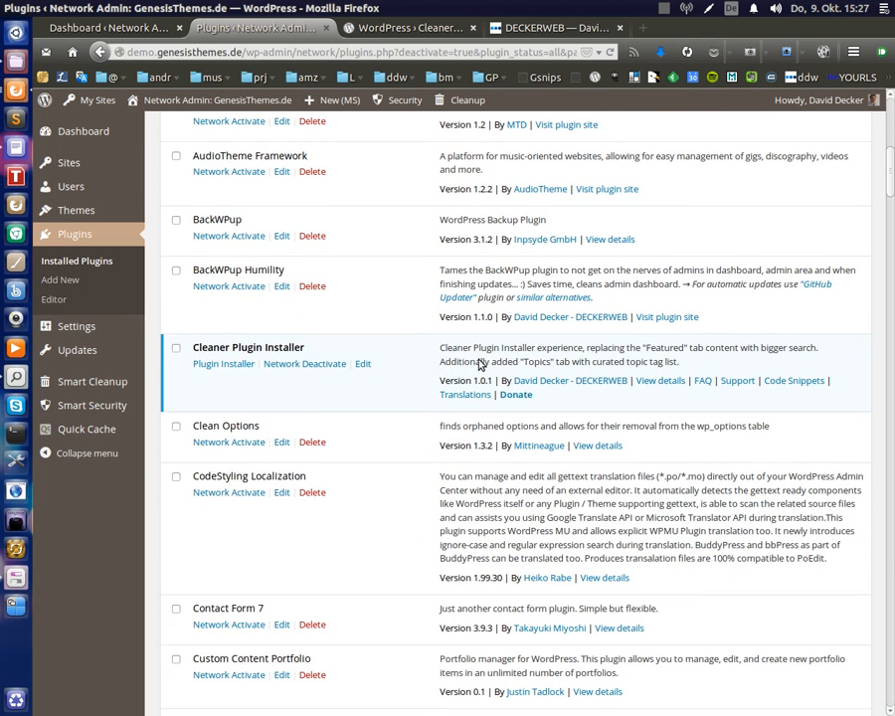
mouse_move(276, 396)
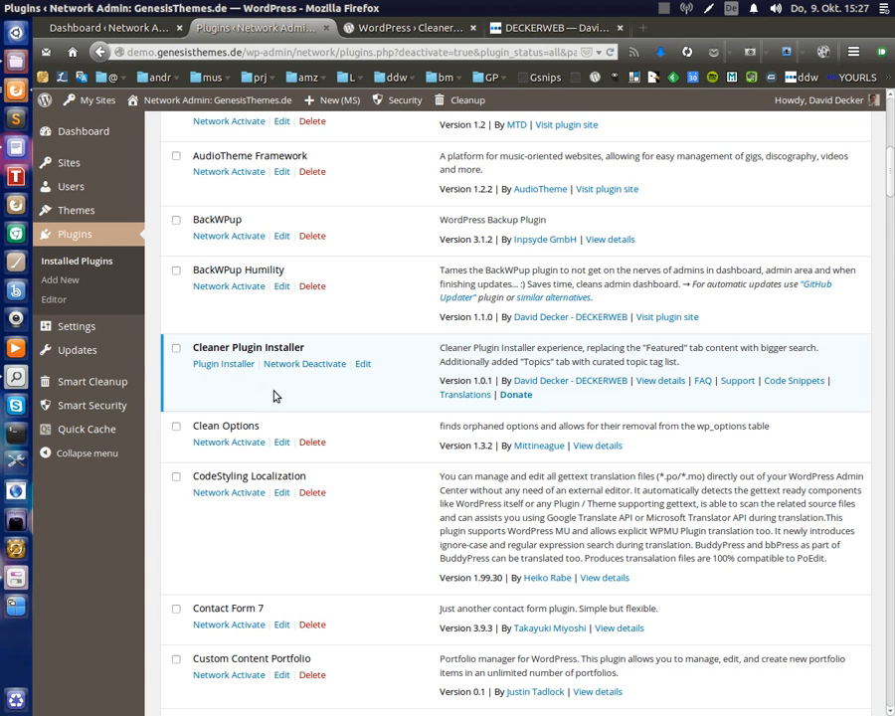
mouse_move(223, 385)
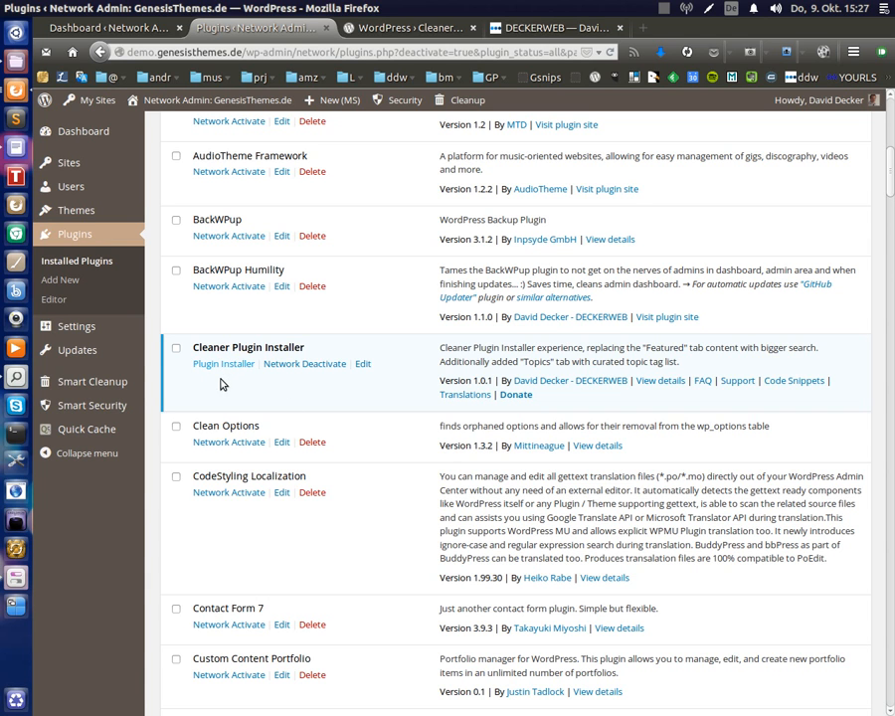
mouse_move(227, 366)
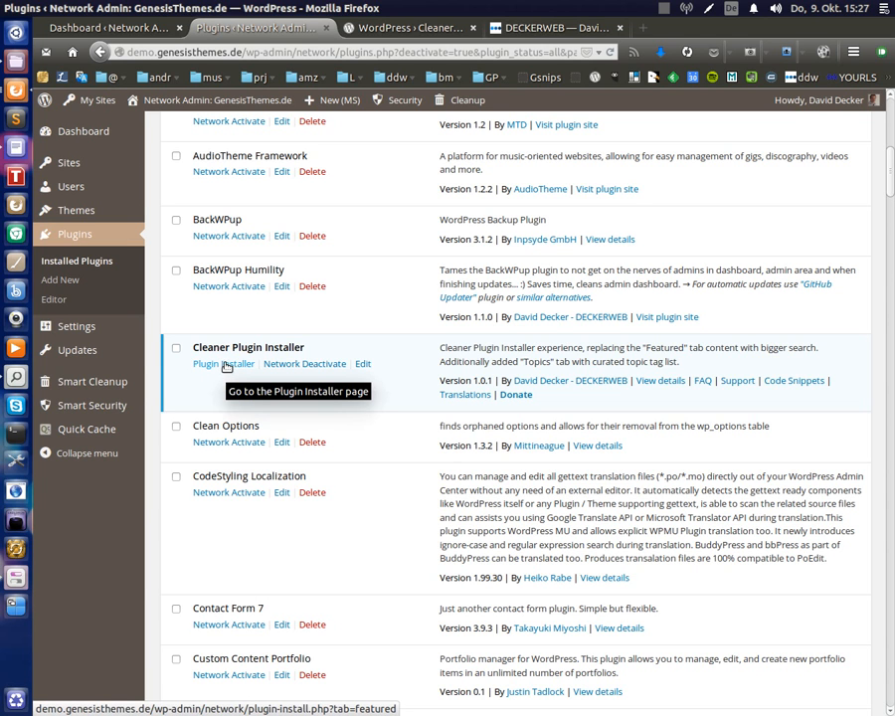
click(223, 364)
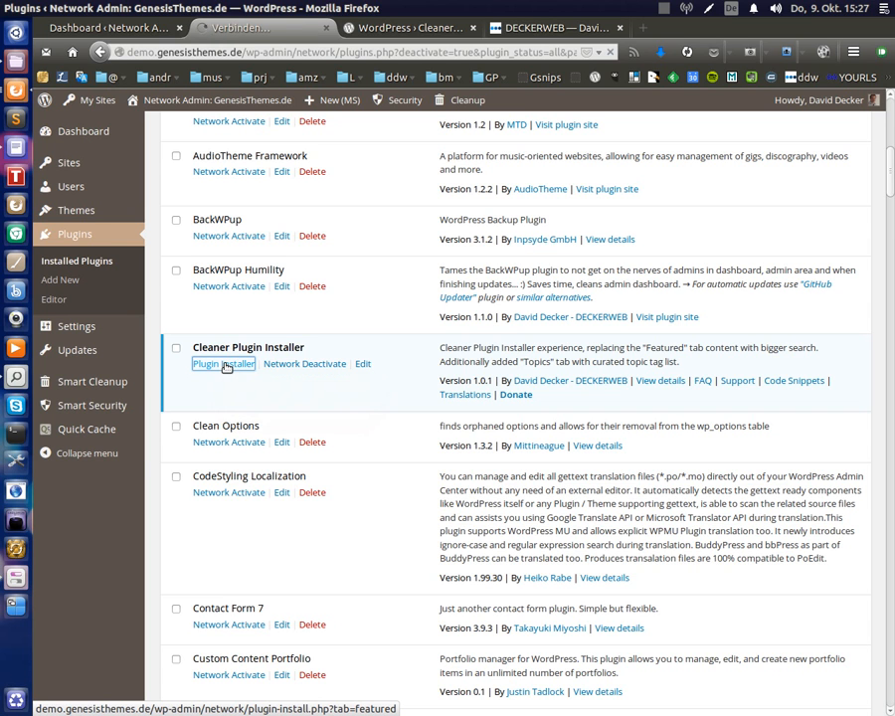
Load the redesigned Start: Search tab and focus its large keyword search field
click(223, 365)
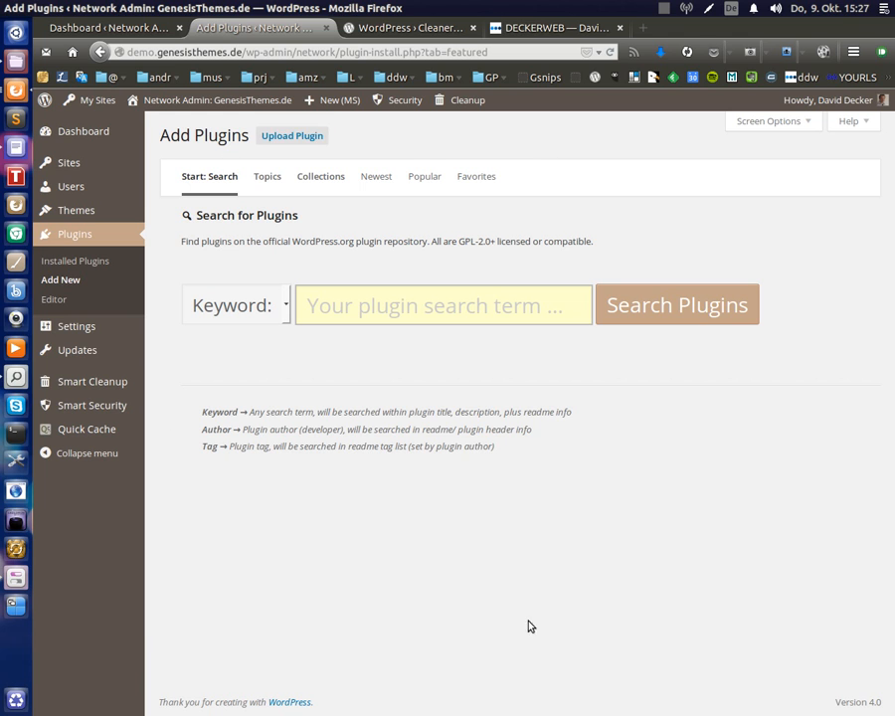
mouse_move(653, 501)
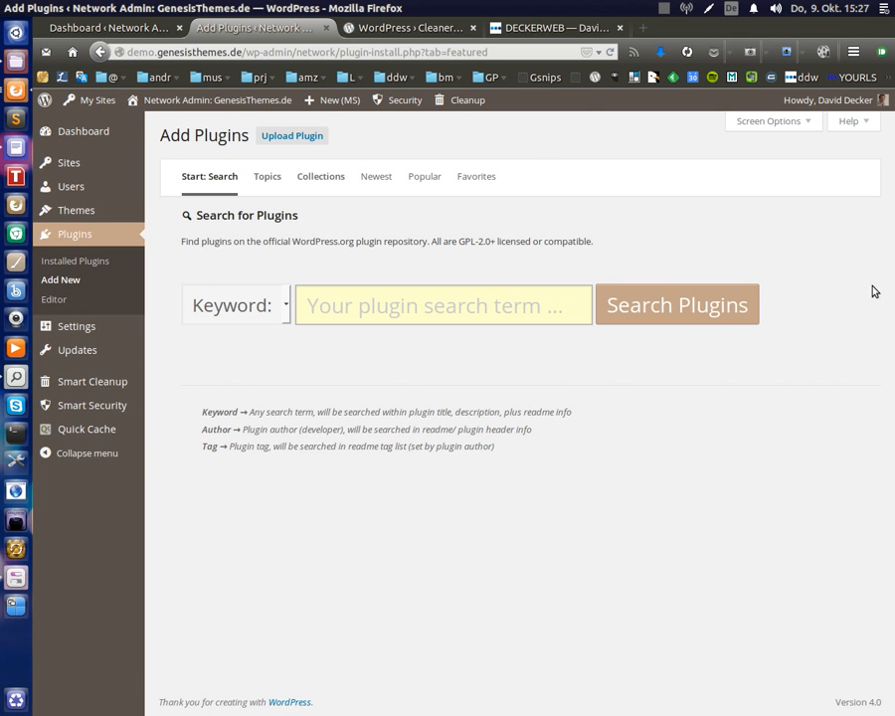
mouse_move(541, 629)
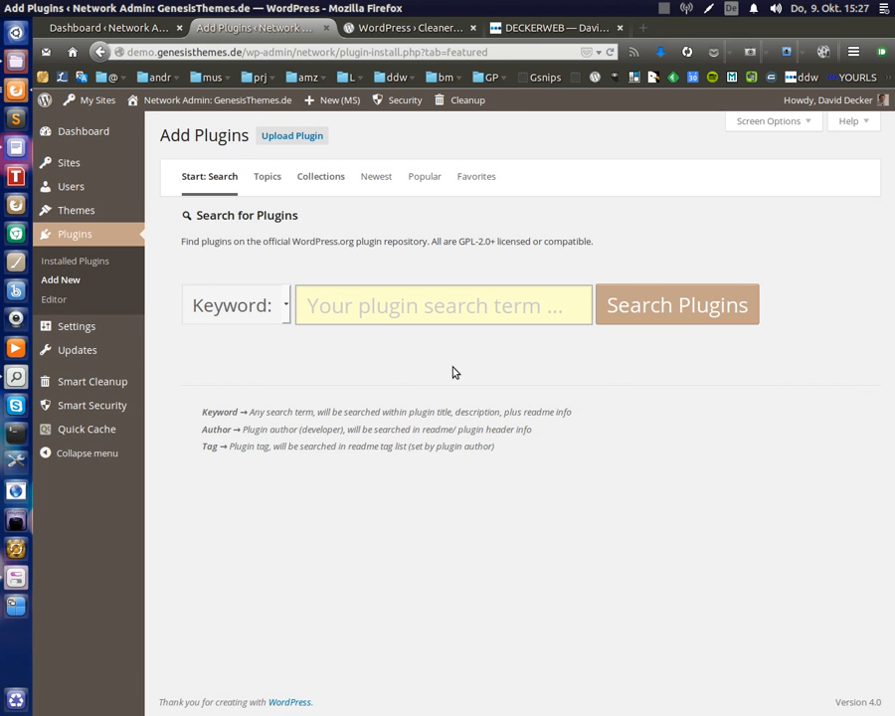
mouse_move(374, 354)
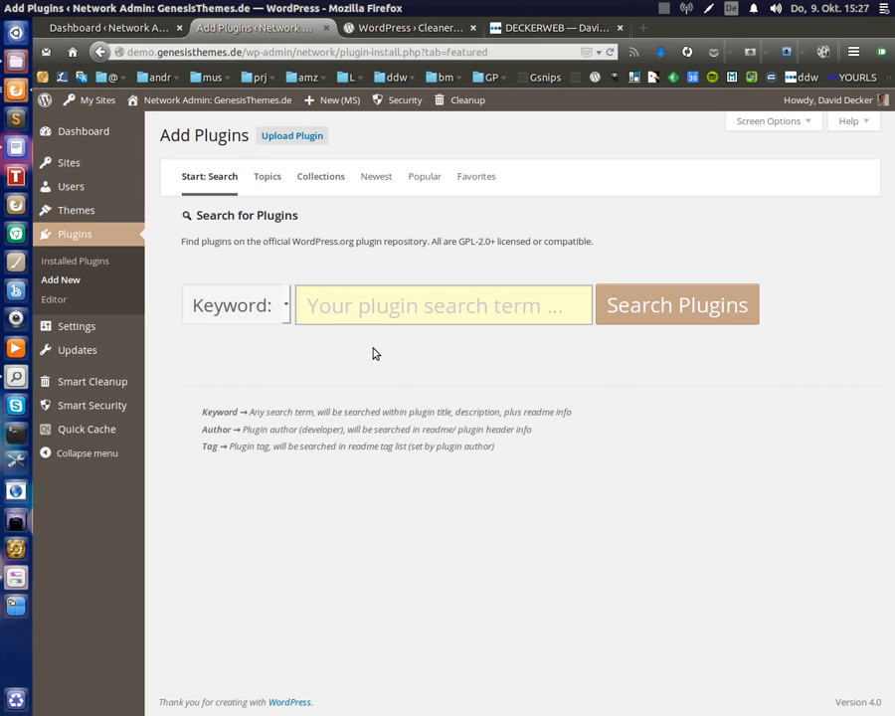
mouse_move(356, 380)
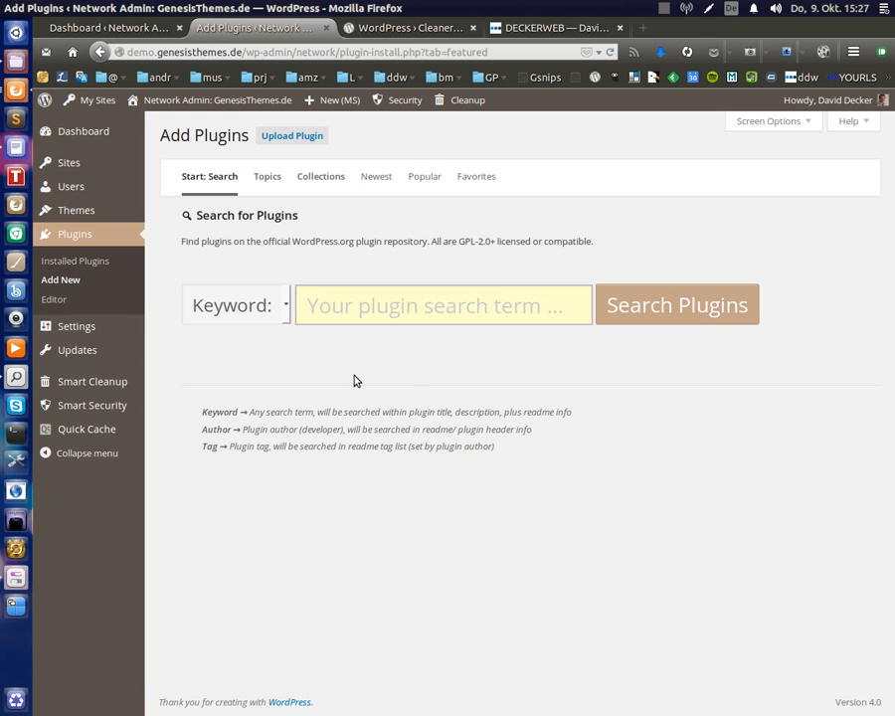
mouse_move(235, 315)
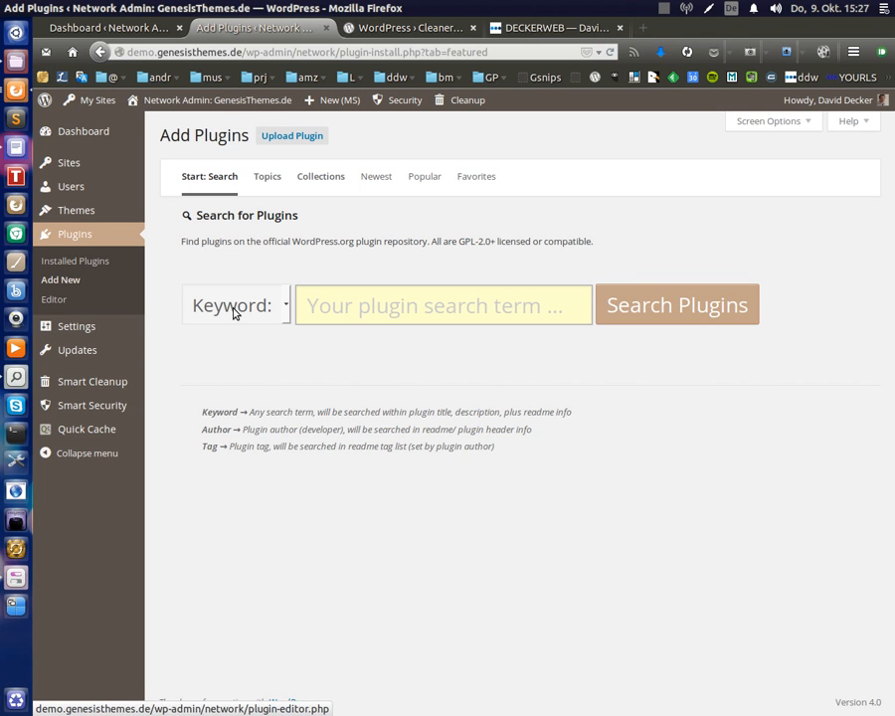
click(442, 304)
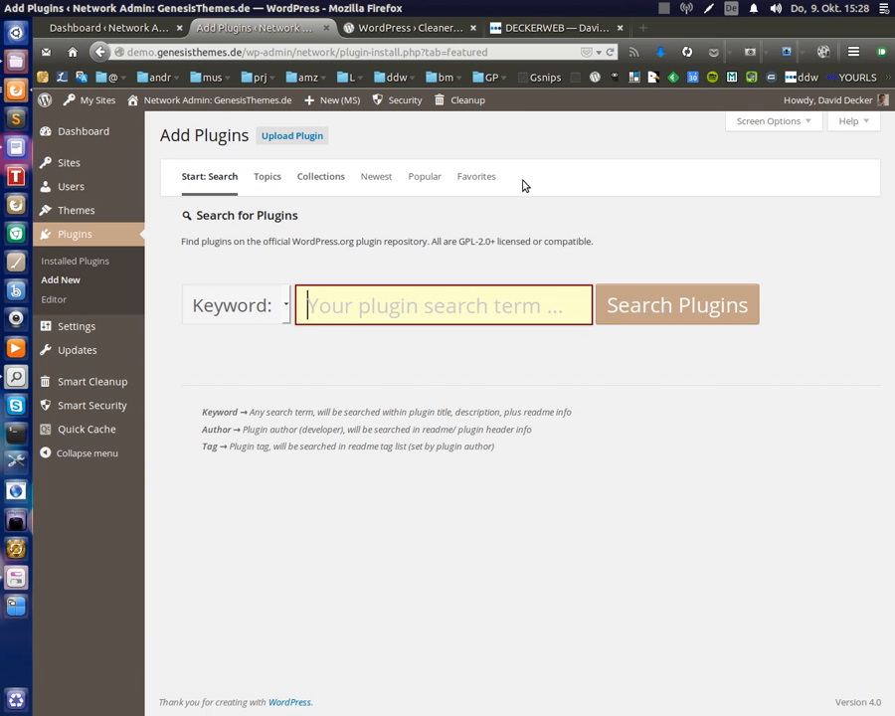
Run a keyword search for 'multisite' from the big search box
click(441, 304)
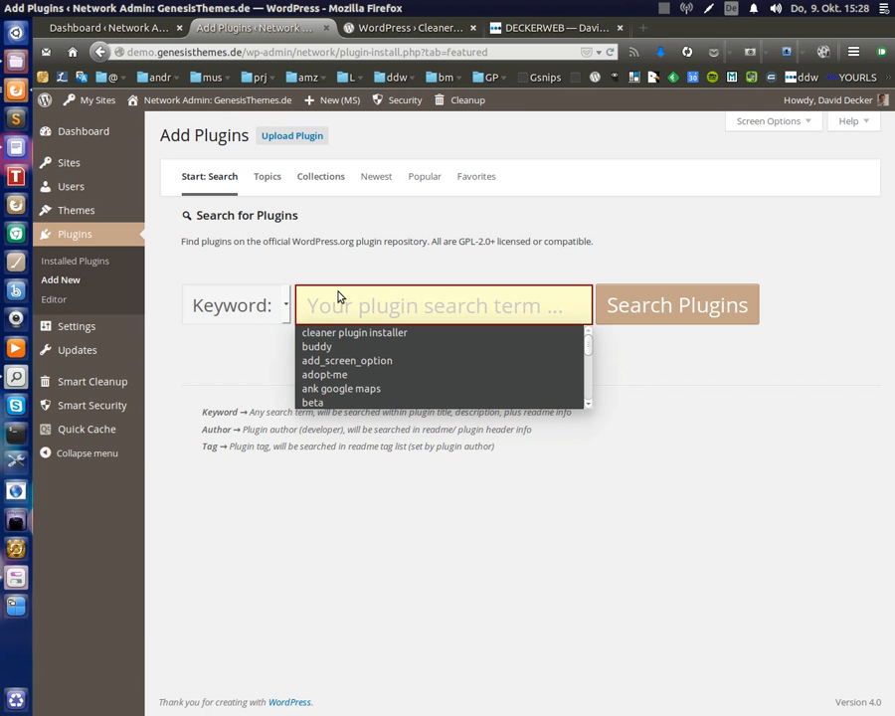
text(multisite)
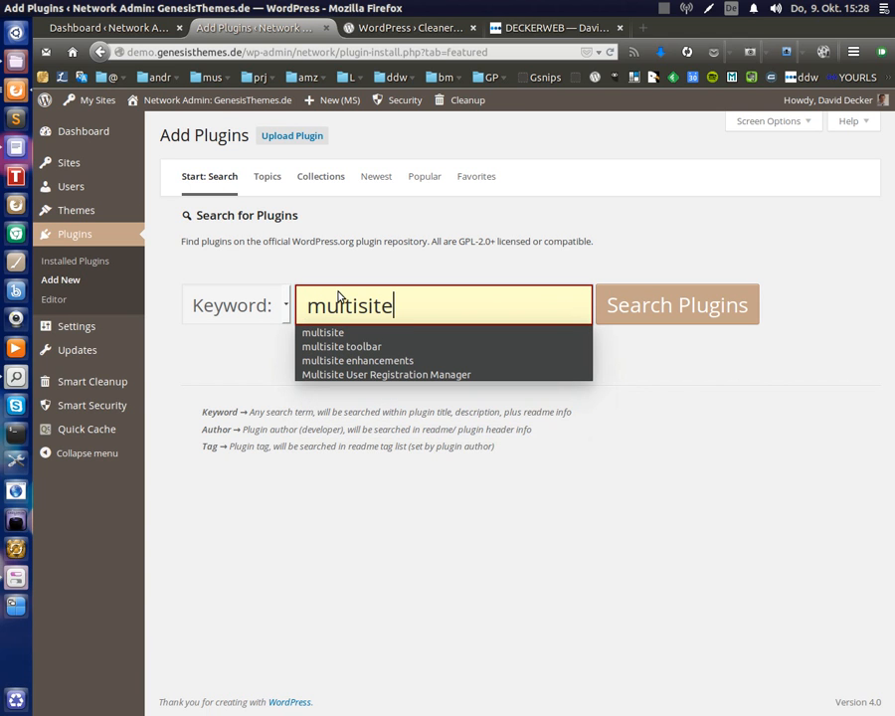
mouse_move(637, 187)
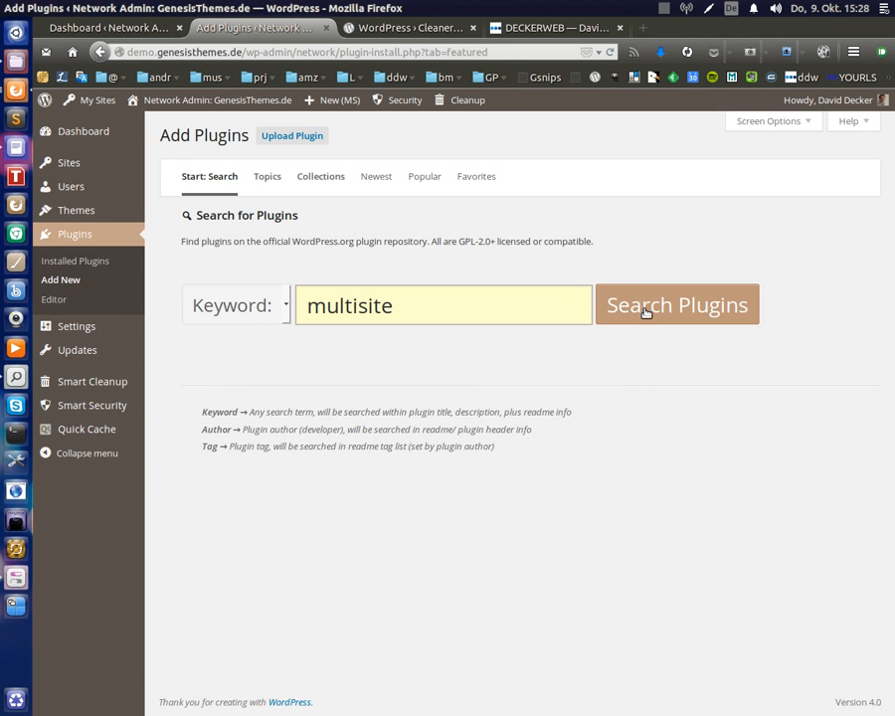
mouse_move(656, 380)
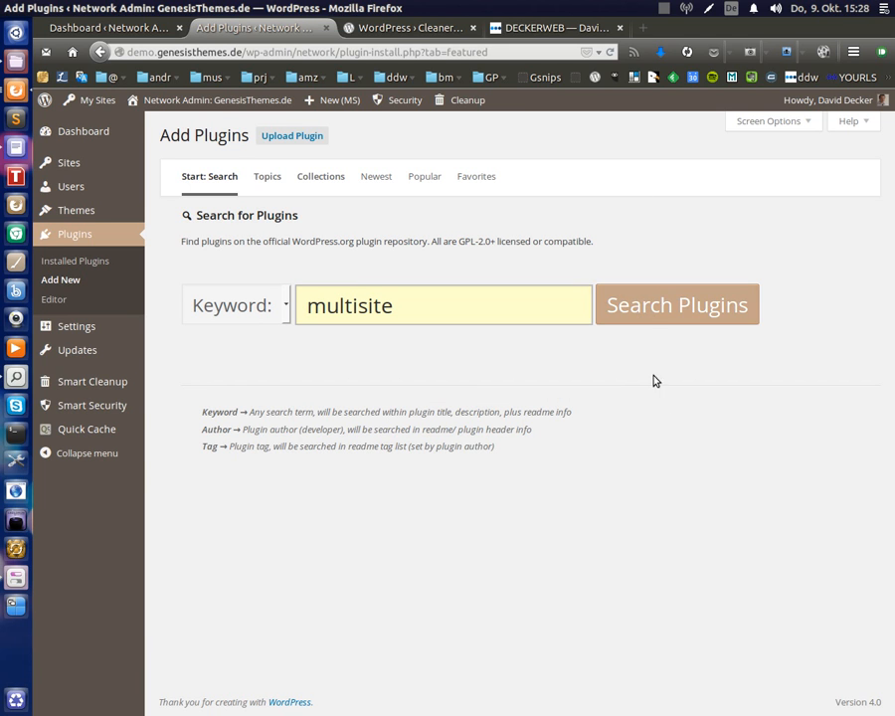
click(677, 304)
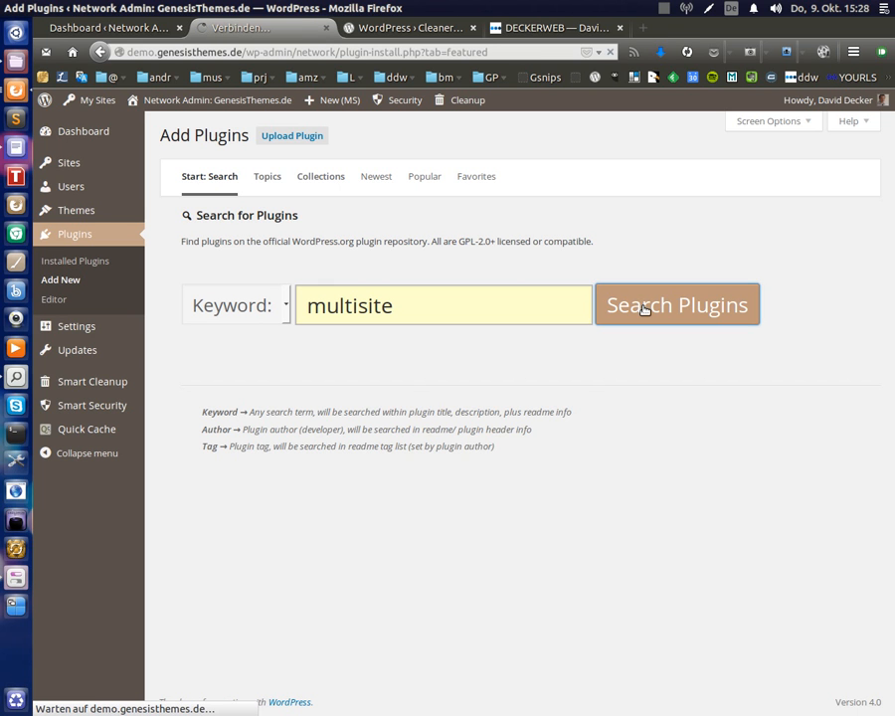
click(677, 304)
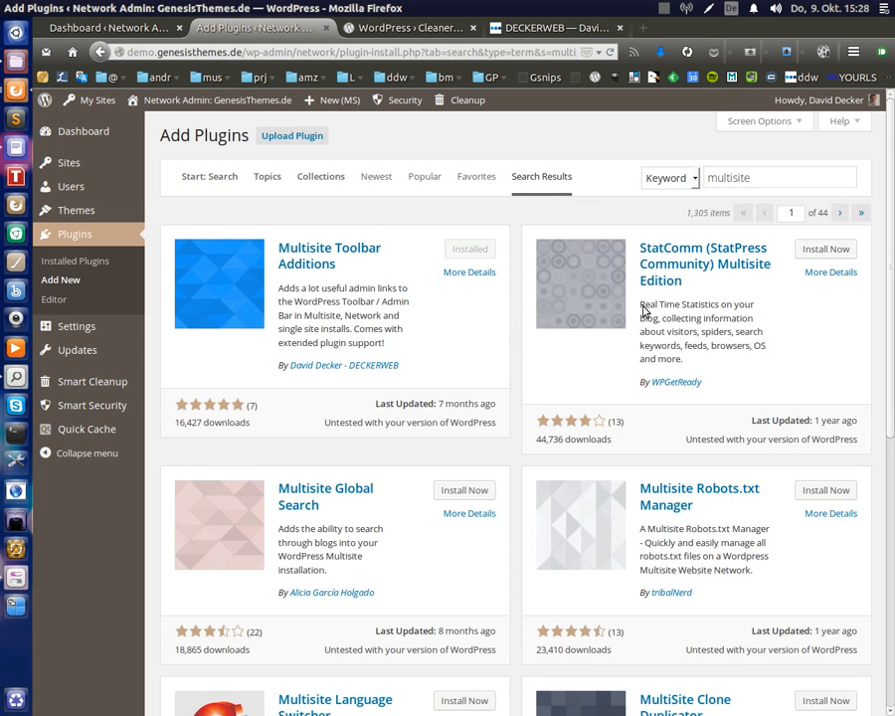
scroll(down, 3)
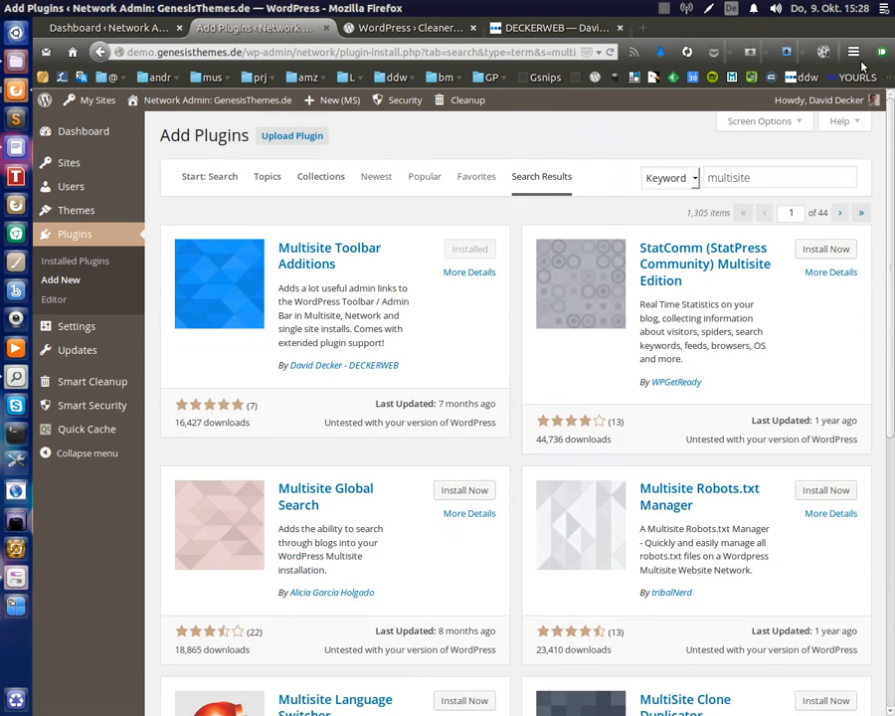
scroll(down, 3)
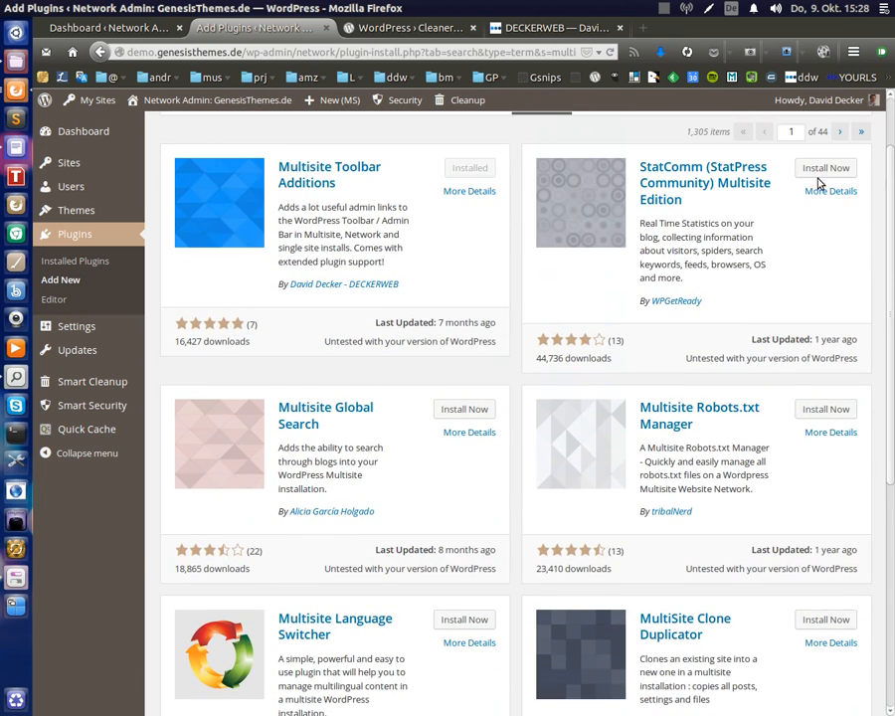
scroll(down, 3)
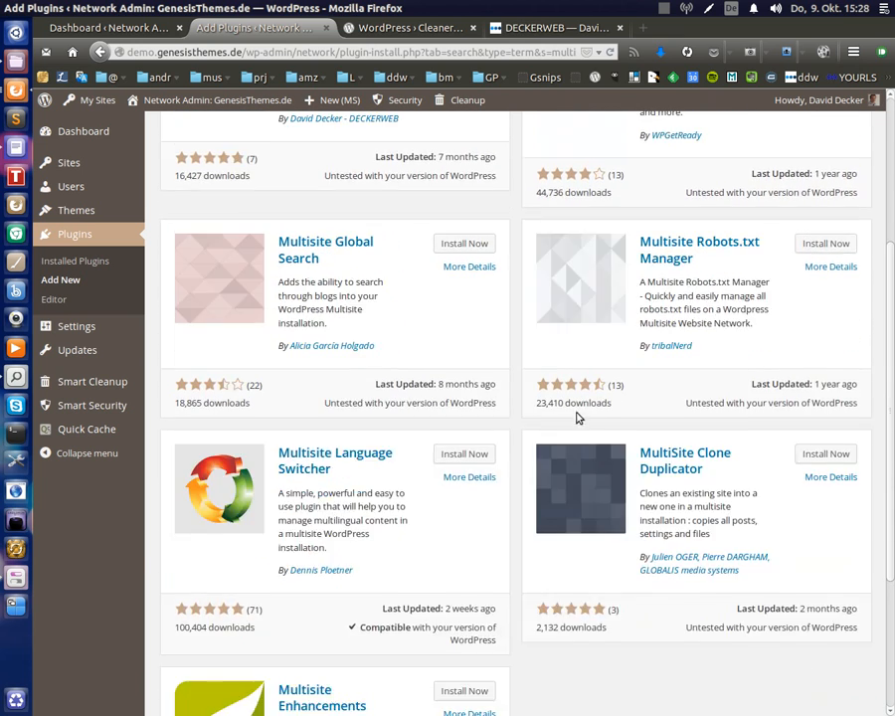
scroll(up, 3)
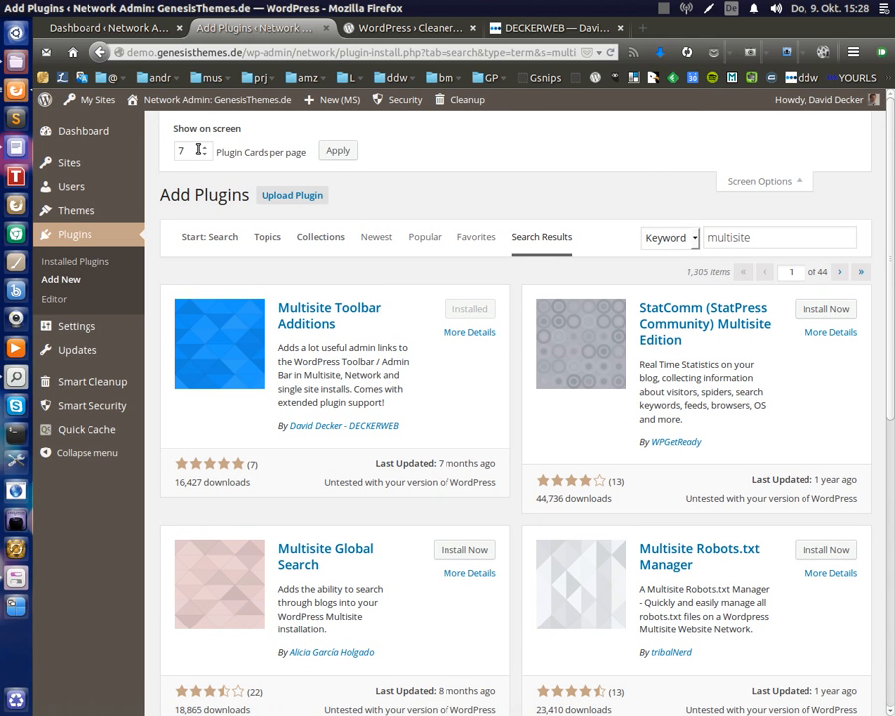
mouse_move(195, 151)
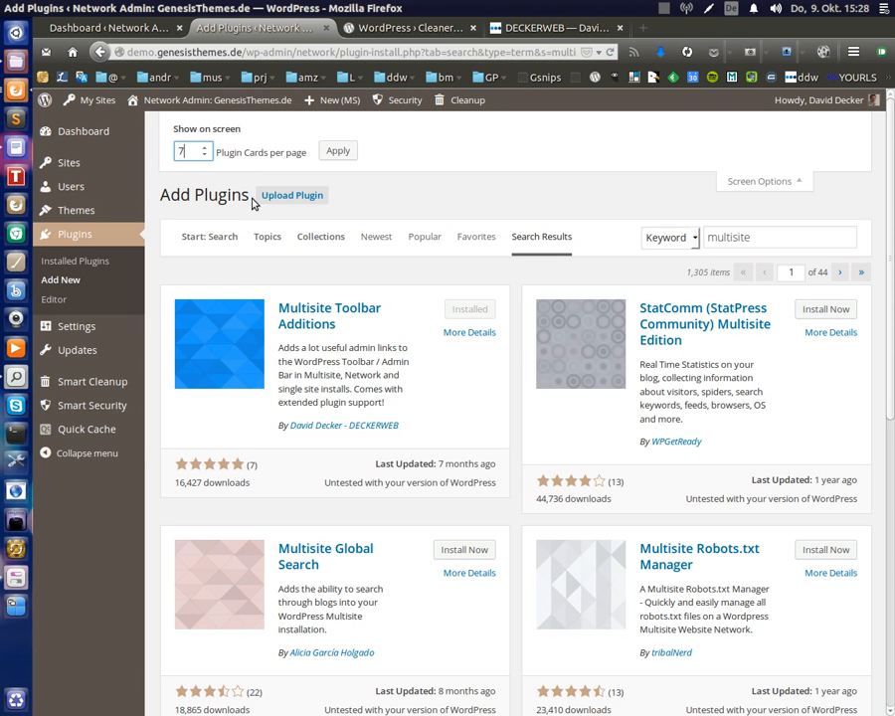
mouse_move(505, 331)
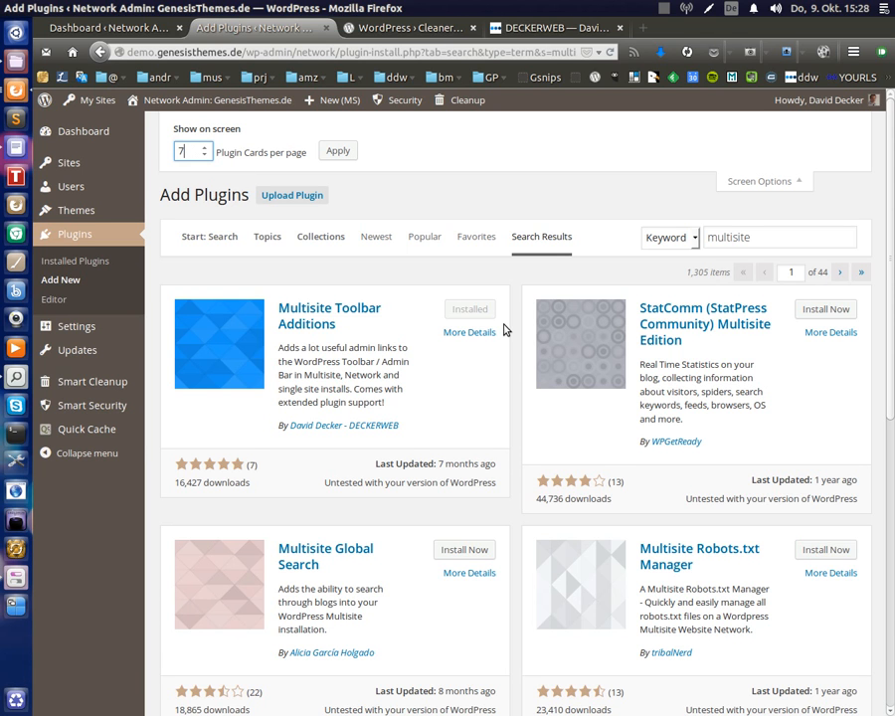
Apply 24 Plugin Cards per page in Screen Options and scroll the reloaded results
text(2)
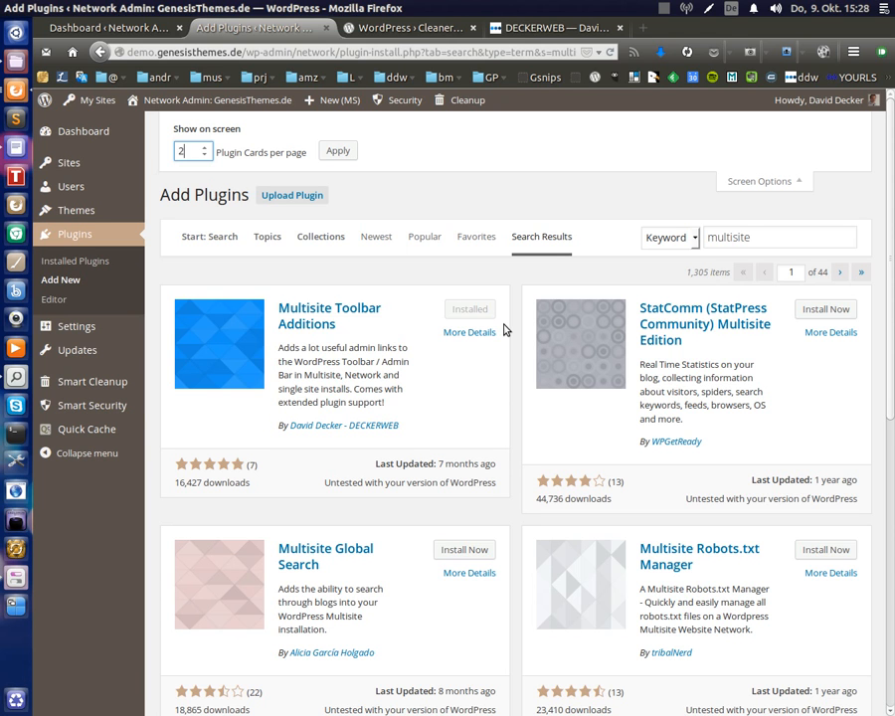
click(339, 151)
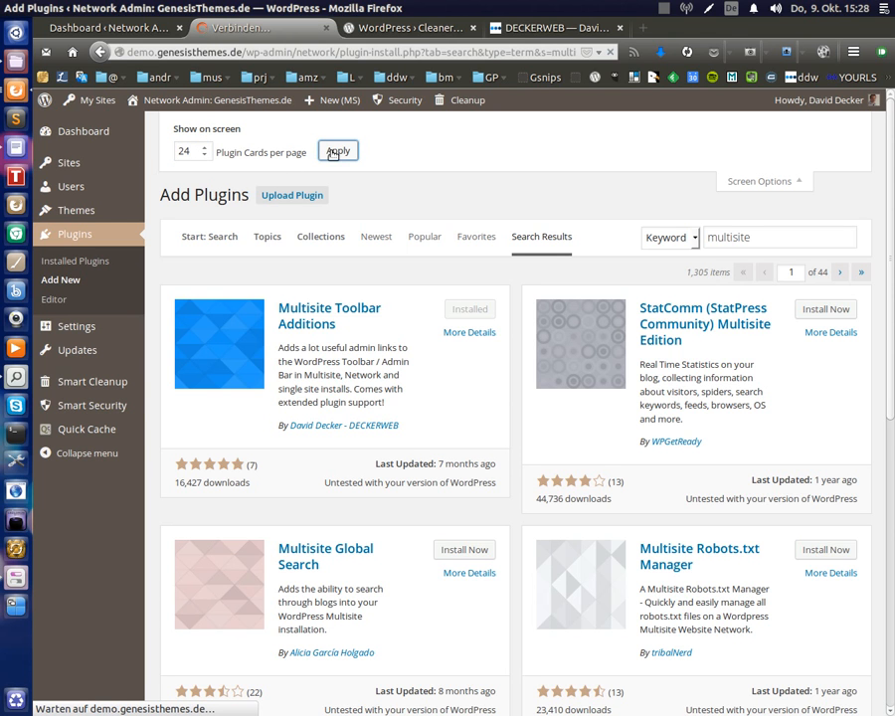
click(339, 152)
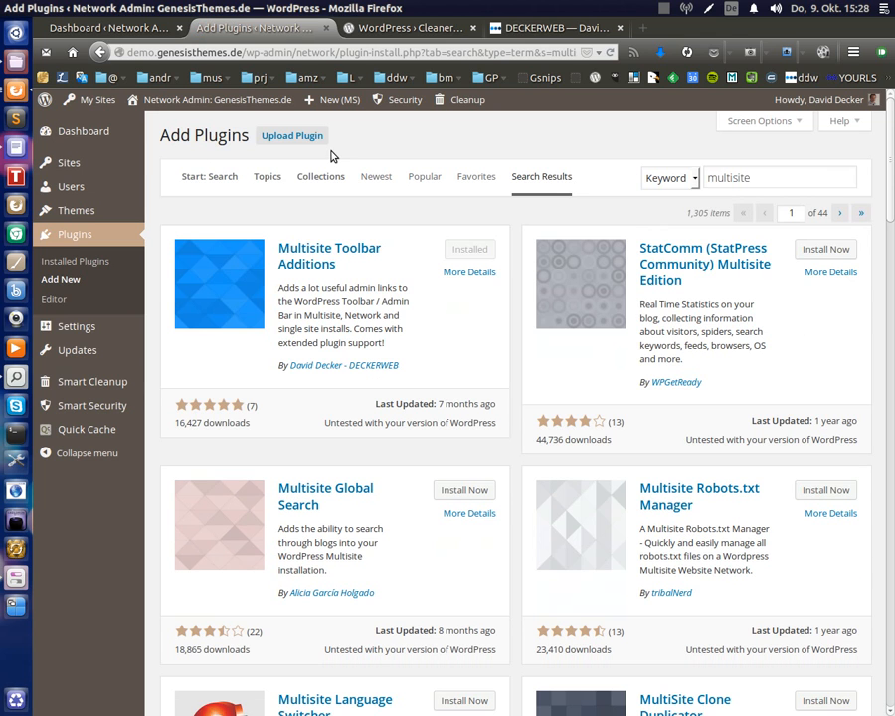
scroll(down, 3)
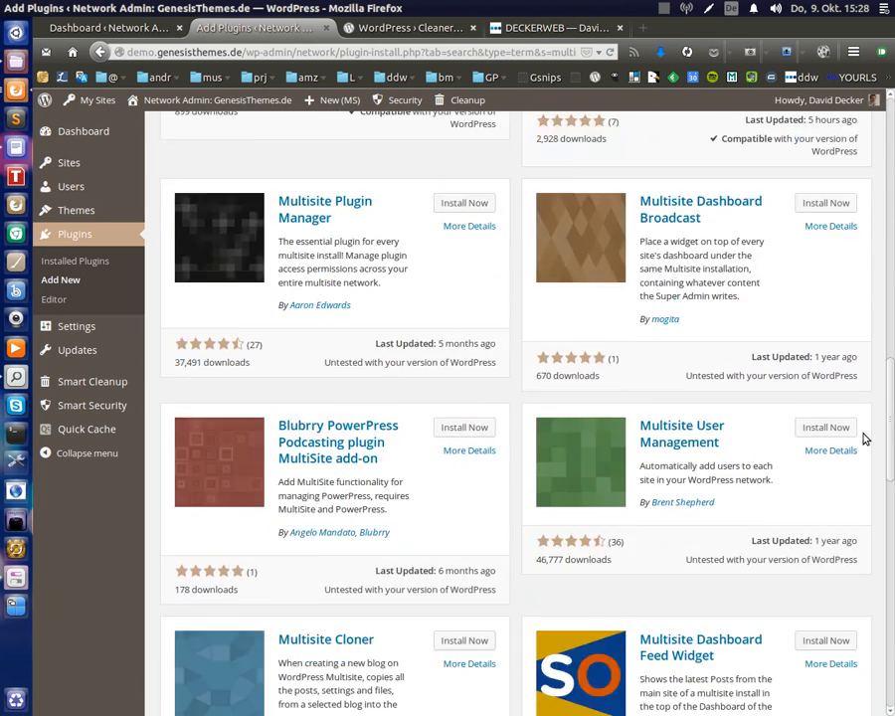
scroll(down, 3)
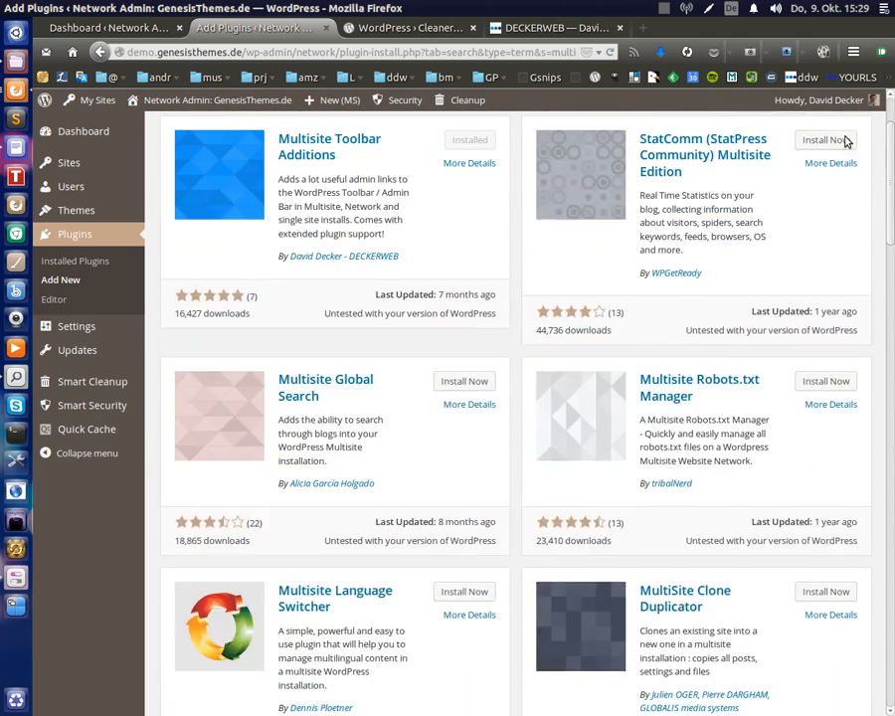
scroll(down, 3)
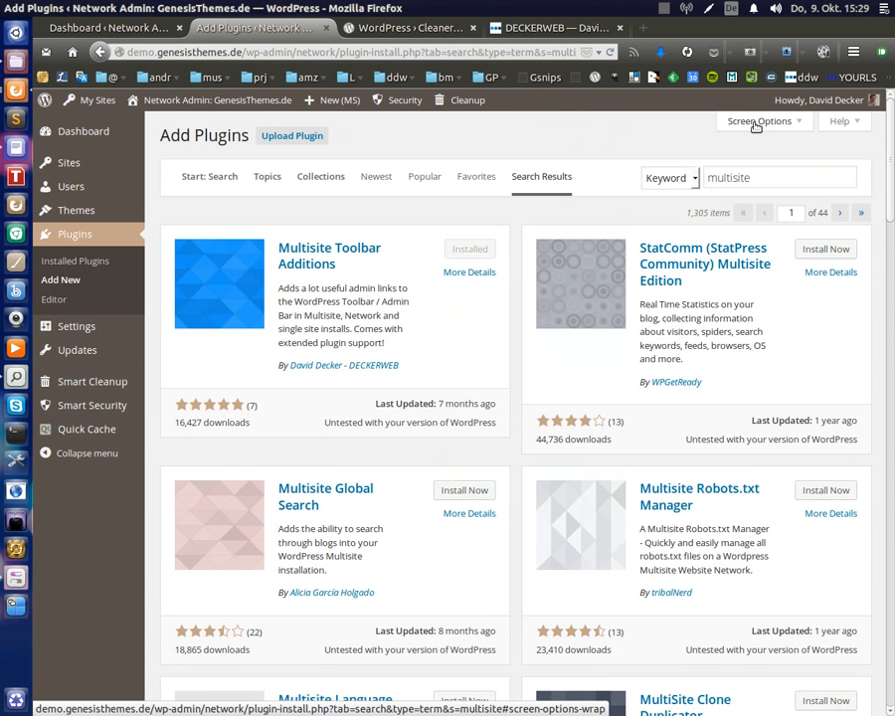
Apply 6 Plugin Cards per page in Screen Options
click(759, 121)
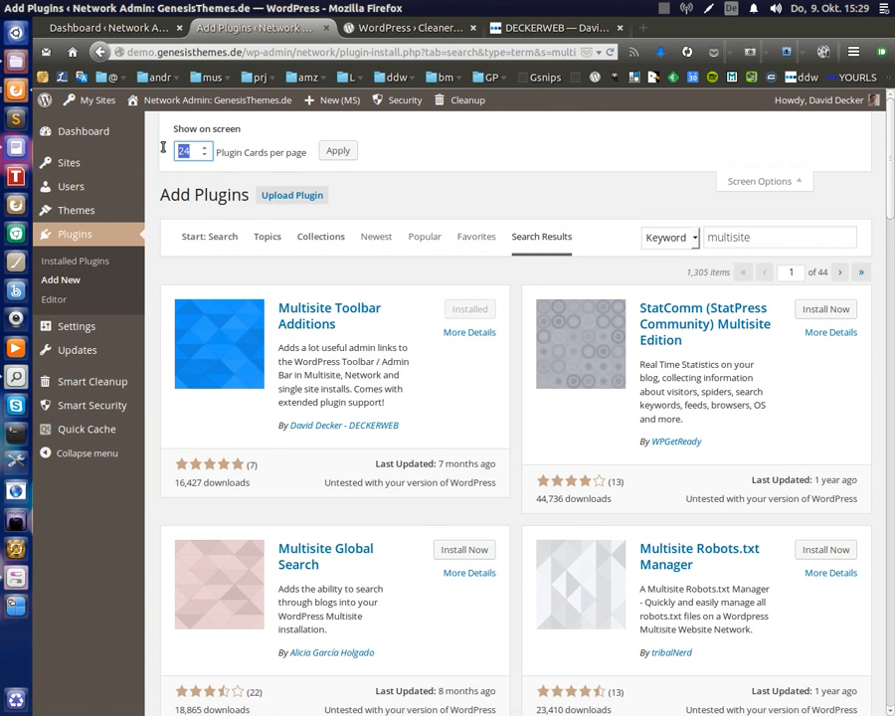
text(6)
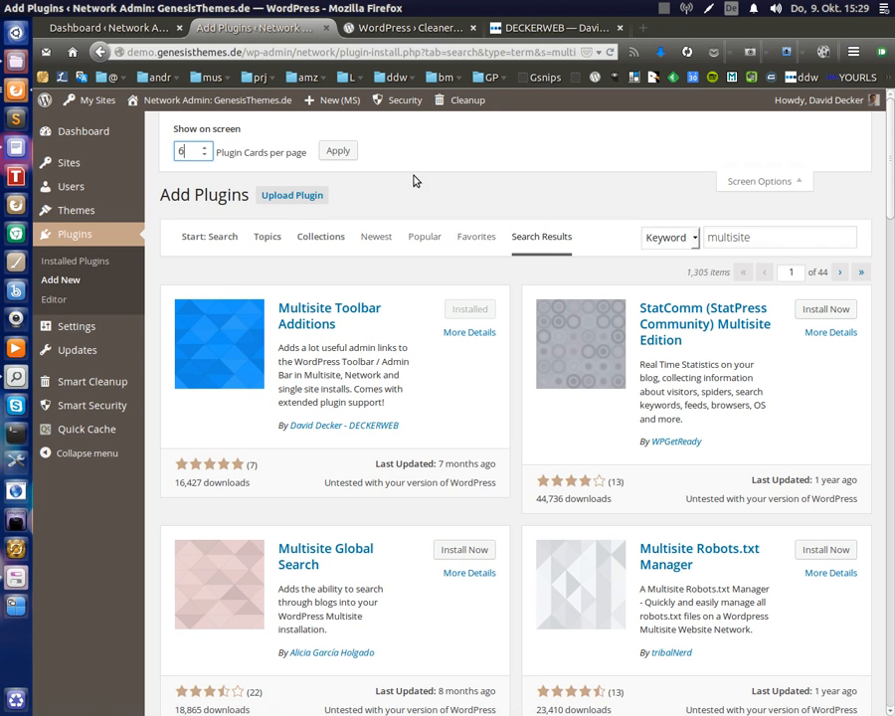
click(339, 151)
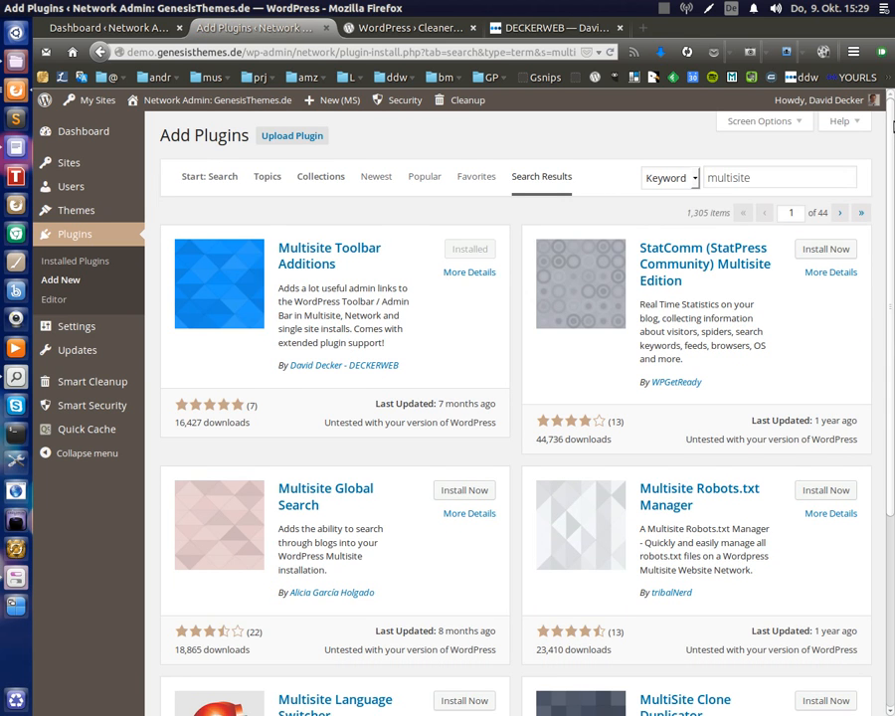
mouse_move(848, 114)
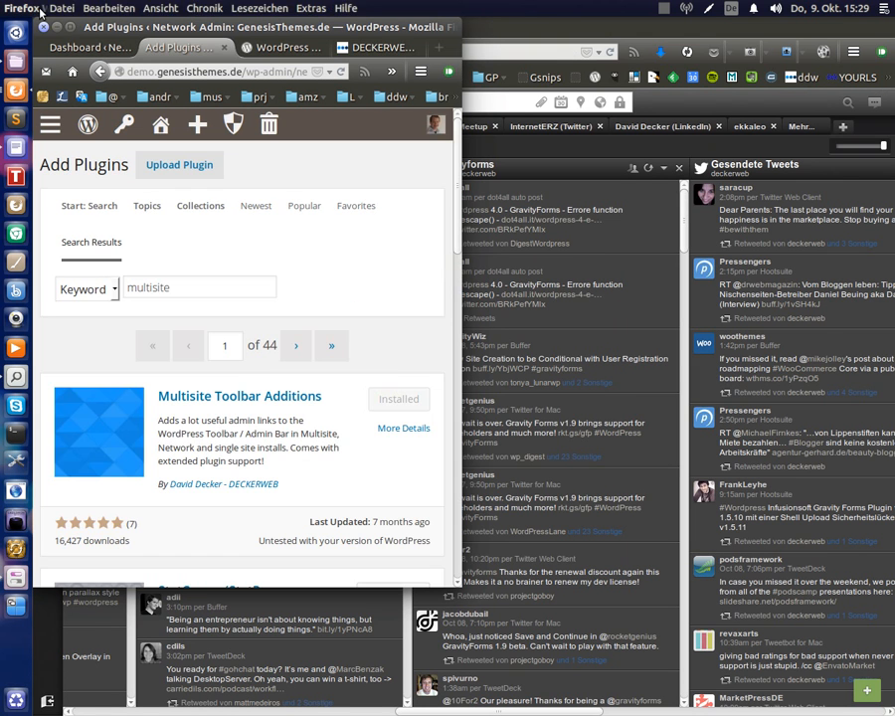
scroll(down, 3)
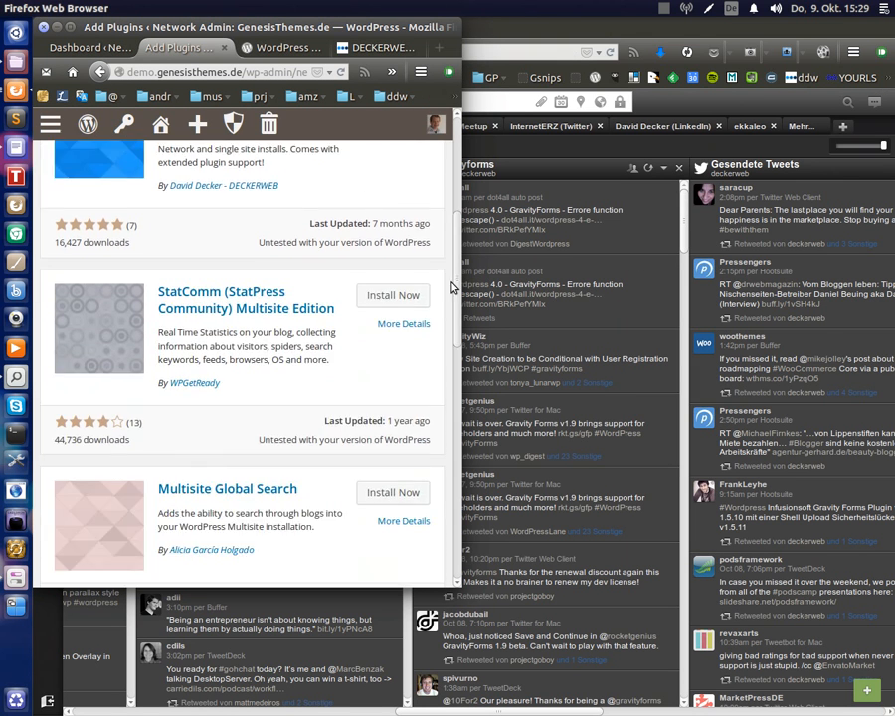
scroll(down, 3)
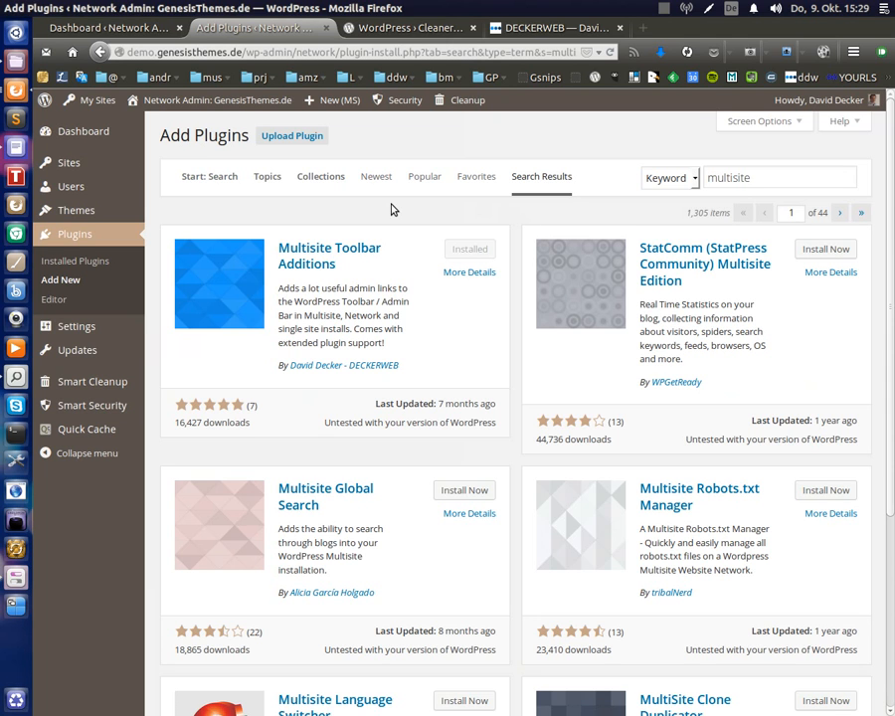
mouse_move(322, 209)
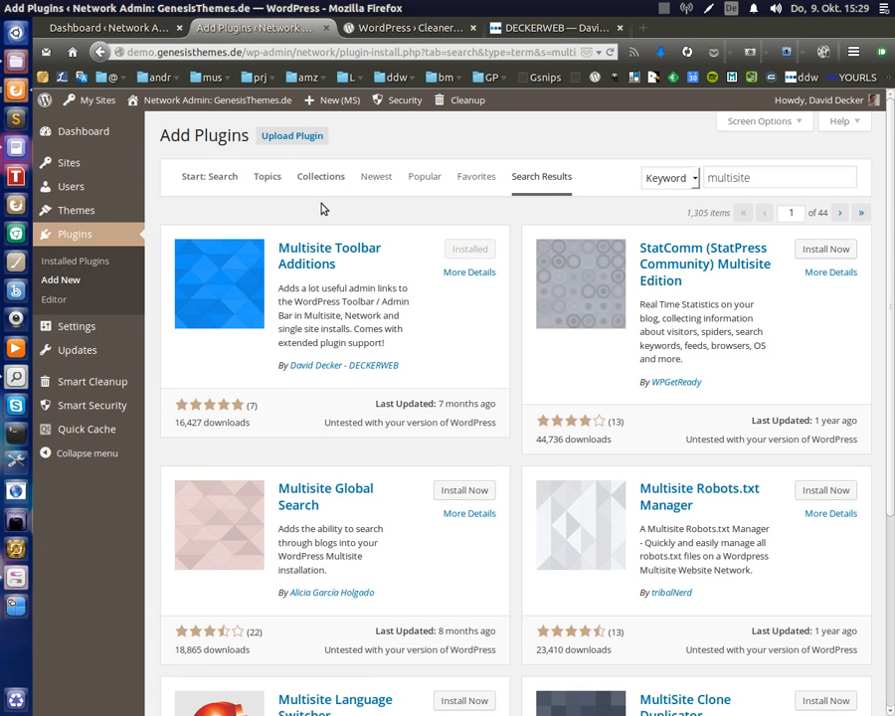
mouse_move(493, 183)
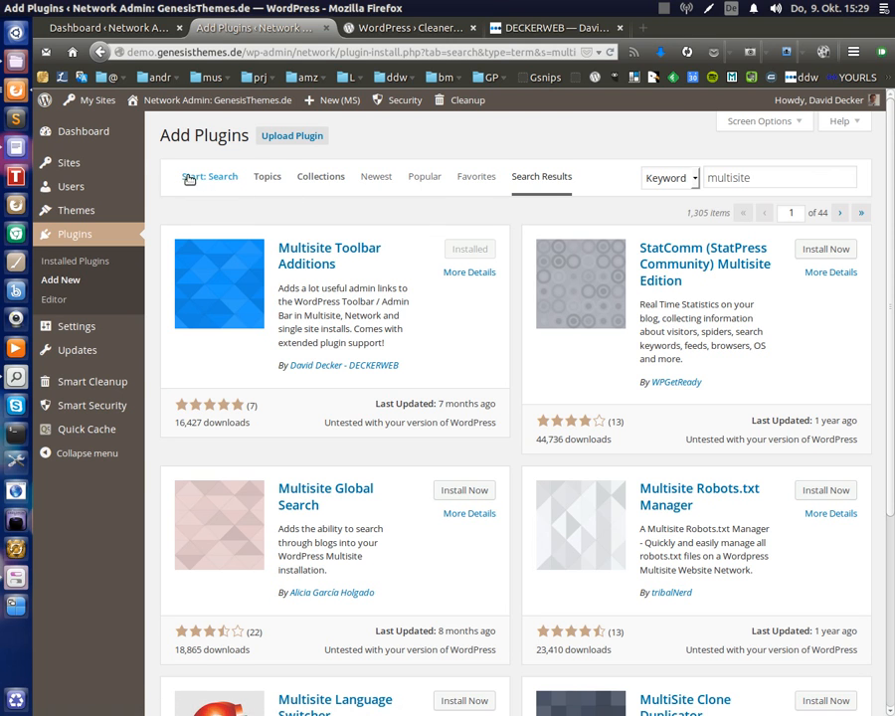
mouse_move(219, 183)
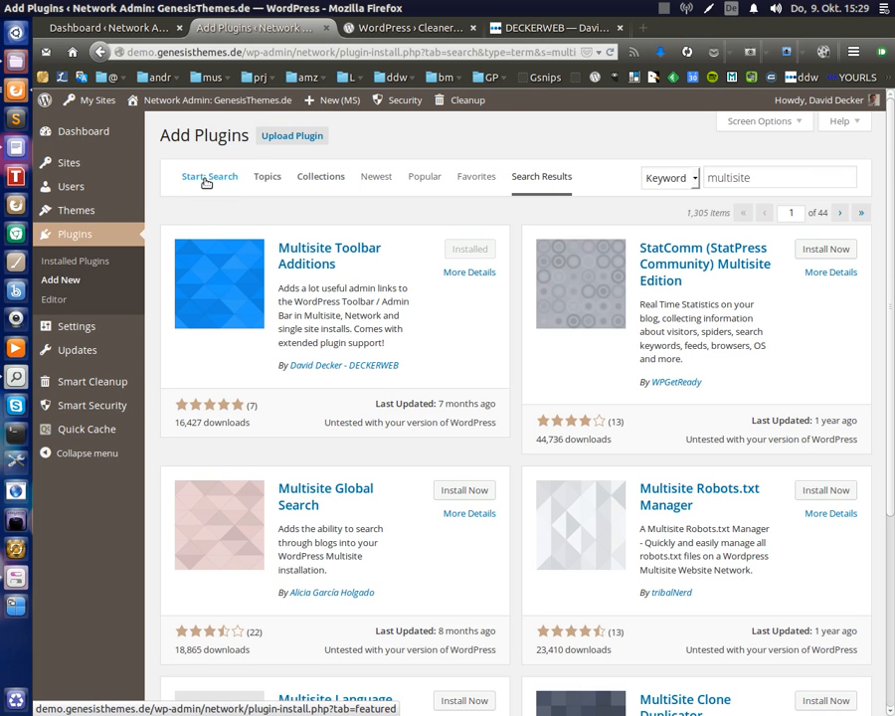
right_click(211, 177)
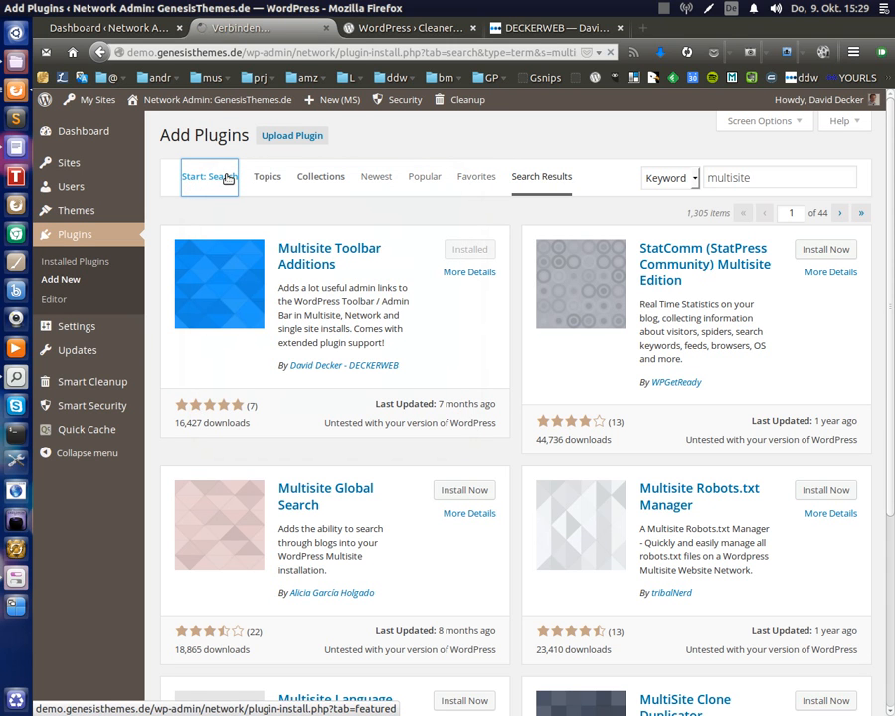
click(209, 175)
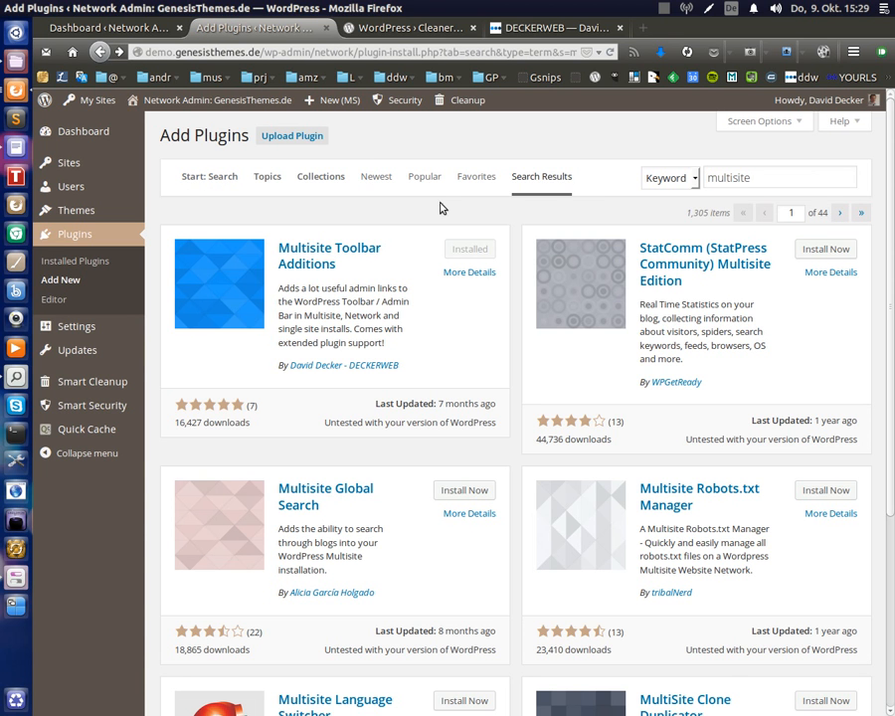
mouse_move(514, 187)
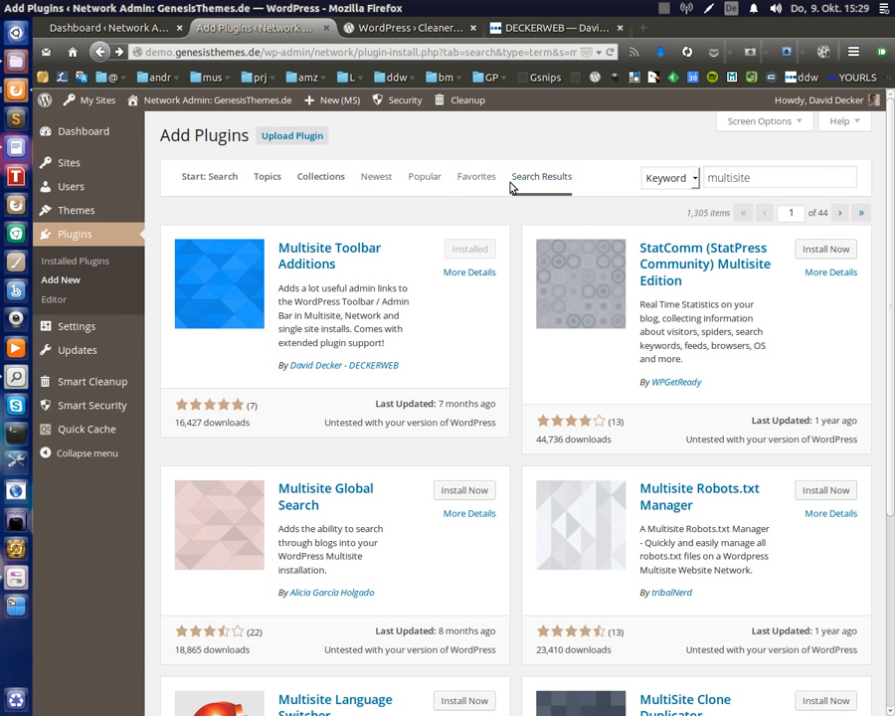
mouse_move(557, 193)
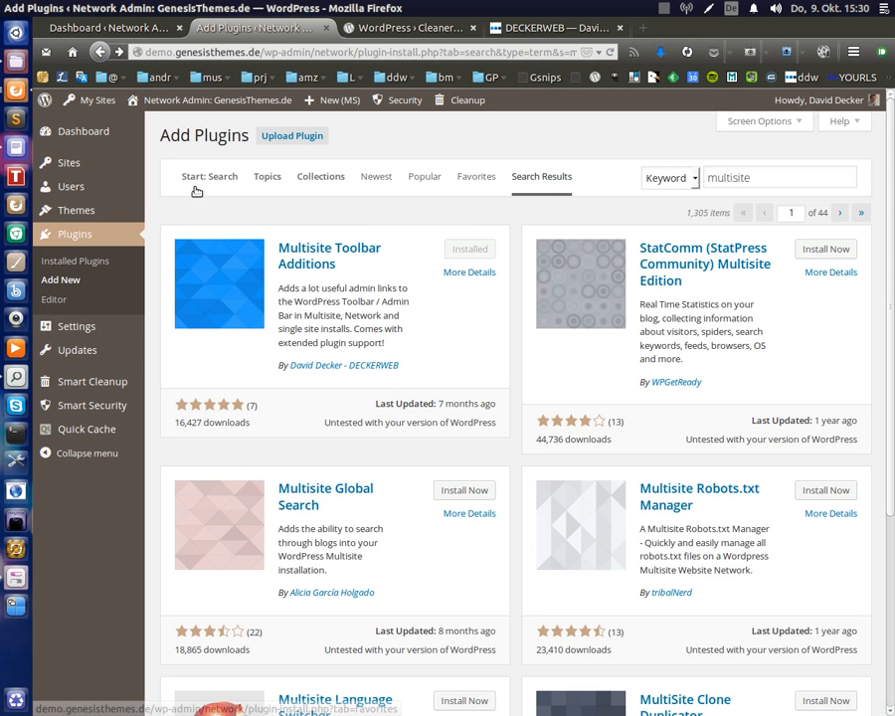
mouse_move(175, 179)
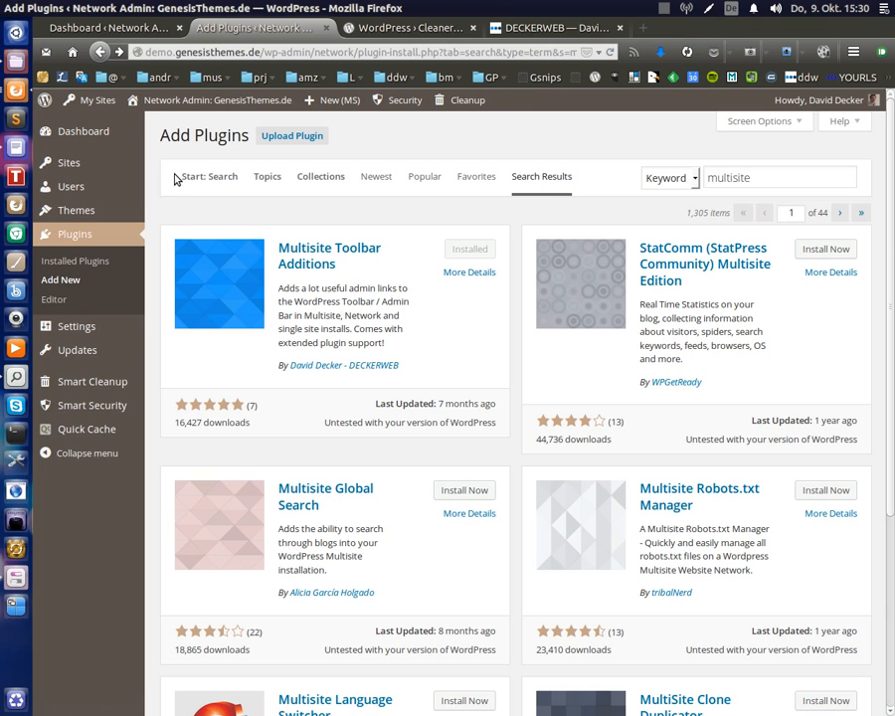
mouse_move(561, 183)
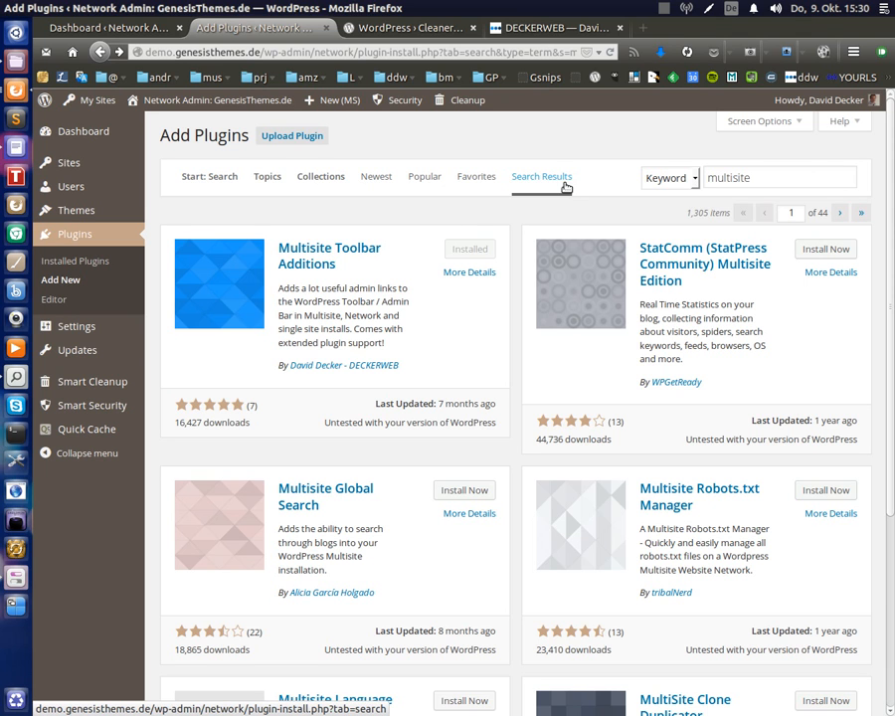
mouse_move(559, 189)
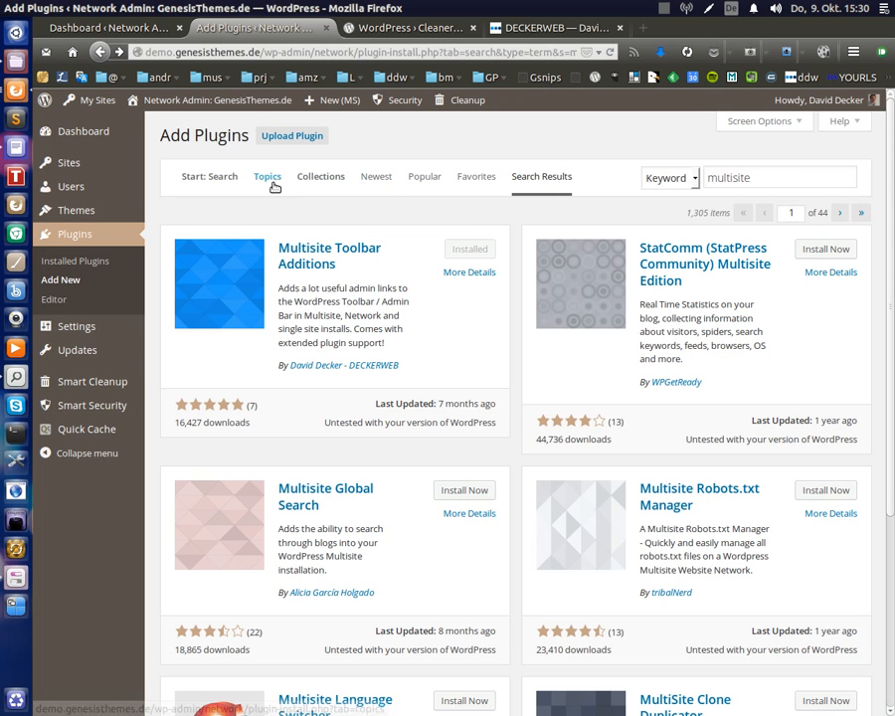
mouse_move(376, 183)
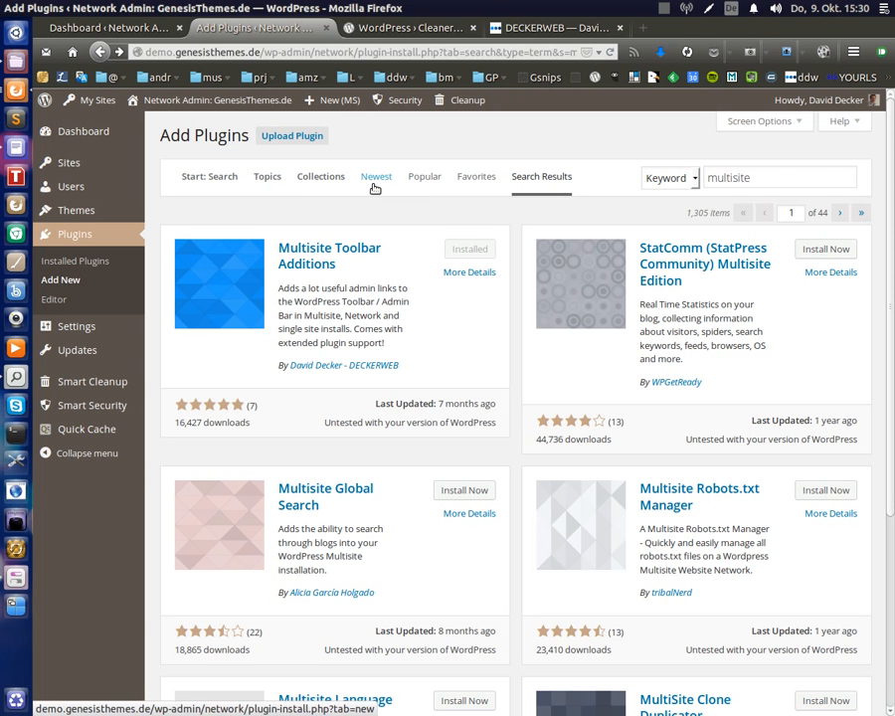
mouse_move(378, 175)
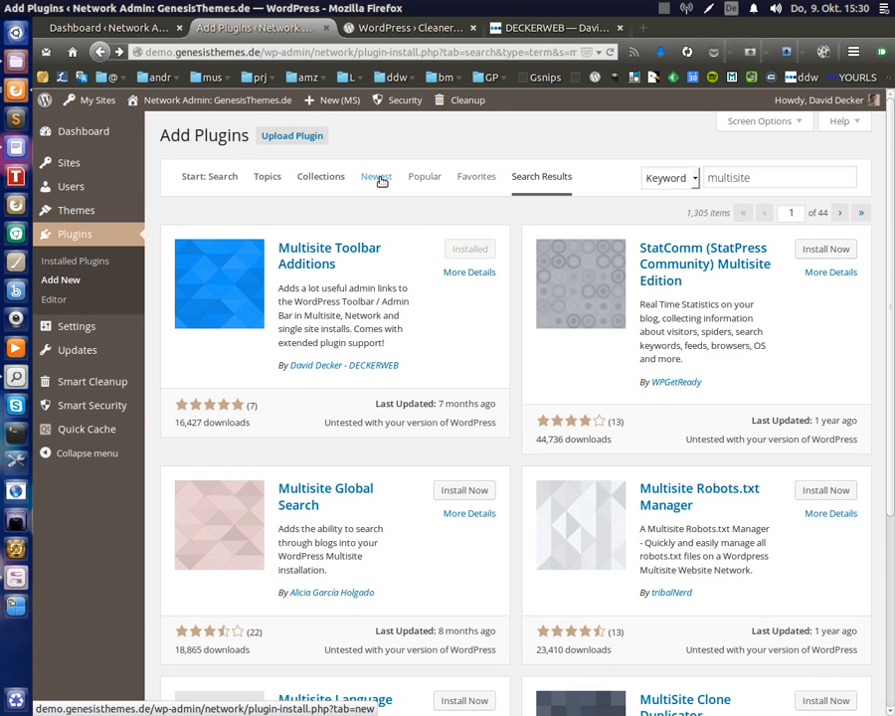
Switch the Add Plugins results to the Newest list (33,600 items across 1,127 pages)
click(376, 175)
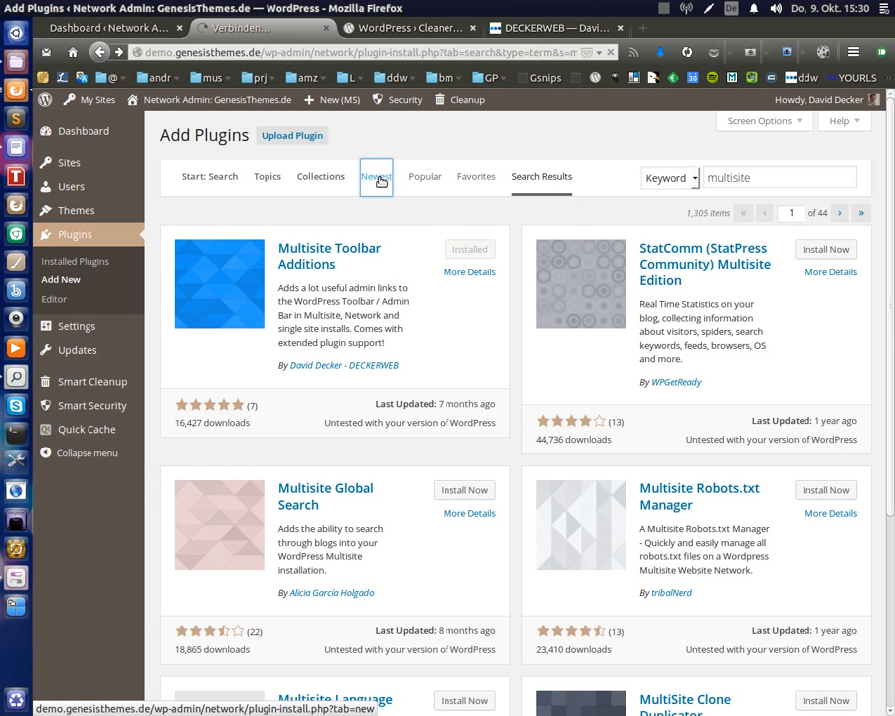
click(376, 175)
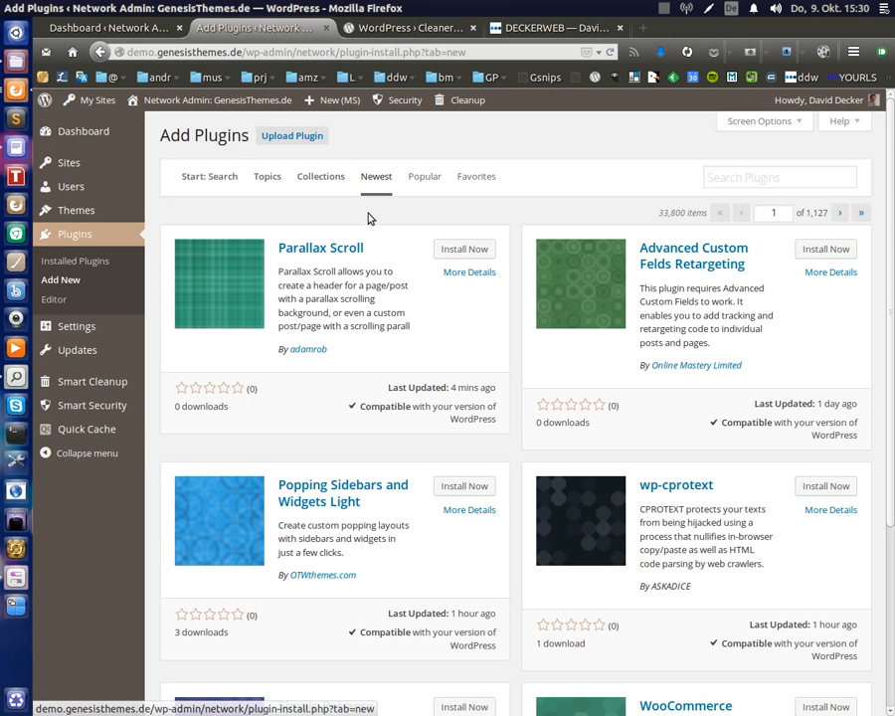
mouse_move(362, 285)
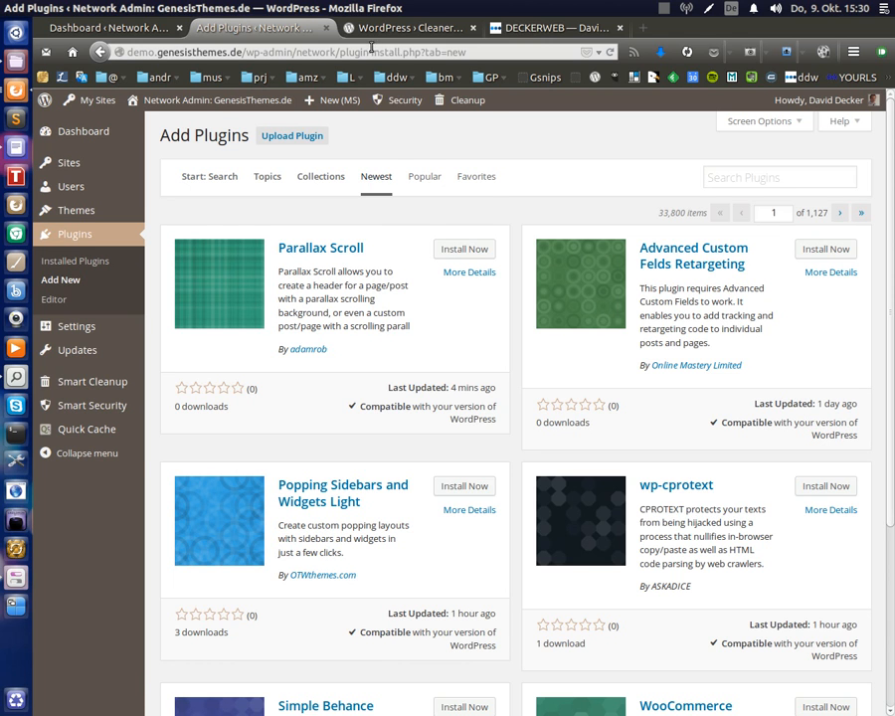
mouse_move(334, 286)
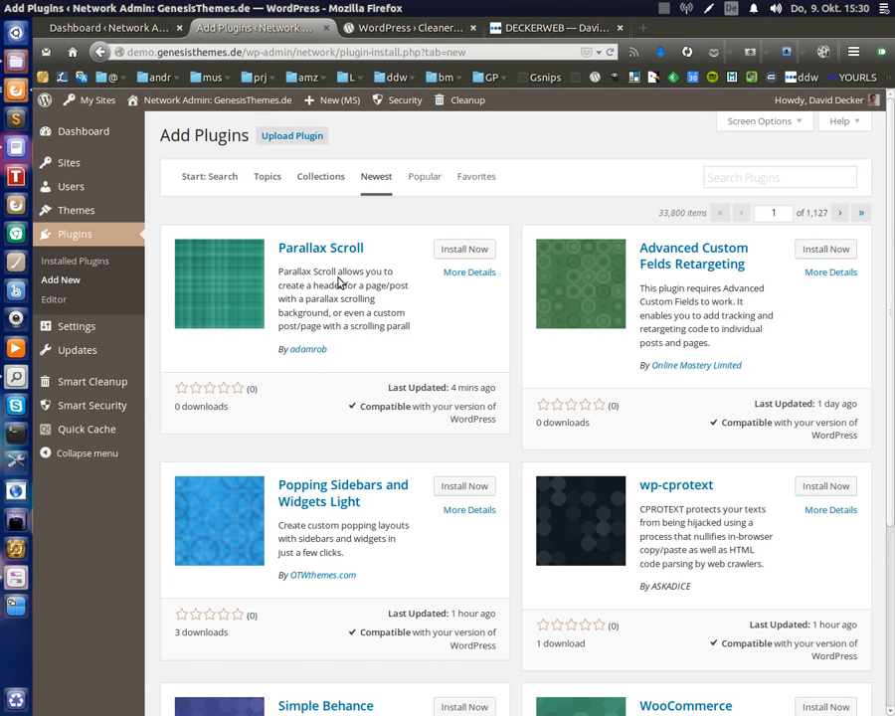
mouse_move(470, 509)
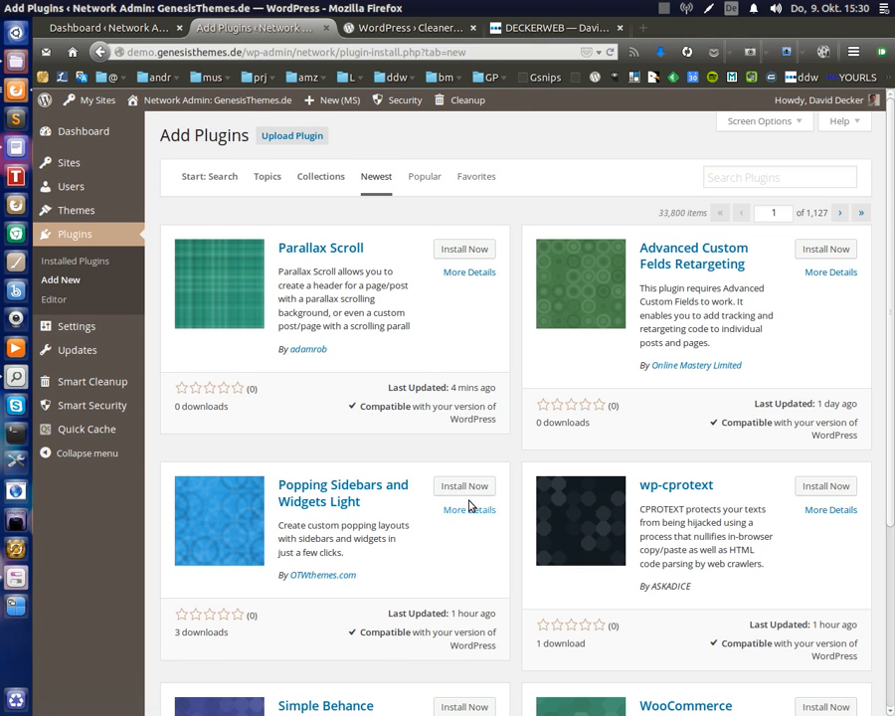
mouse_move(417, 265)
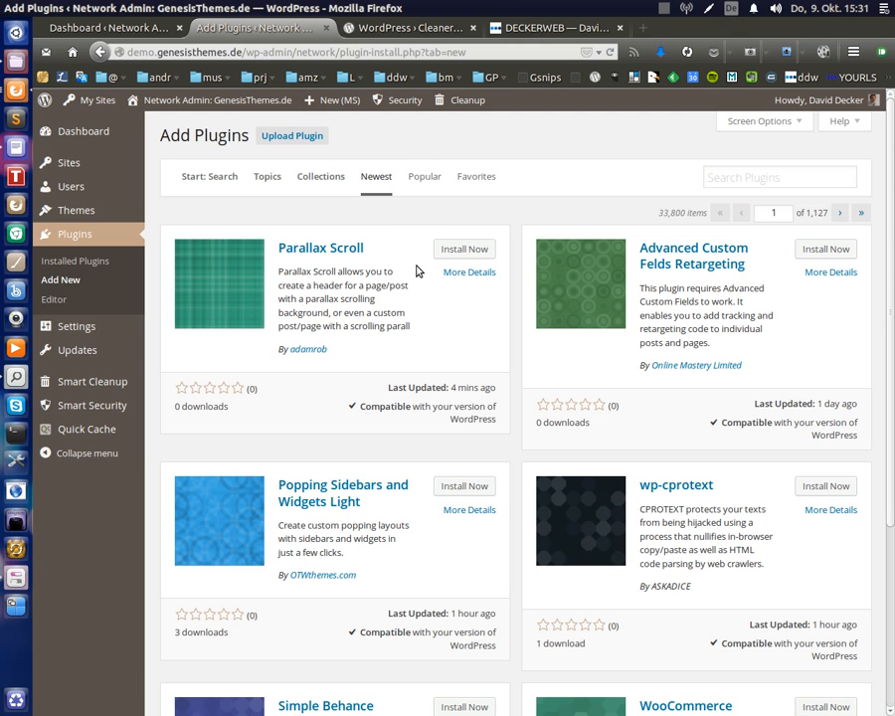
mouse_move(376, 177)
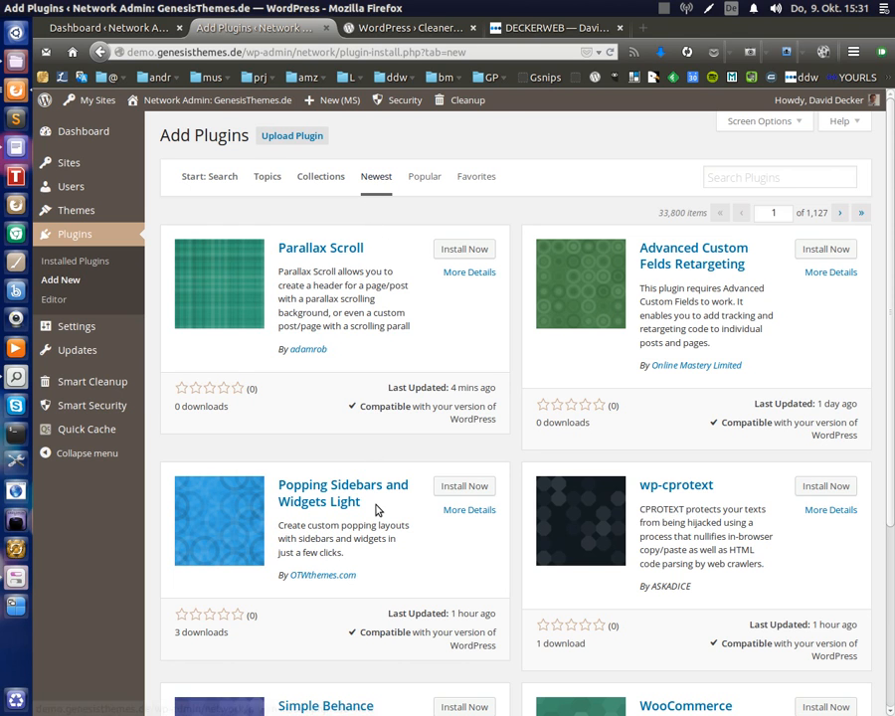
mouse_move(120, 340)
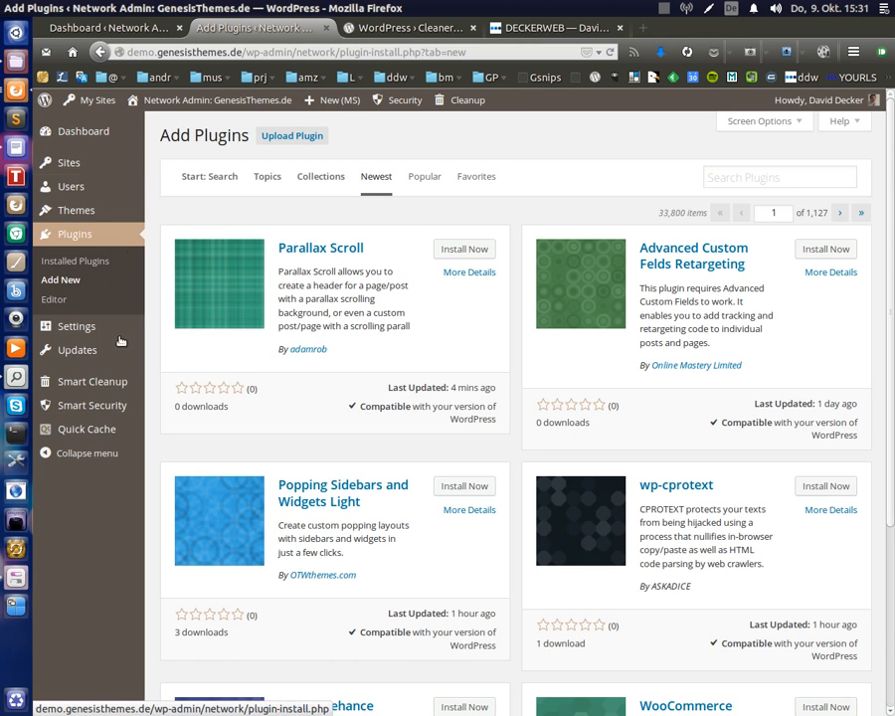
mouse_move(295, 652)
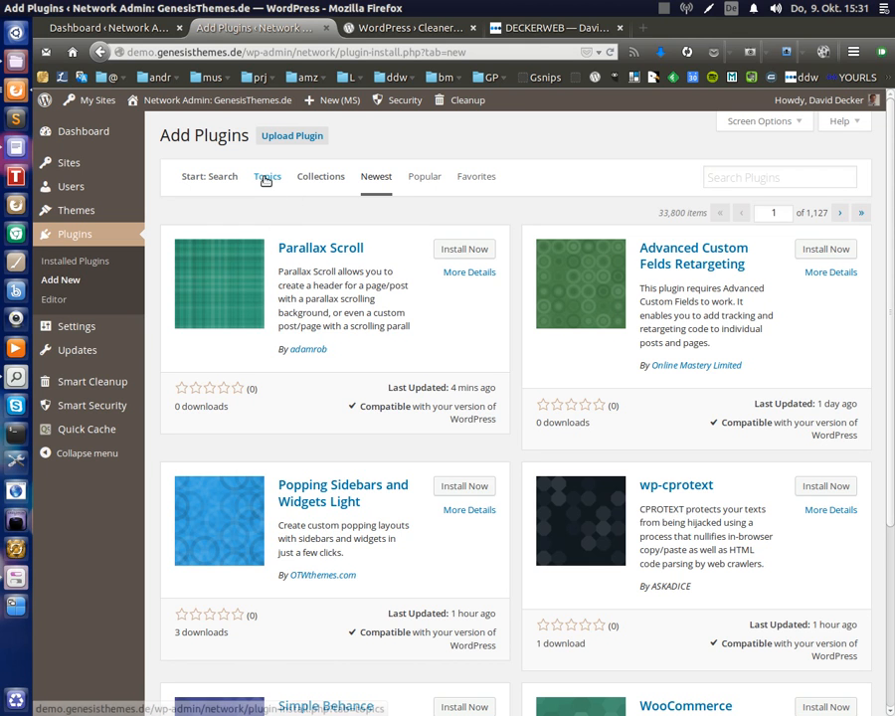
Show the Topics tab and look through its curated plugin tag categories
click(266, 176)
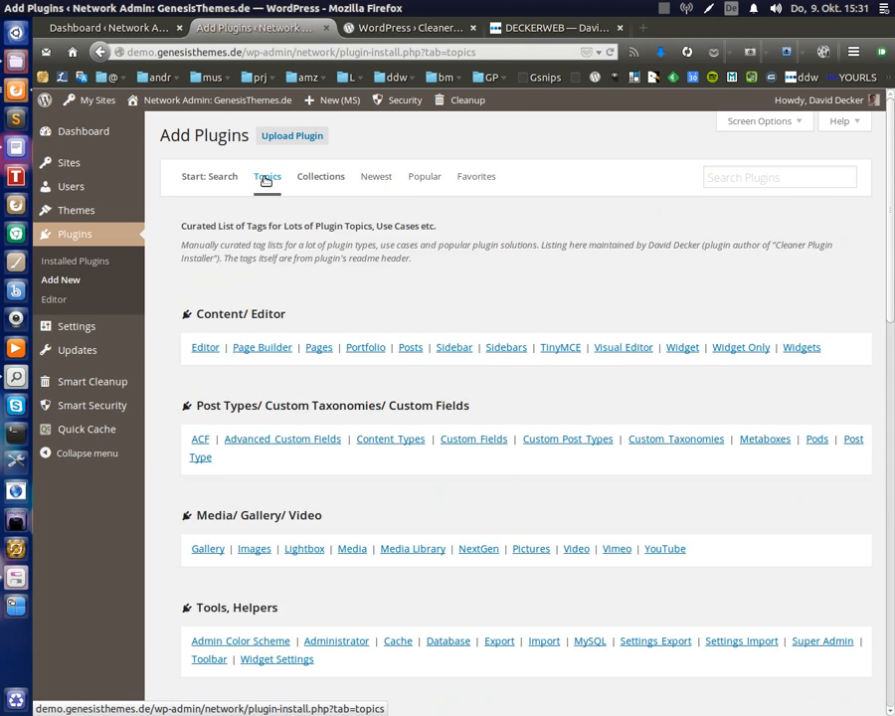
scroll(down, 3)
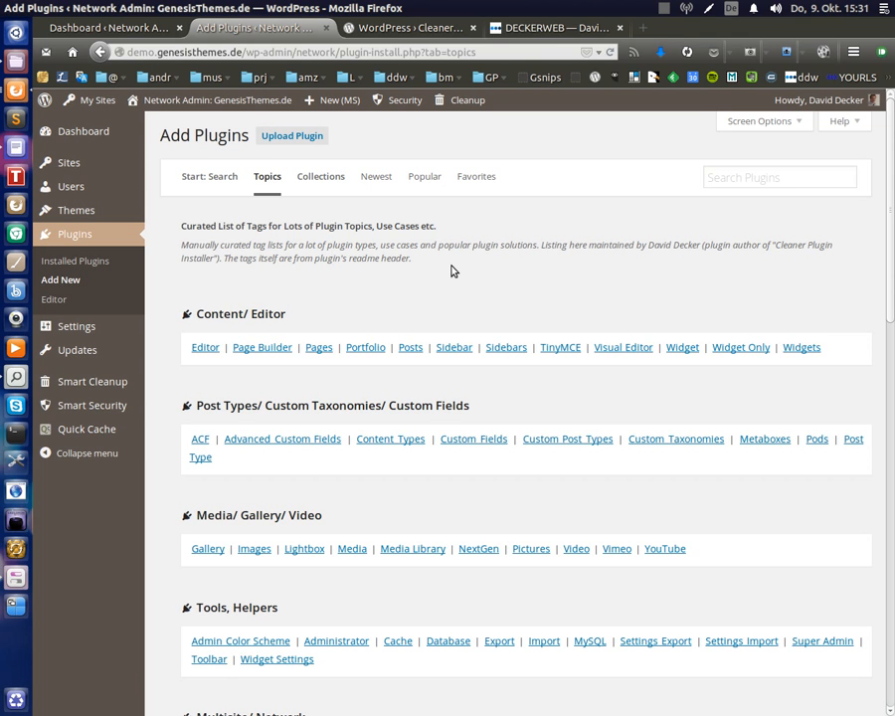
mouse_move(458, 272)
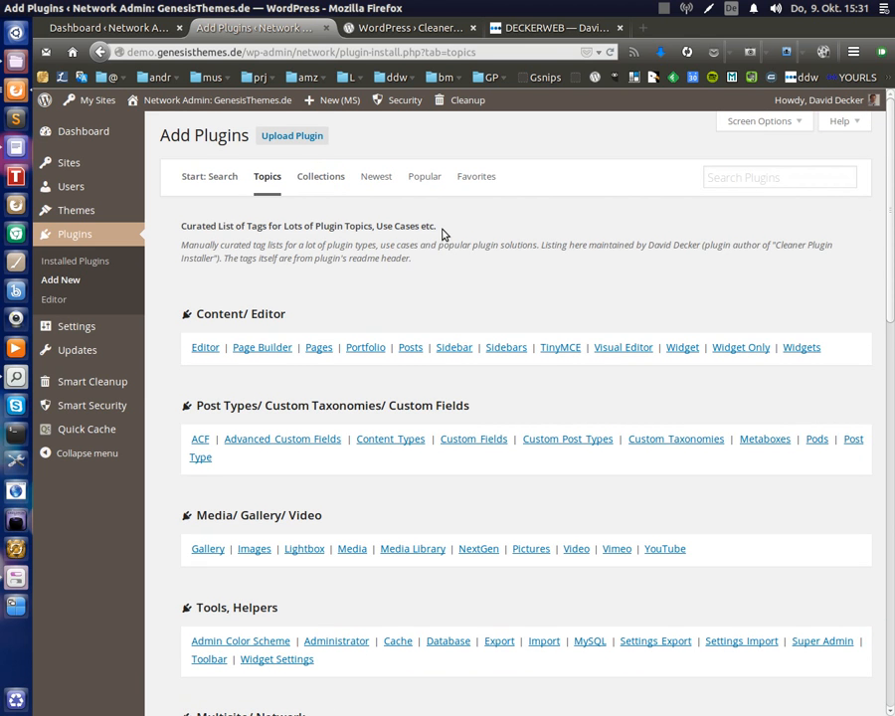
scroll(down, 3)
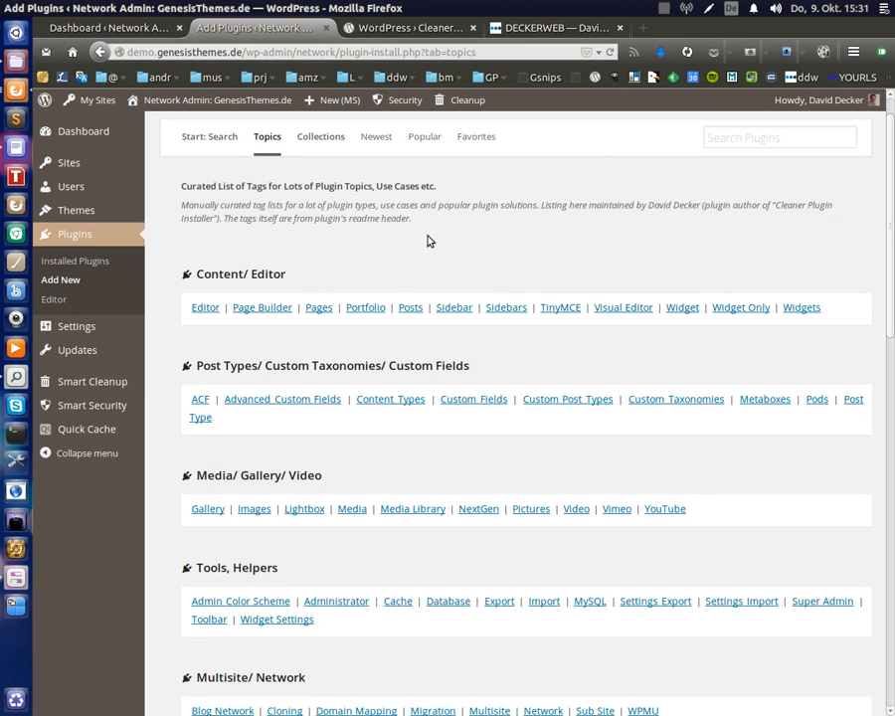
mouse_move(436, 247)
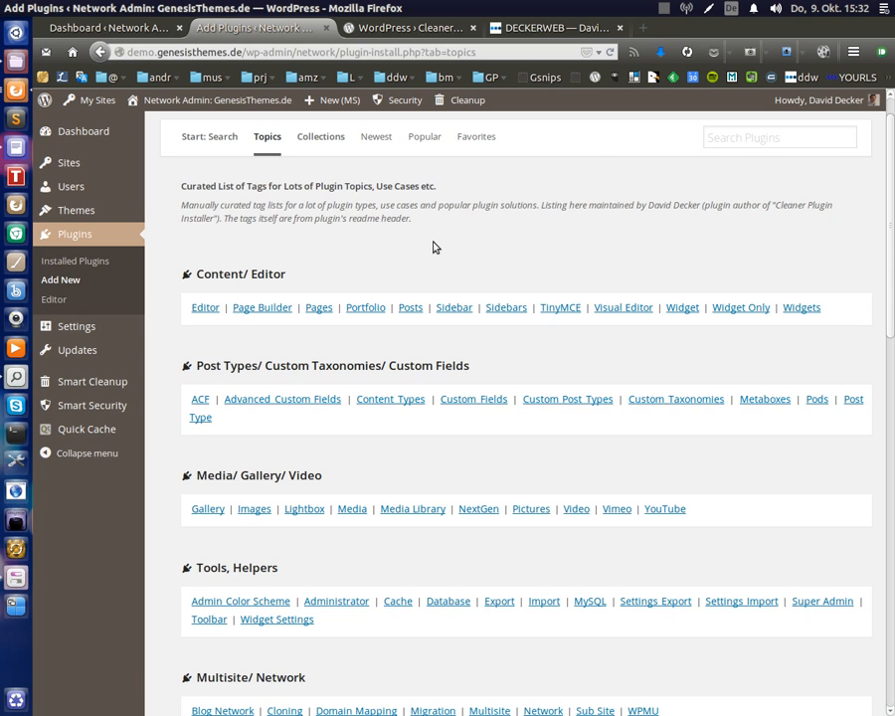
mouse_move(438, 248)
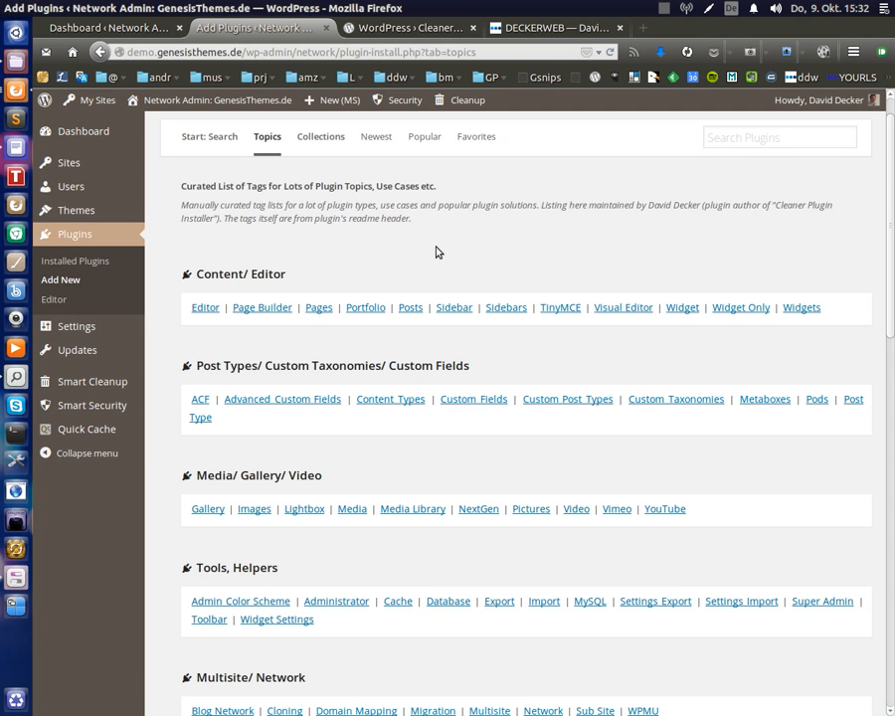
scroll(down, 3)
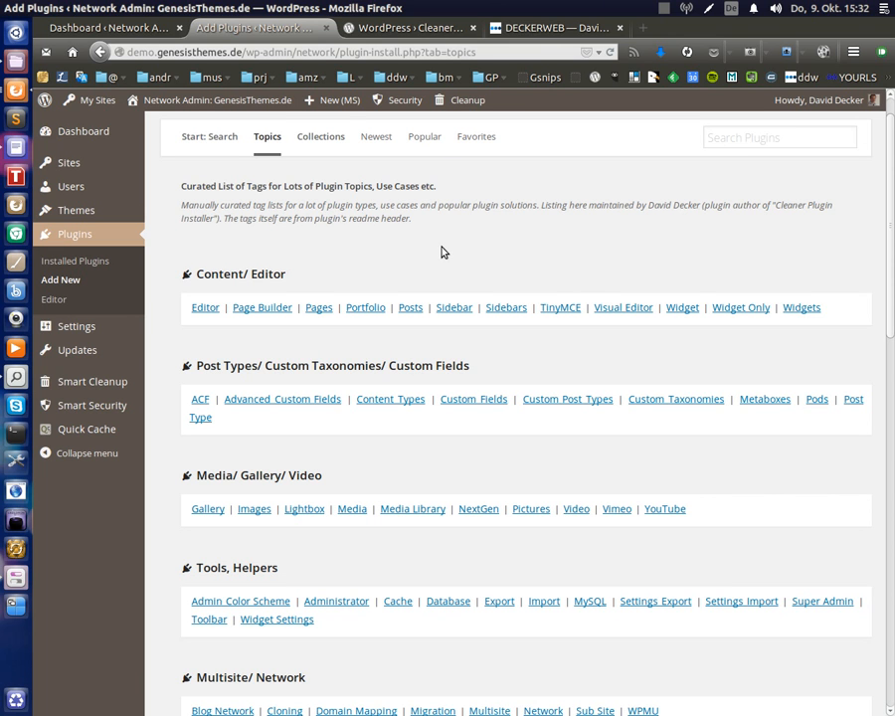
scroll(down, 3)
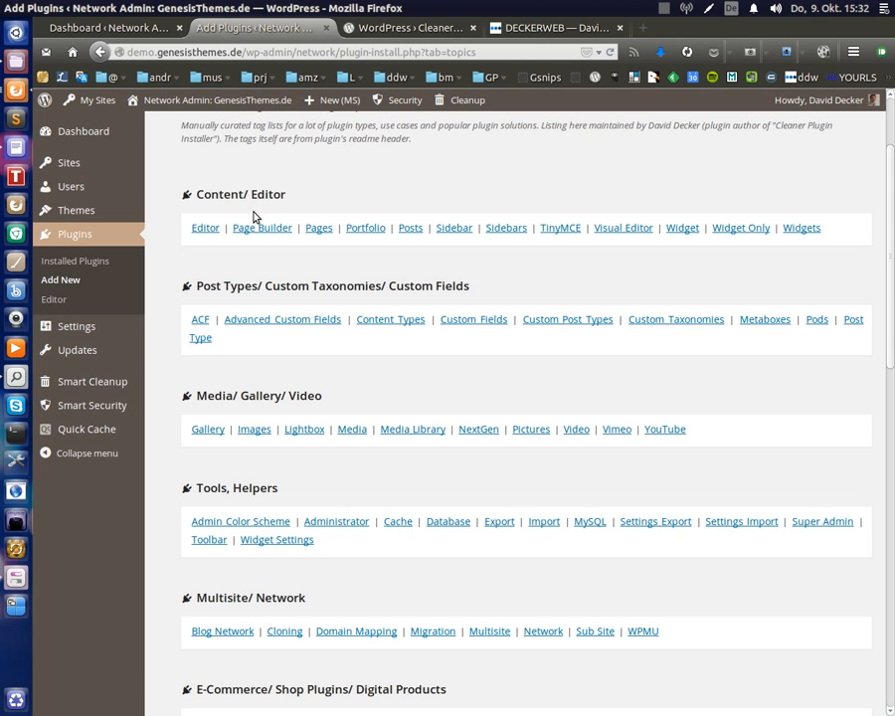
mouse_move(288, 197)
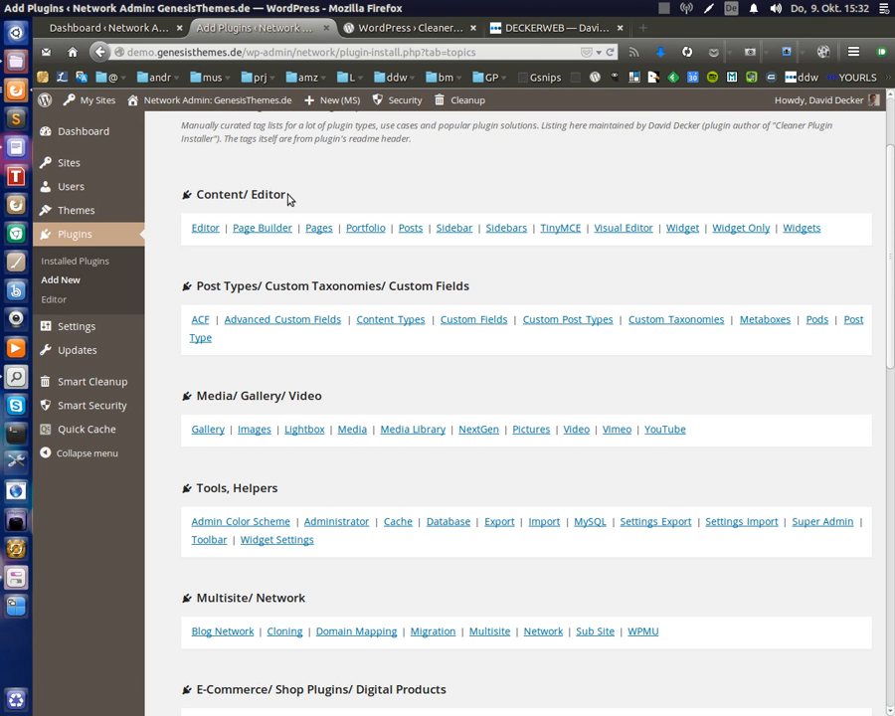
mouse_move(194, 203)
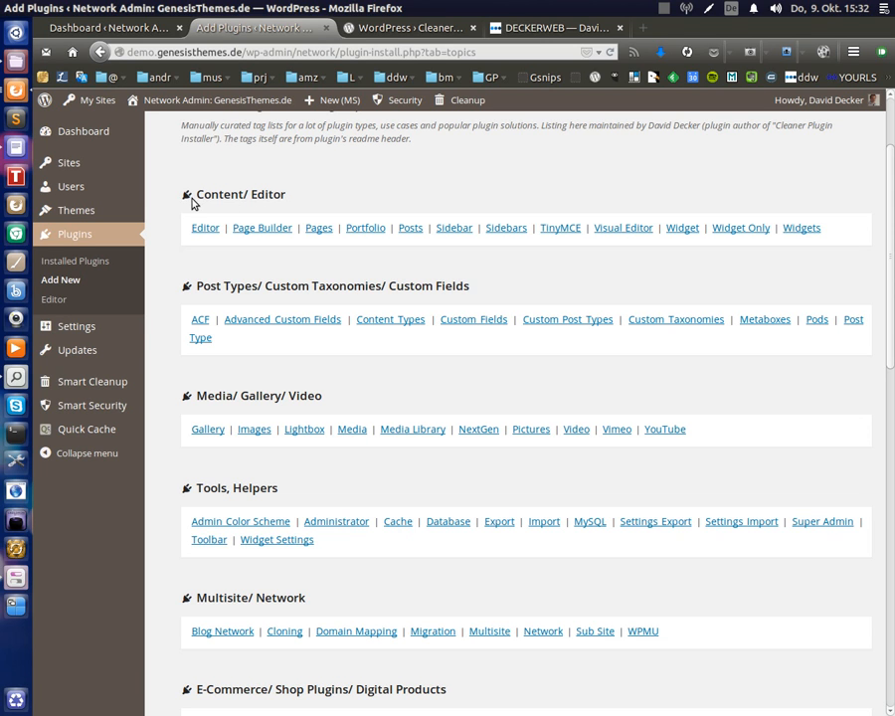
mouse_move(665, 236)
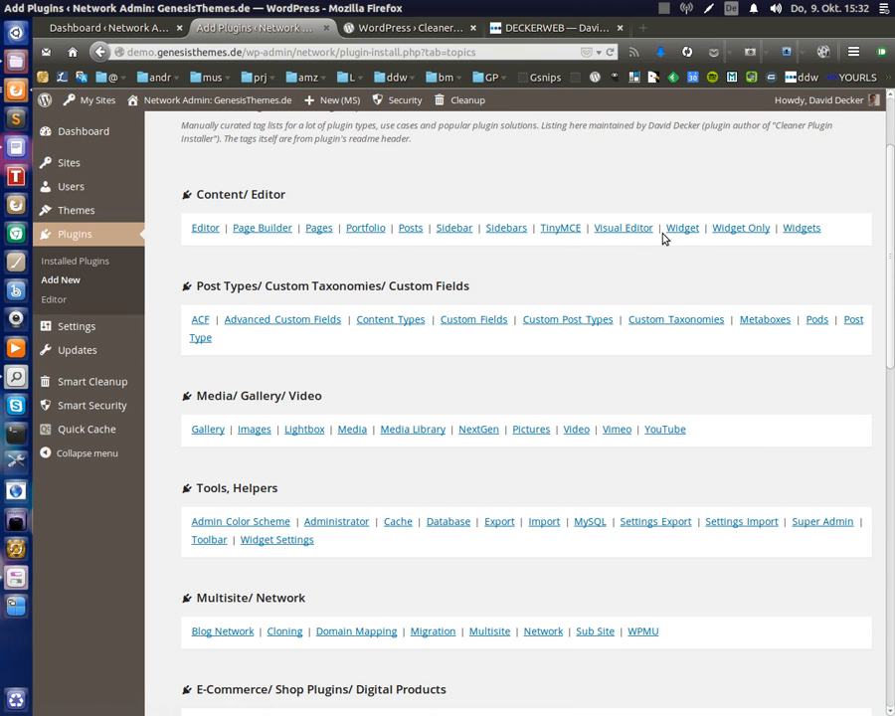
scroll(up, 3)
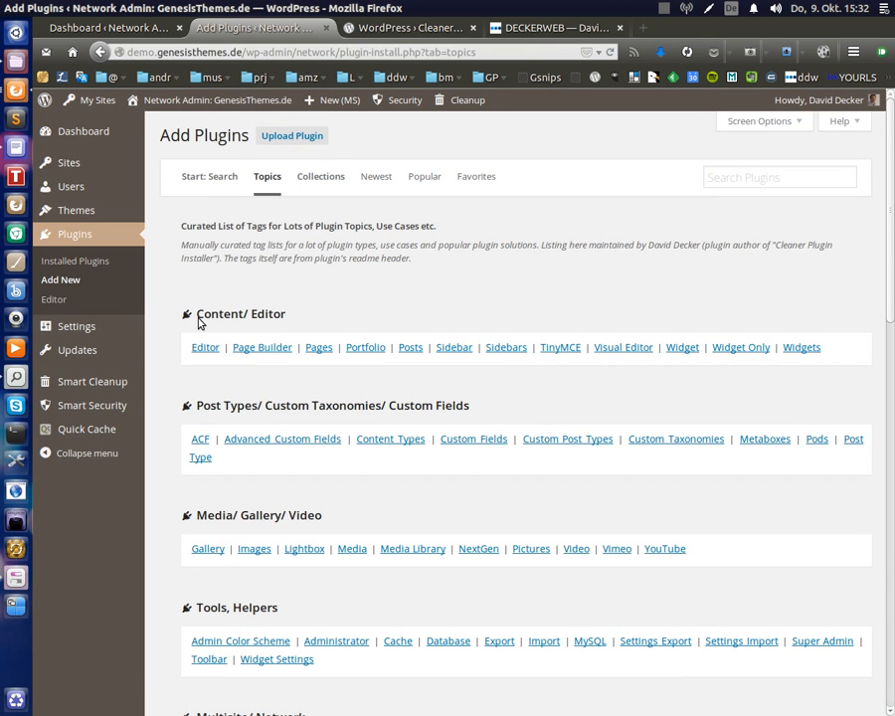
mouse_move(270, 322)
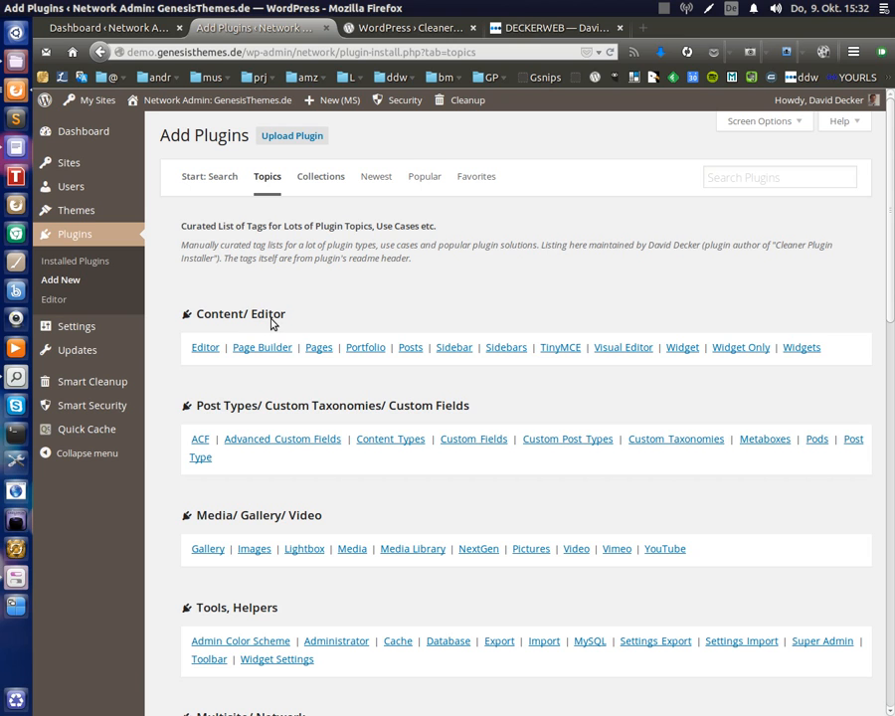
mouse_move(398, 370)
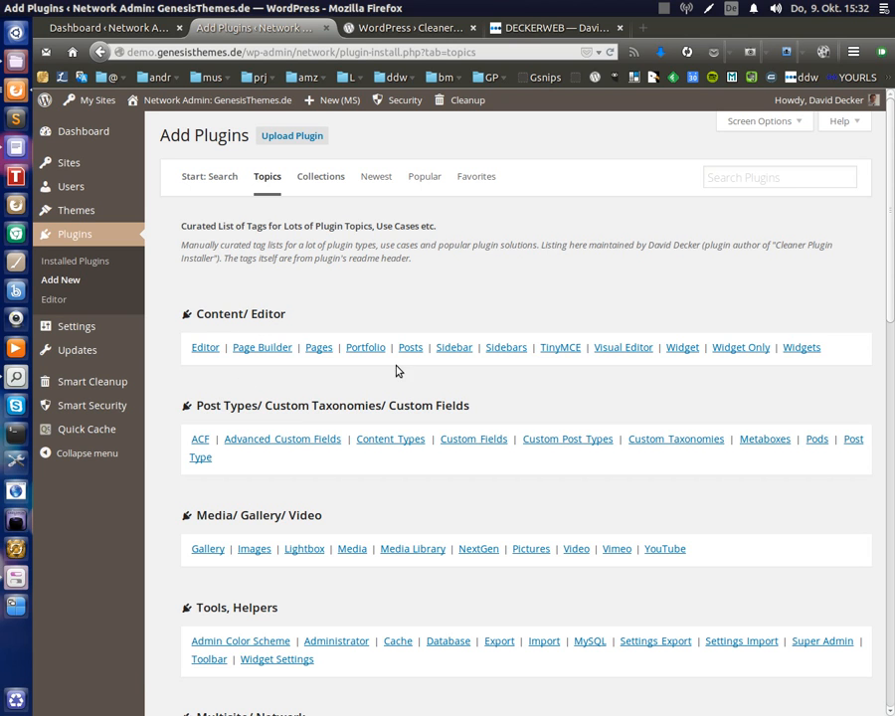
mouse_move(205, 350)
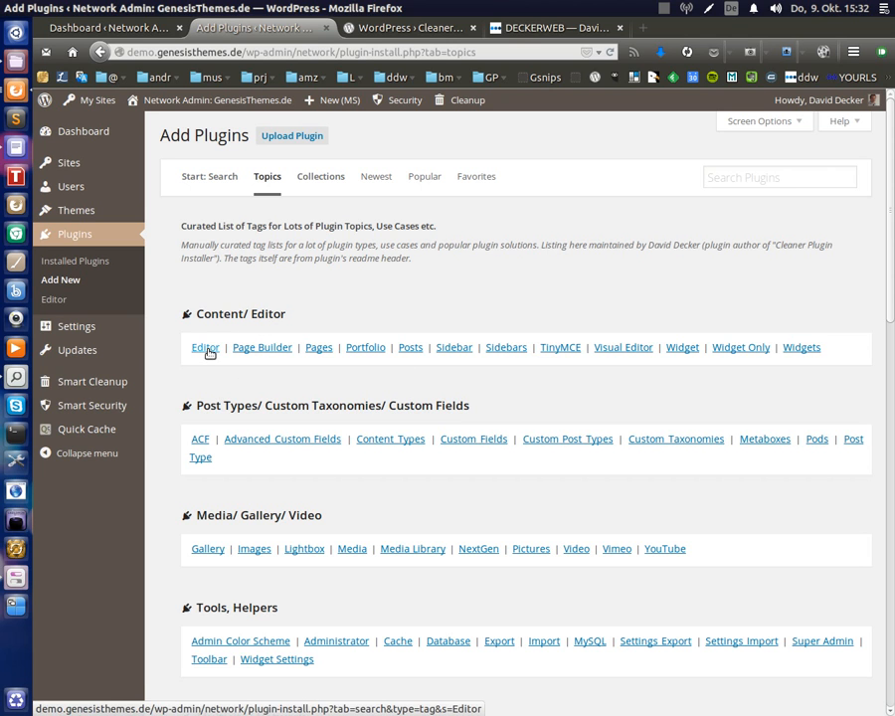
mouse_move(570, 354)
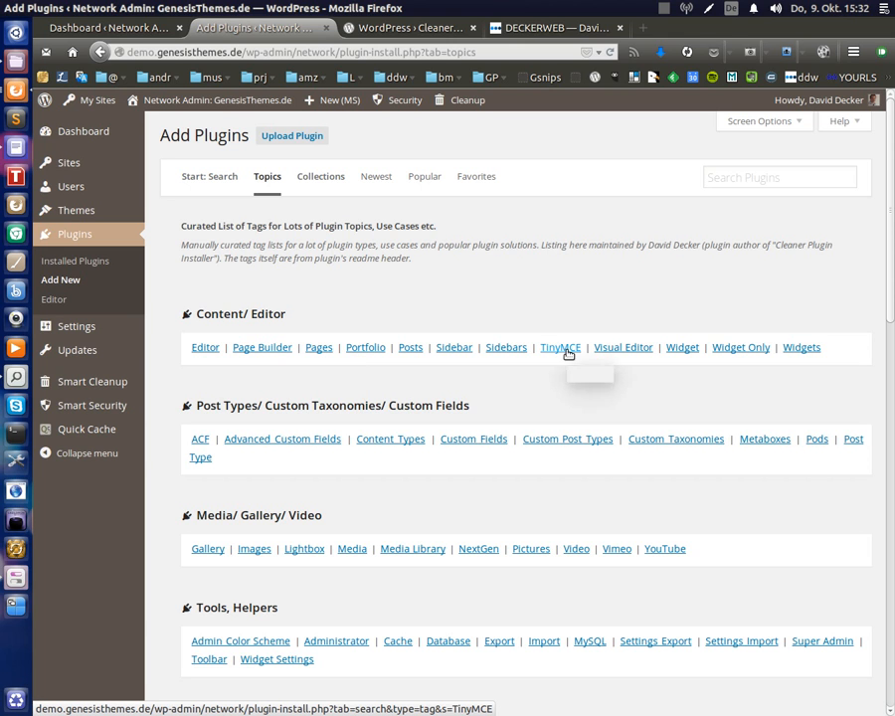
mouse_move(565, 350)
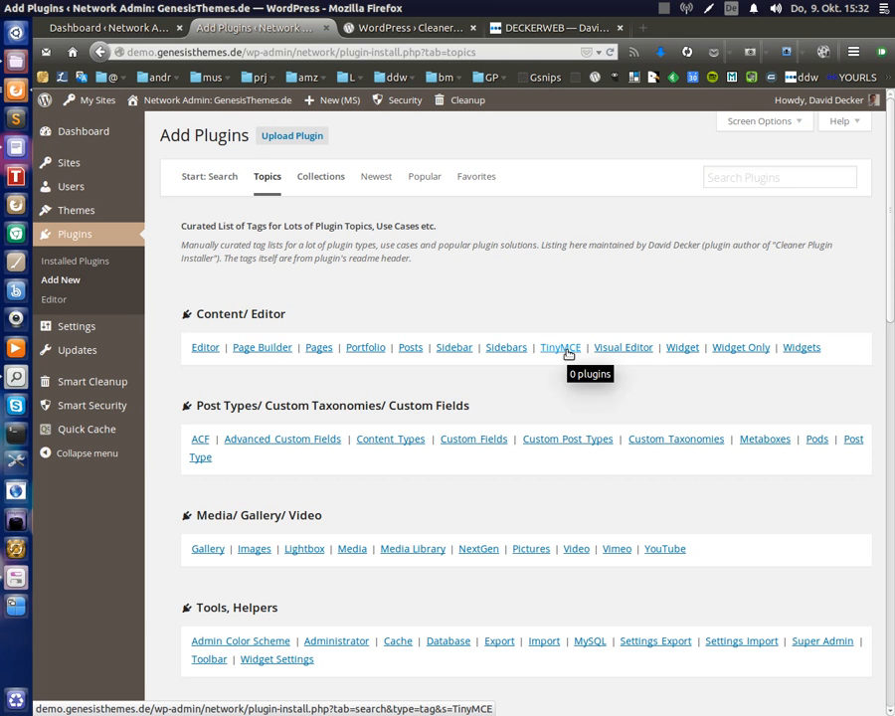
mouse_move(583, 348)
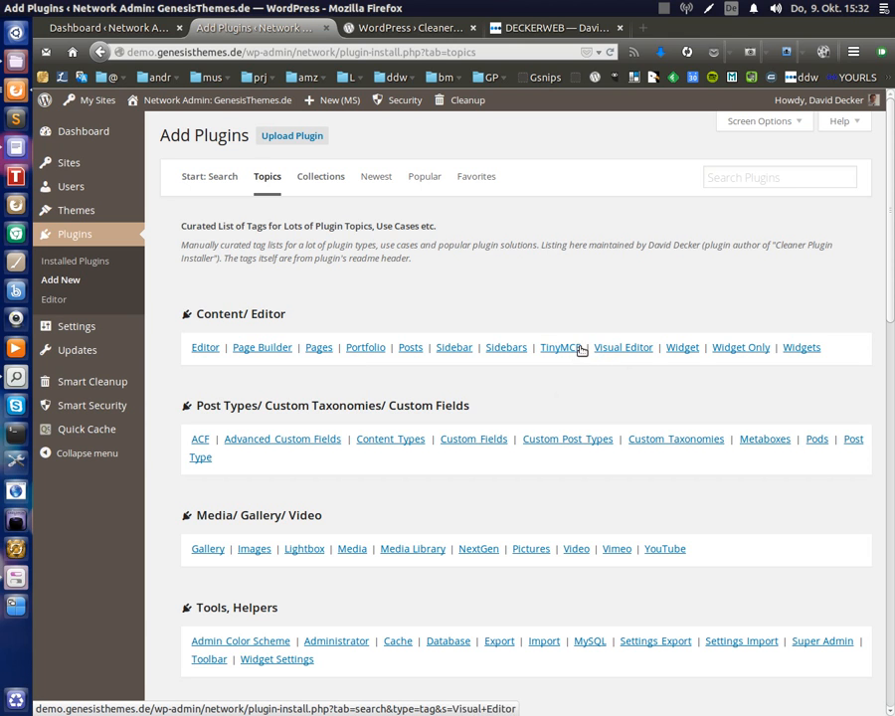
Run a tag search for TinyMCE from the Content/ Editor group, listing 227 plugins
click(561, 347)
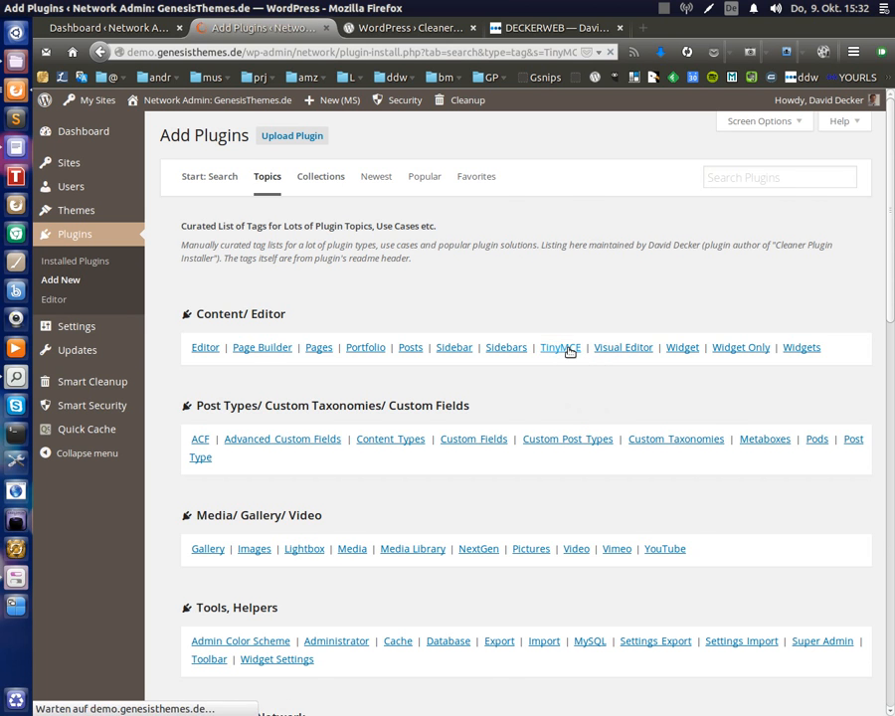
click(561, 346)
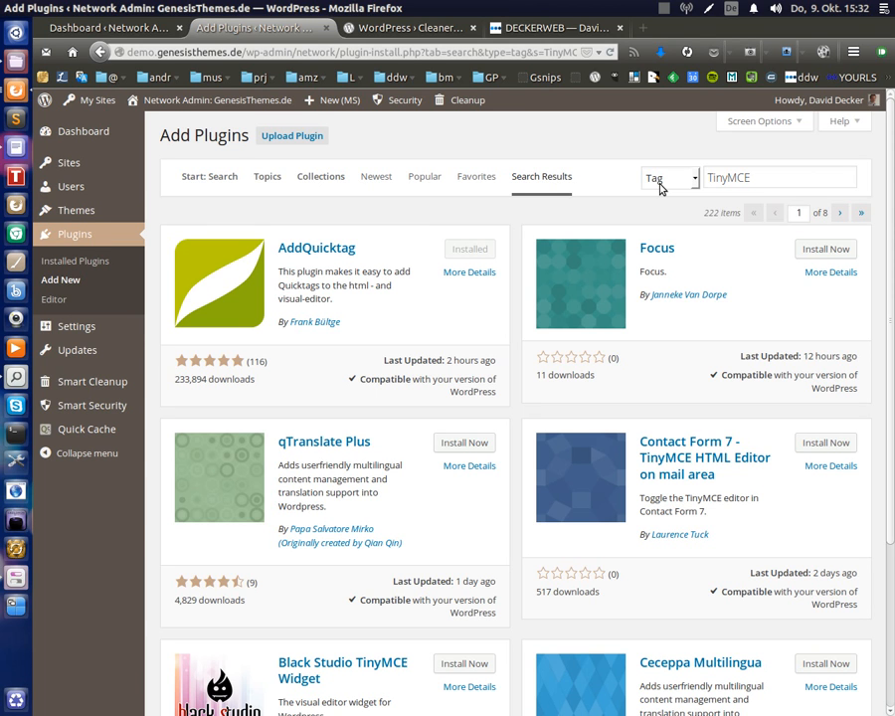
mouse_move(663, 197)
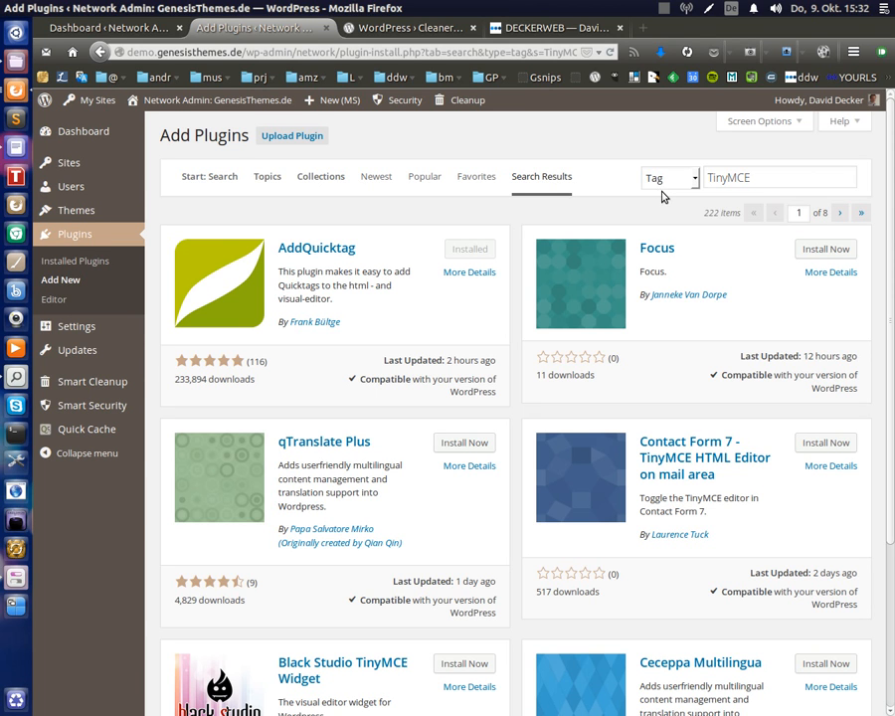
mouse_move(664, 187)
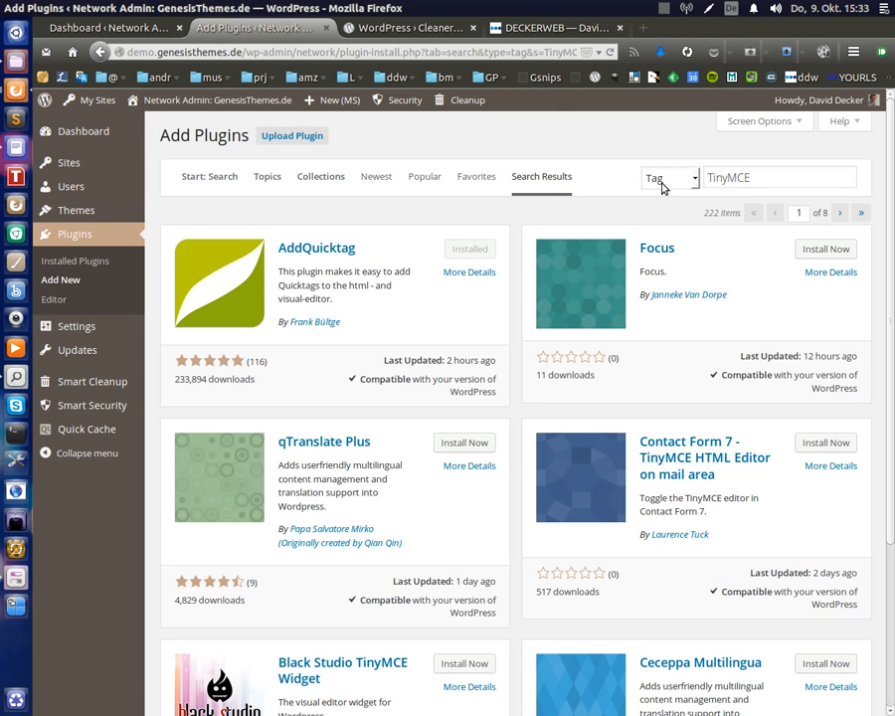
mouse_move(675, 189)
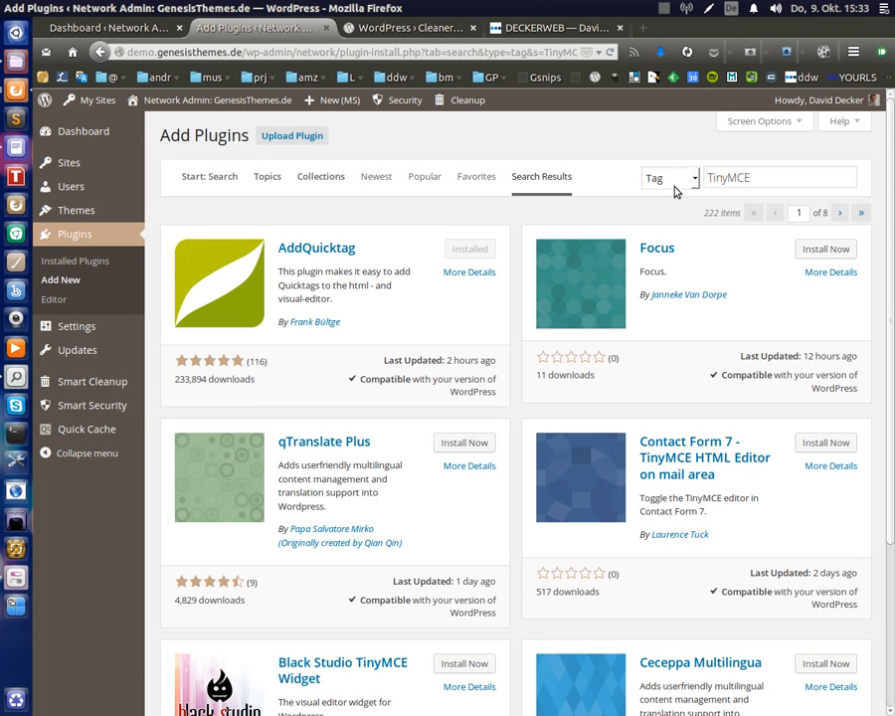
mouse_move(651, 195)
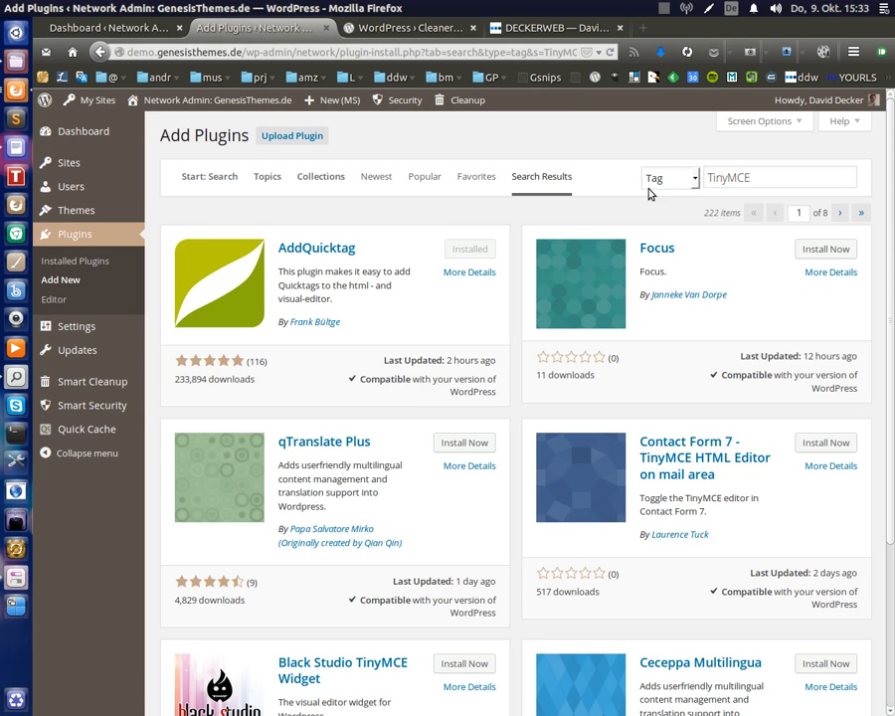
mouse_move(547, 161)
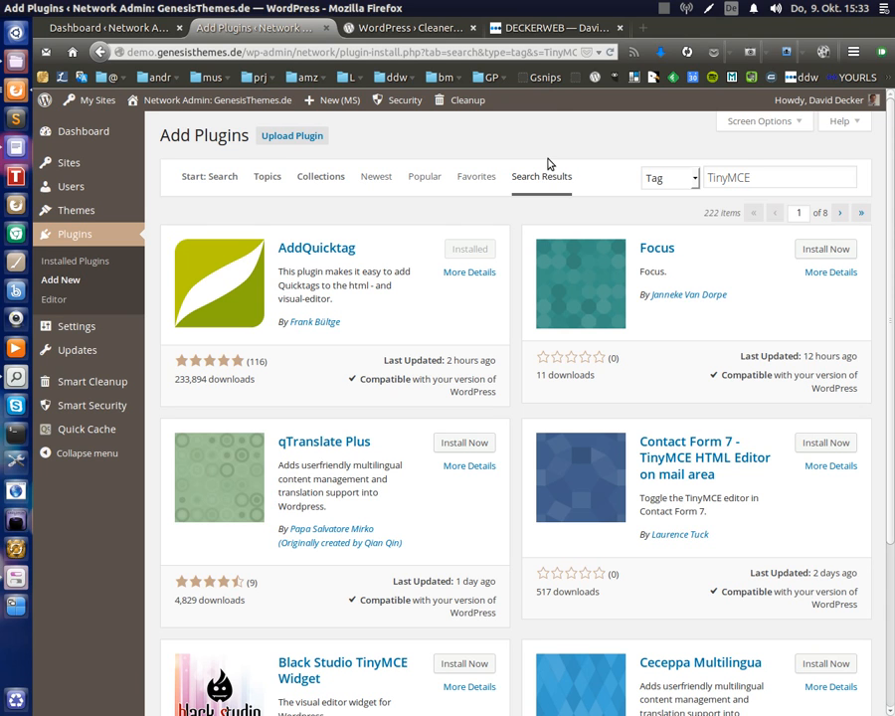
mouse_move(493, 183)
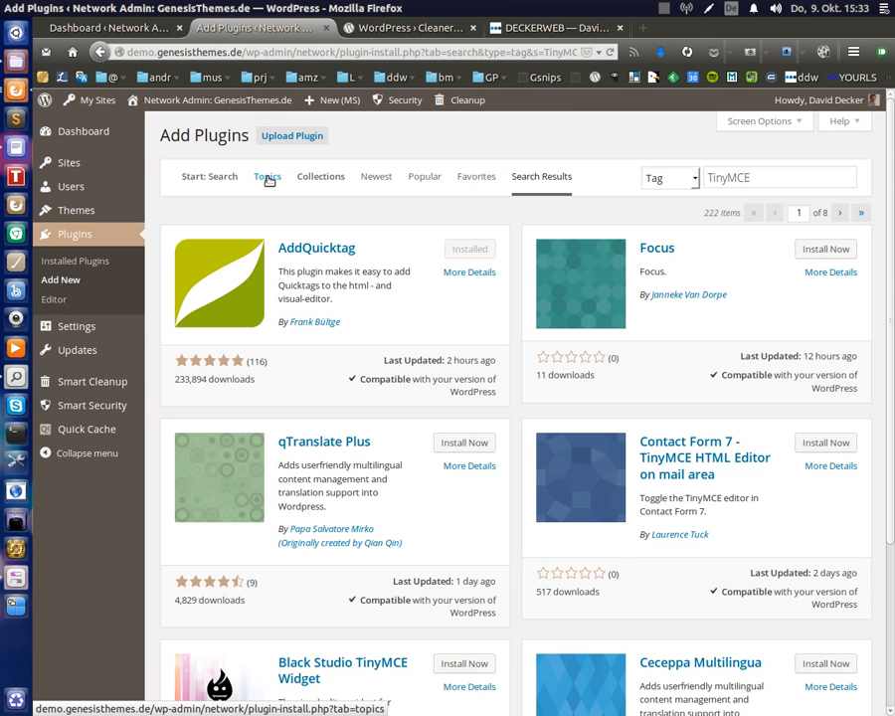
Go back to the Topics tab and scroll down through the contact form, multilingual and security tags
click(267, 175)
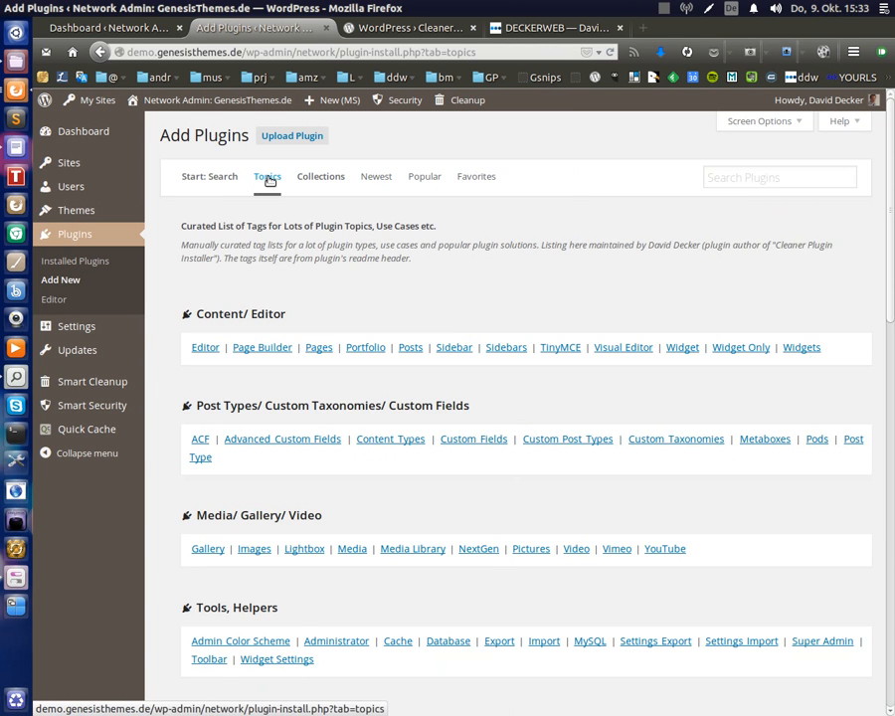
scroll(down, 3)
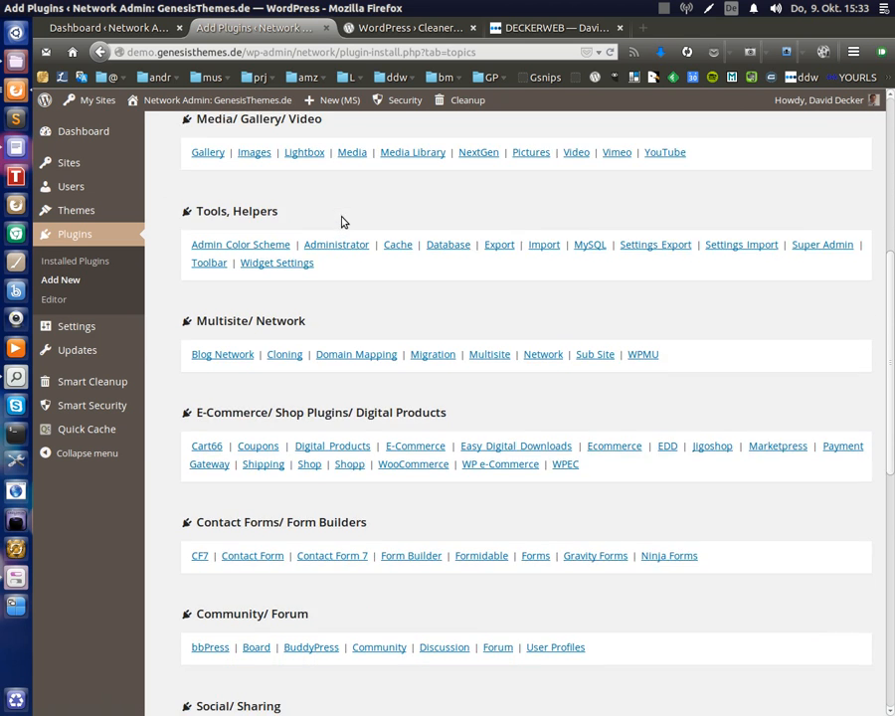
scroll(down, 3)
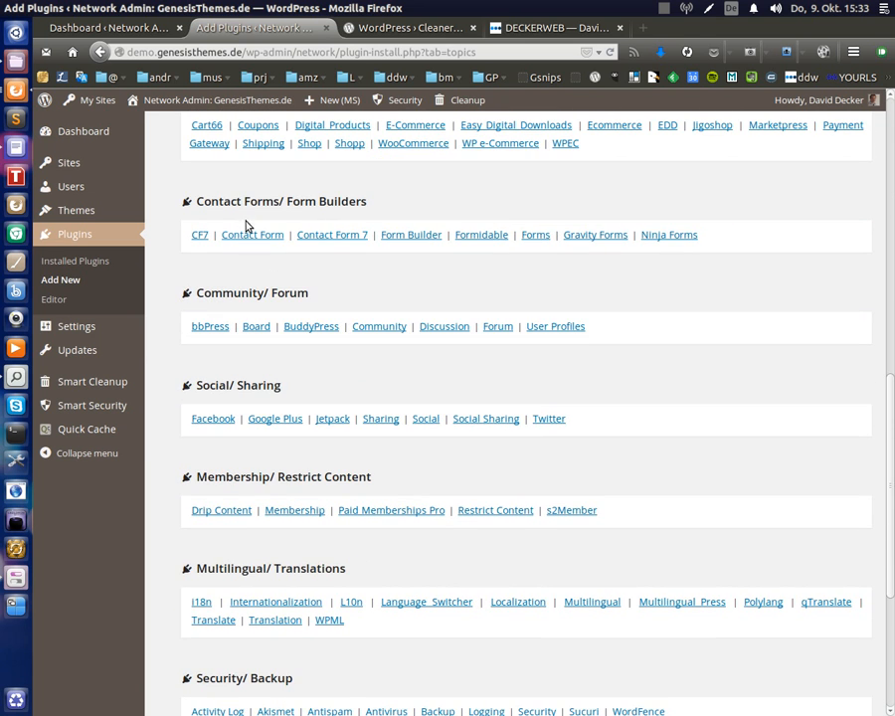
mouse_move(291, 209)
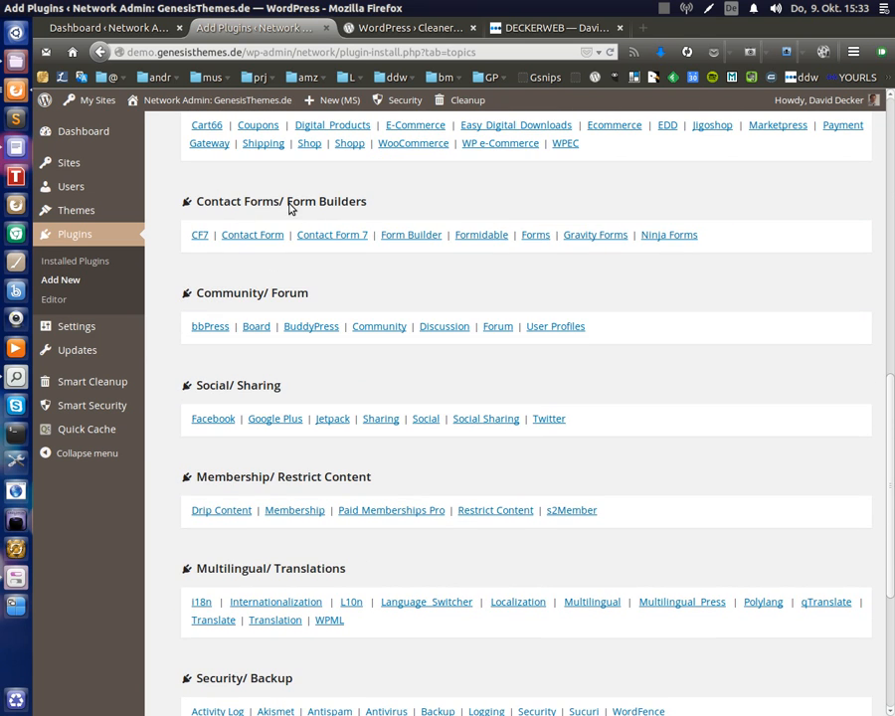
mouse_move(505, 251)
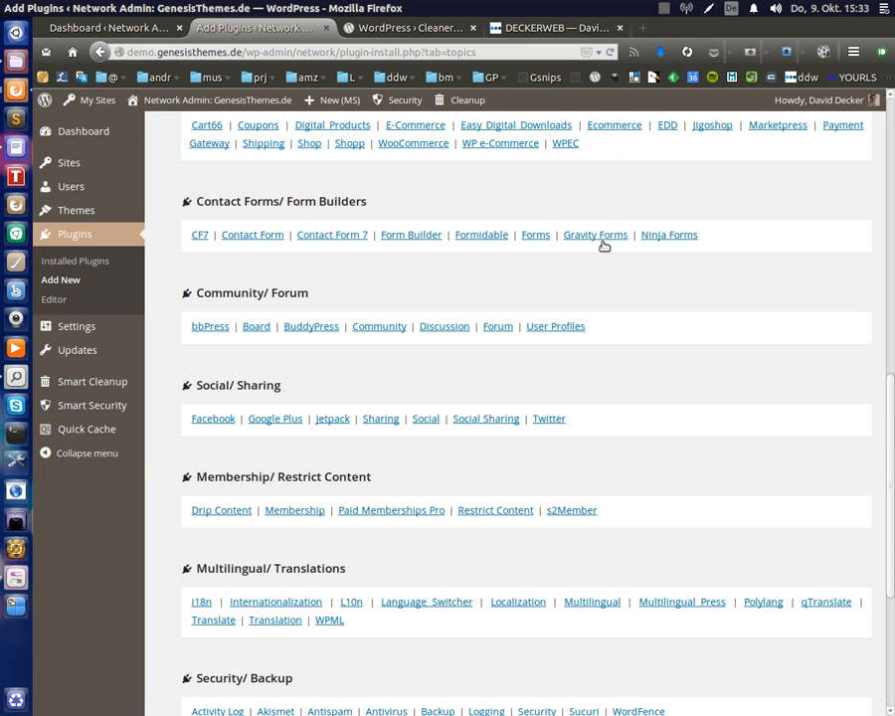
click(595, 235)
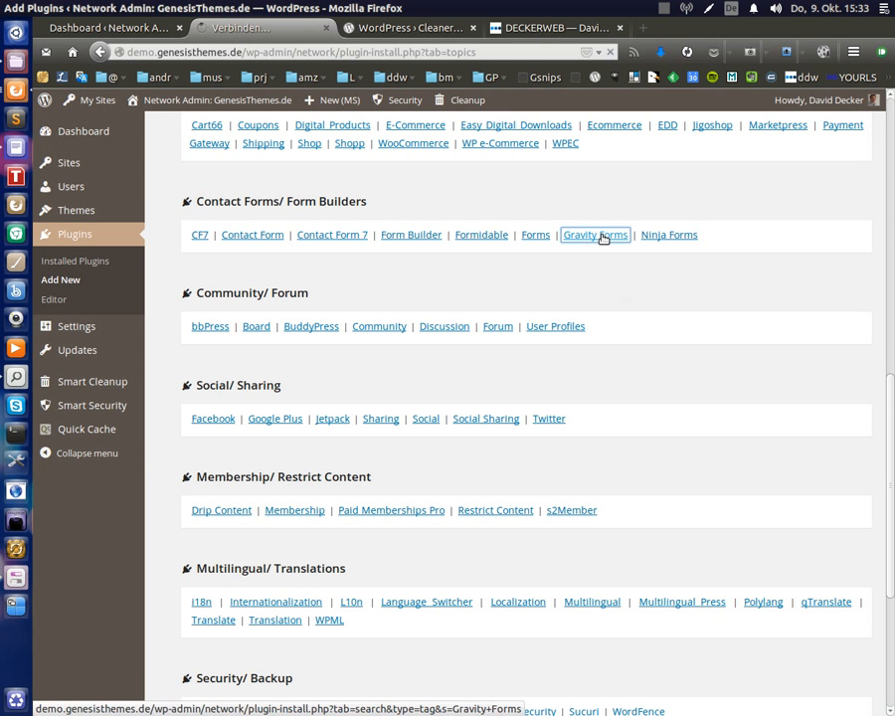
click(597, 235)
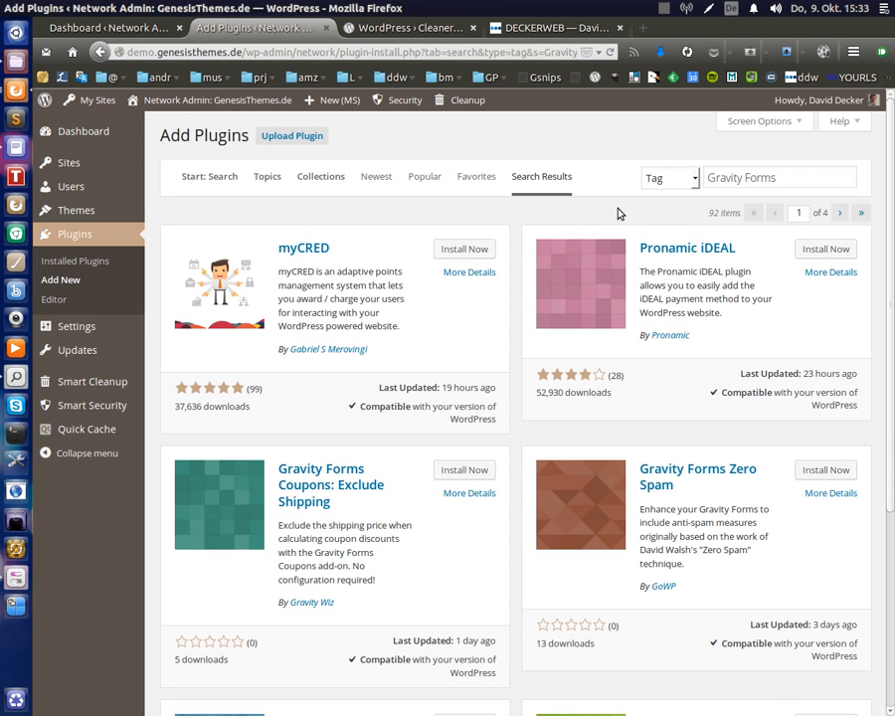
scroll(down, 3)
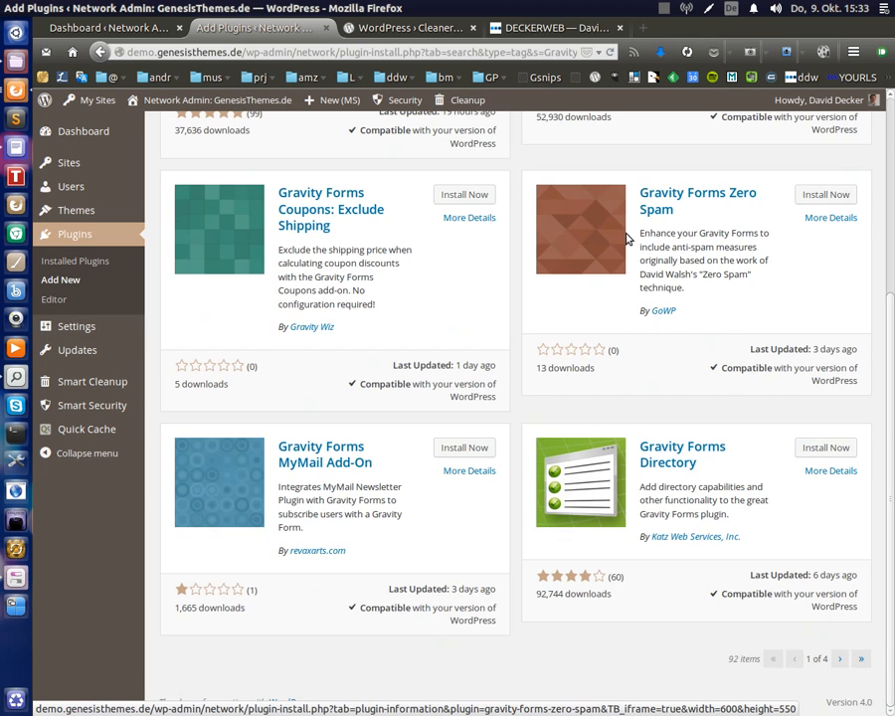
scroll(up, 3)
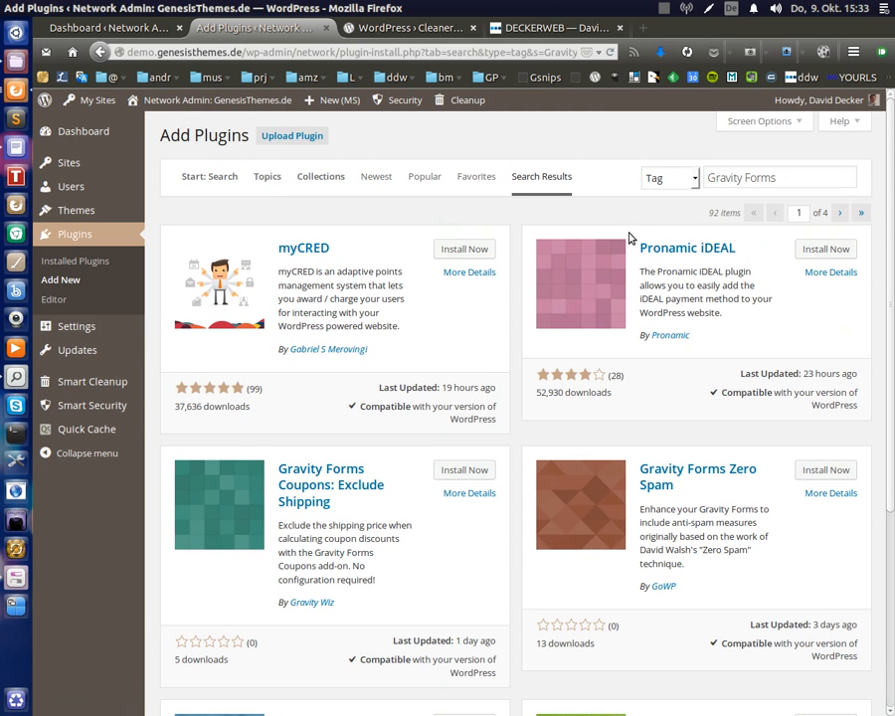
mouse_move(629, 239)
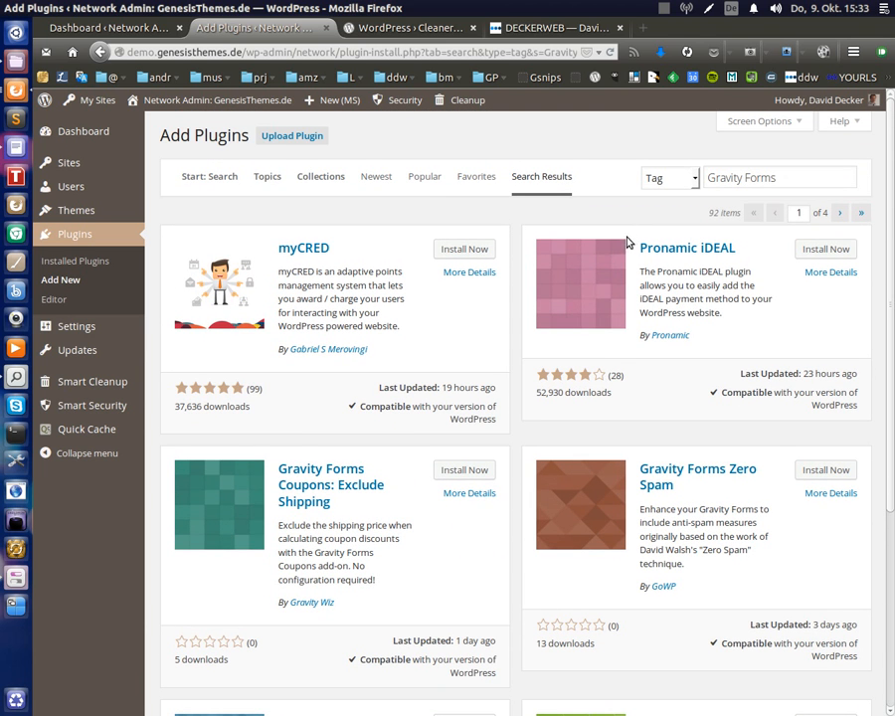
mouse_move(647, 203)
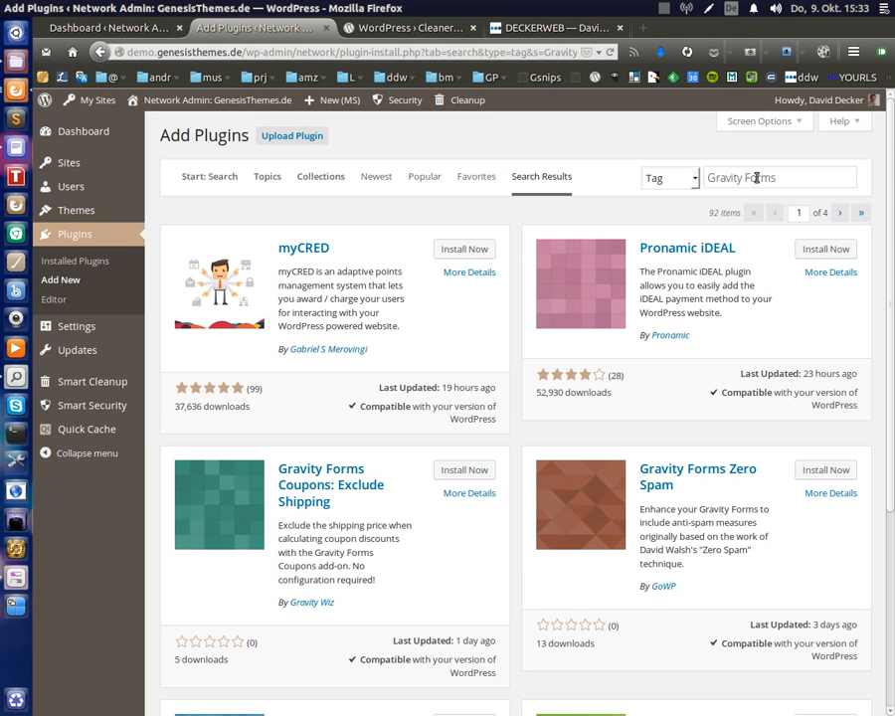
mouse_move(740, 243)
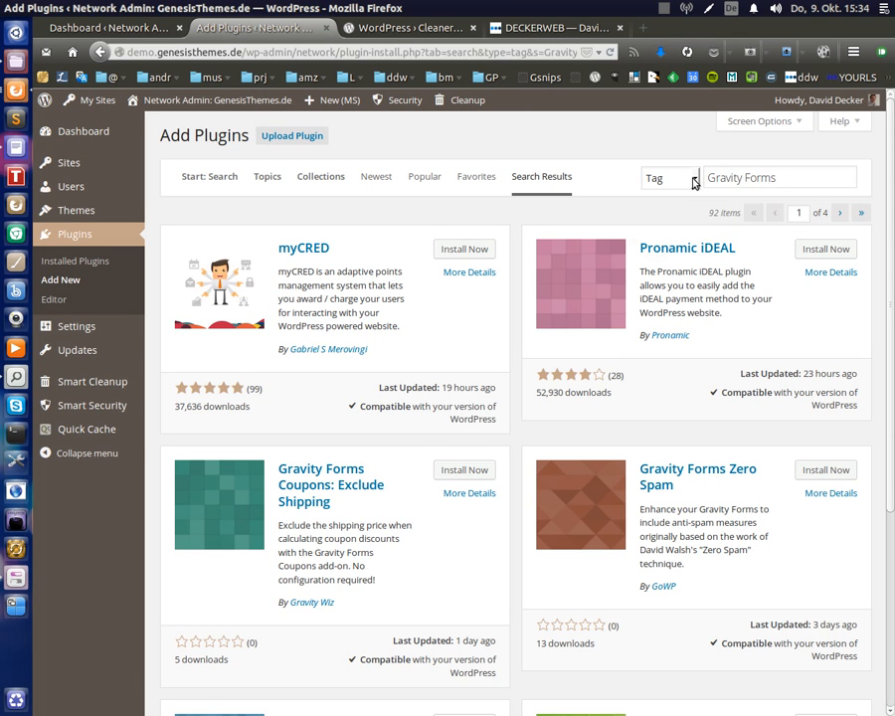
click(672, 177)
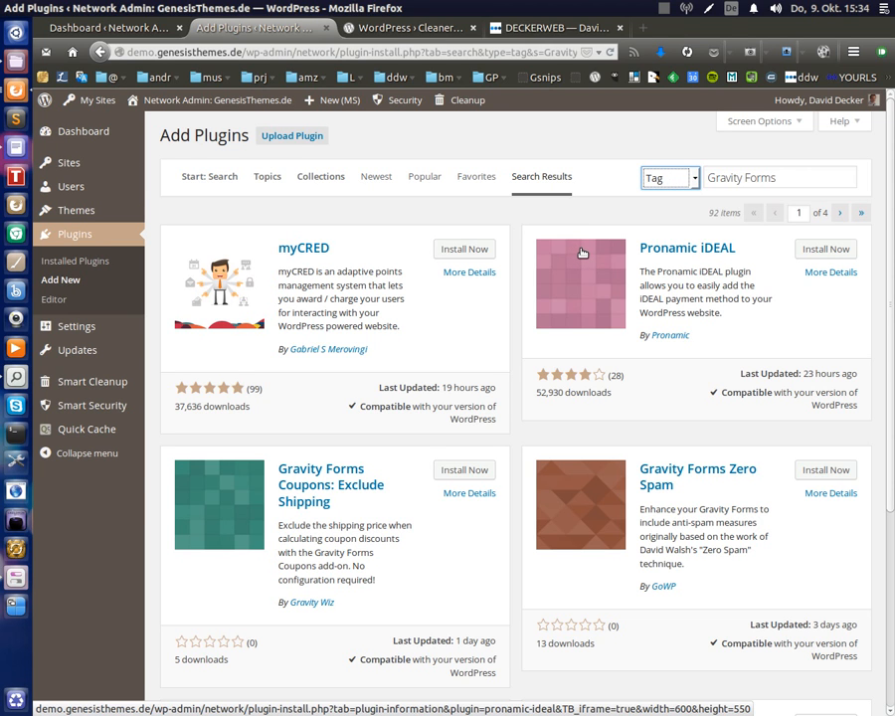
mouse_move(589, 255)
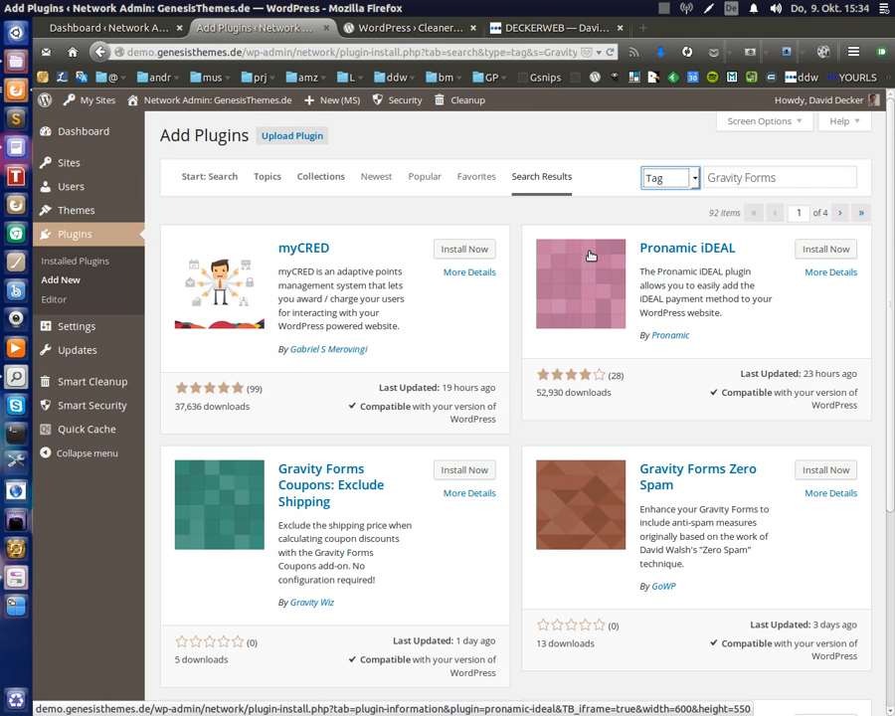
mouse_move(664, 255)
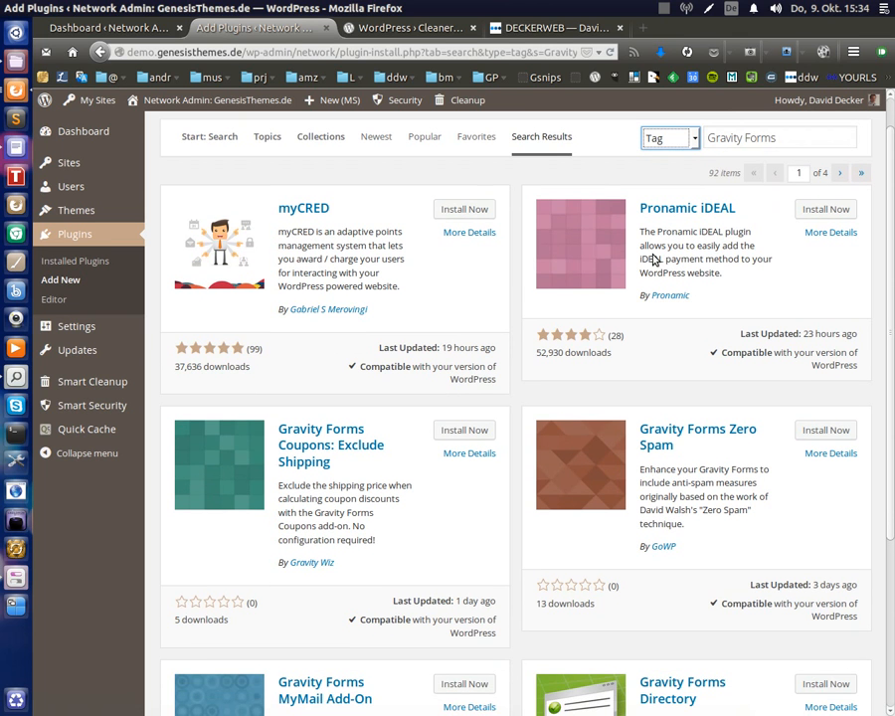
scroll(down, 3)
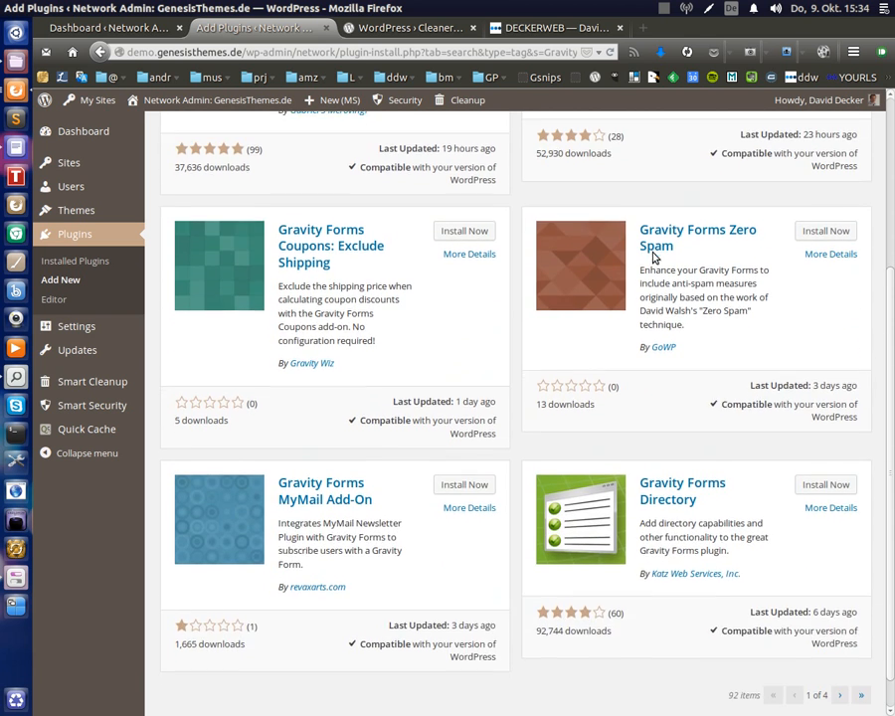
click(99, 51)
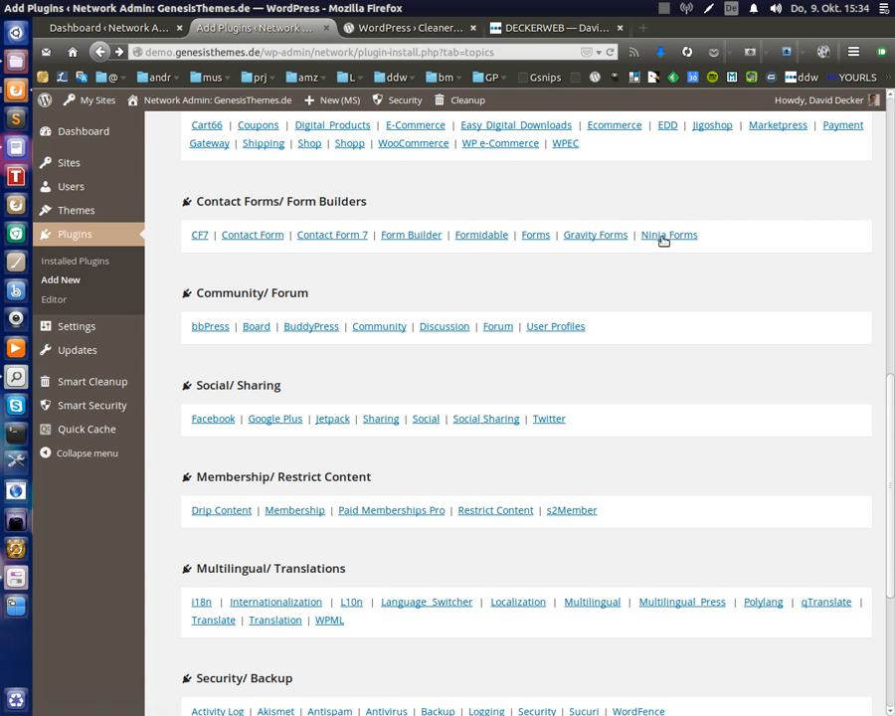
List Ninja Forms plugins by tag, then rerun the search as a keyword search
click(669, 235)
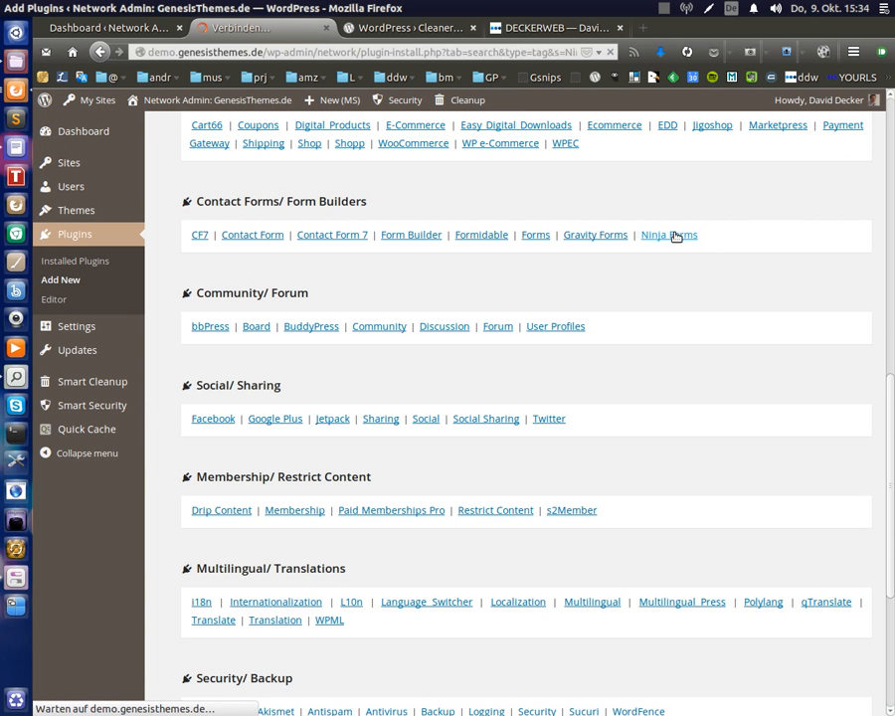
click(669, 235)
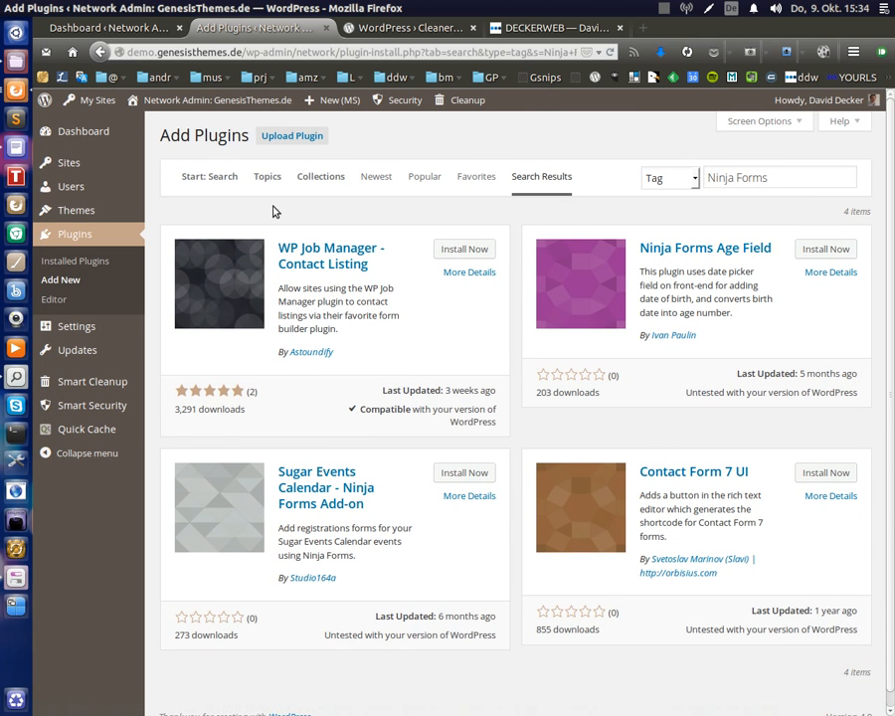
click(668, 177)
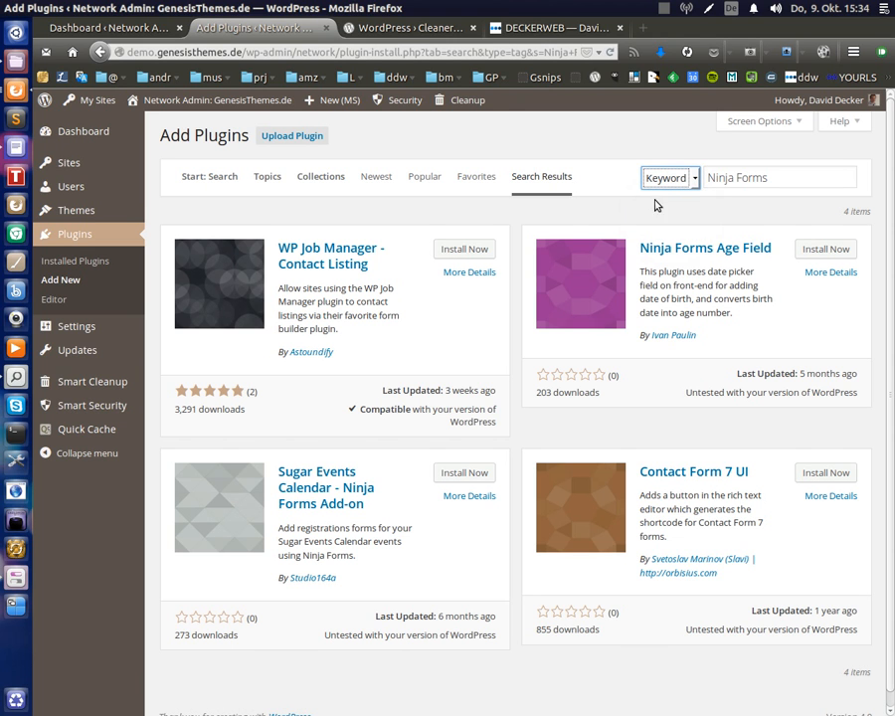
click(776, 177)
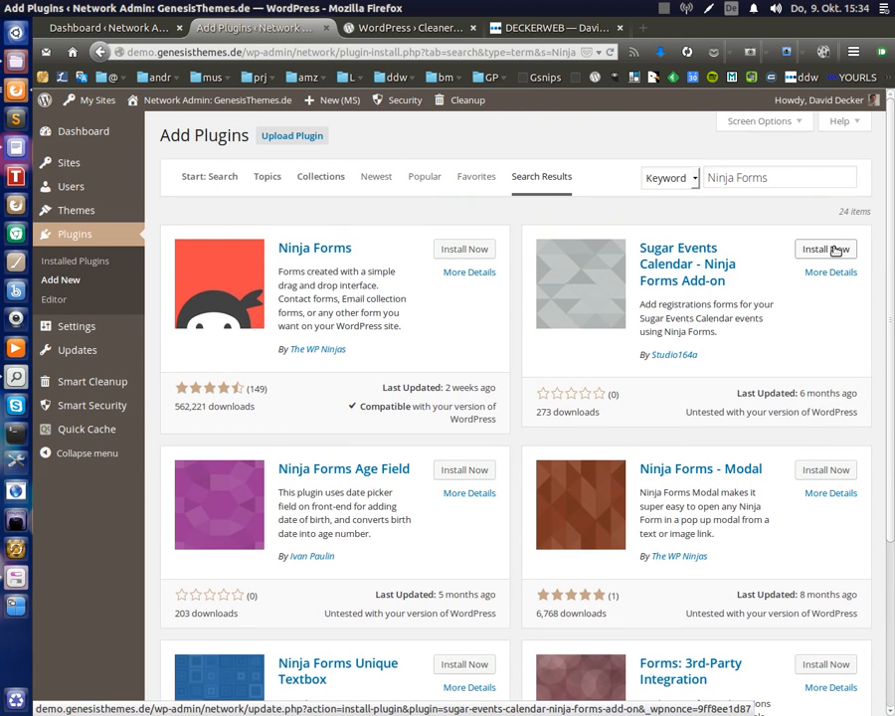
scroll(down, 3)
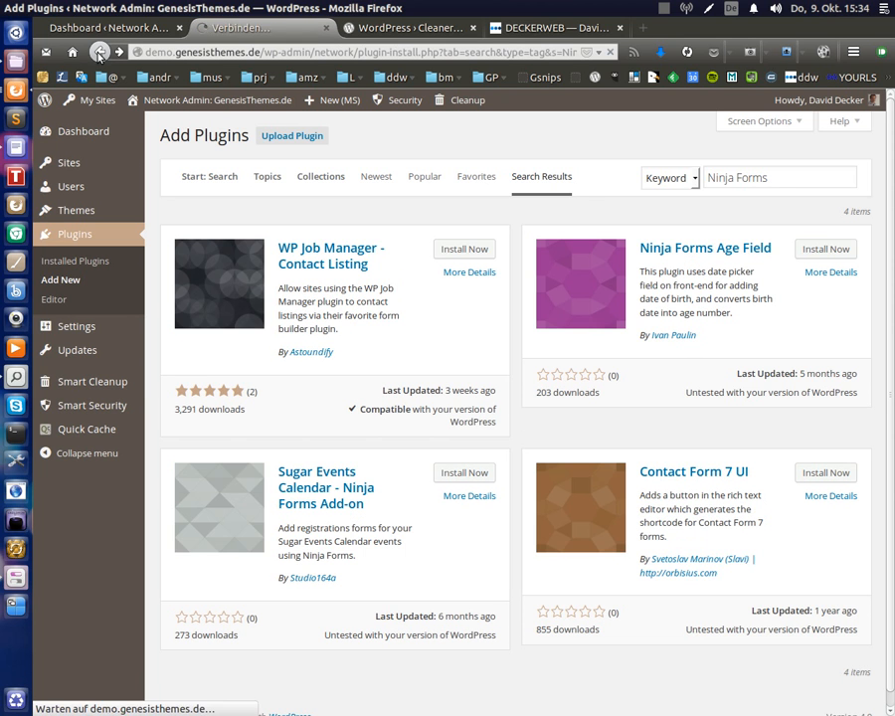
Run a Widgets tag search from the Topics tab, listing 727 plugins across 25 pages
click(267, 175)
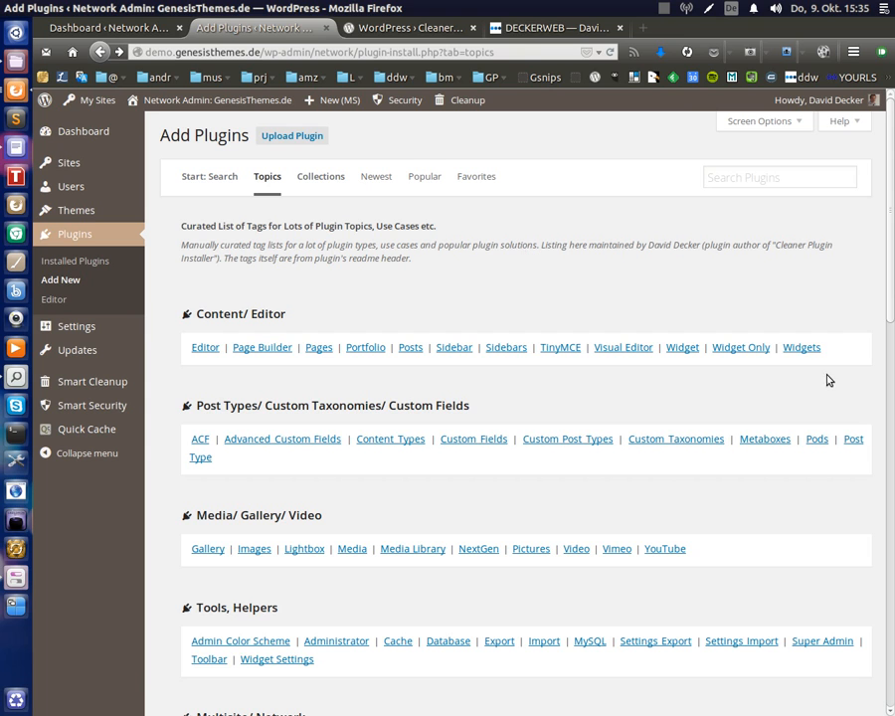
mouse_move(800, 346)
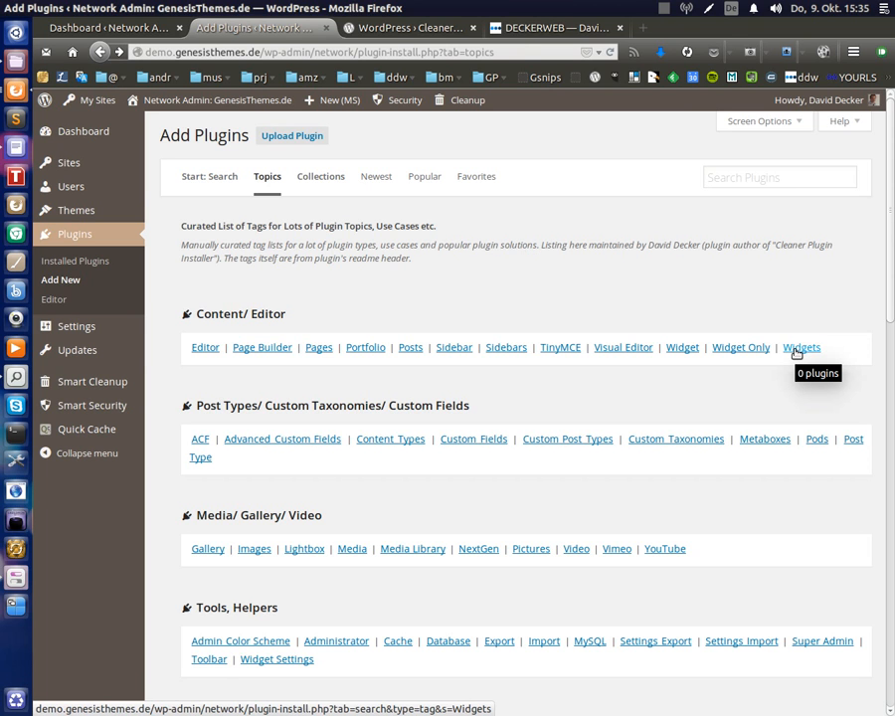
click(800, 346)
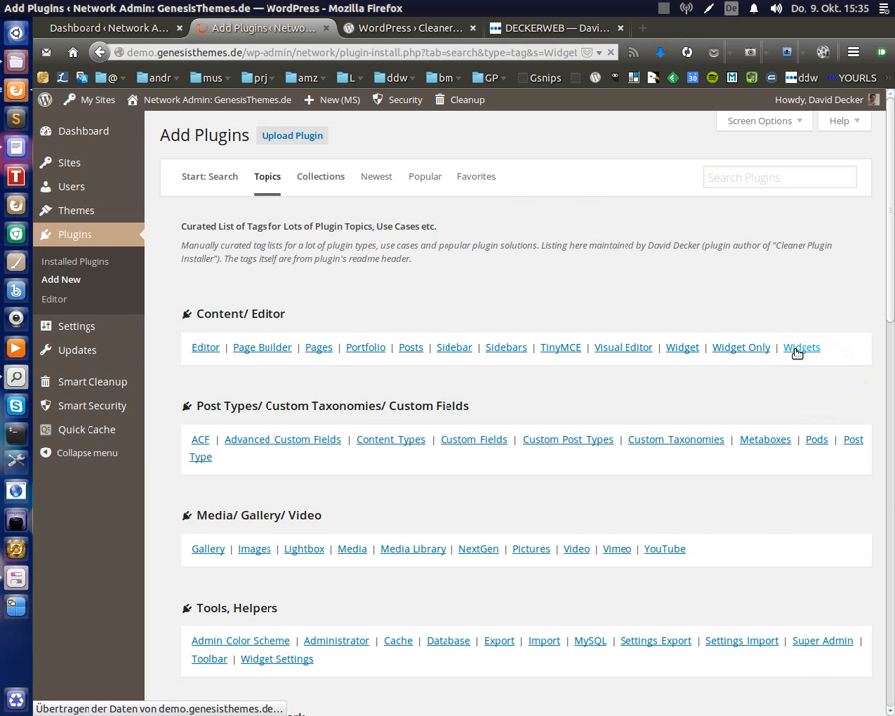
click(800, 347)
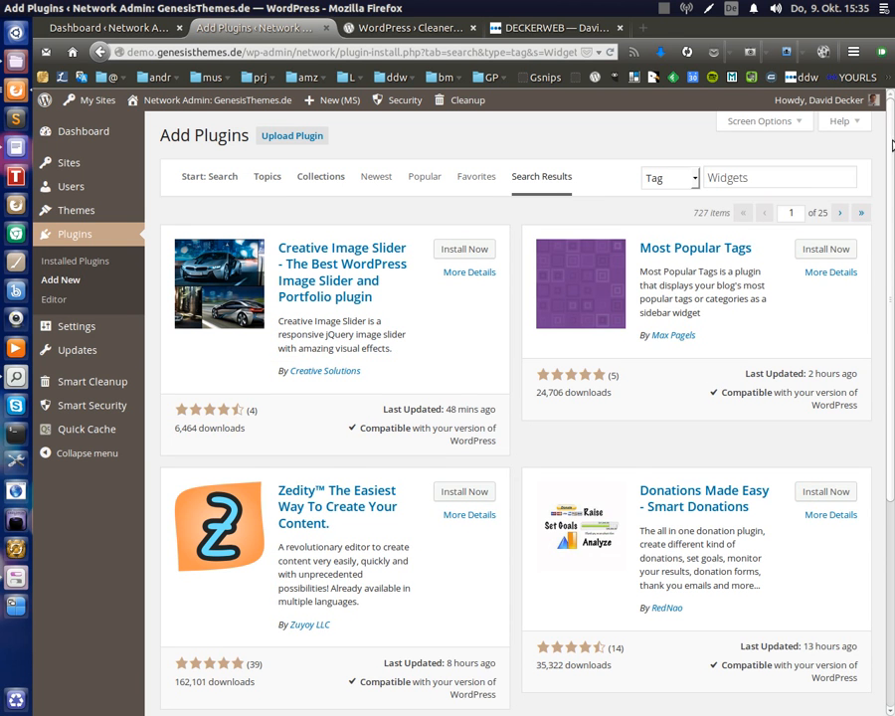
scroll(down, 3)
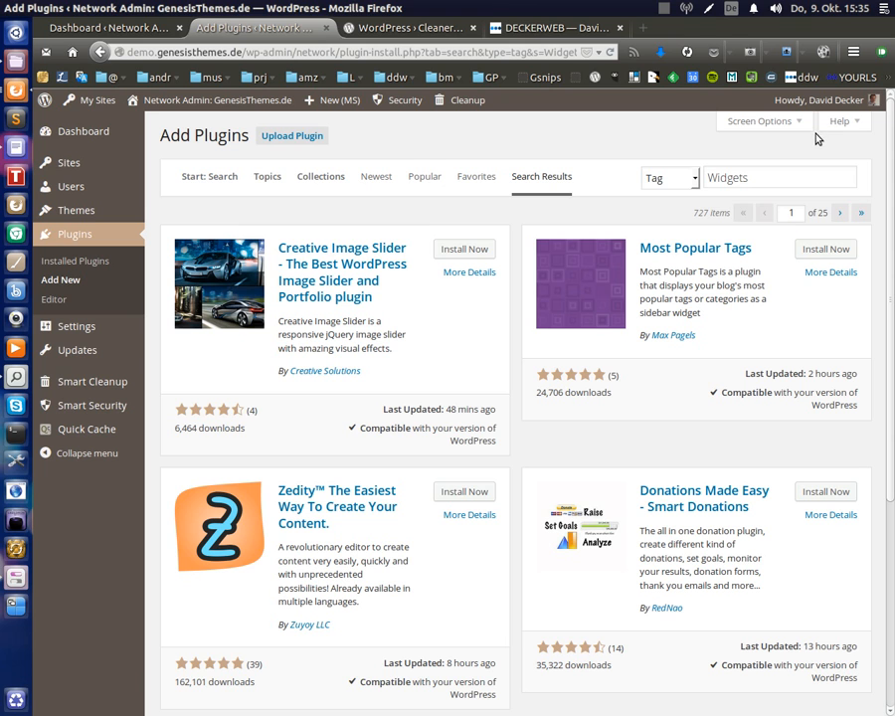
mouse_move(642, 195)
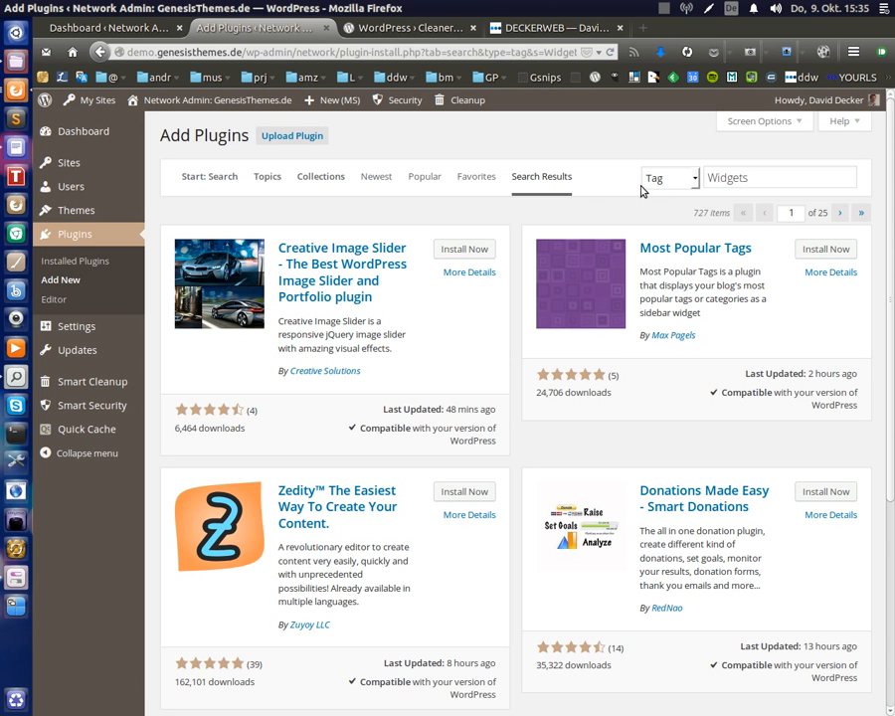
click(266, 175)
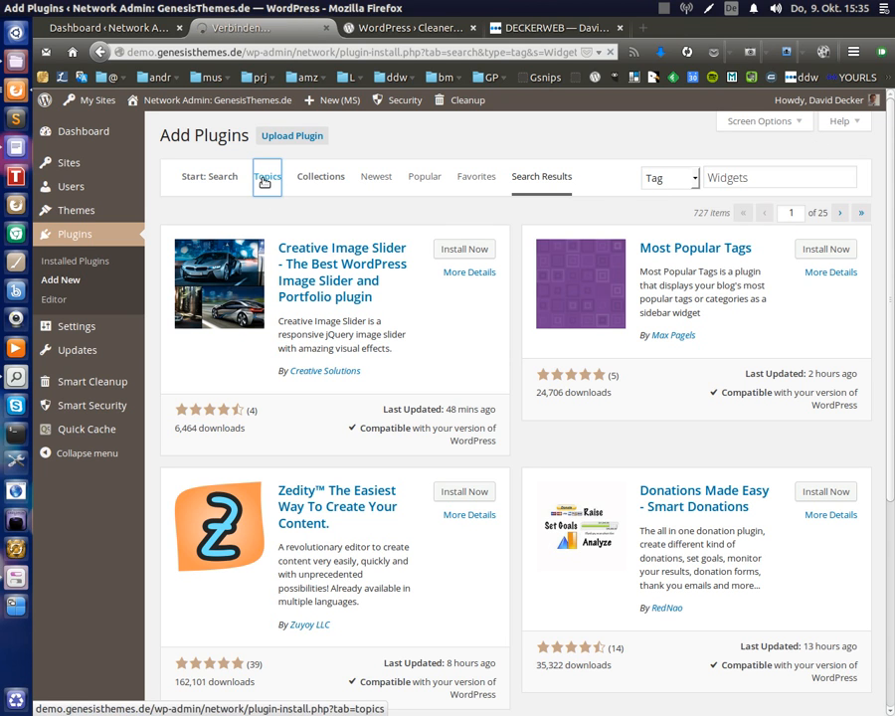
Show the Collections tab explaining bulk installing plugin collections via WPCore
click(267, 175)
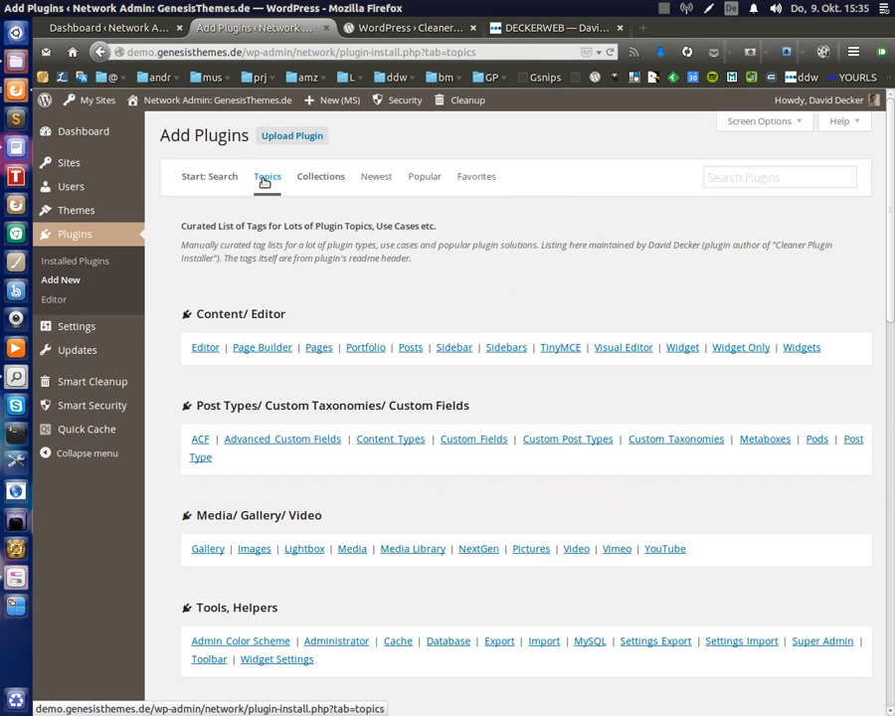
mouse_move(287, 203)
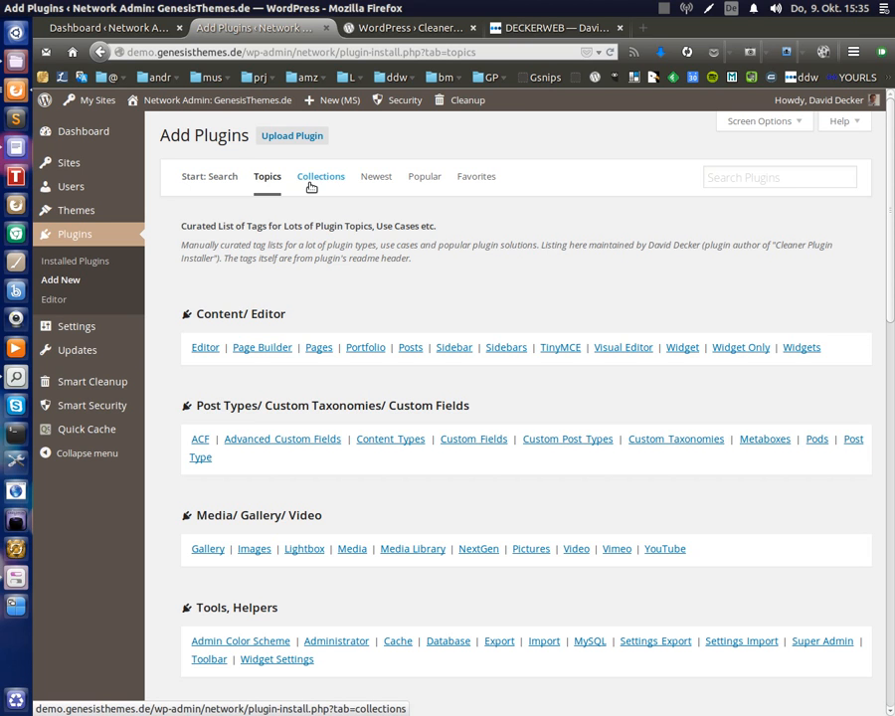
click(321, 175)
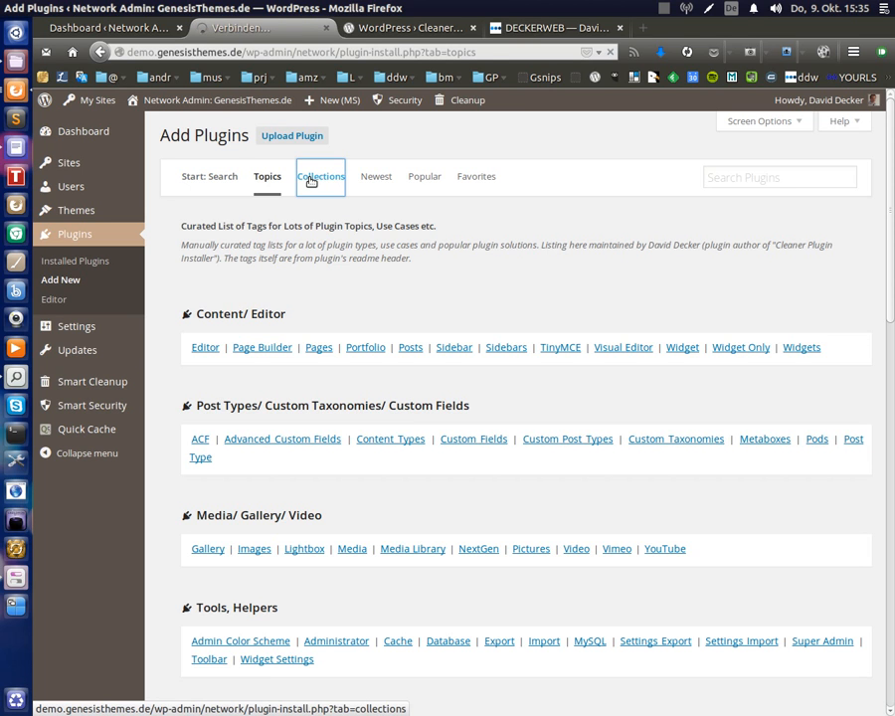
click(320, 175)
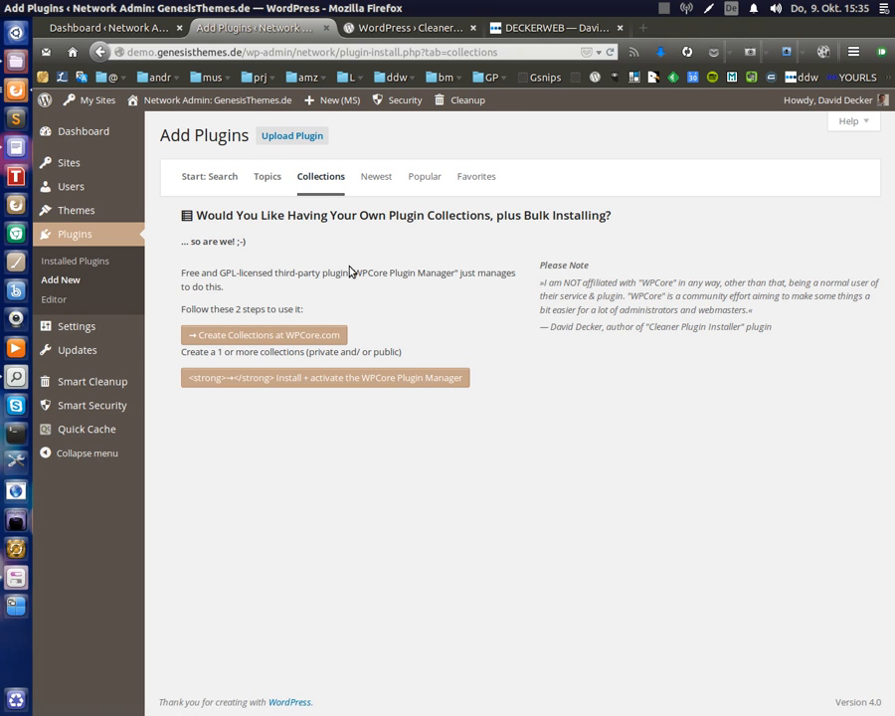
mouse_move(326, 257)
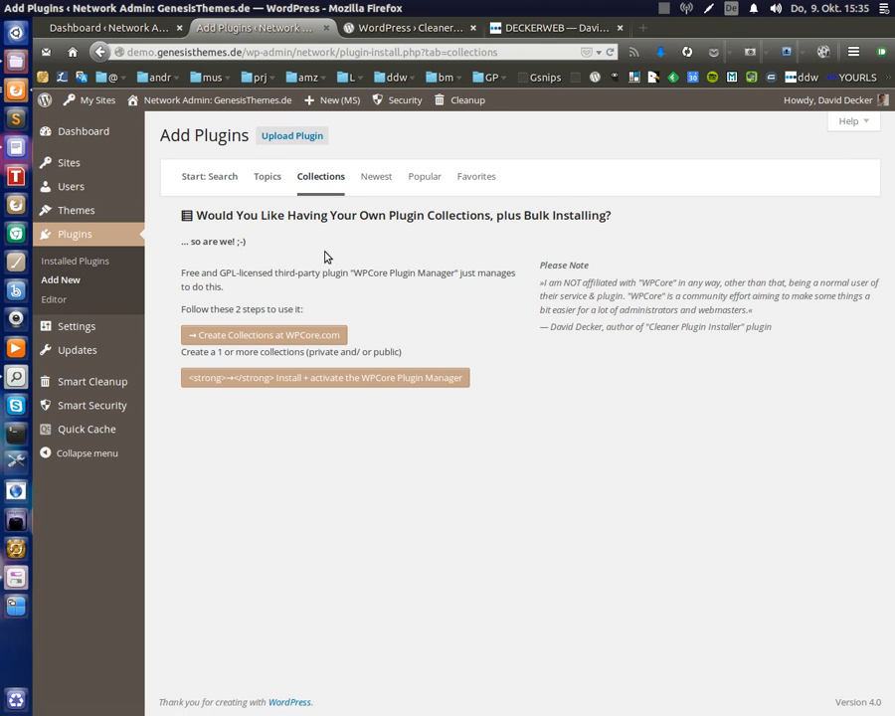
mouse_move(271, 285)
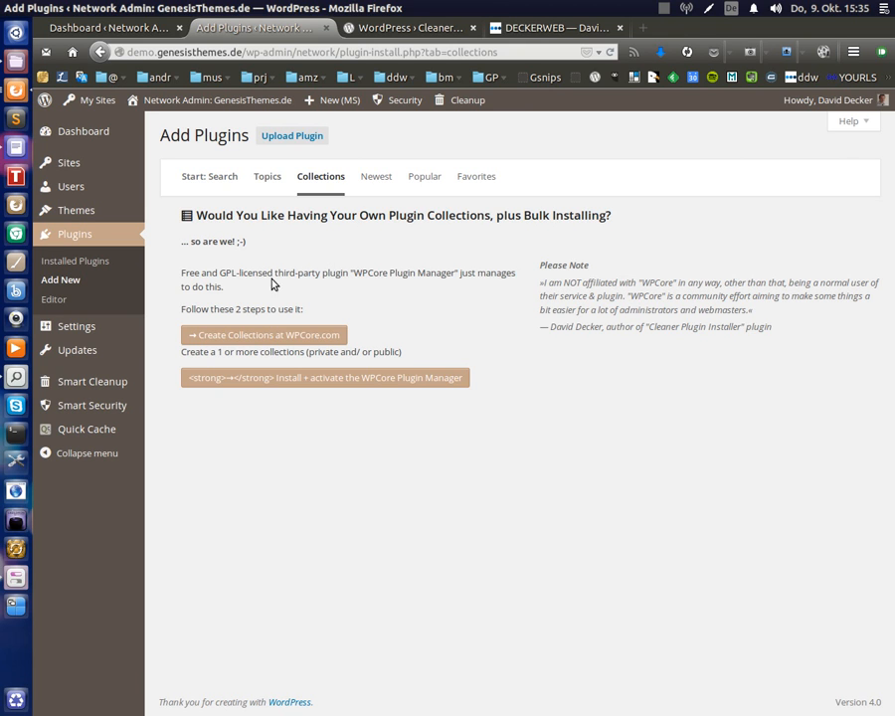
mouse_move(251, 339)
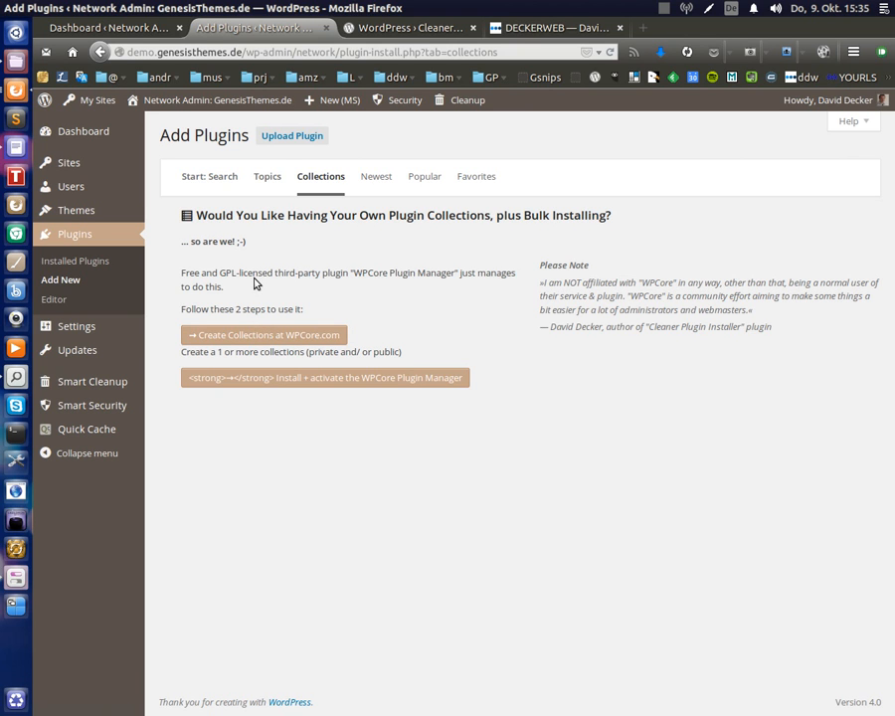
mouse_move(240, 239)
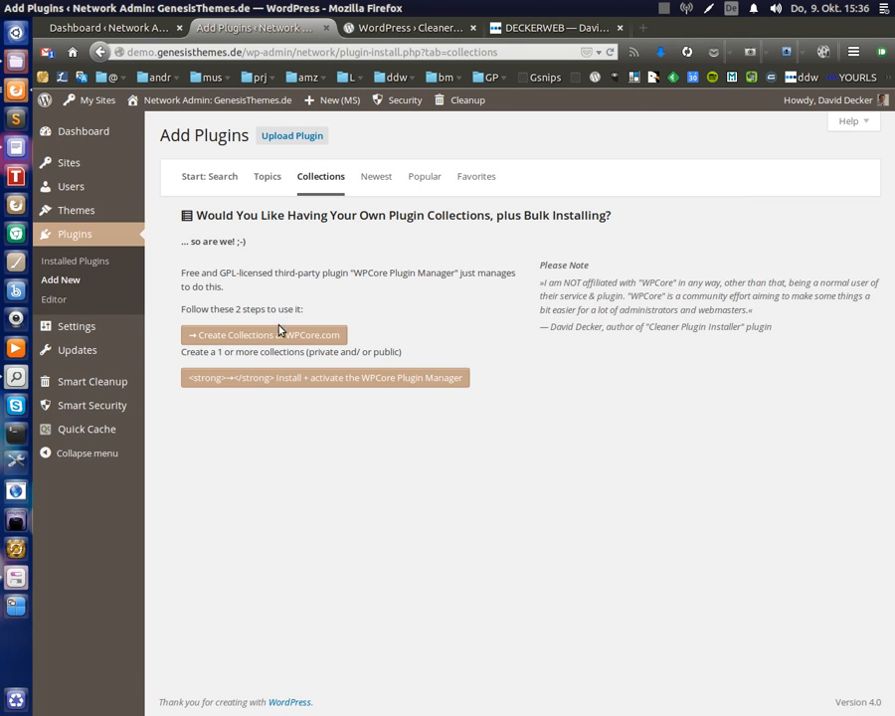
Go to WPCore.com and browse its list of public plugin collections
click(262, 334)
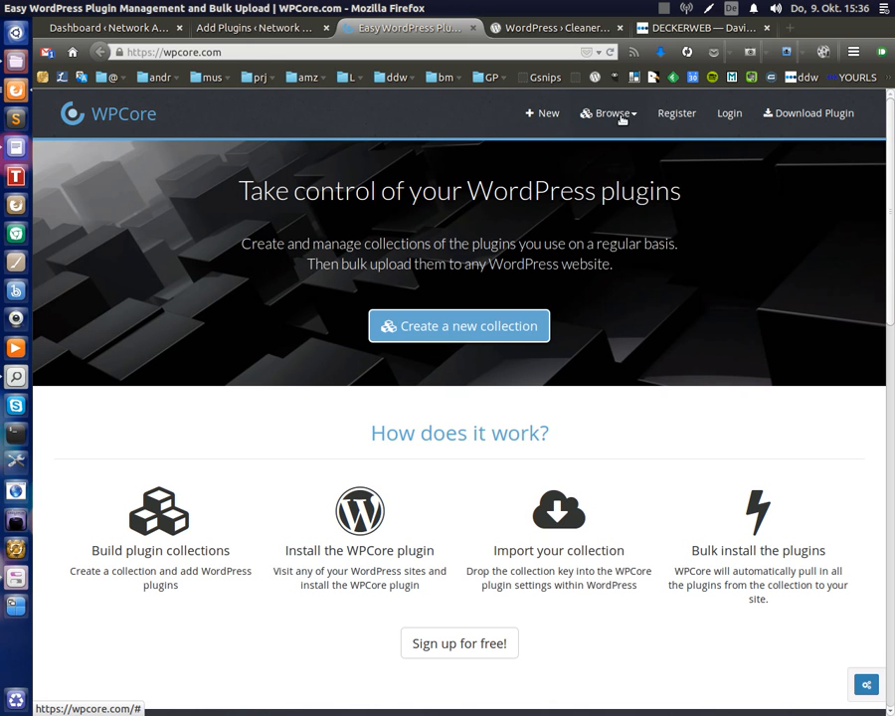
click(605, 113)
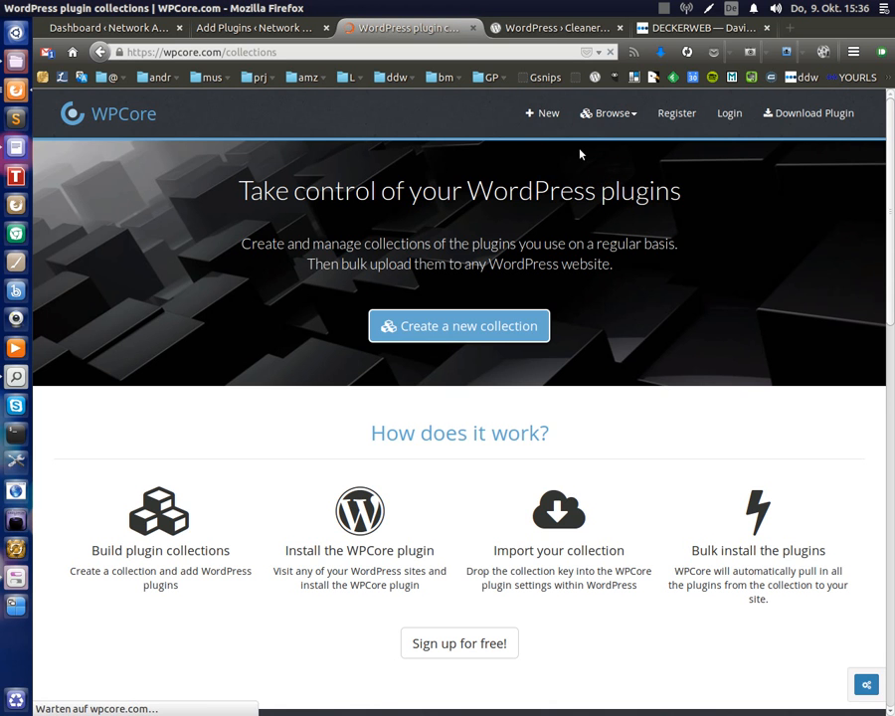
click(605, 112)
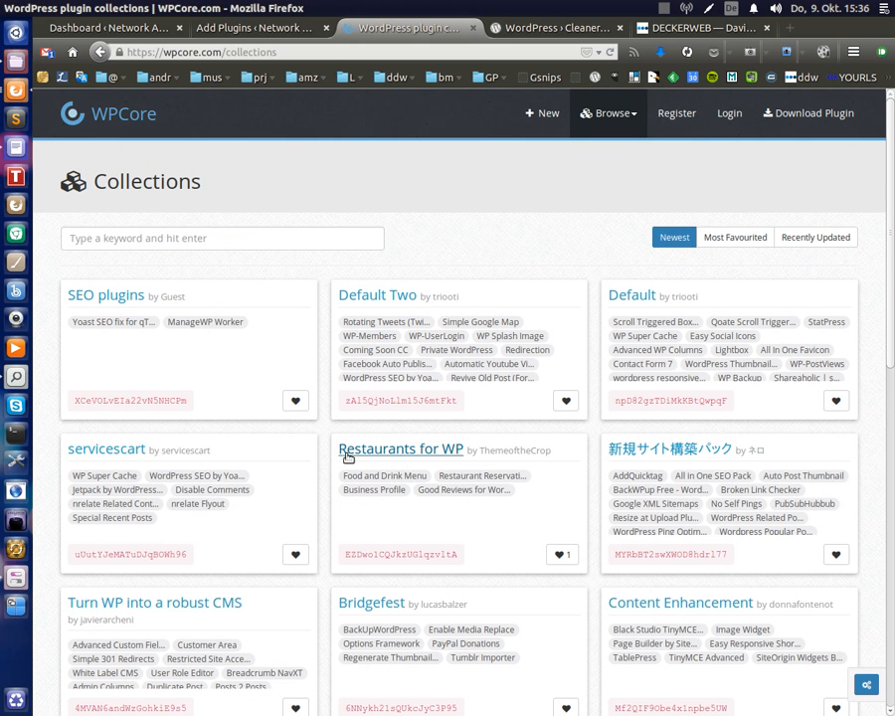
mouse_move(340, 458)
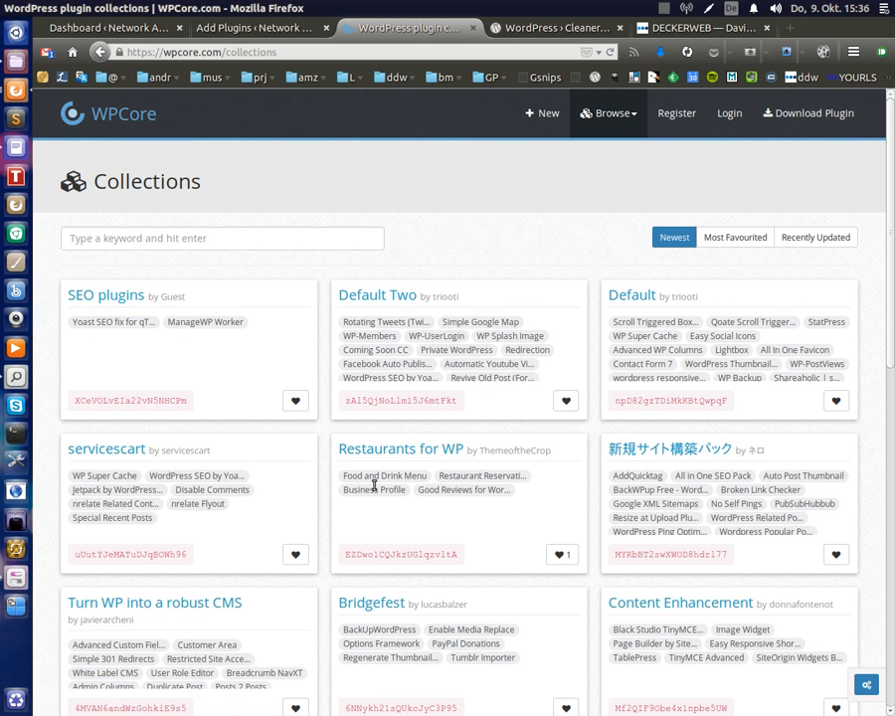
Return to the browser tab with the WordPress Add Plugins page
click(249, 28)
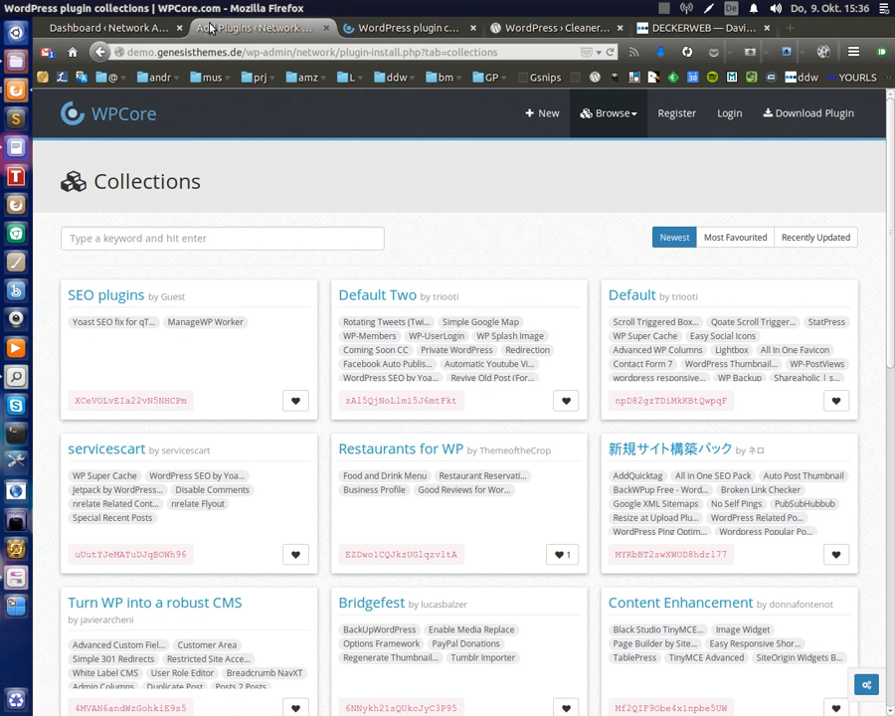
click(250, 28)
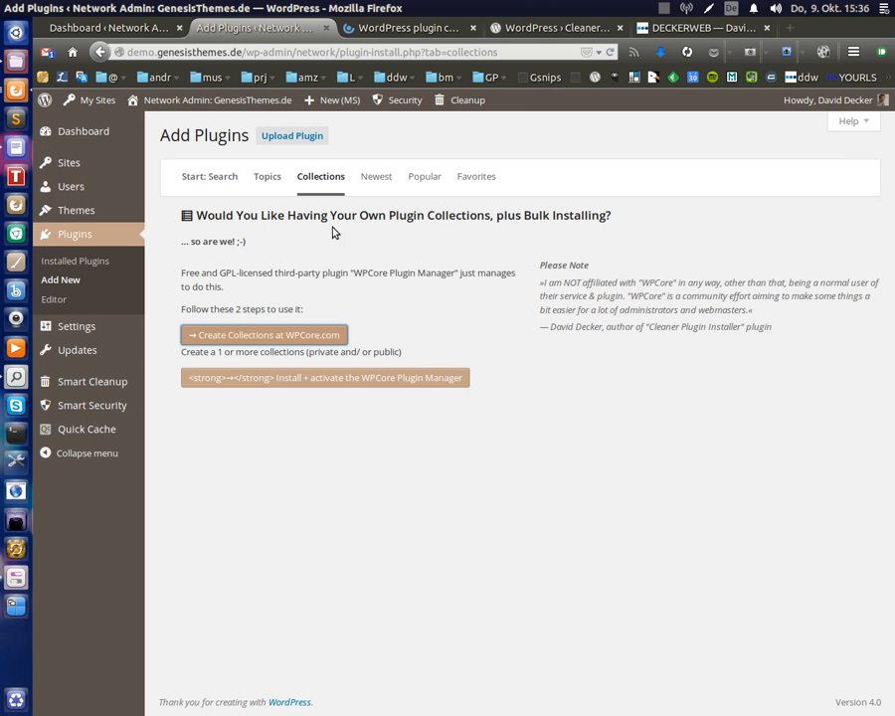
mouse_move(303, 504)
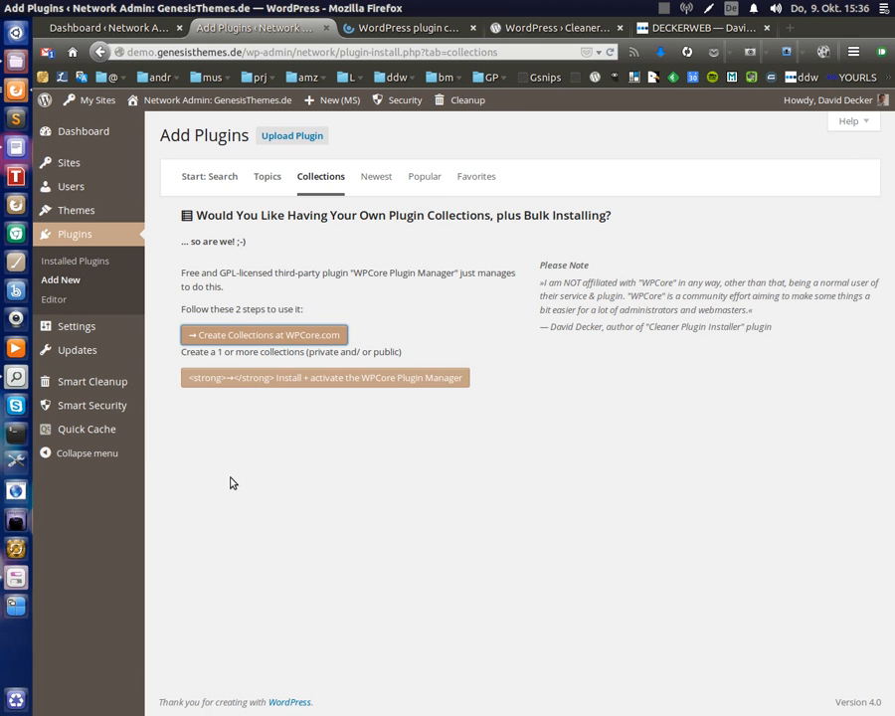
mouse_move(235, 480)
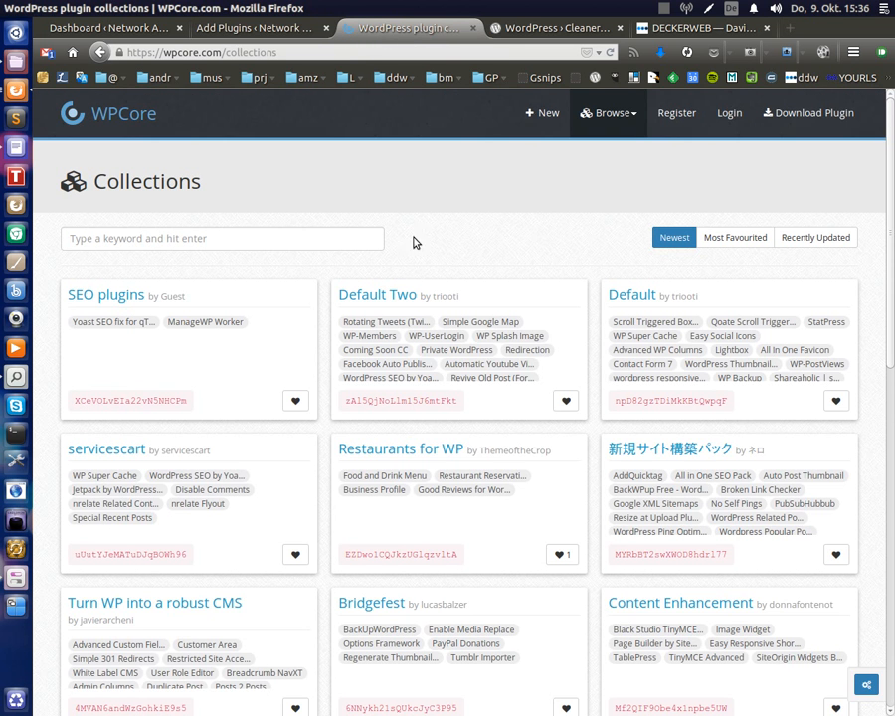
mouse_move(531, 249)
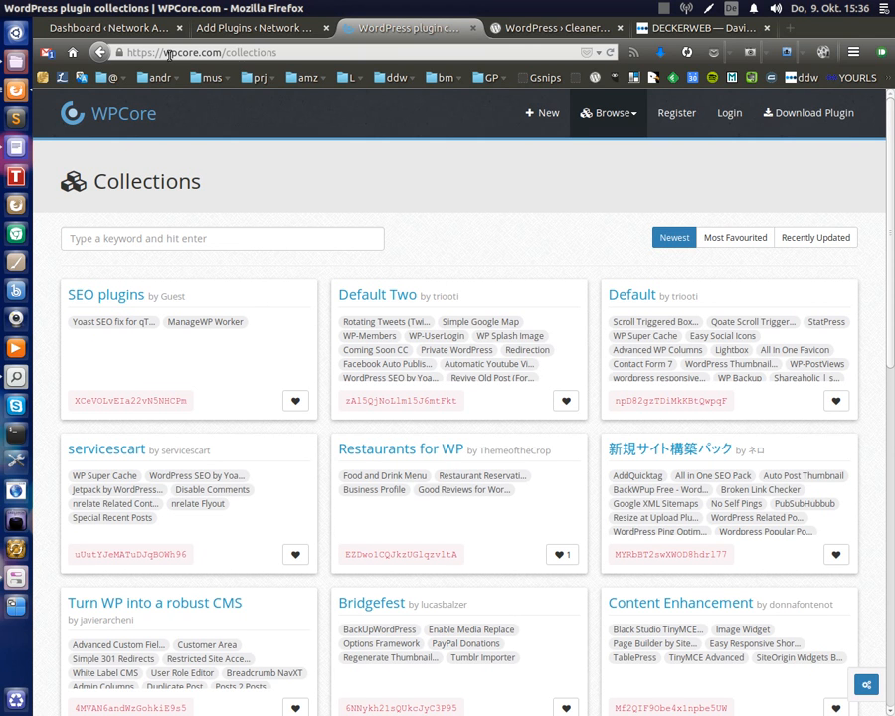
double_click(199, 52)
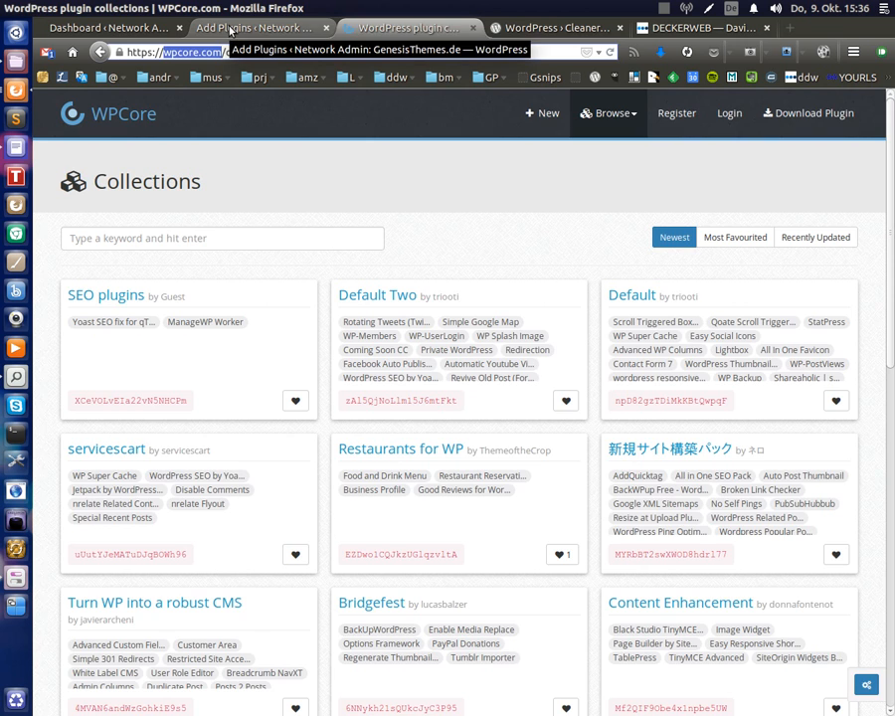
View the WPCore Plugin Manager details, then show the network's Installed Plugins list
click(243, 28)
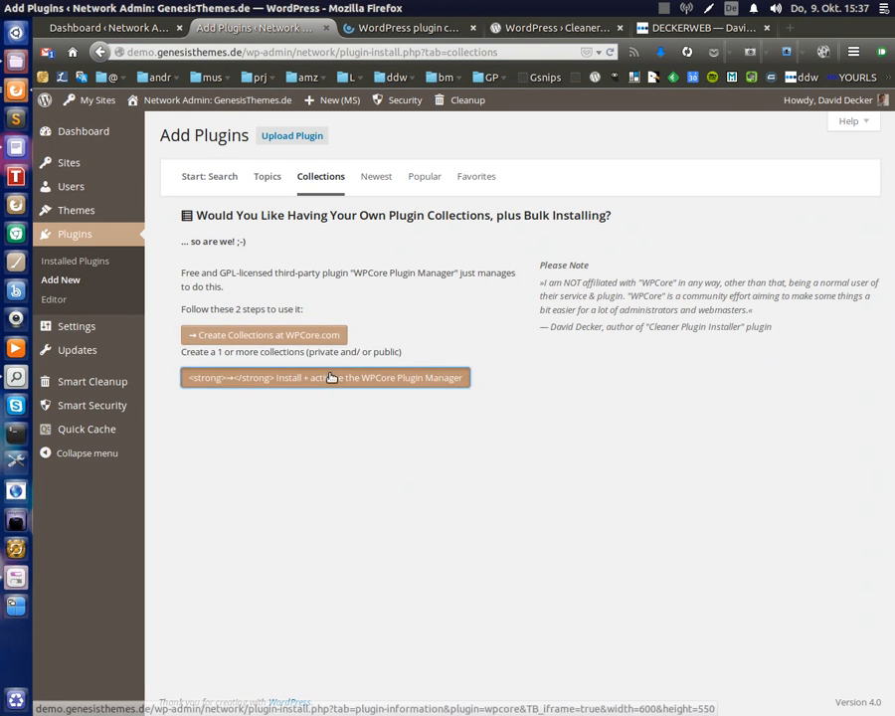
click(327, 378)
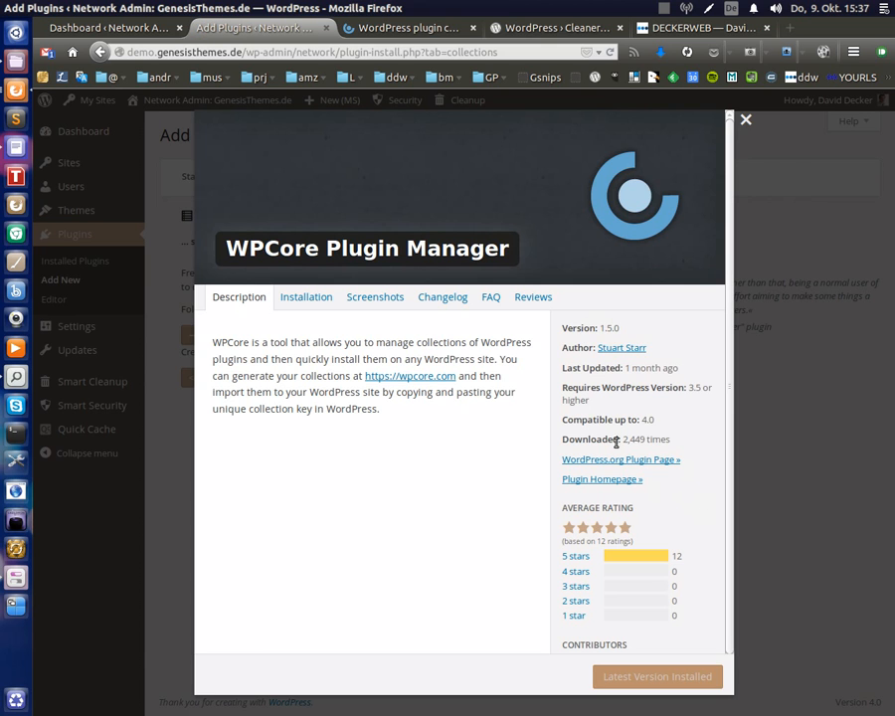
mouse_move(717, 689)
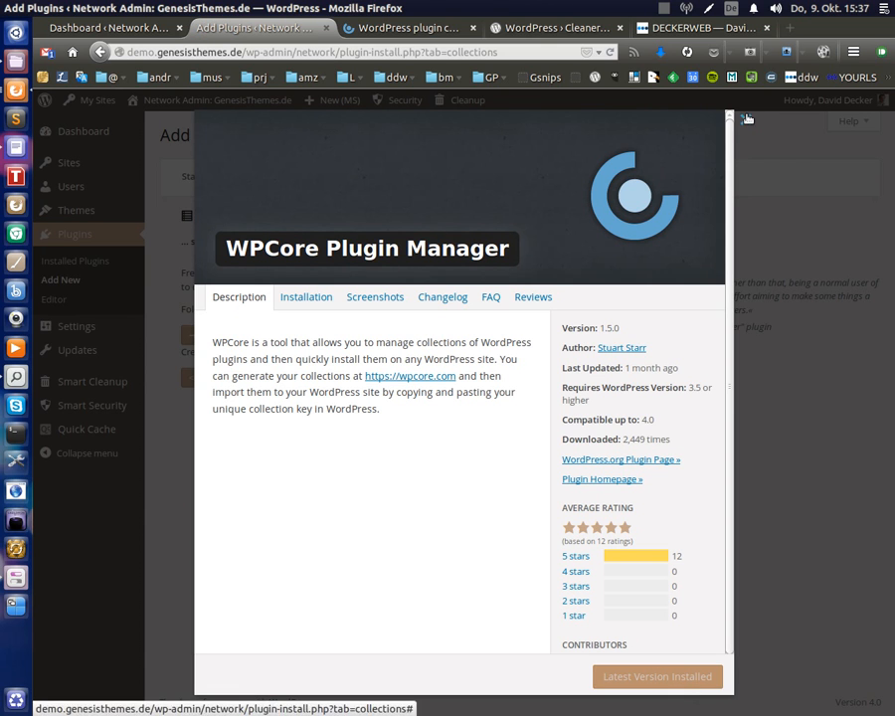
click(748, 119)
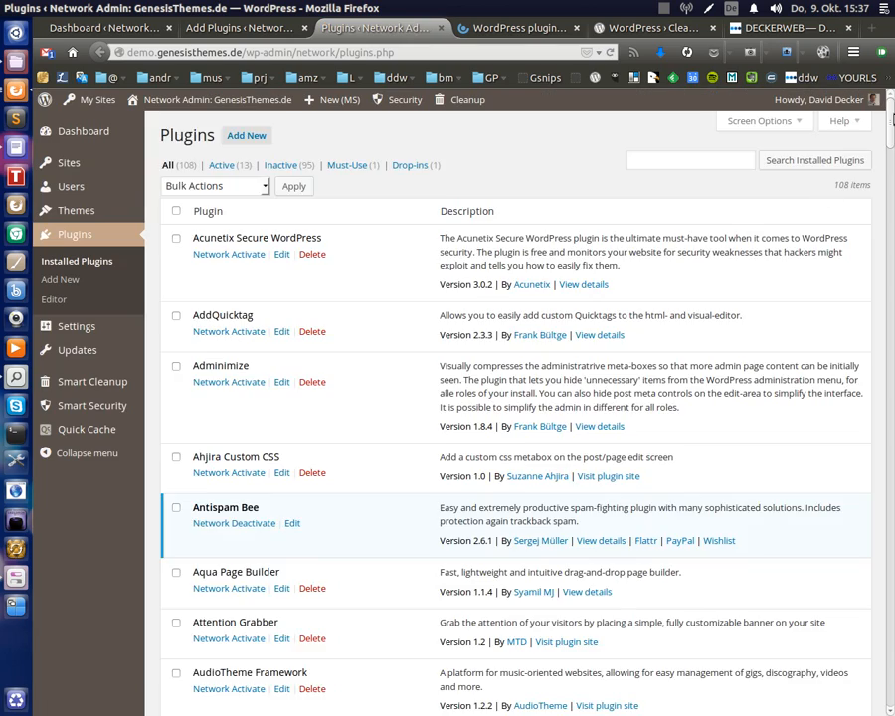
Scroll the Installed Plugins list down to WPCore Plugin Manager
scroll(down, 3)
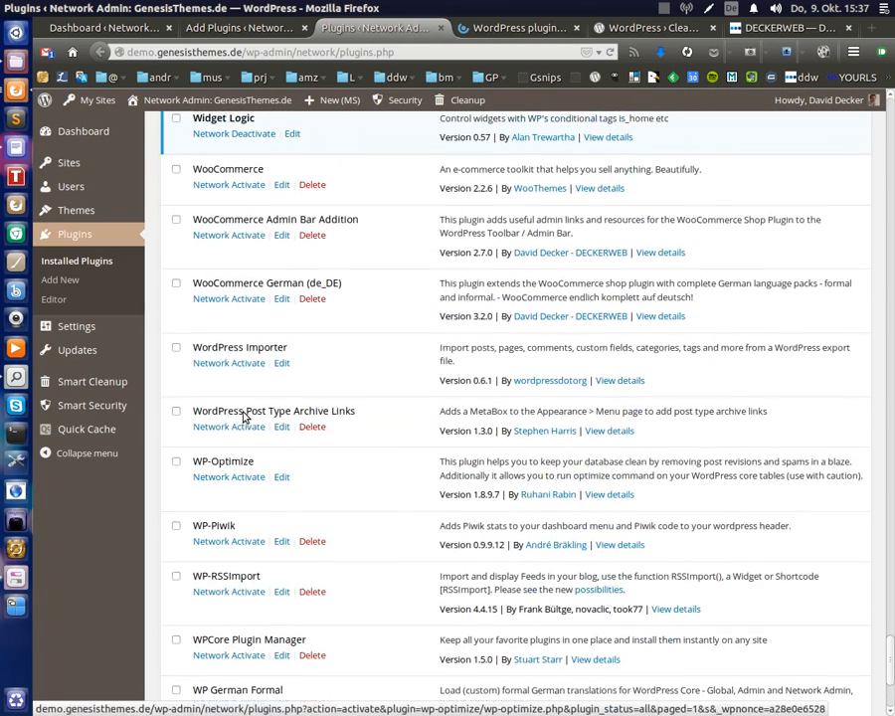
scroll(down, 3)
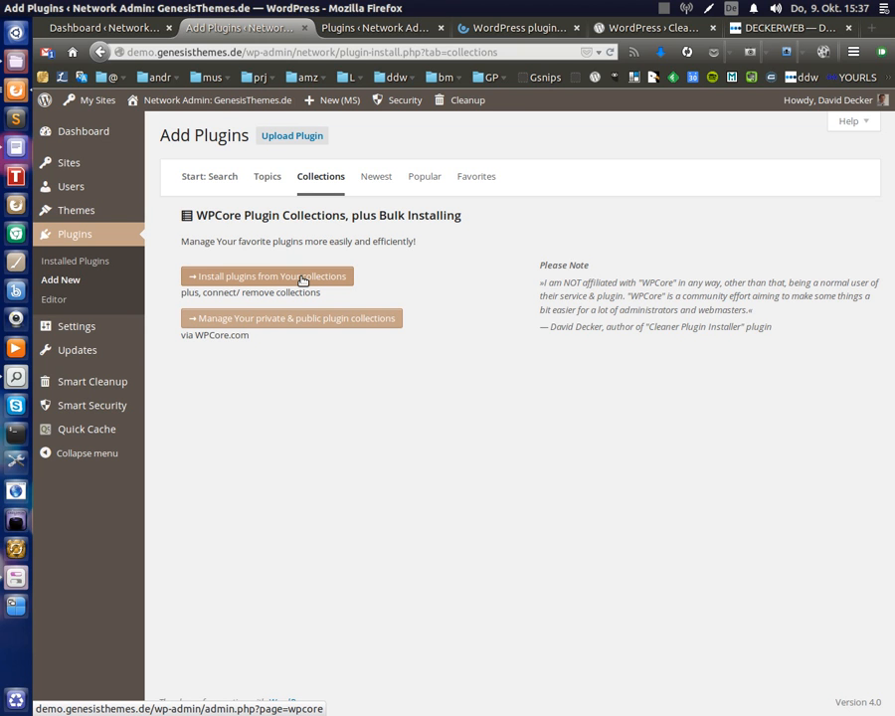
Add a collection key row under 'Install plugins from Your collections' and save the collections
click(266, 275)
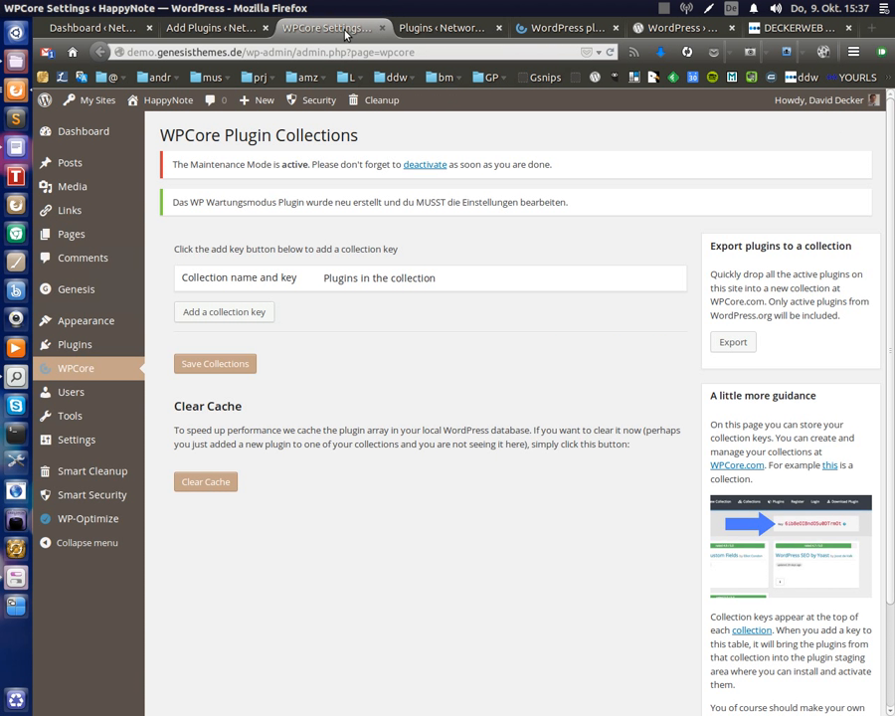
mouse_move(255, 330)
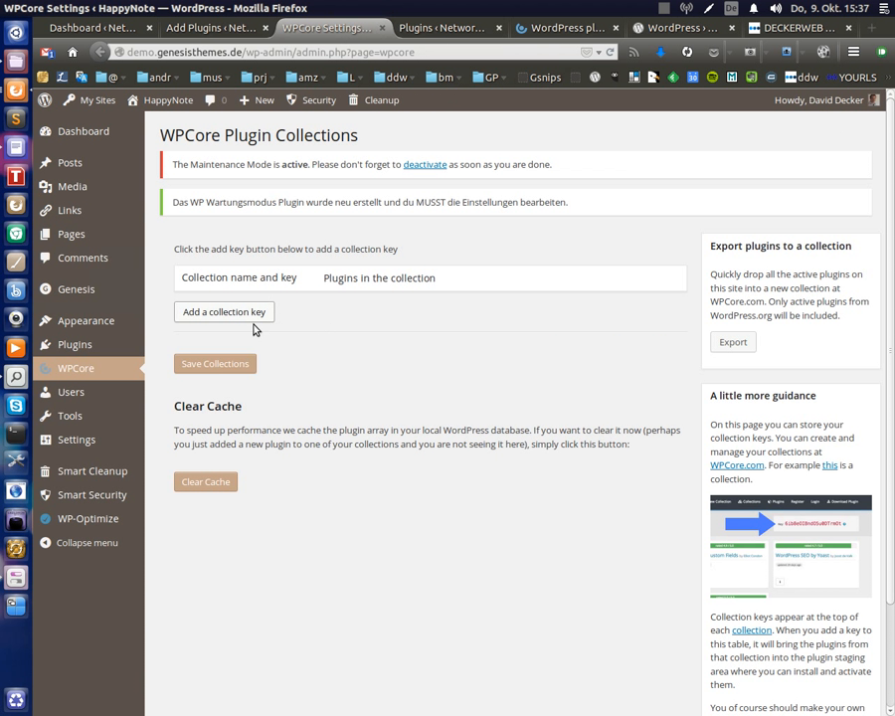
mouse_move(251, 316)
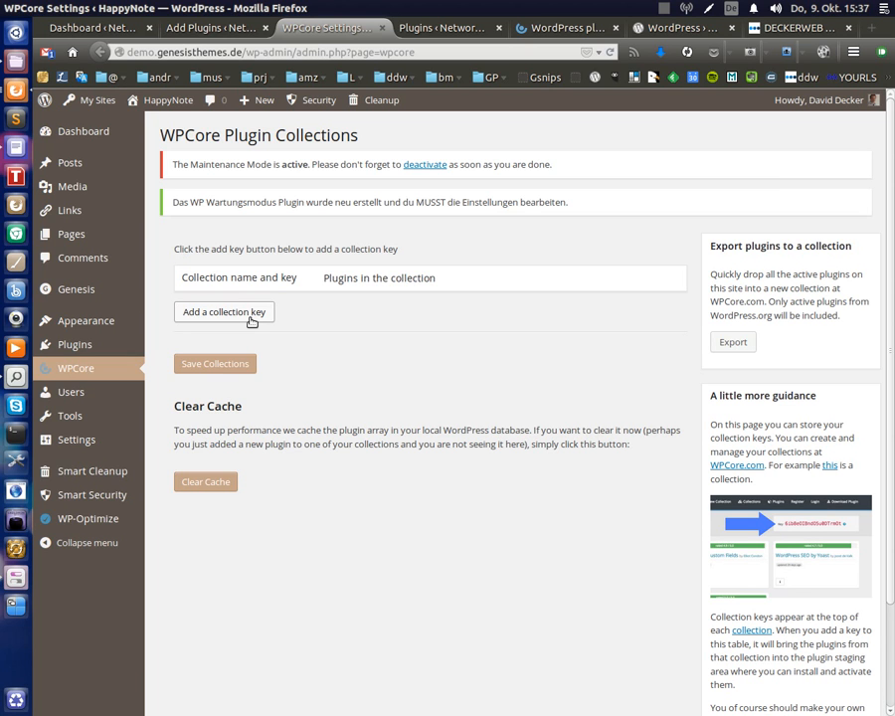
click(223, 313)
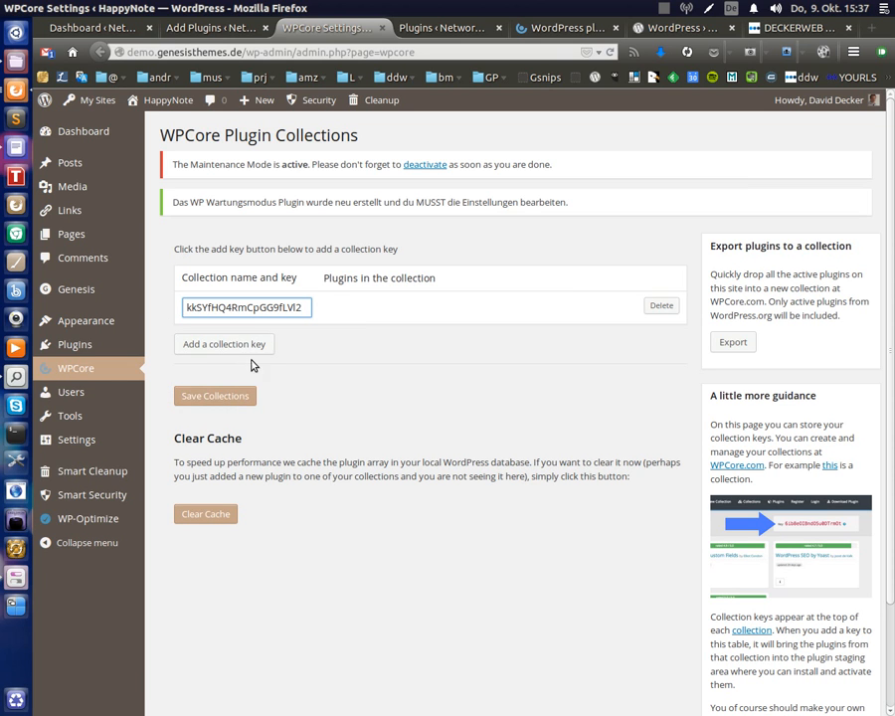
click(215, 396)
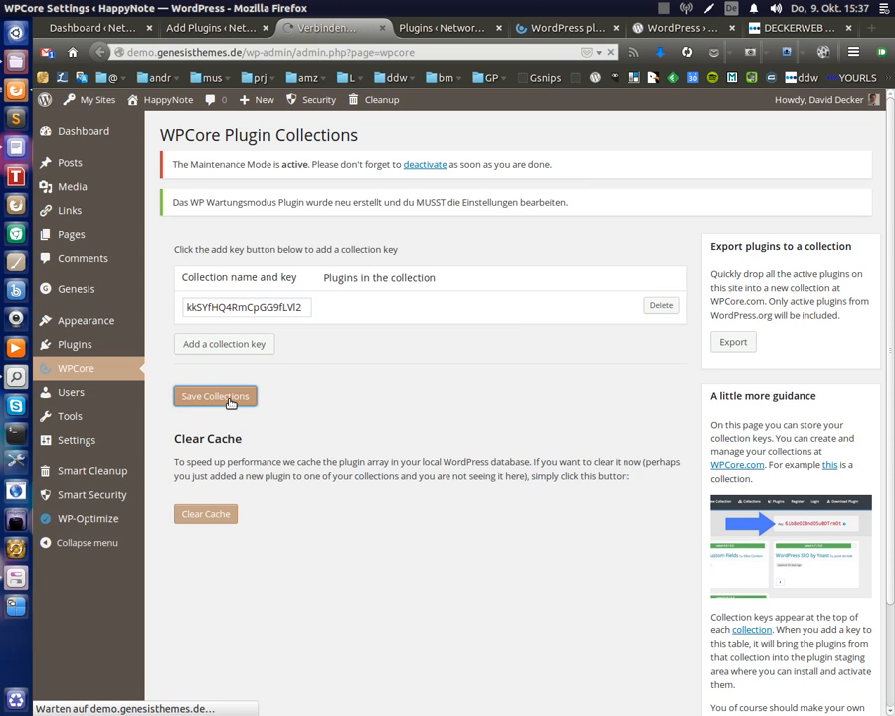
click(215, 396)
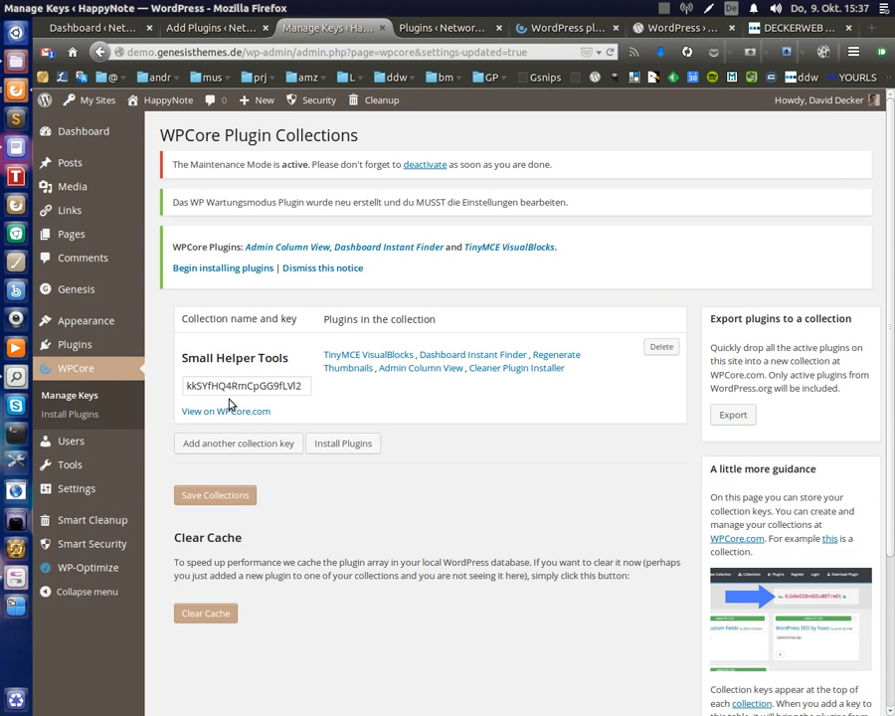
mouse_move(271, 382)
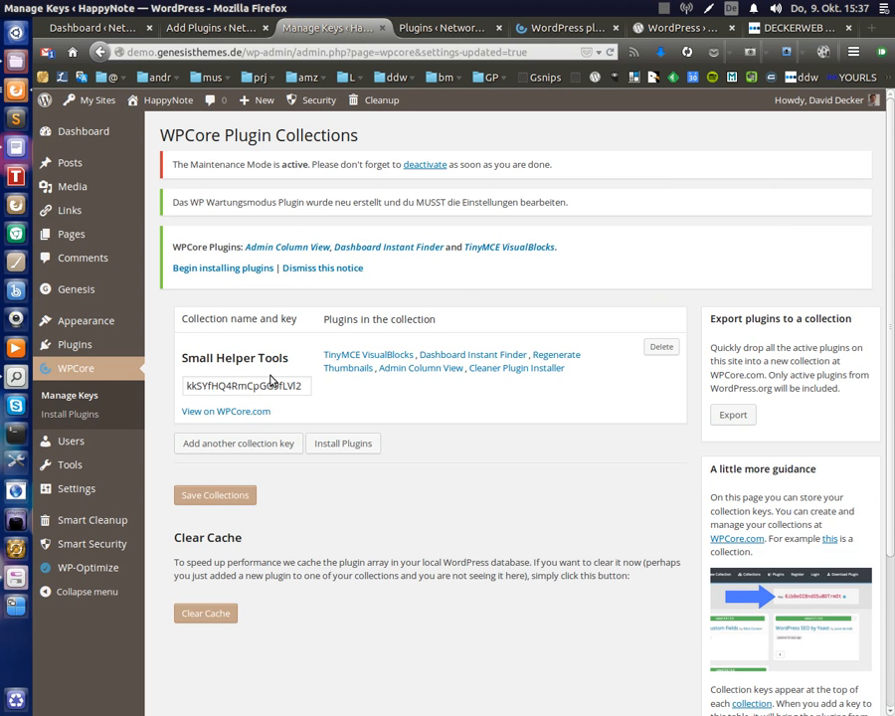
mouse_move(189, 362)
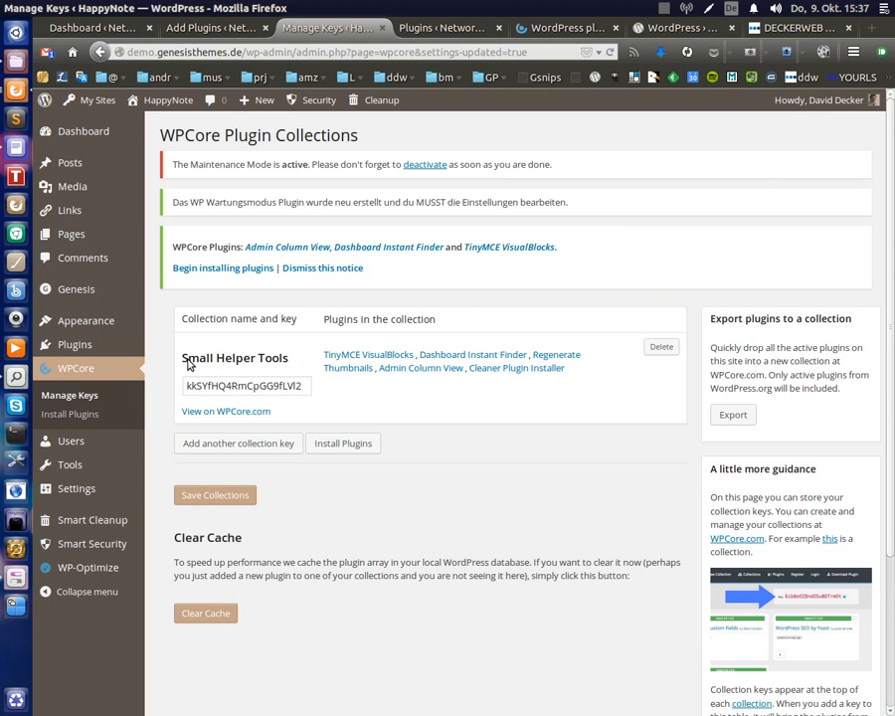
mouse_move(480, 394)
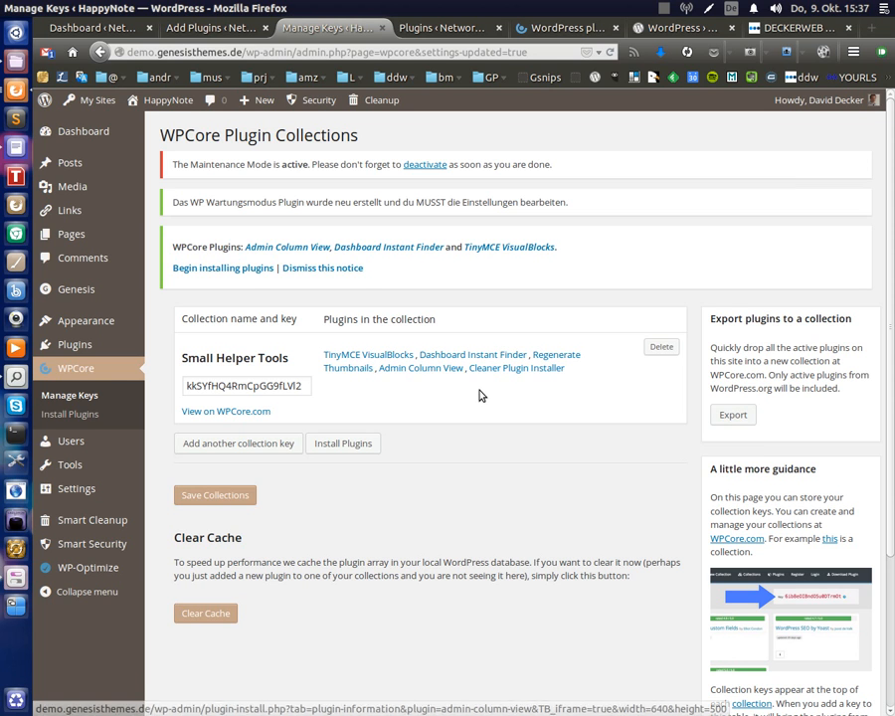
mouse_move(307, 257)
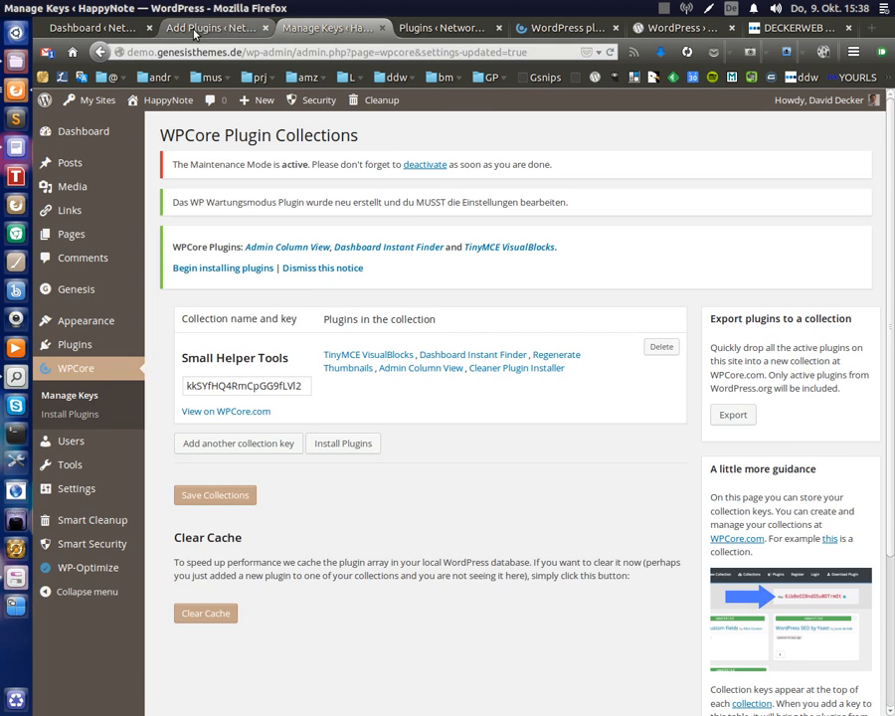
Return to Add Plugins and go to 'Manage Your private & public plugin collections' on WPCore
click(207, 24)
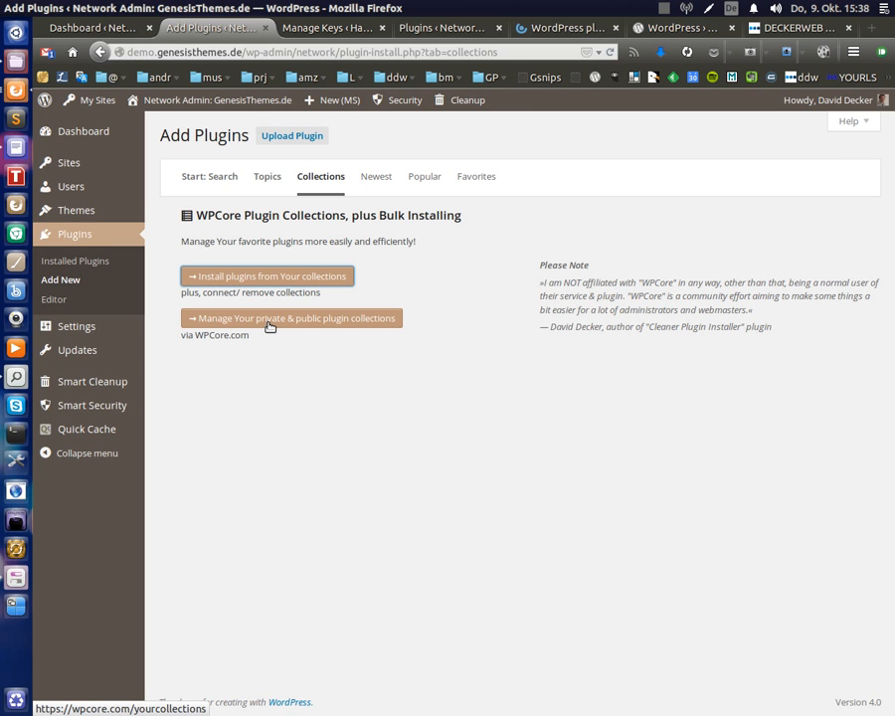
click(291, 319)
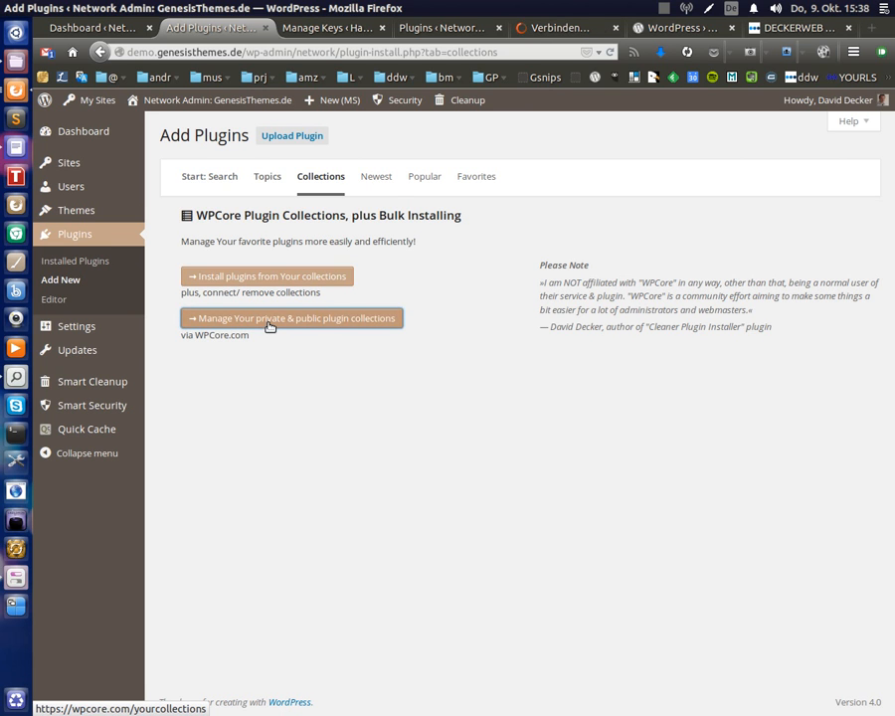
click(290, 318)
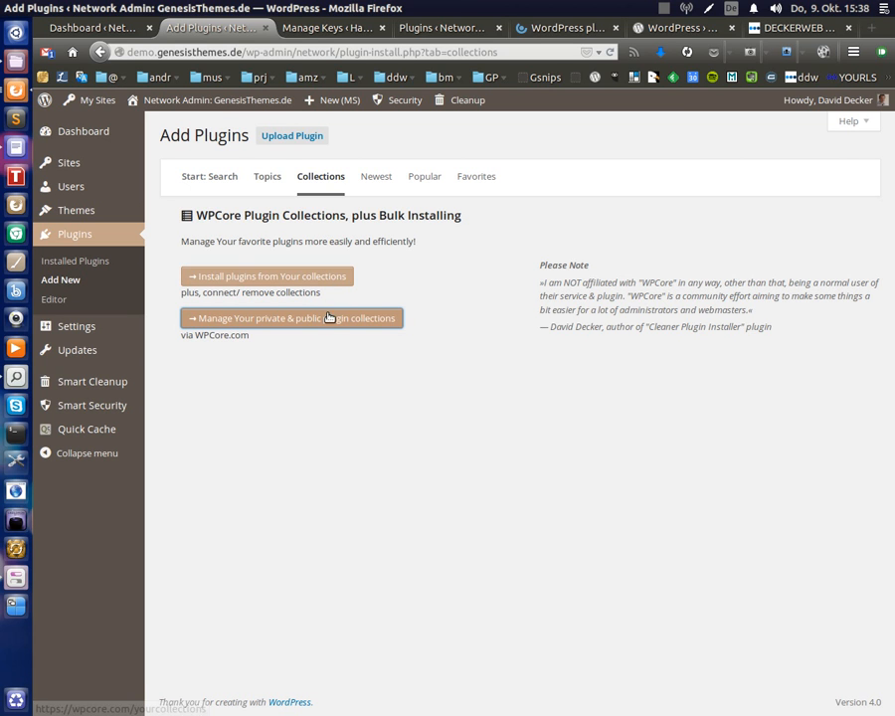
mouse_move(318, 176)
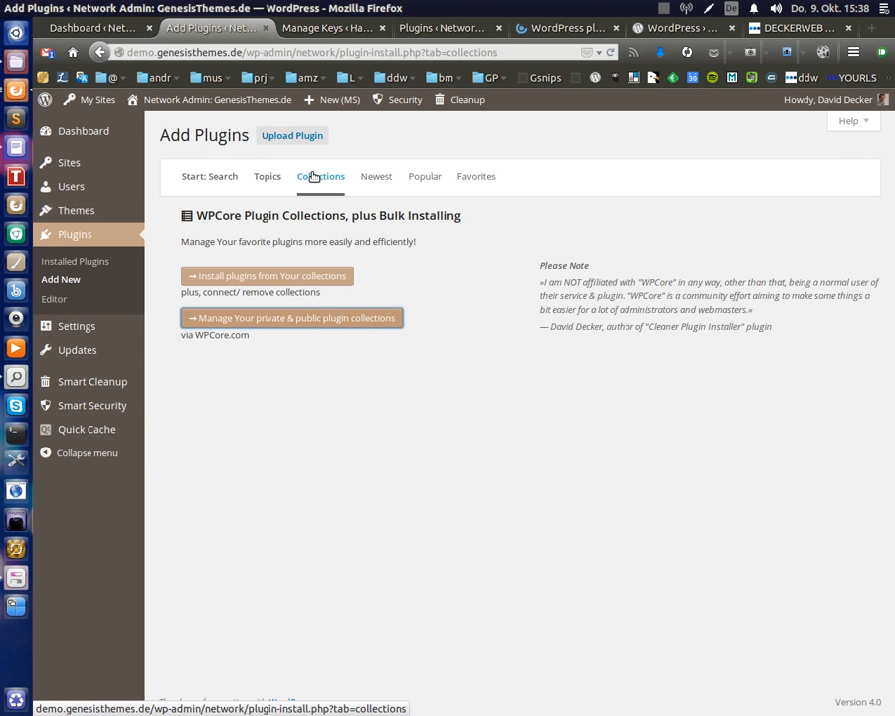
mouse_move(314, 179)
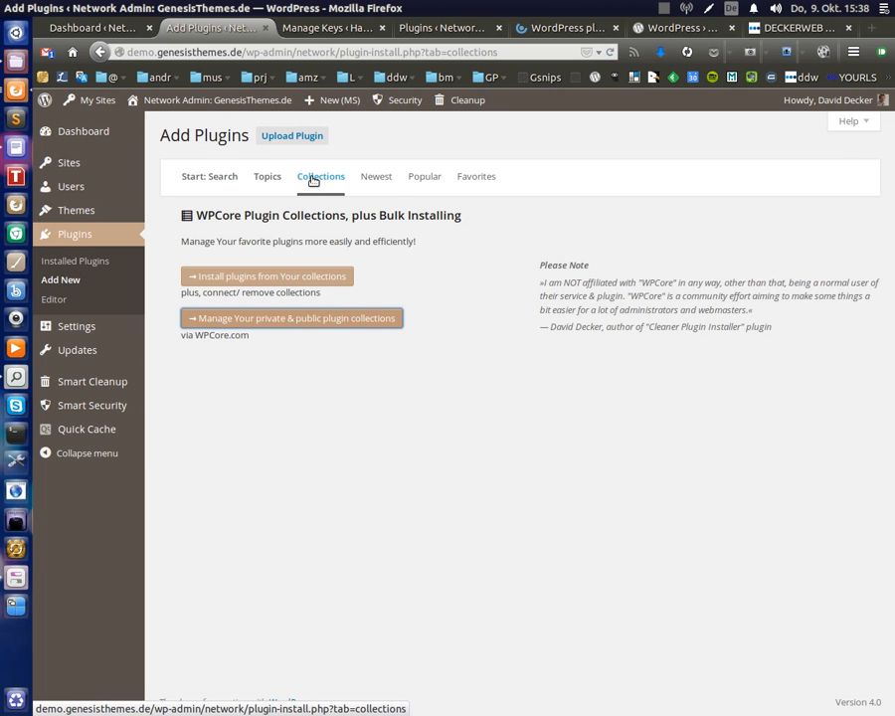
mouse_move(378, 161)
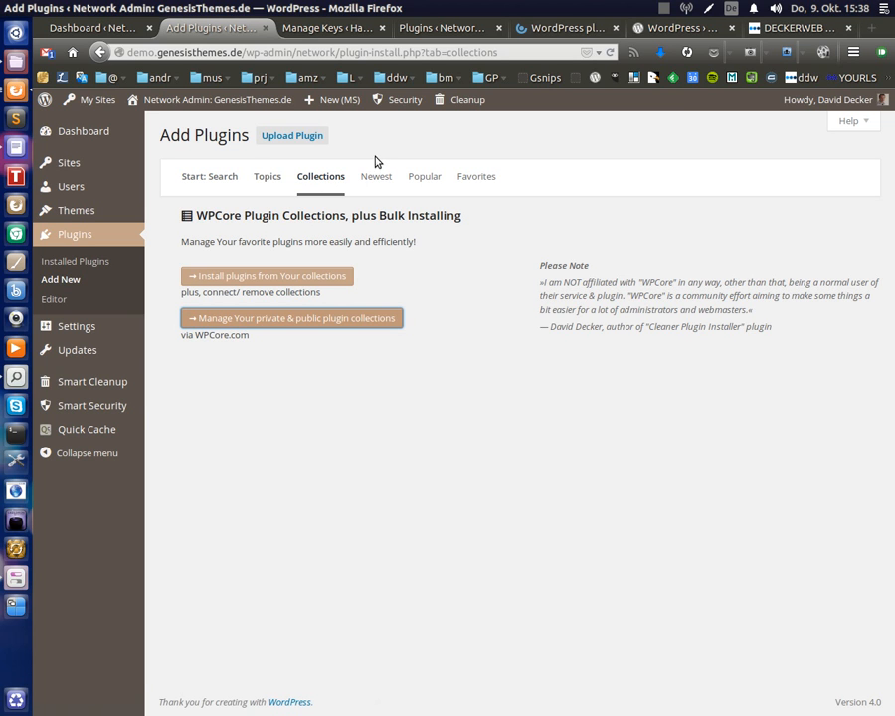
mouse_move(366, 163)
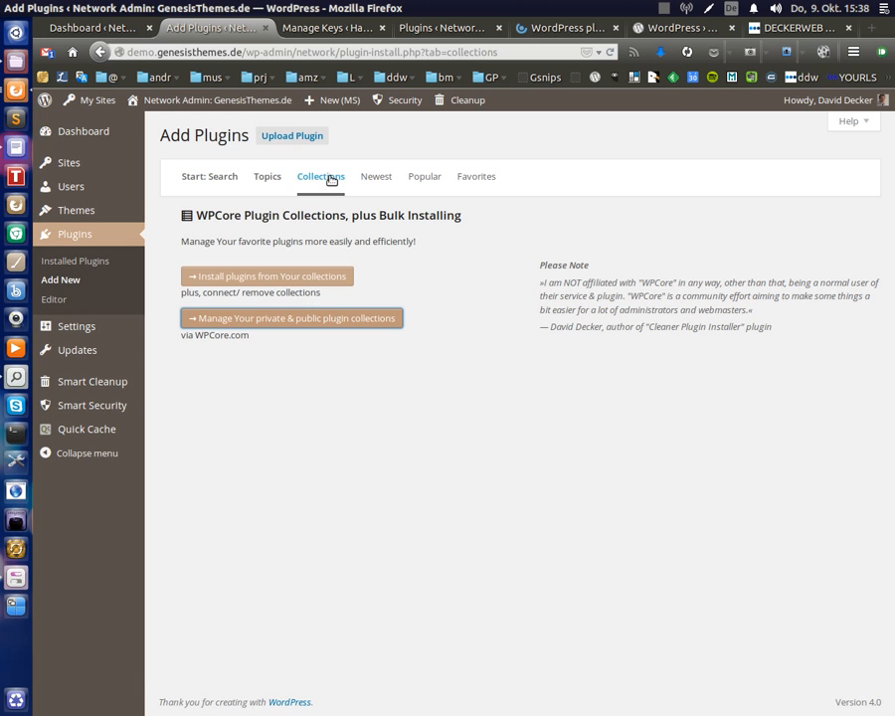
mouse_move(267, 179)
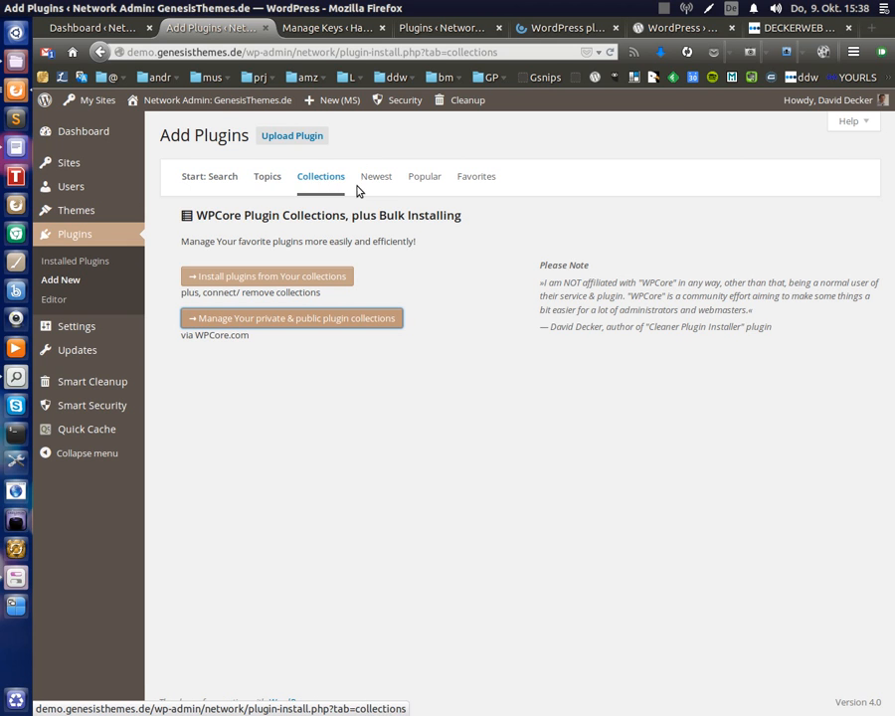
mouse_move(404, 275)
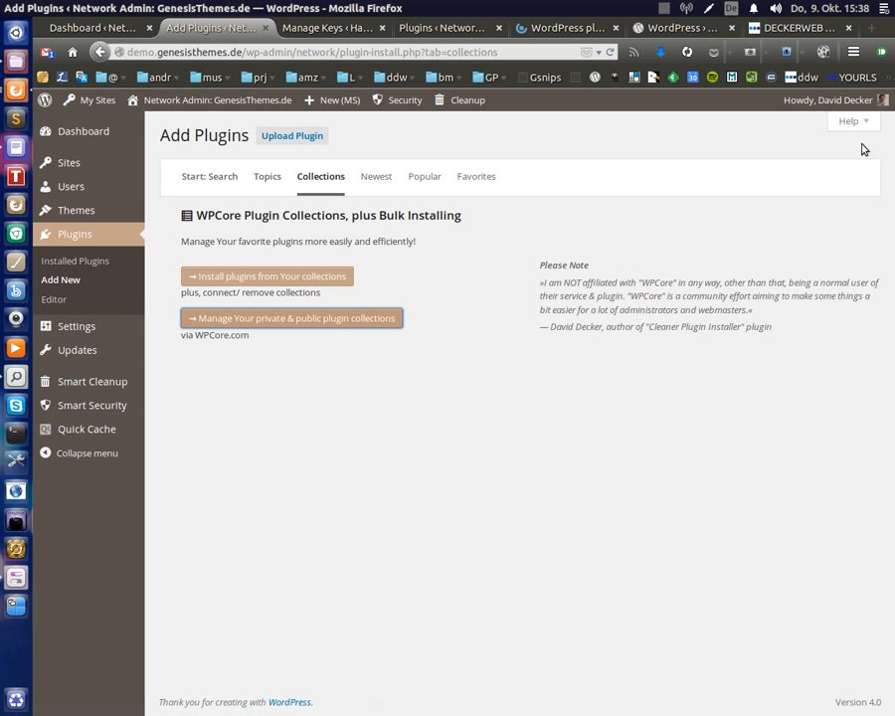
mouse_move(843, 123)
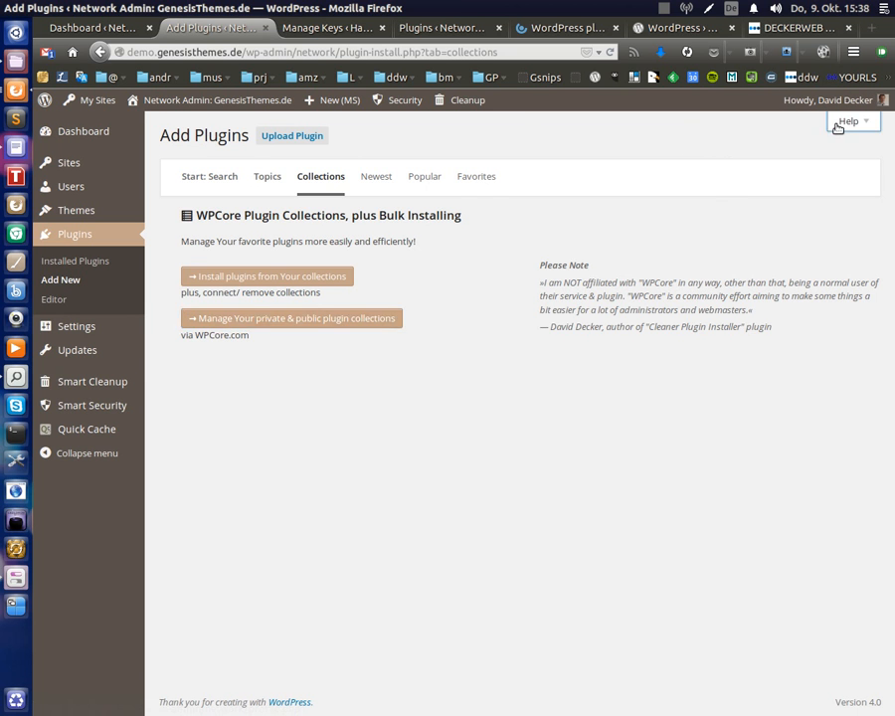
Show the Help panel's Cleaner Plugin Installer section and follow its code snippets link
click(861, 124)
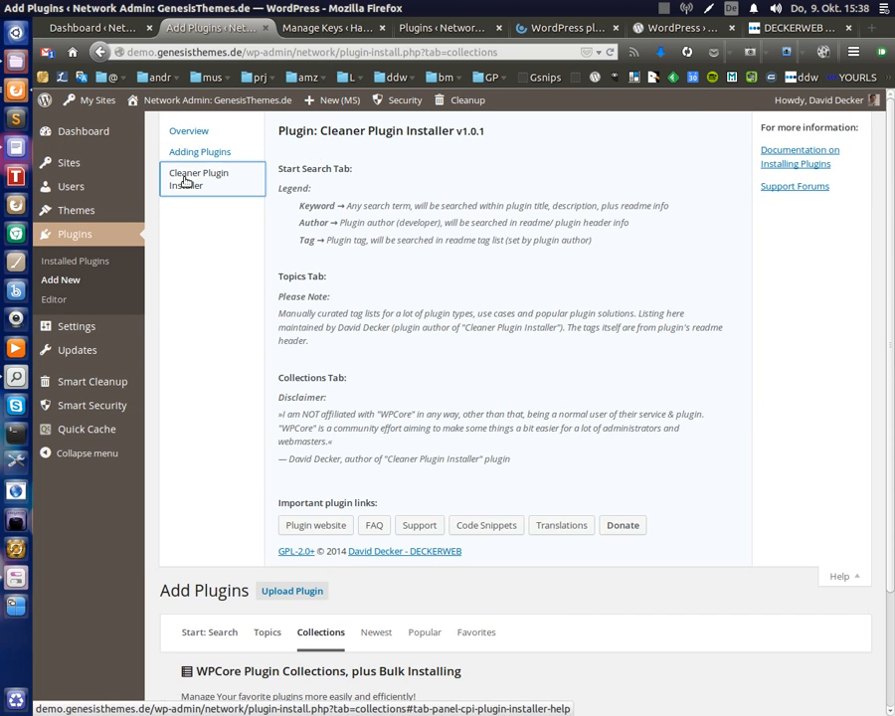
mouse_move(486, 526)
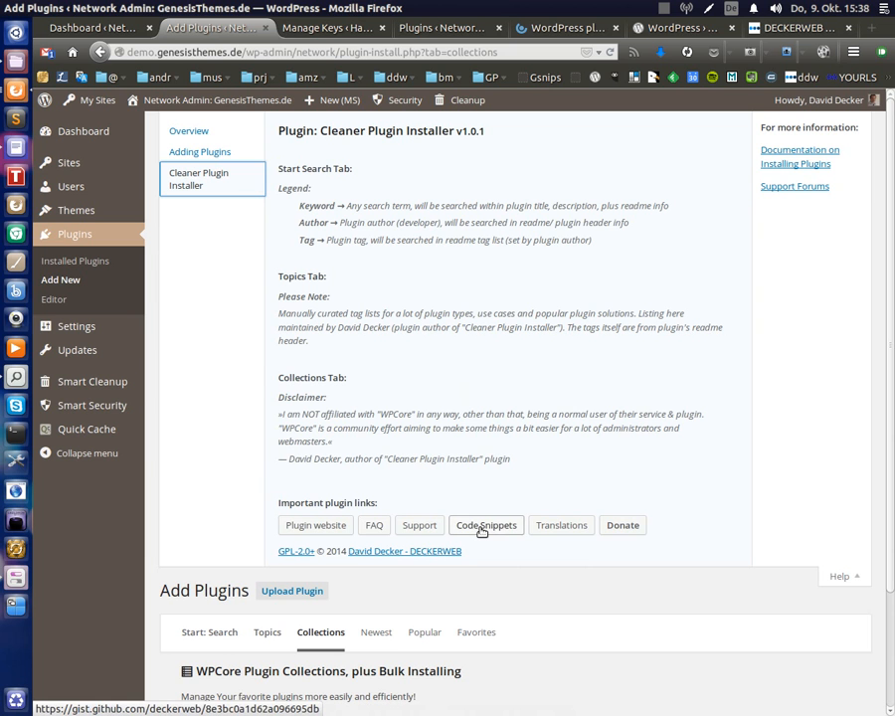
click(485, 526)
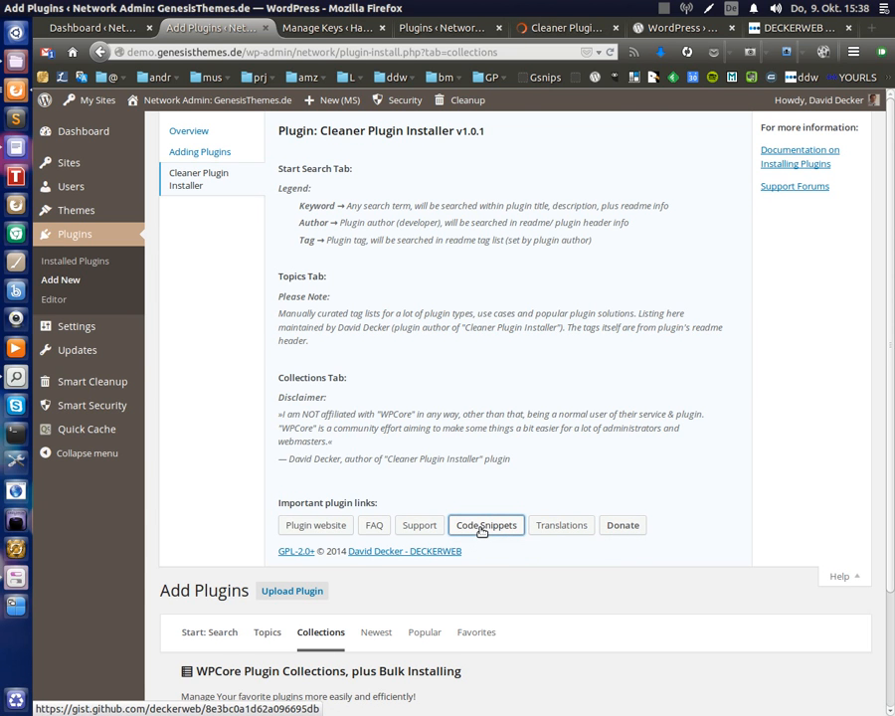
View the Cleaner Plugin Installer code snippets Gist, then return to the Add Plugins help page
click(486, 525)
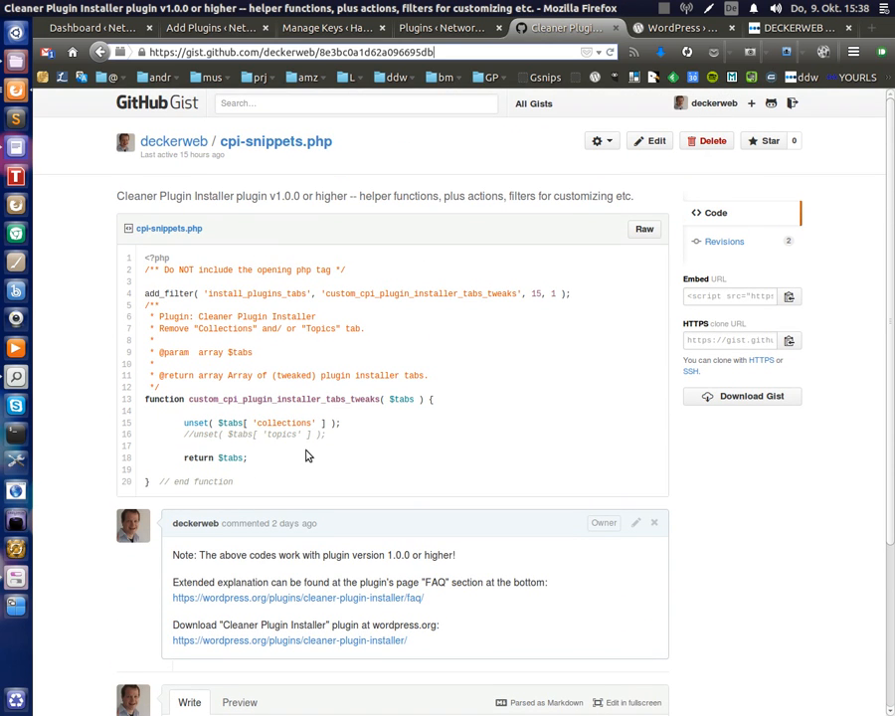
mouse_move(804, 203)
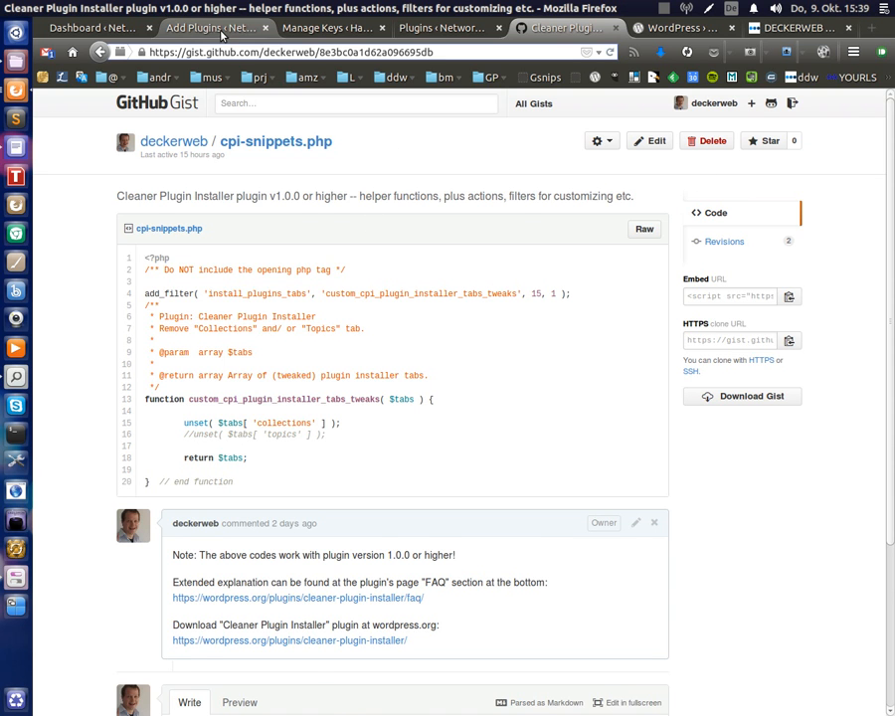
click(219, 32)
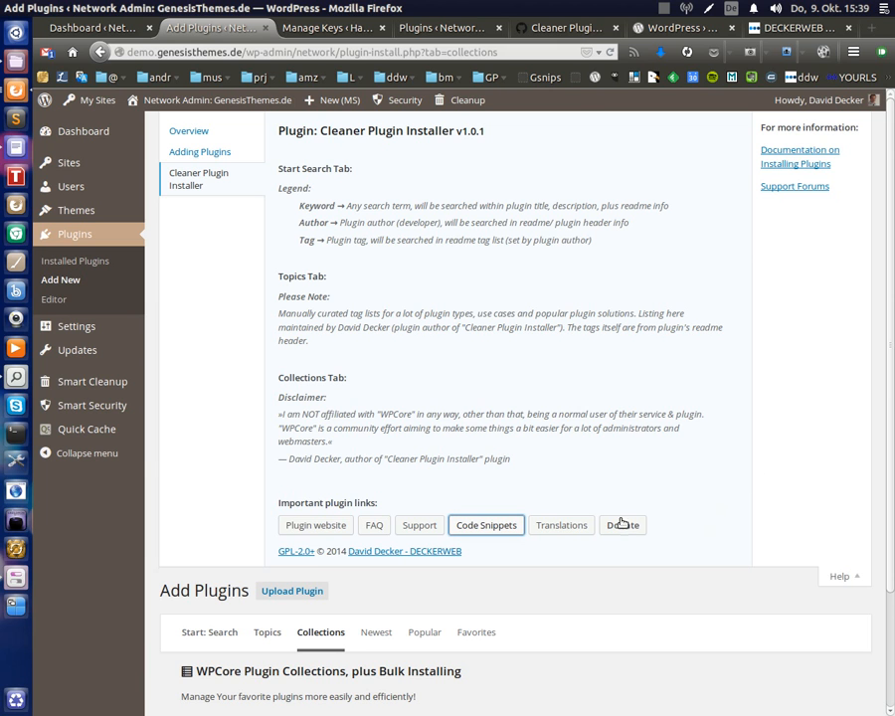
mouse_move(836, 577)
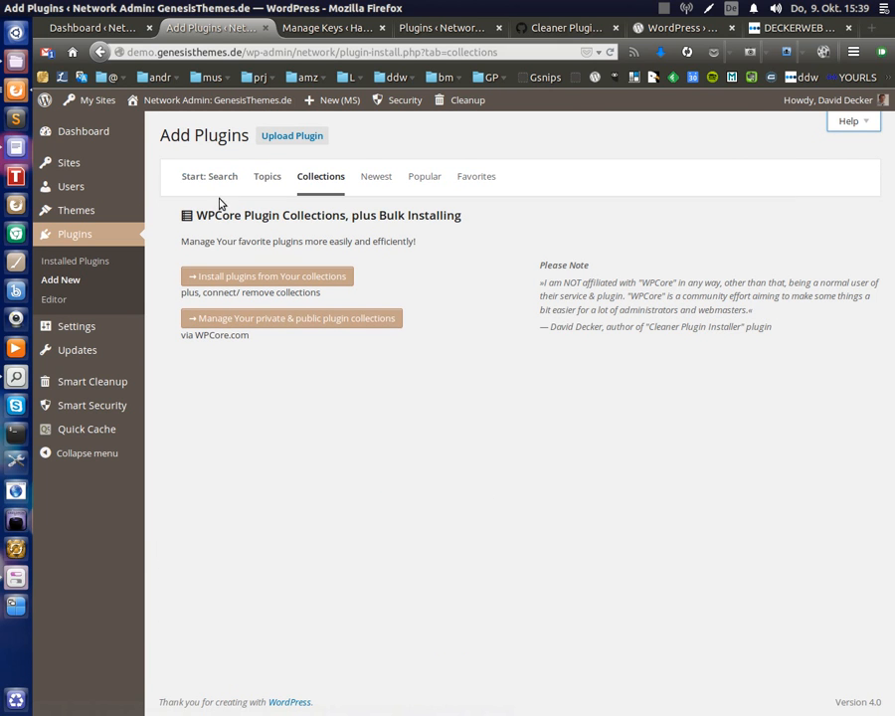
Switch Add Plugins to the 'Start: Search' view and check the Keyword search-type choices
click(209, 175)
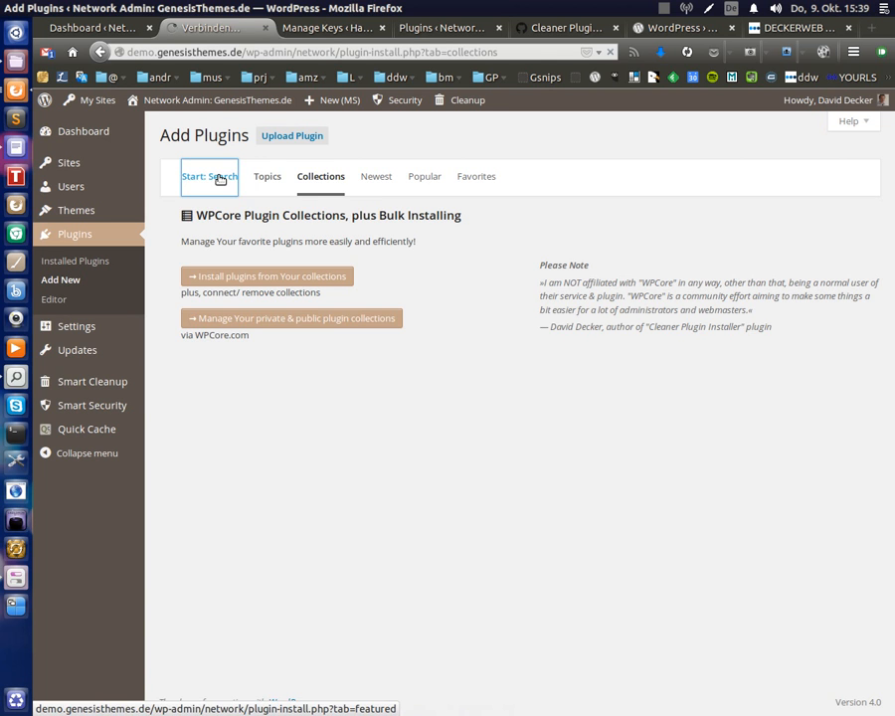
click(209, 175)
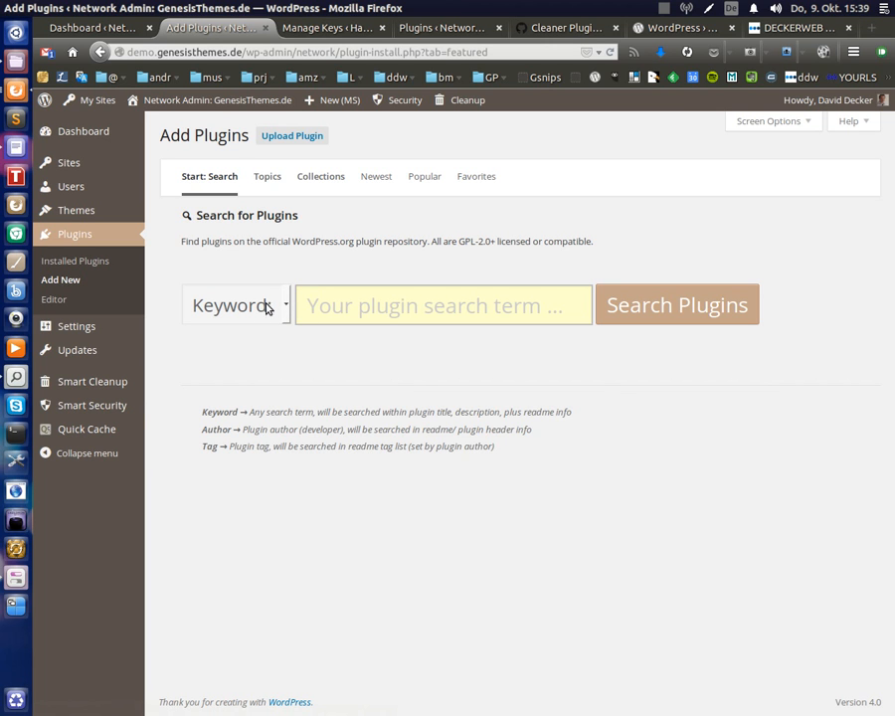
click(235, 304)
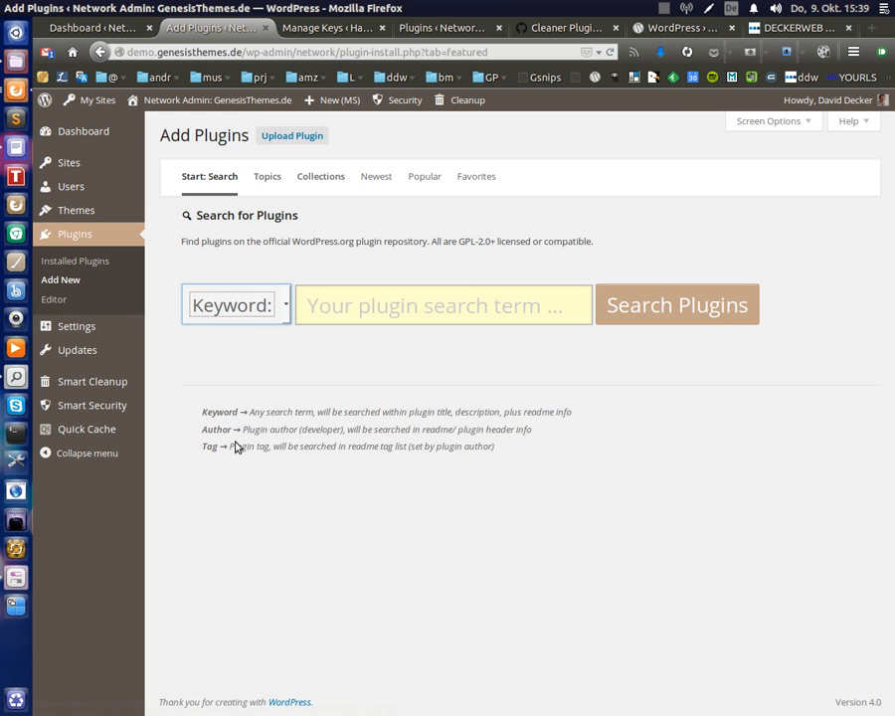
Highlight the Keyword, Author and Tag explanations, then the whole search-type legend below the box
double_click(219, 412)
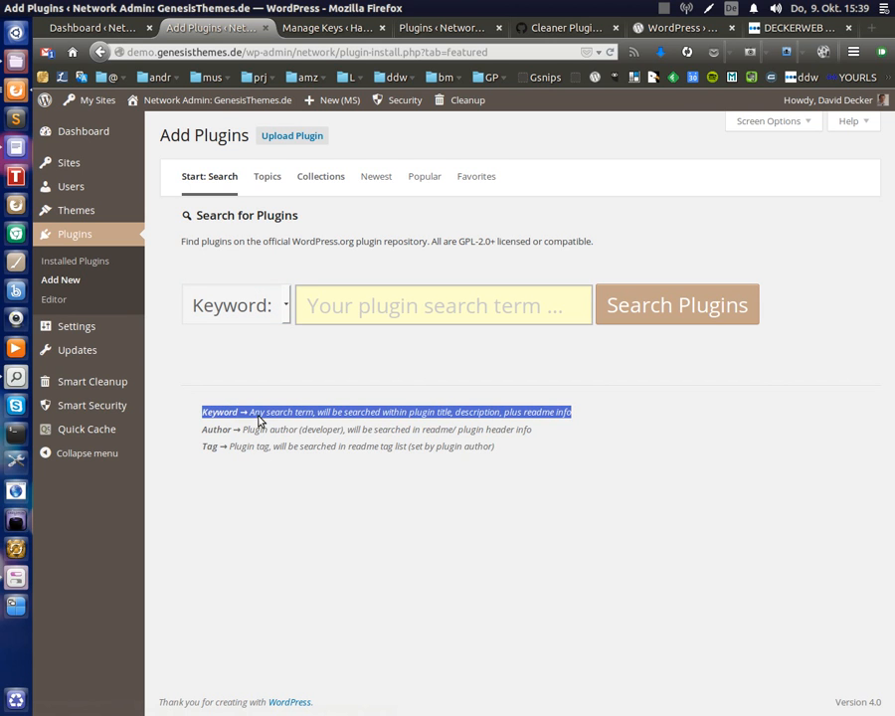
mouse_move(408, 422)
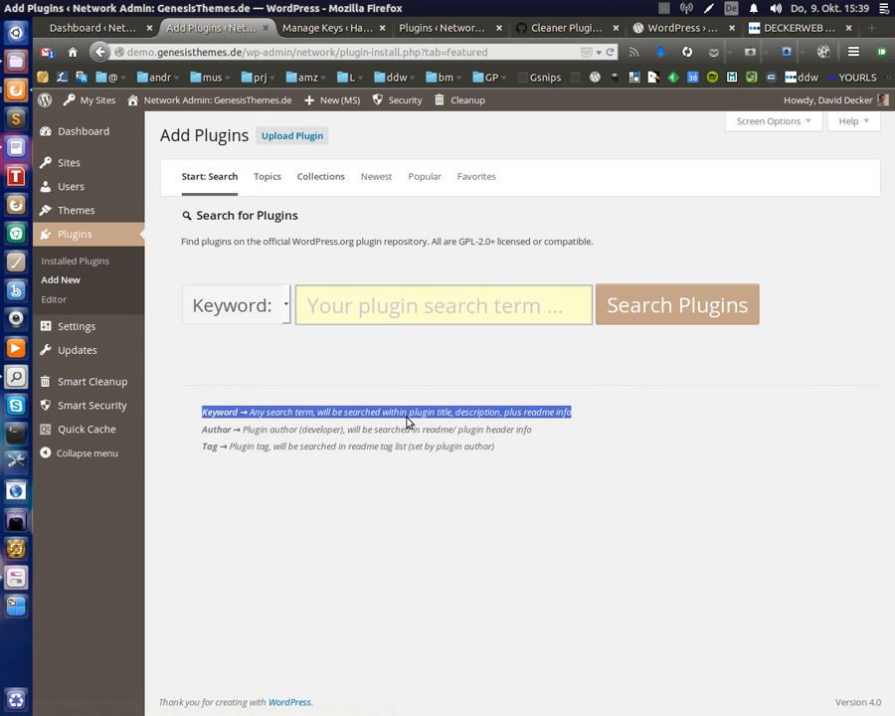
mouse_move(414, 417)
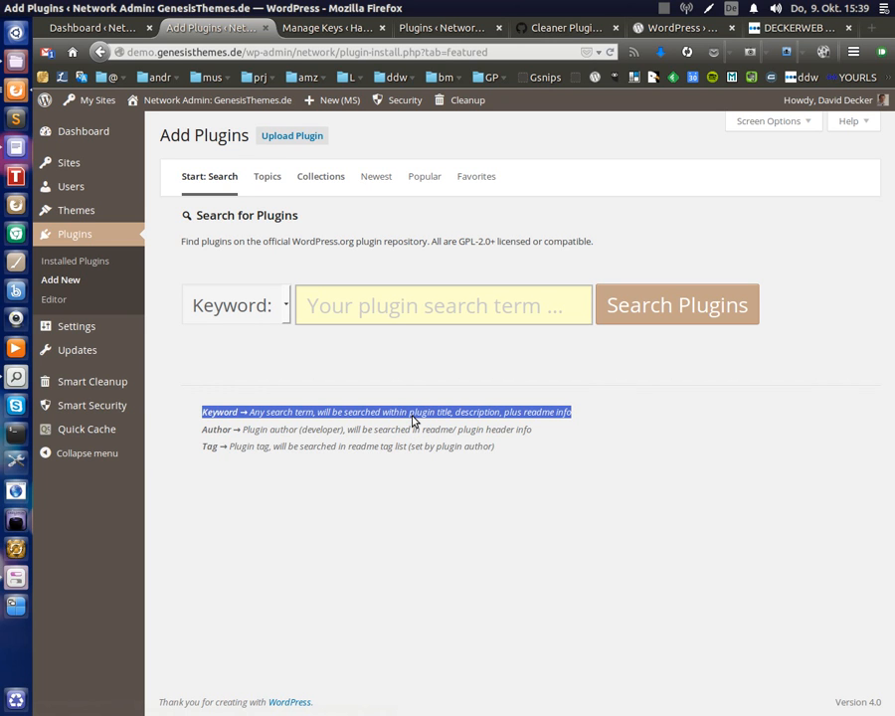
mouse_move(470, 424)
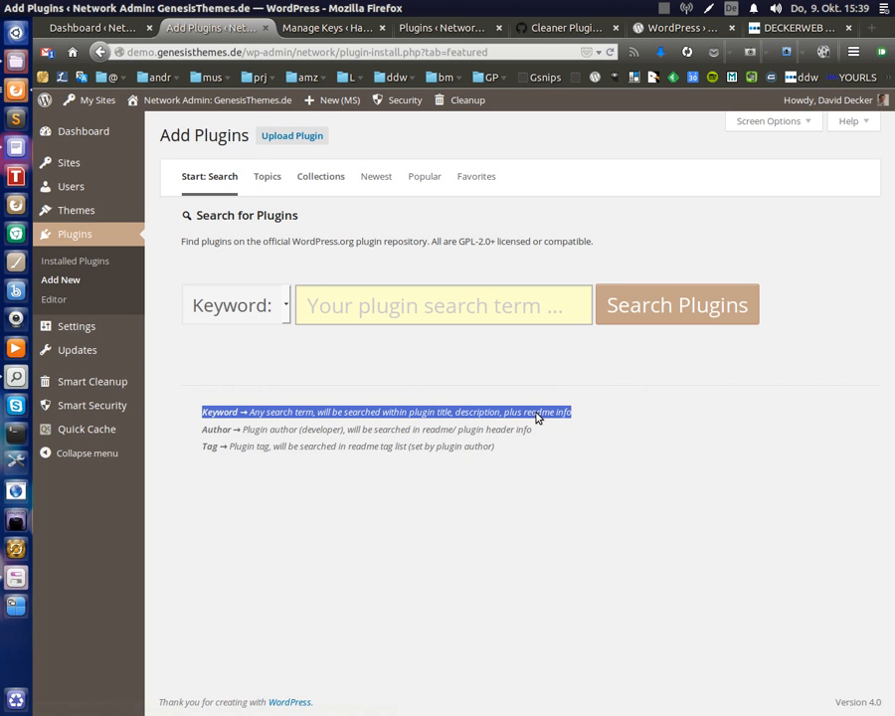
mouse_move(247, 422)
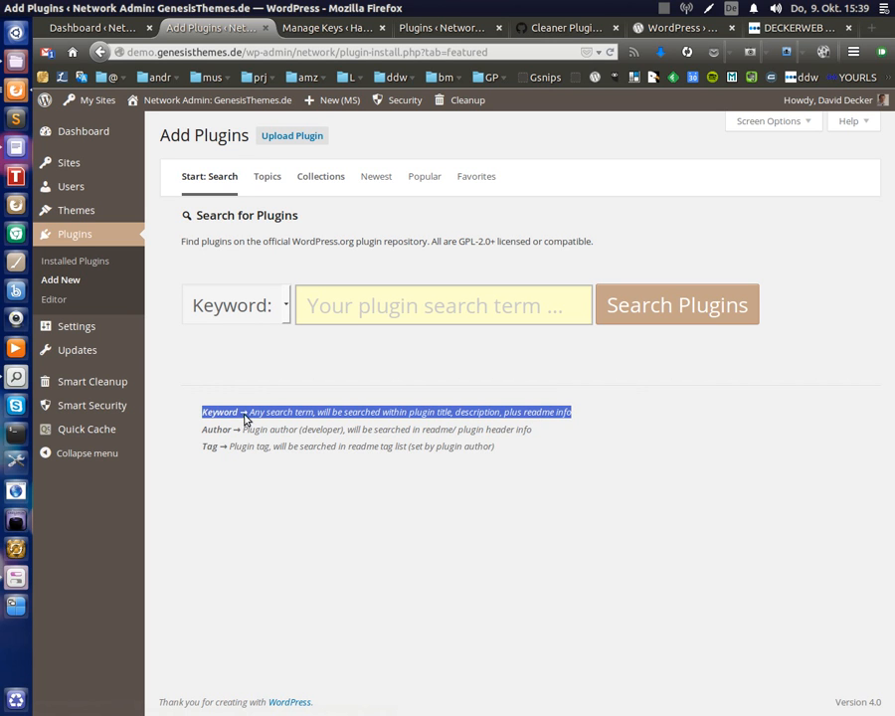
mouse_move(388, 418)
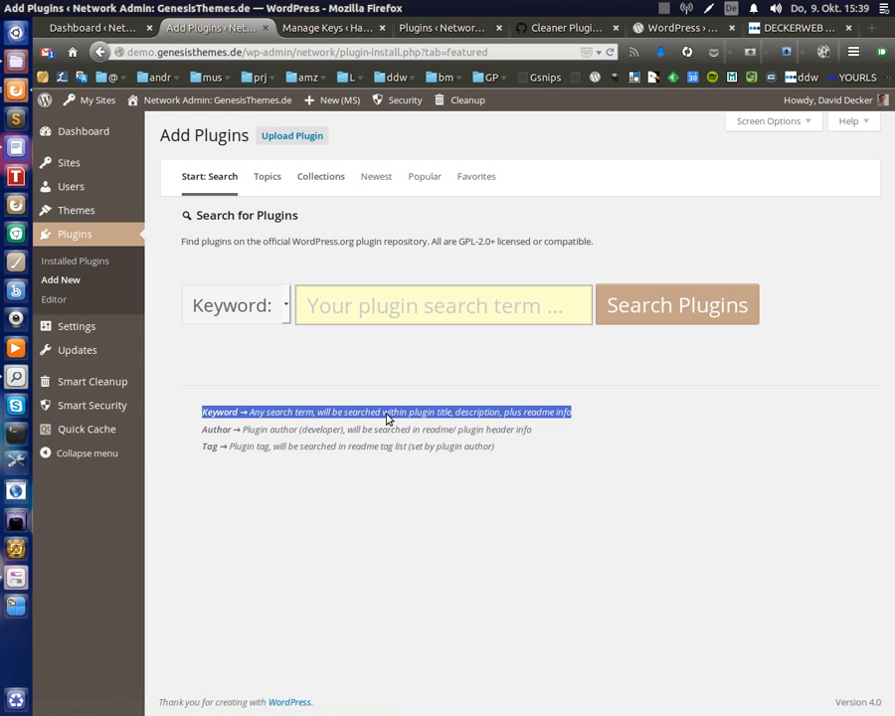
mouse_move(519, 418)
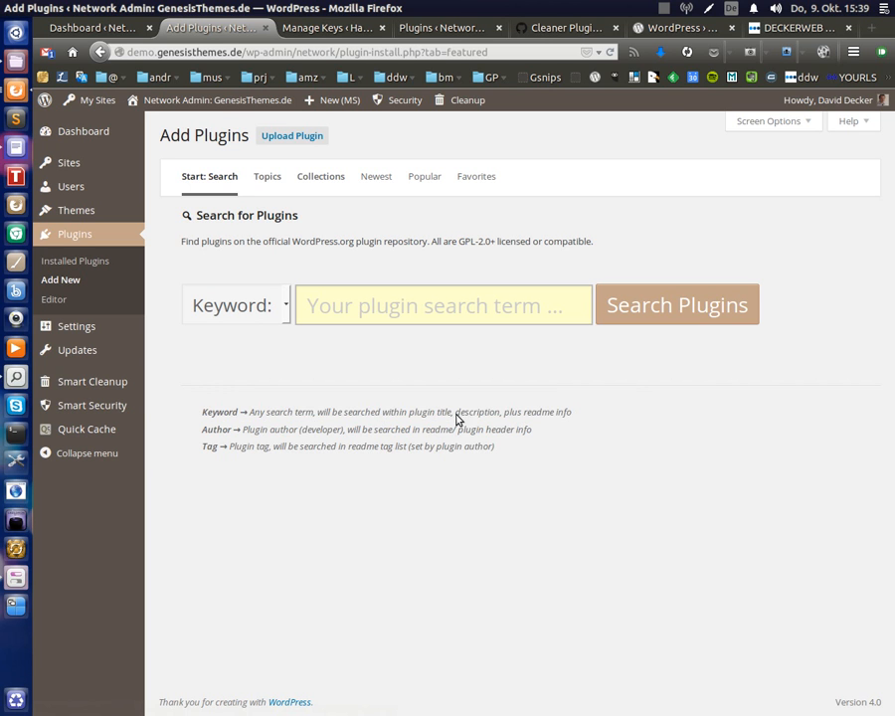
double_click(215, 430)
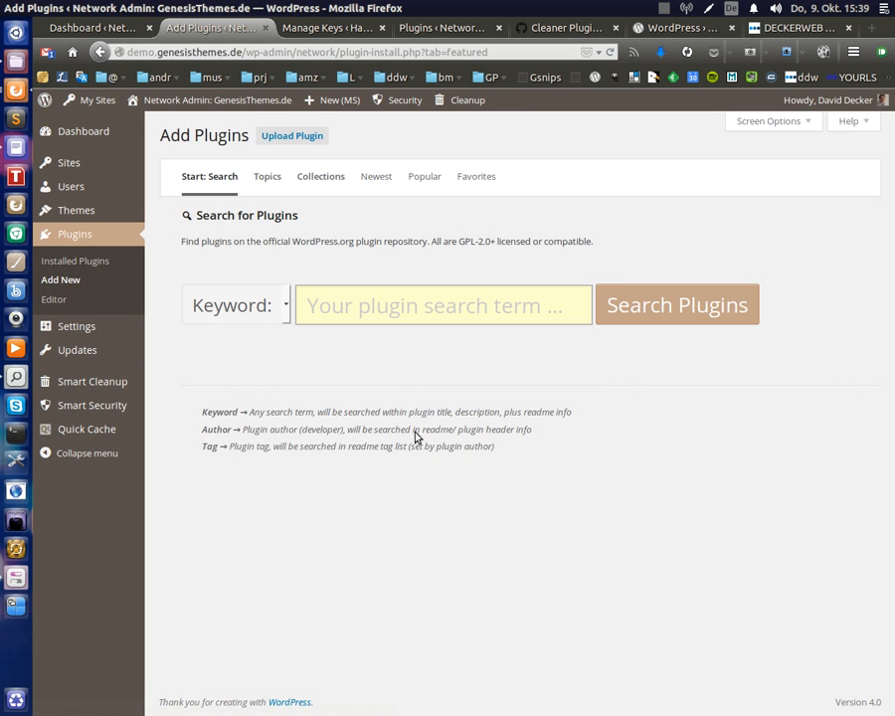
mouse_move(434, 438)
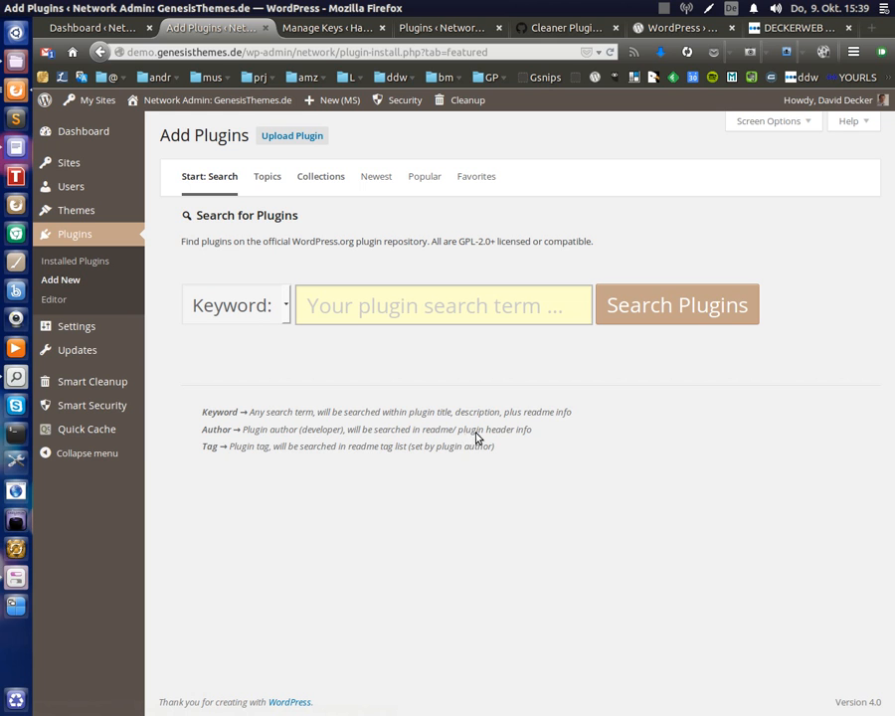
mouse_move(199, 449)
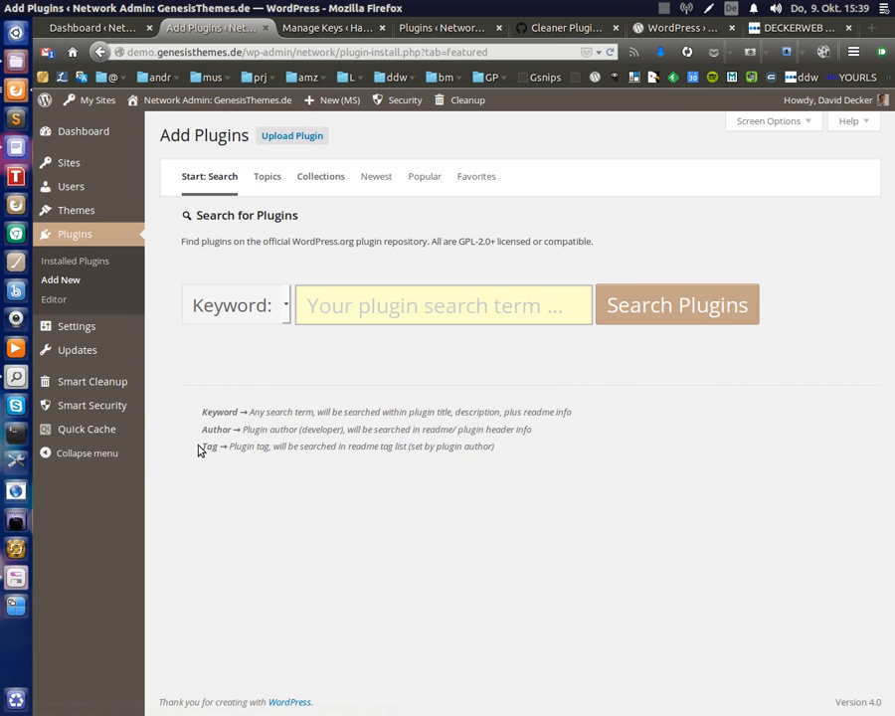
double_click(209, 446)
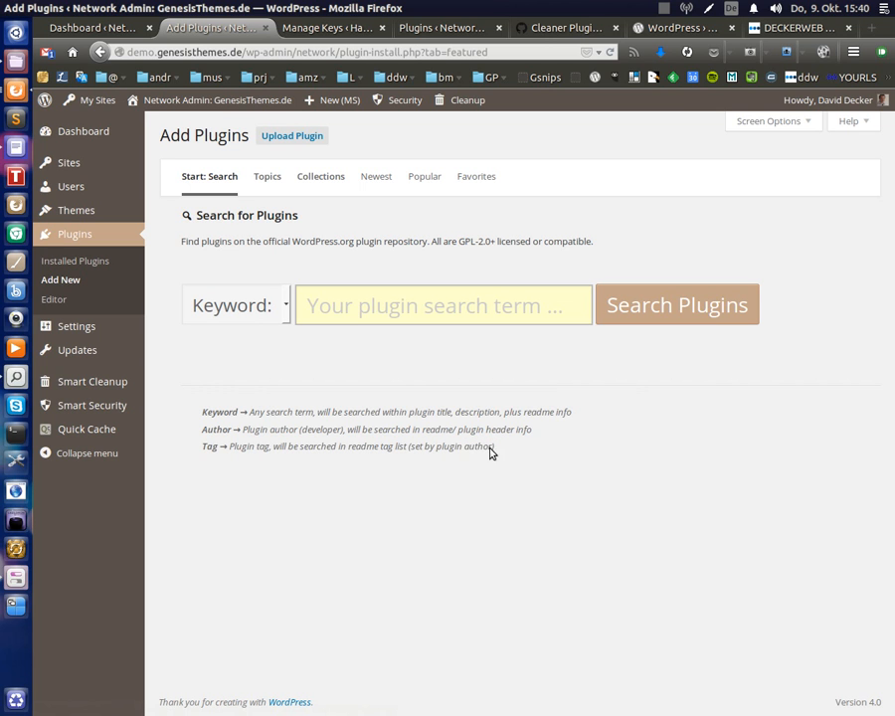
mouse_move(350, 450)
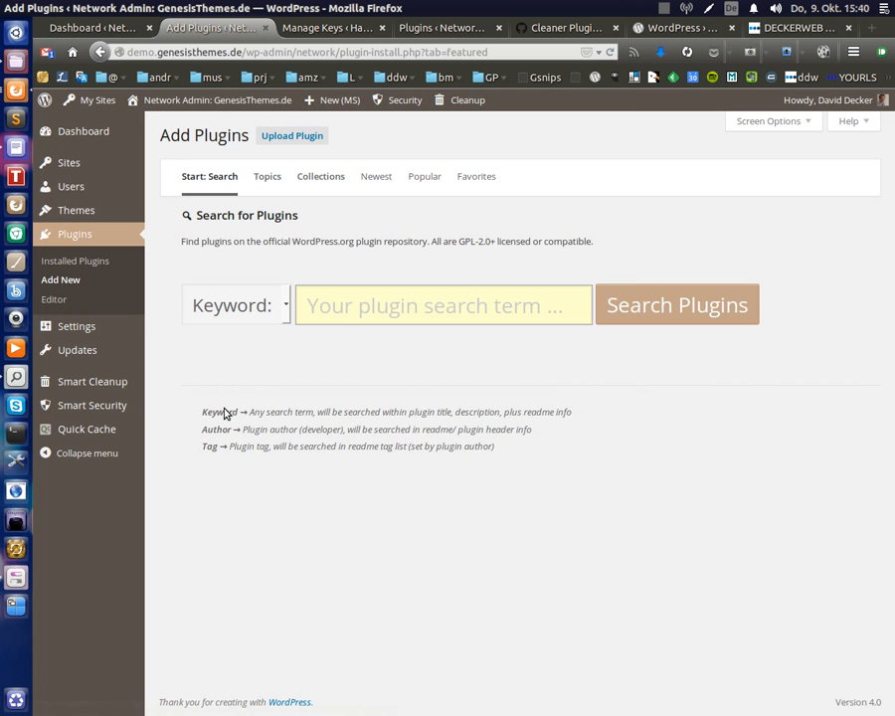
click(235, 304)
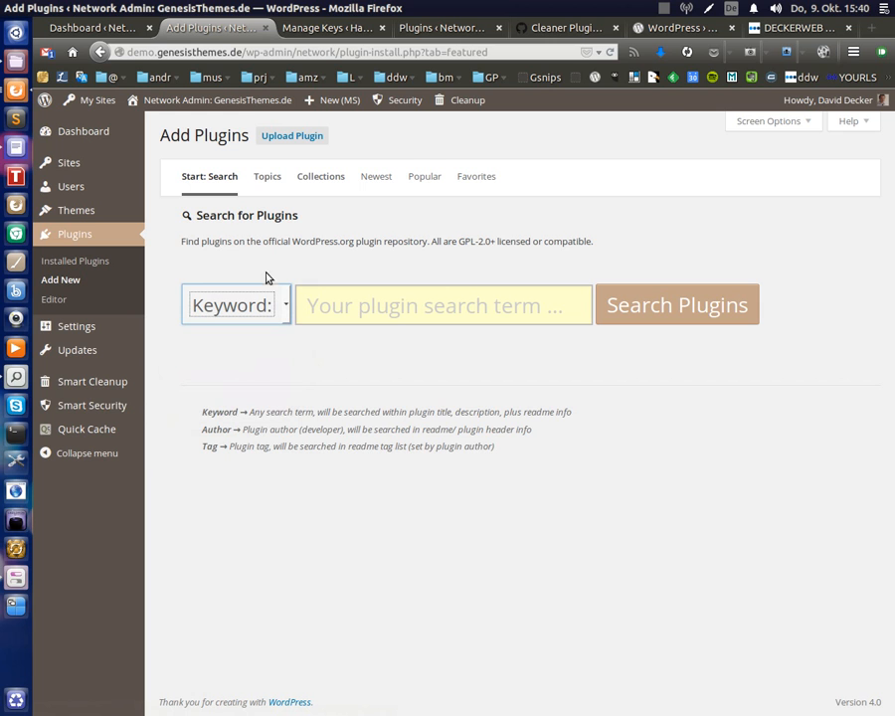
mouse_move(287, 278)
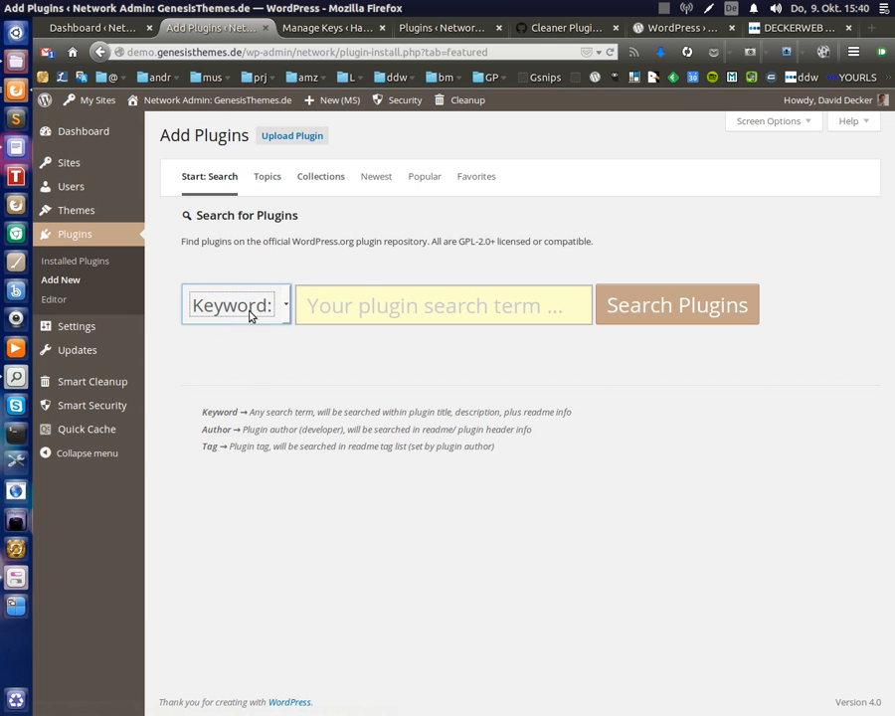
mouse_move(199, 430)
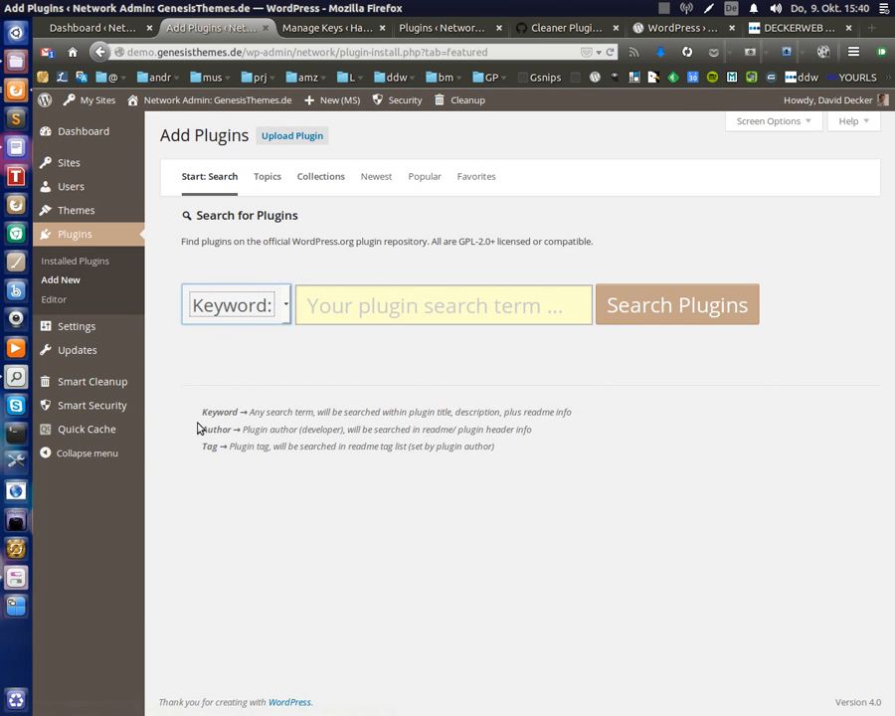
drag(197, 411, 522, 450)
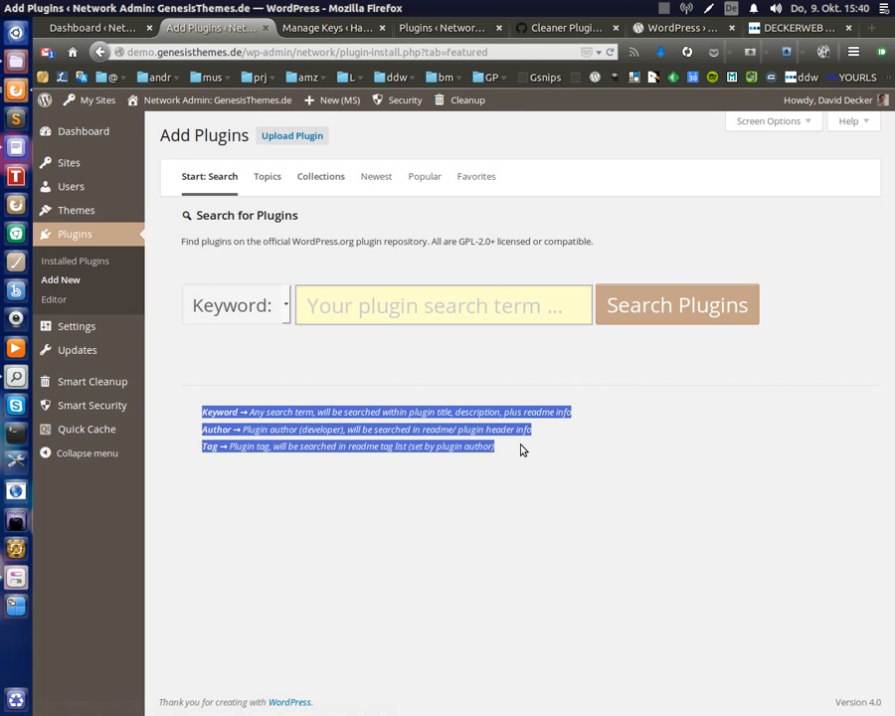
mouse_move(493, 444)
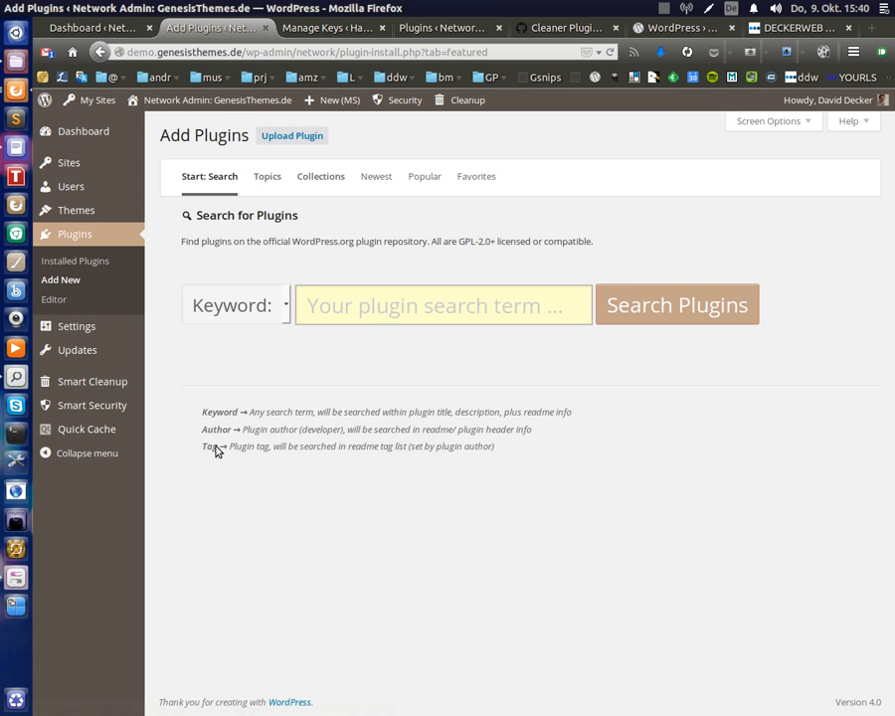
mouse_move(250, 434)
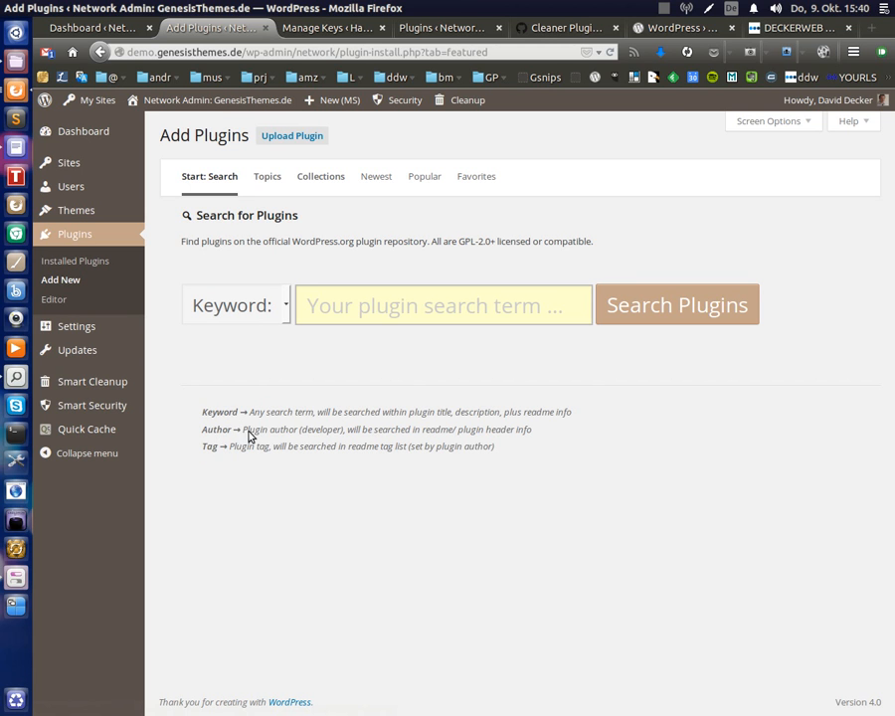
mouse_move(338, 426)
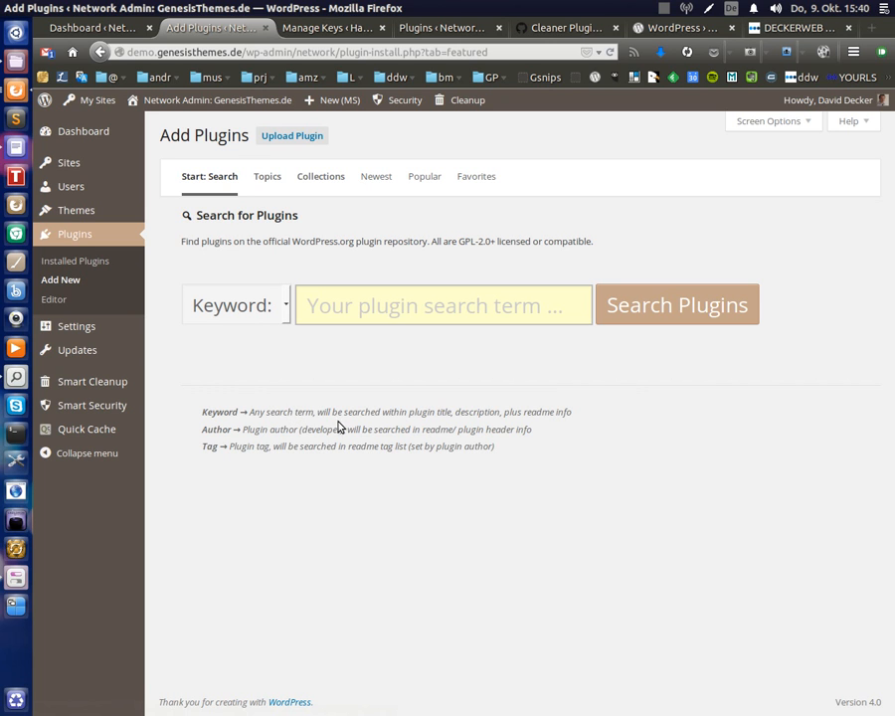
mouse_move(352, 412)
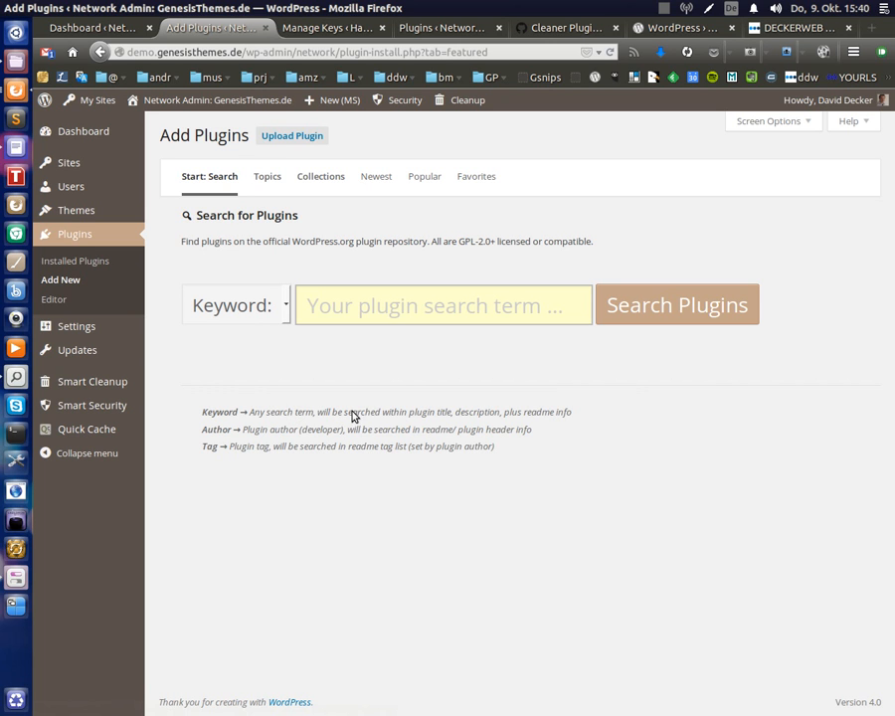
mouse_move(303, 279)
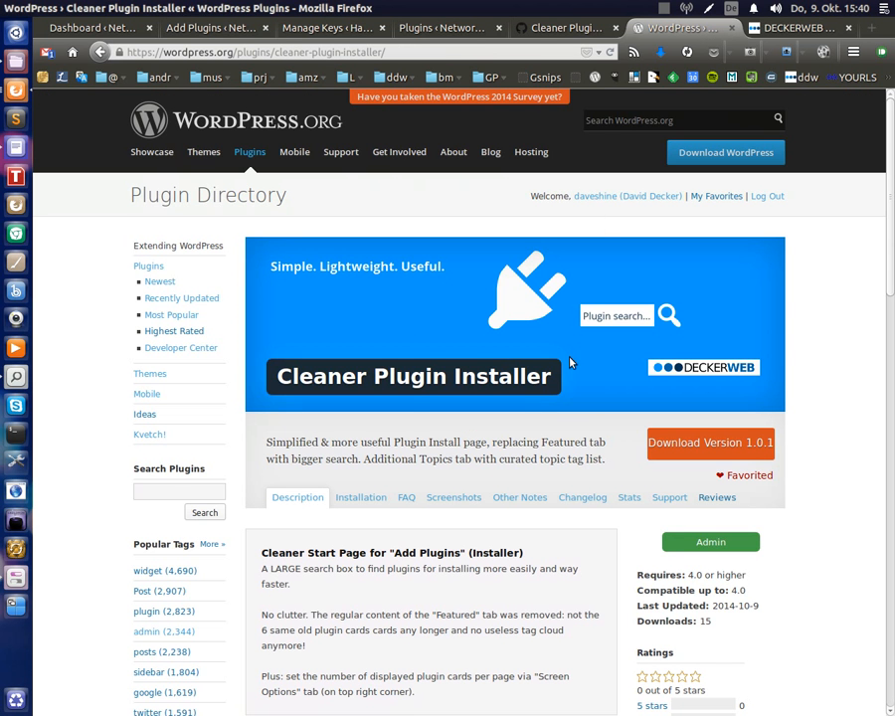
mouse_move(553, 358)
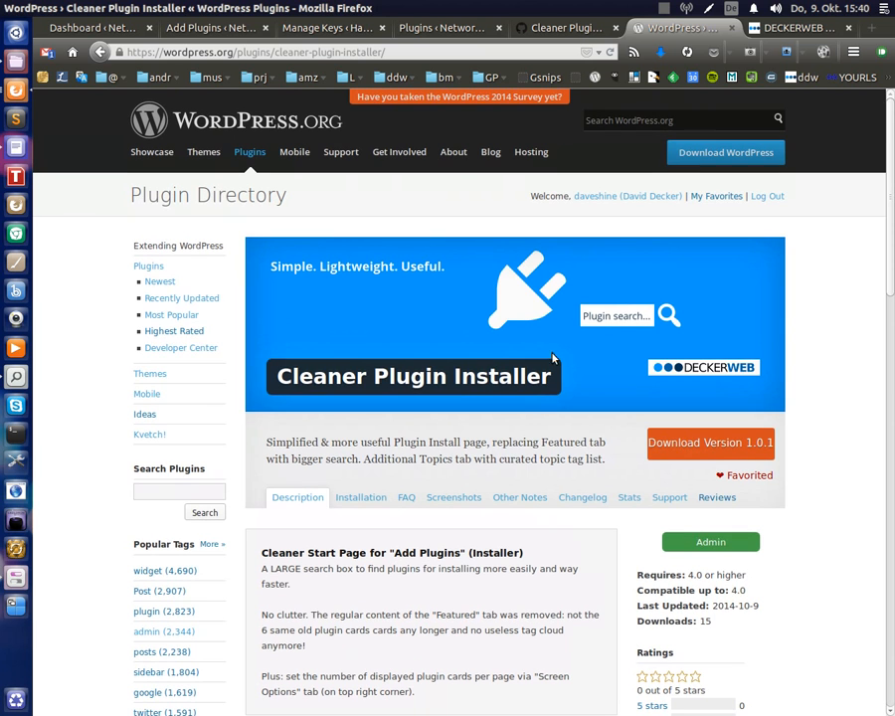
double_click(414, 376)
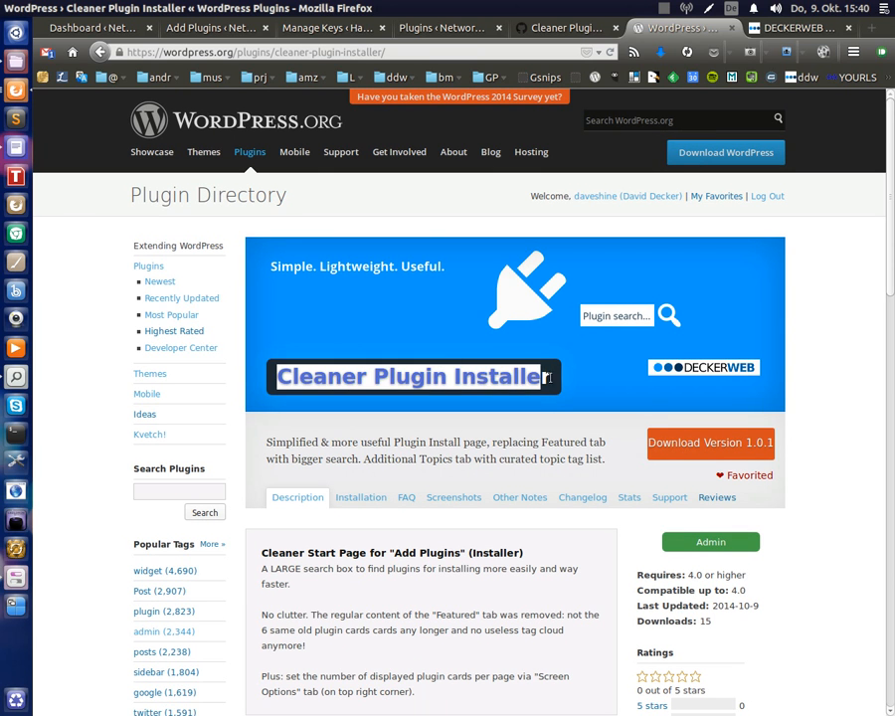
scroll(down, 3)
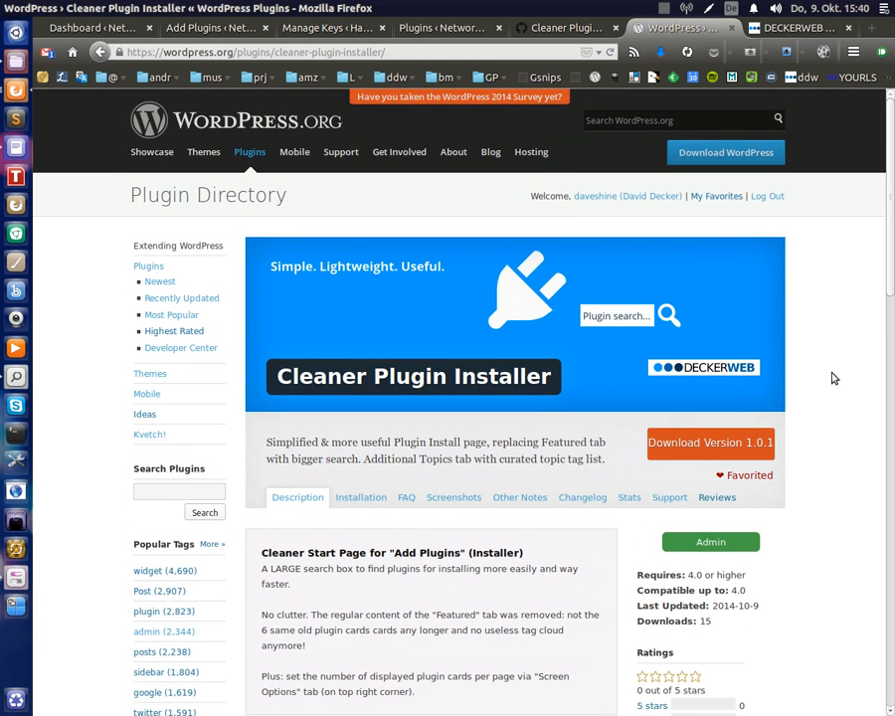
click(76, 28)
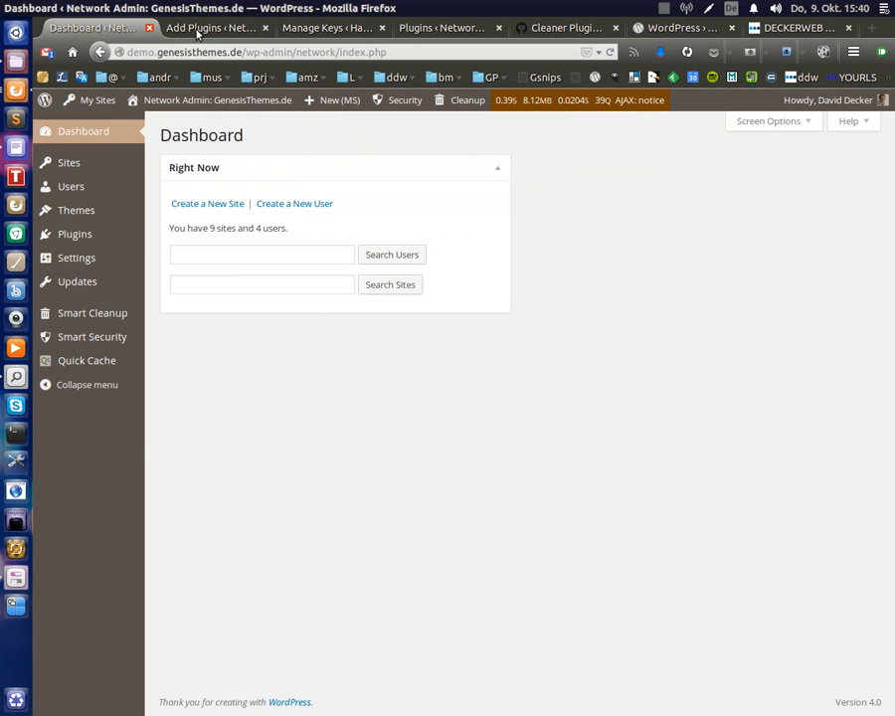
click(209, 27)
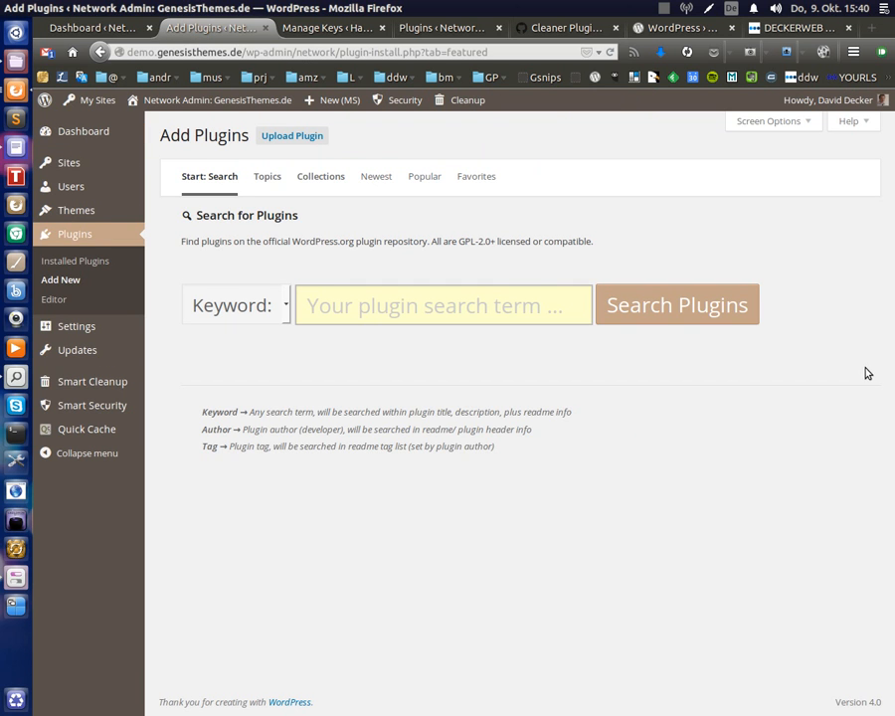